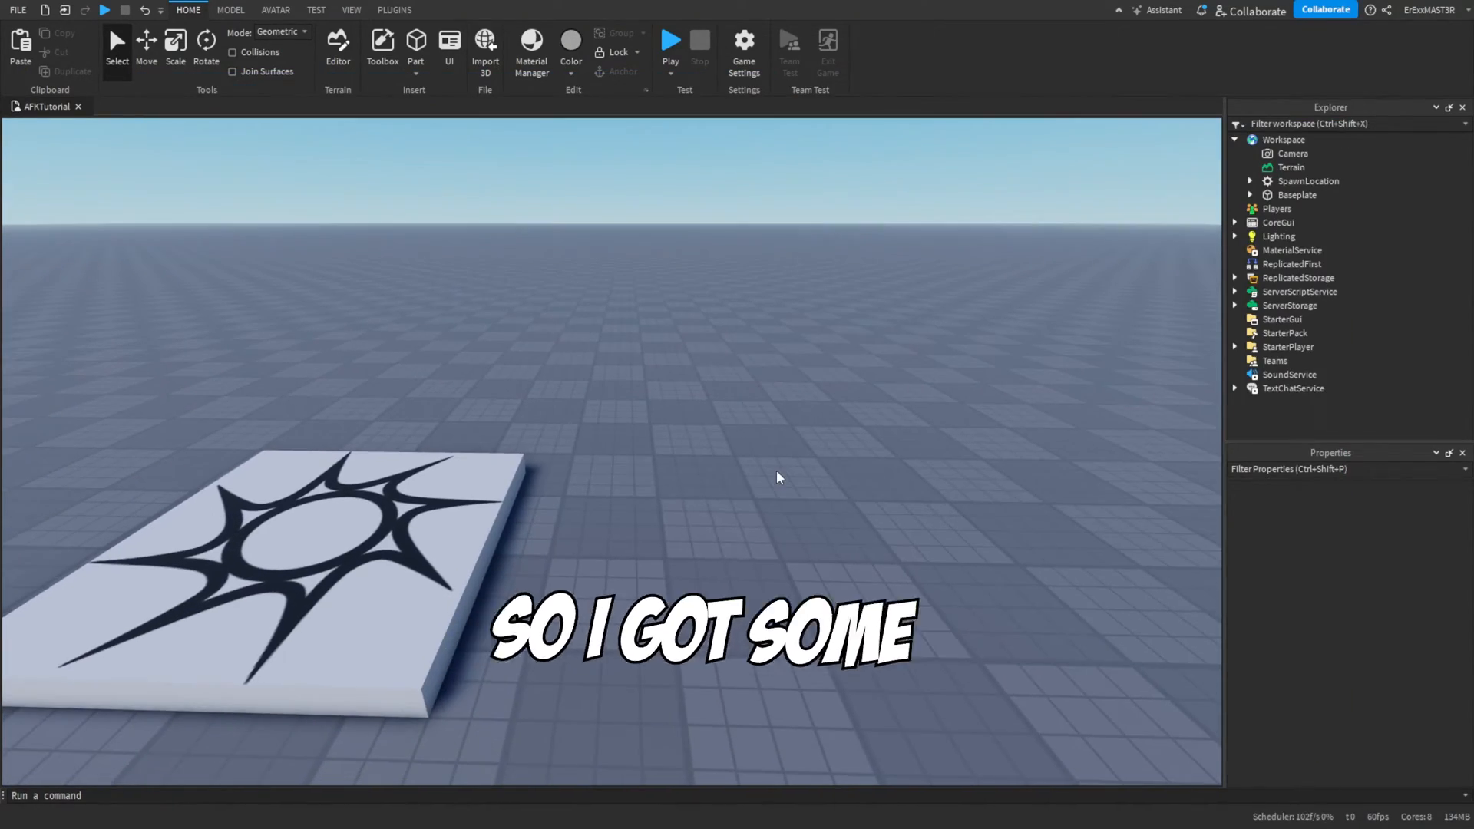
Expand ServerScriptService and open the AFKHandler script in the script editor.
left_click(669, 41)
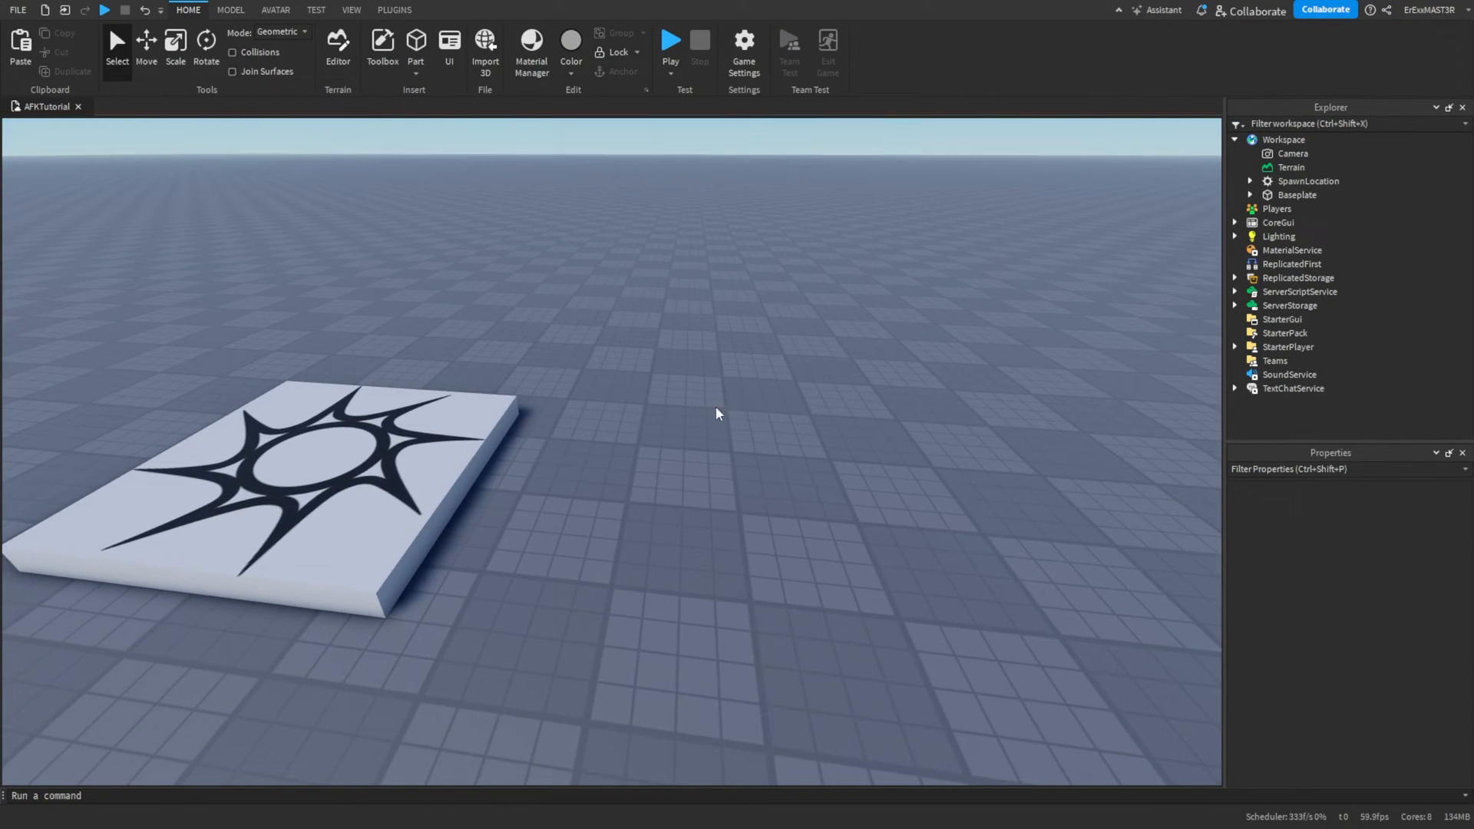
mouse_move(489, 71)
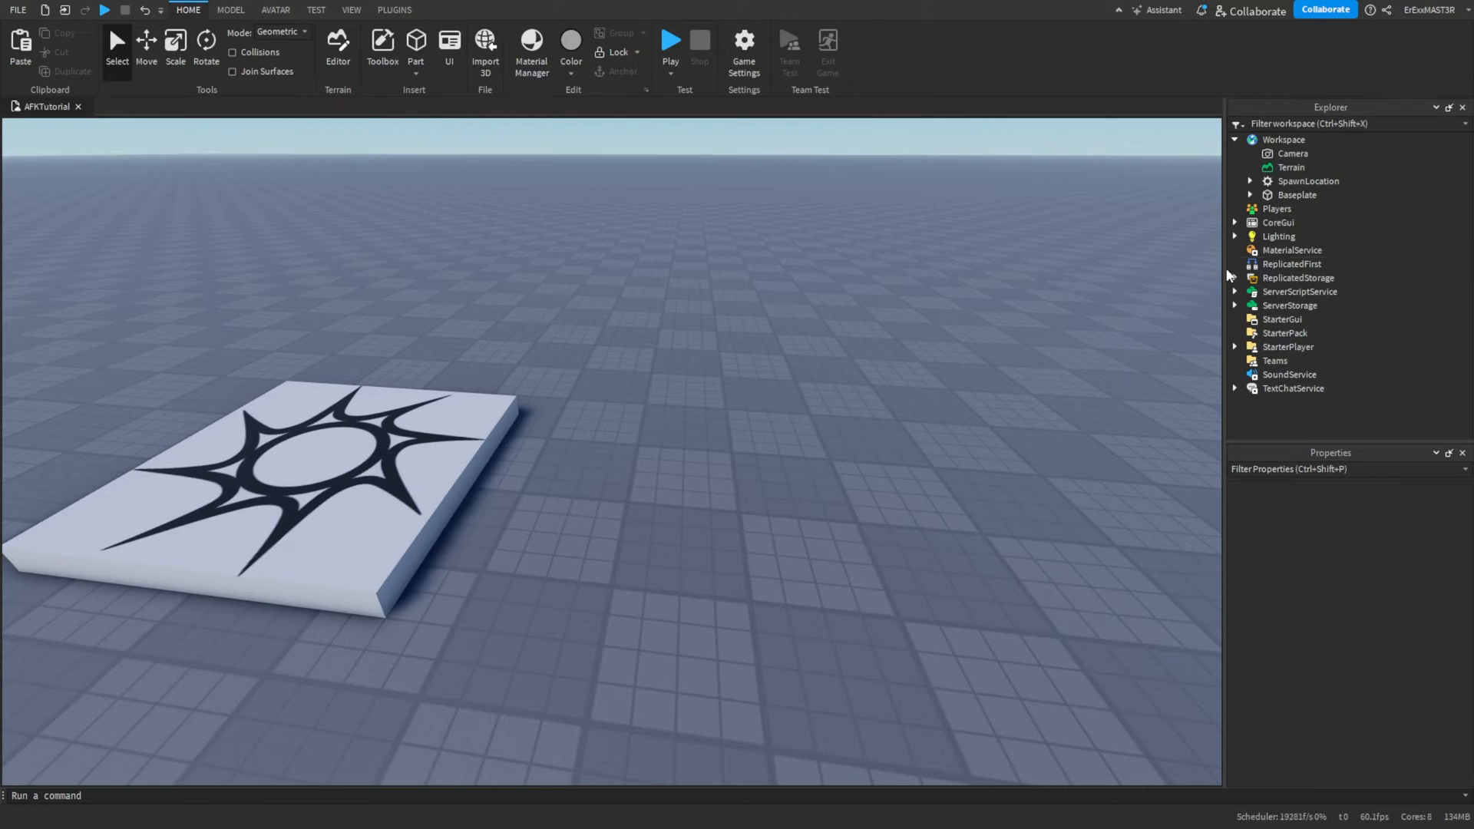
left_click(1234, 292)
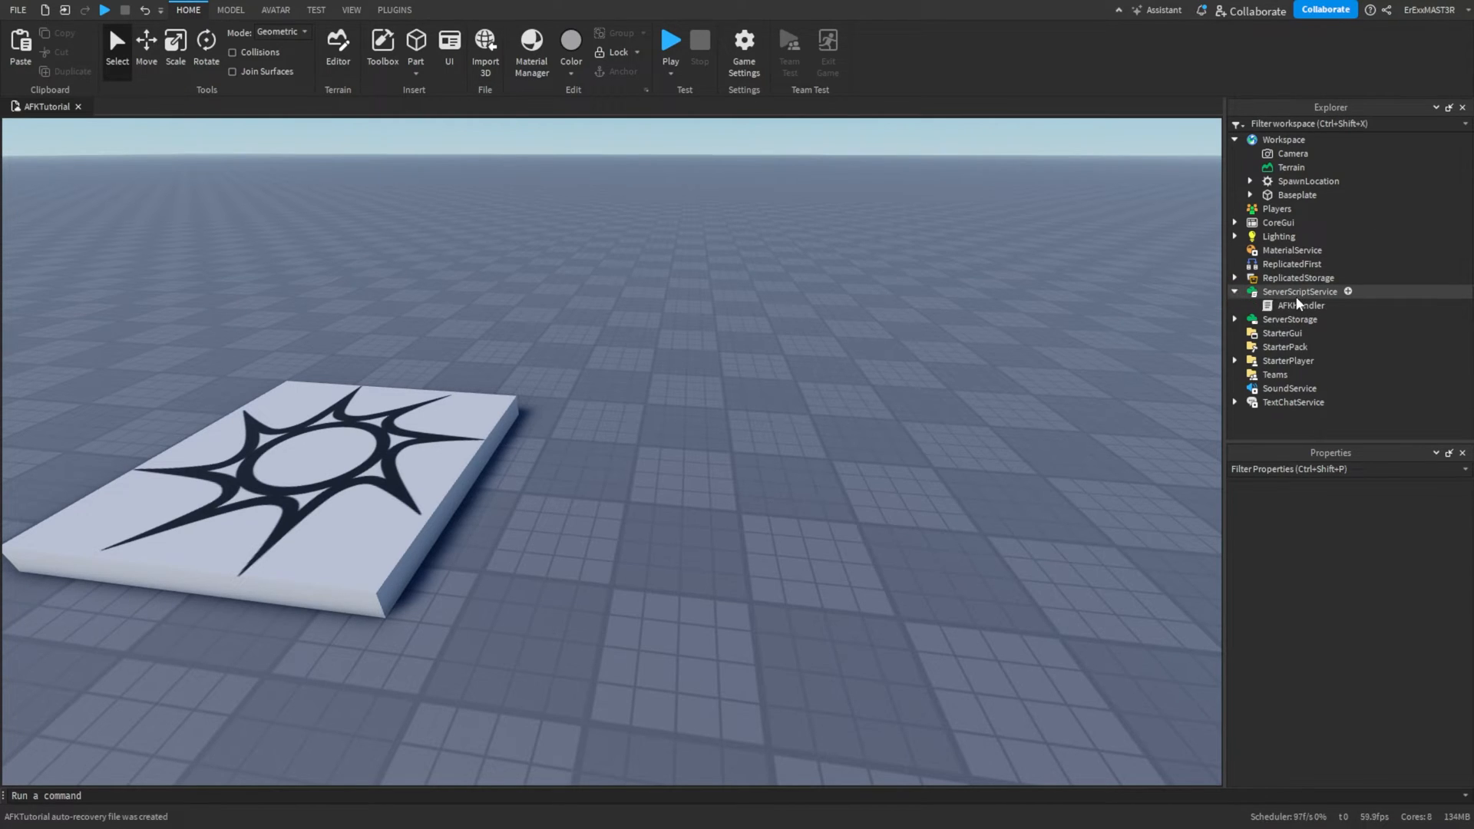
left_click(1302, 305)
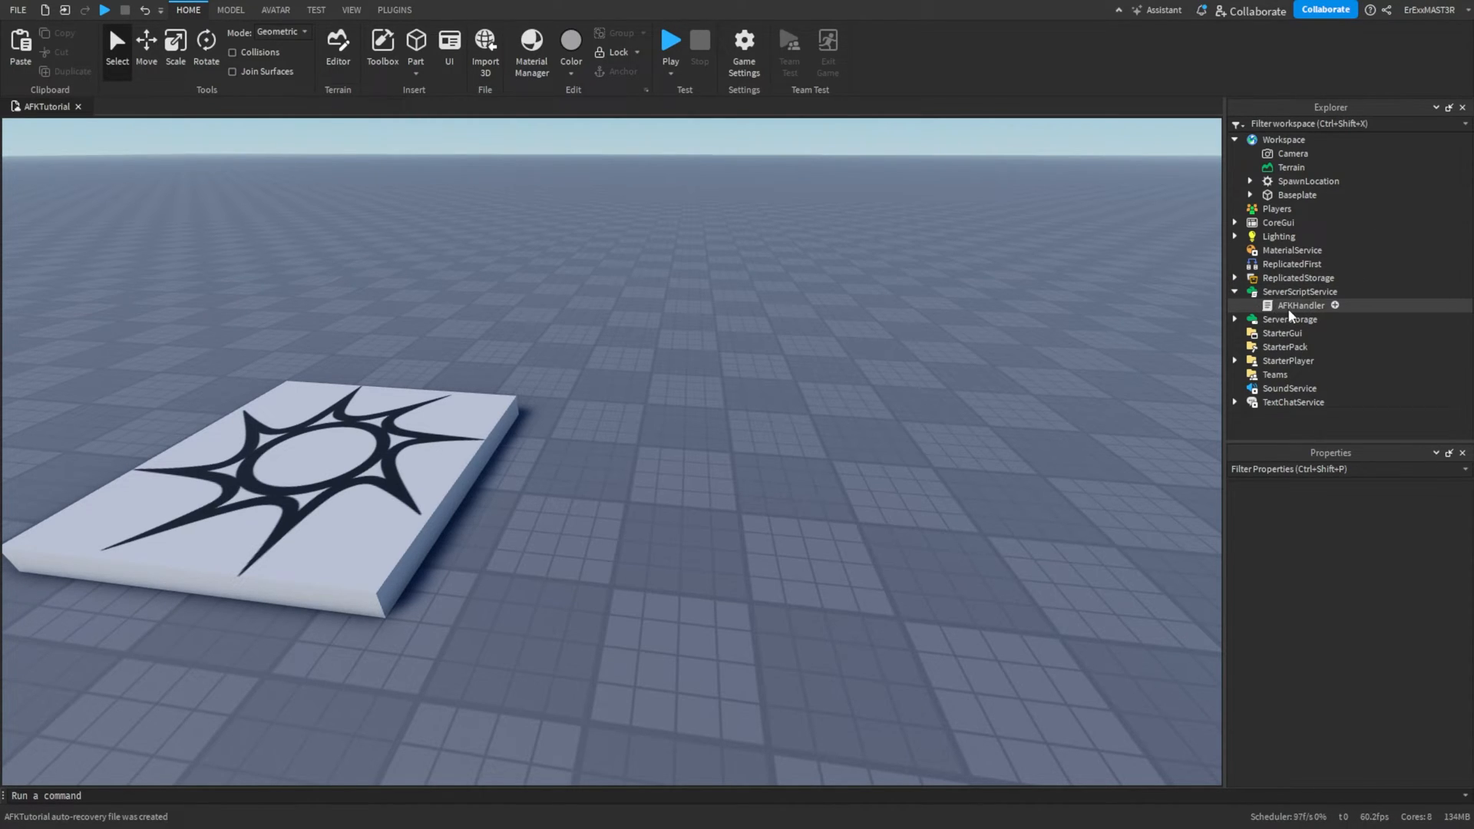
double_click(1301, 304)
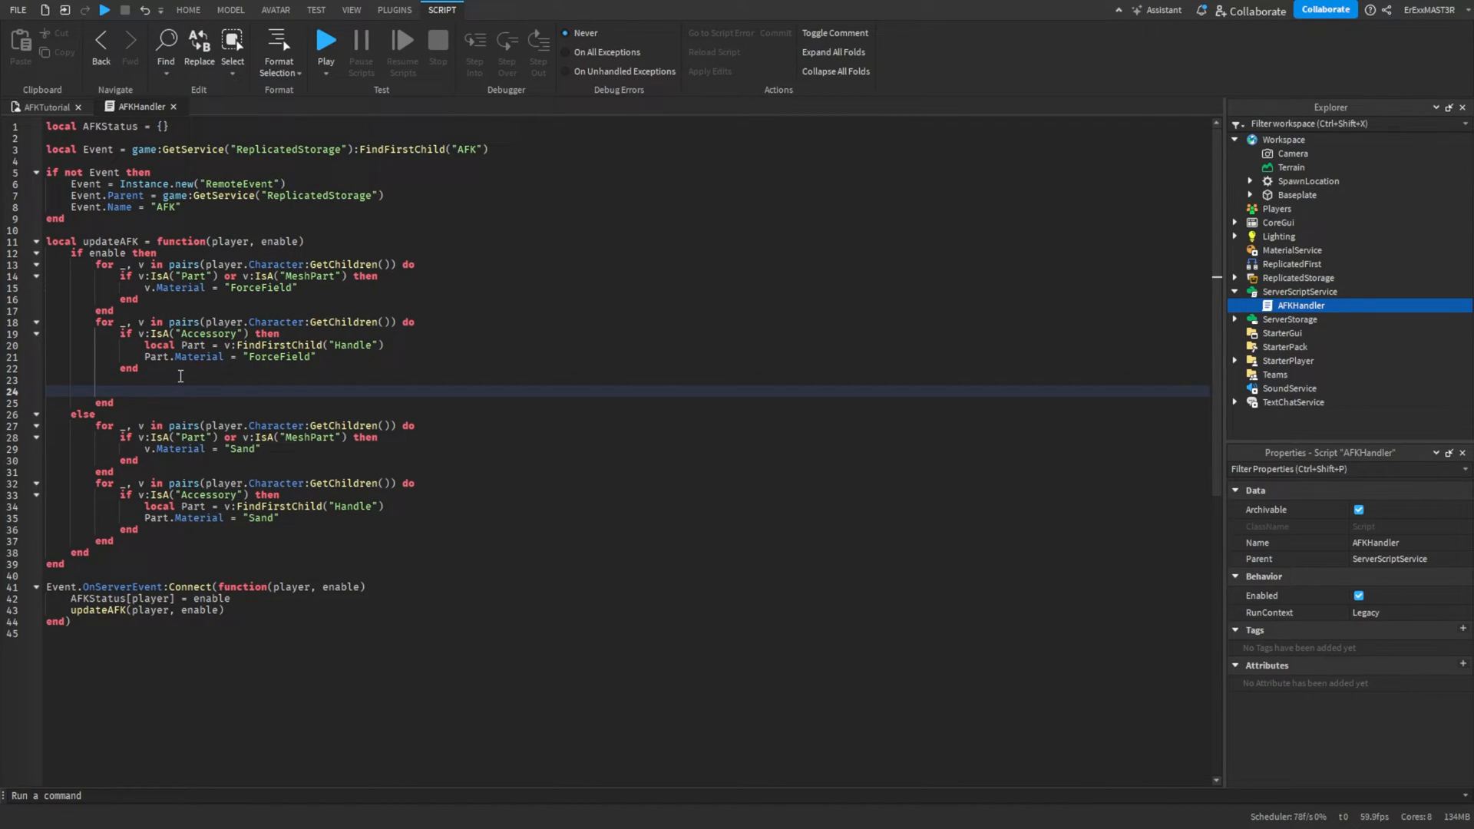
In updateAFK's enable branch, declare totalTime and a while loop that increments it.
type("local")
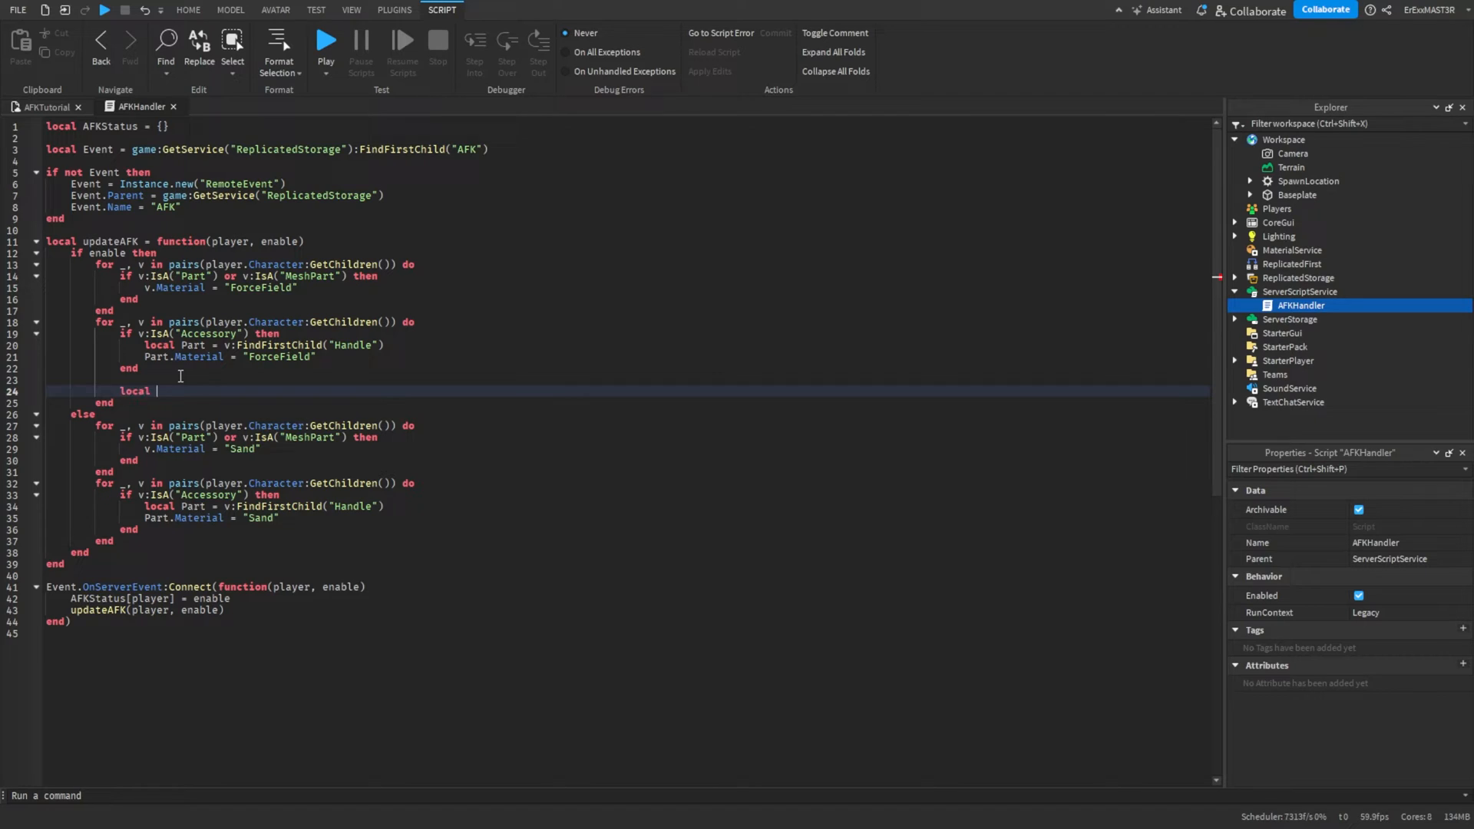
type("totalTime = 0")
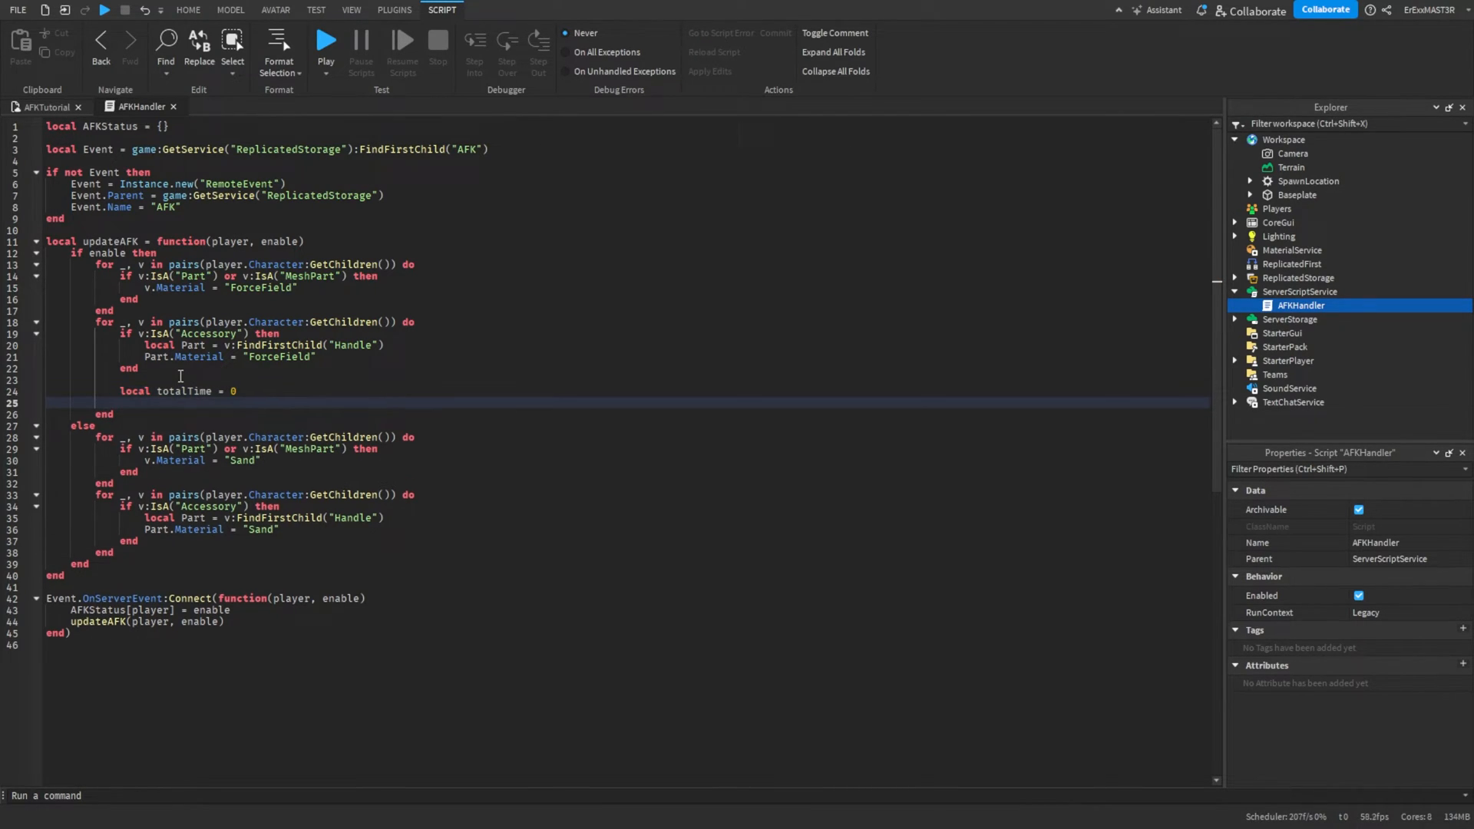
type("while AFKStatus")
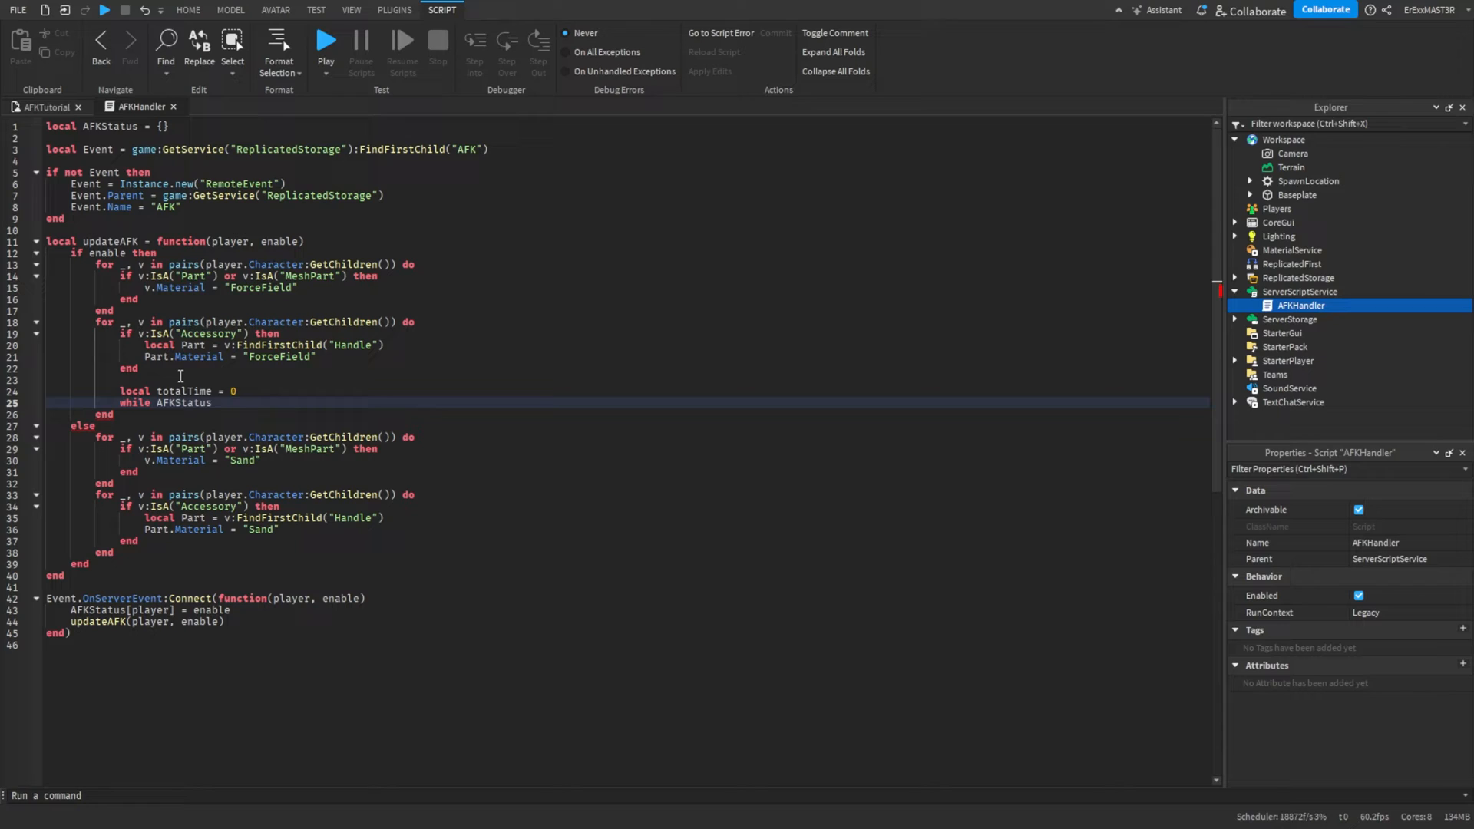
type("[]")
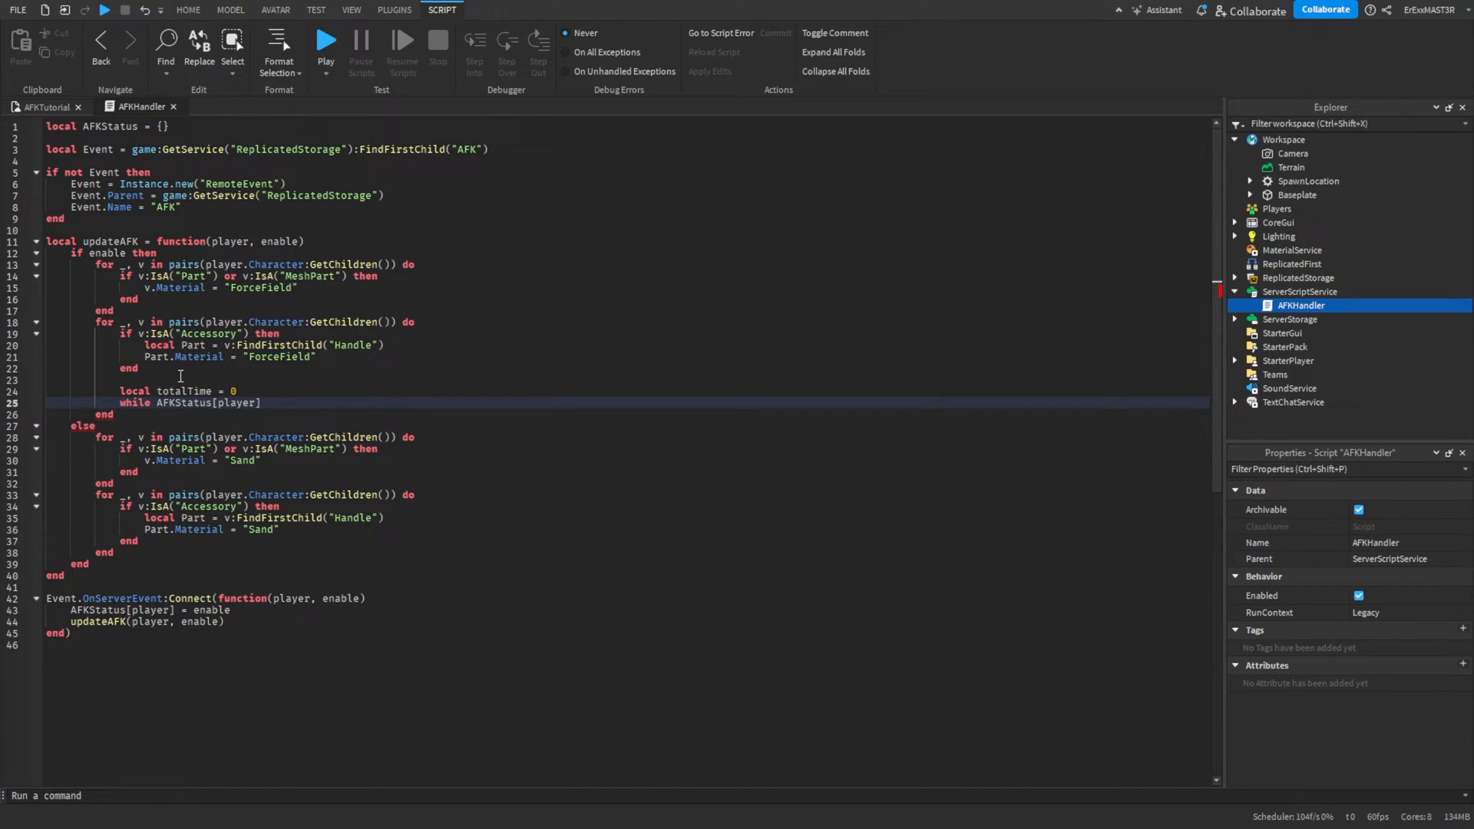
type("== true")
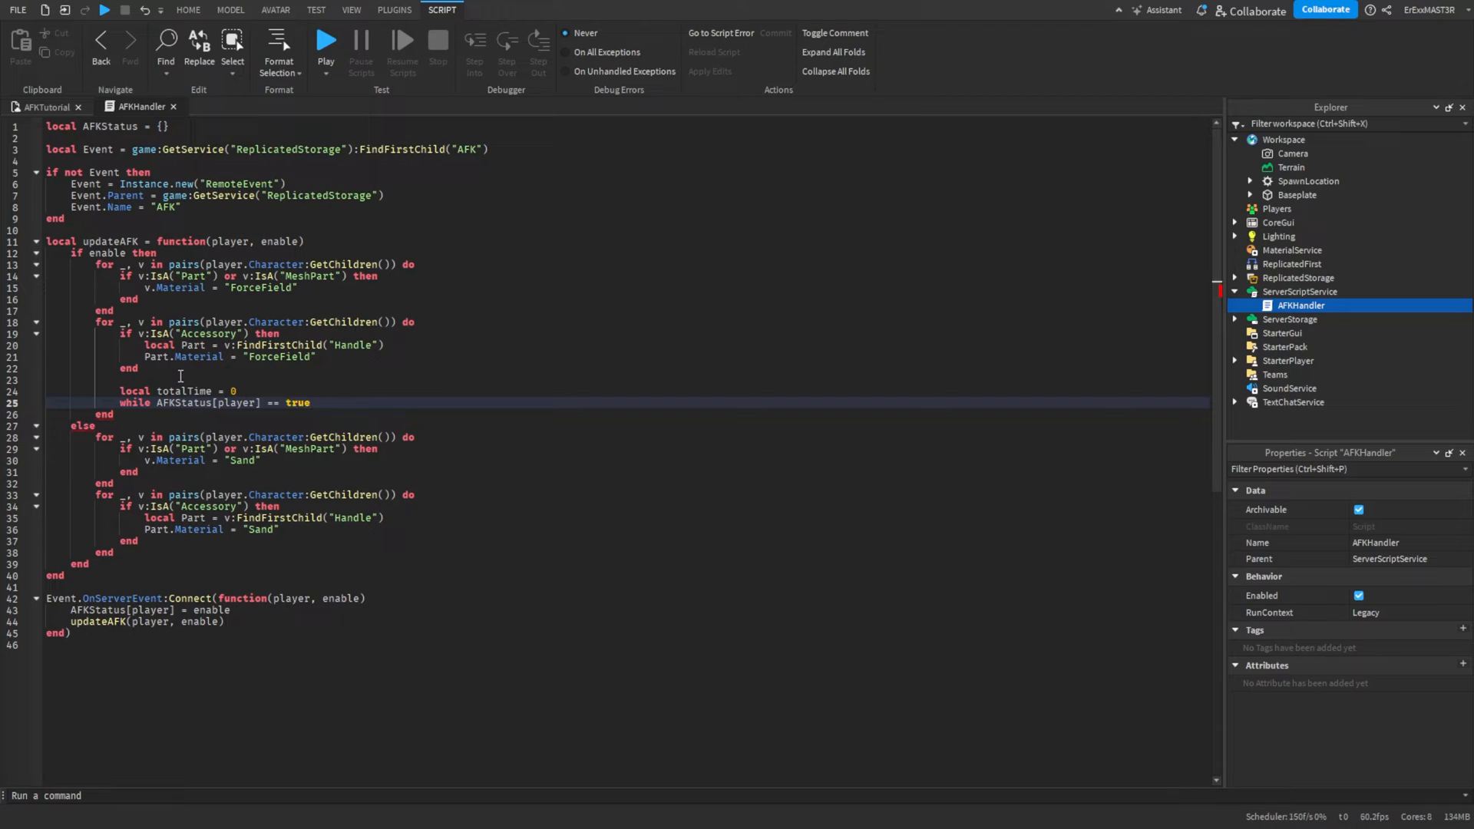
type("do")
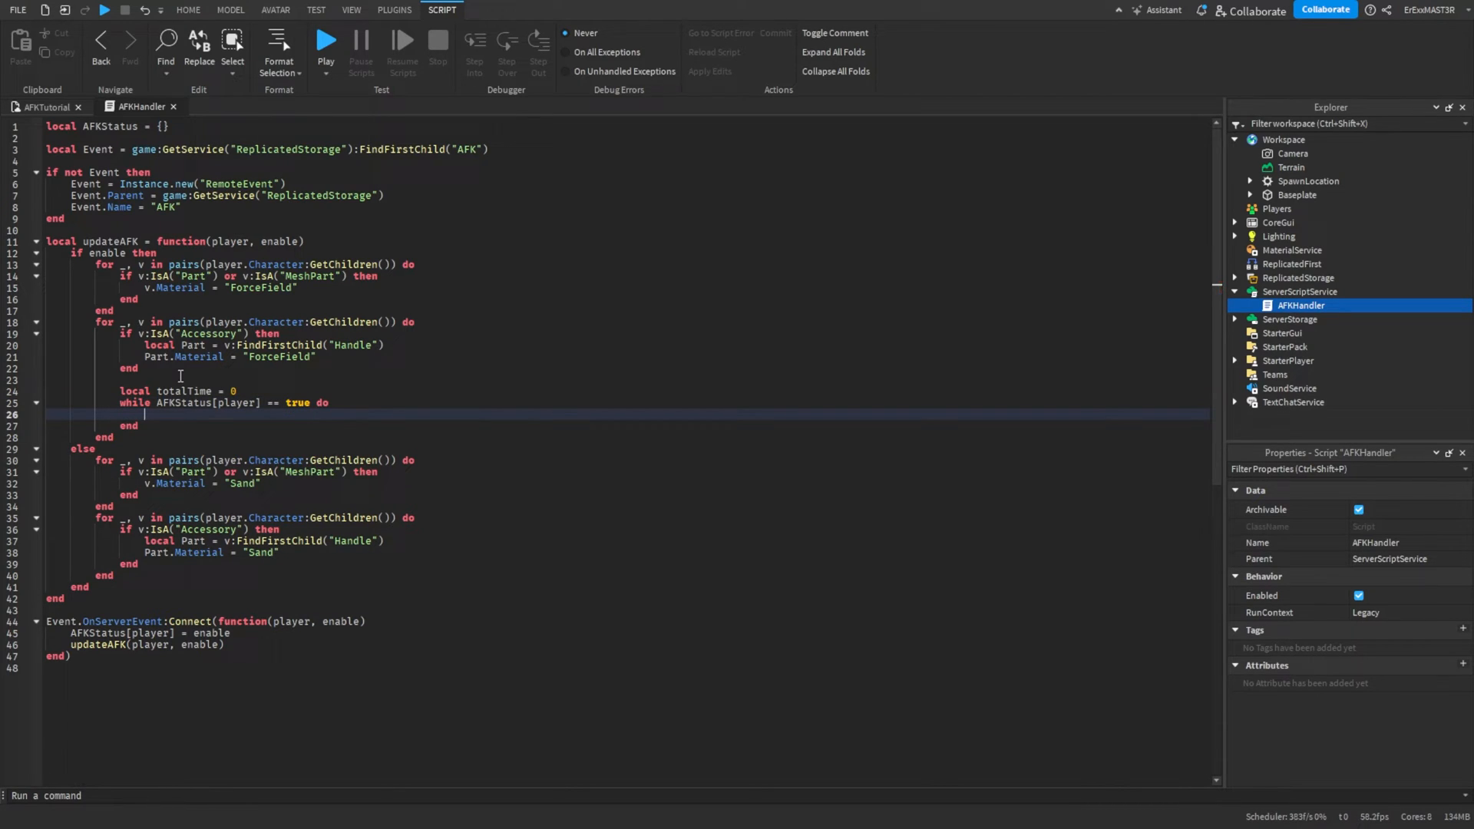
type("totalTime = totalTime + 1")
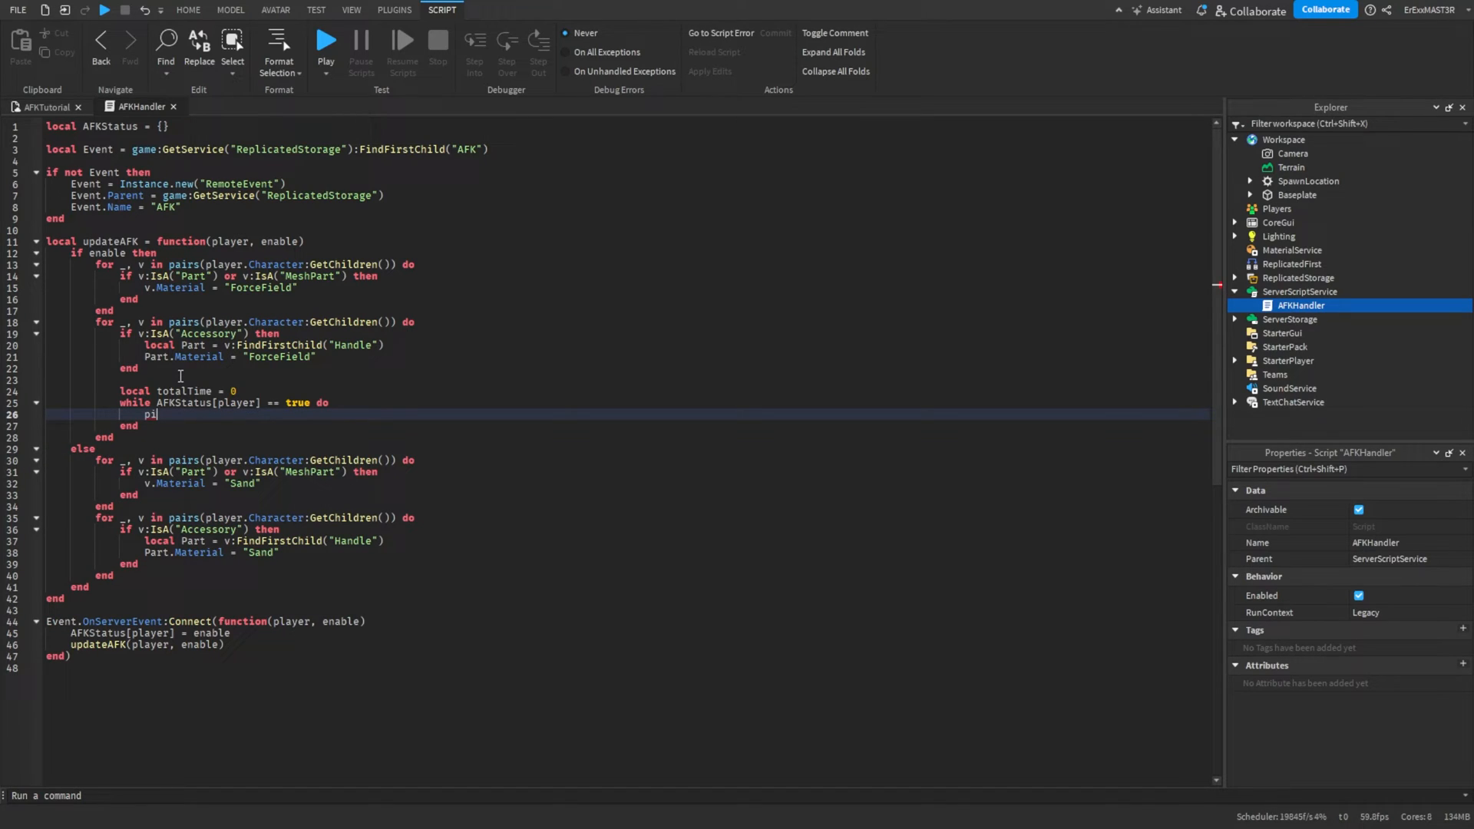
Add print(totalTime) and task.wait(1) inside the AFK timer loop.
type("rint(tot)")
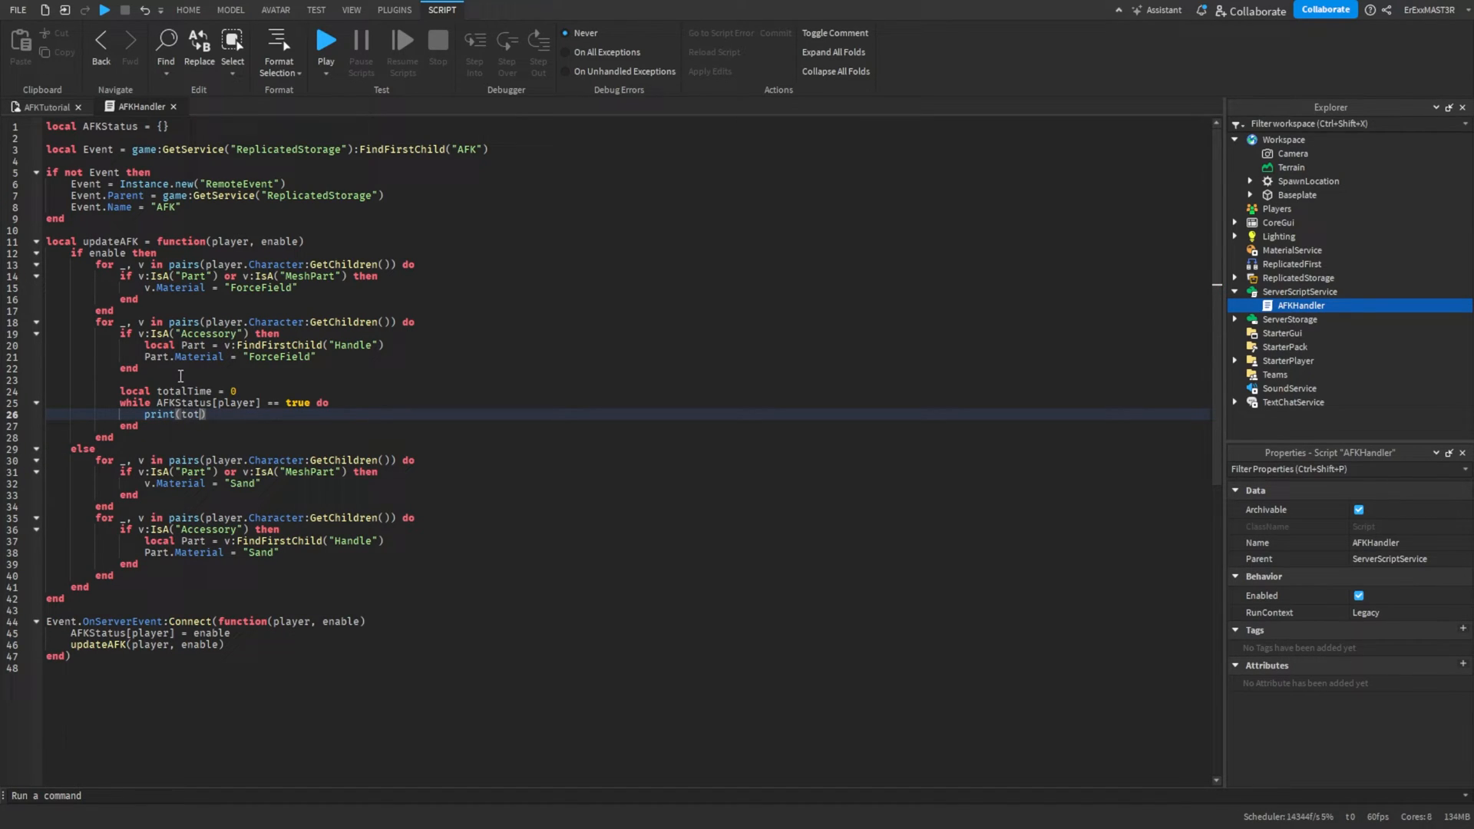
type("alTime")
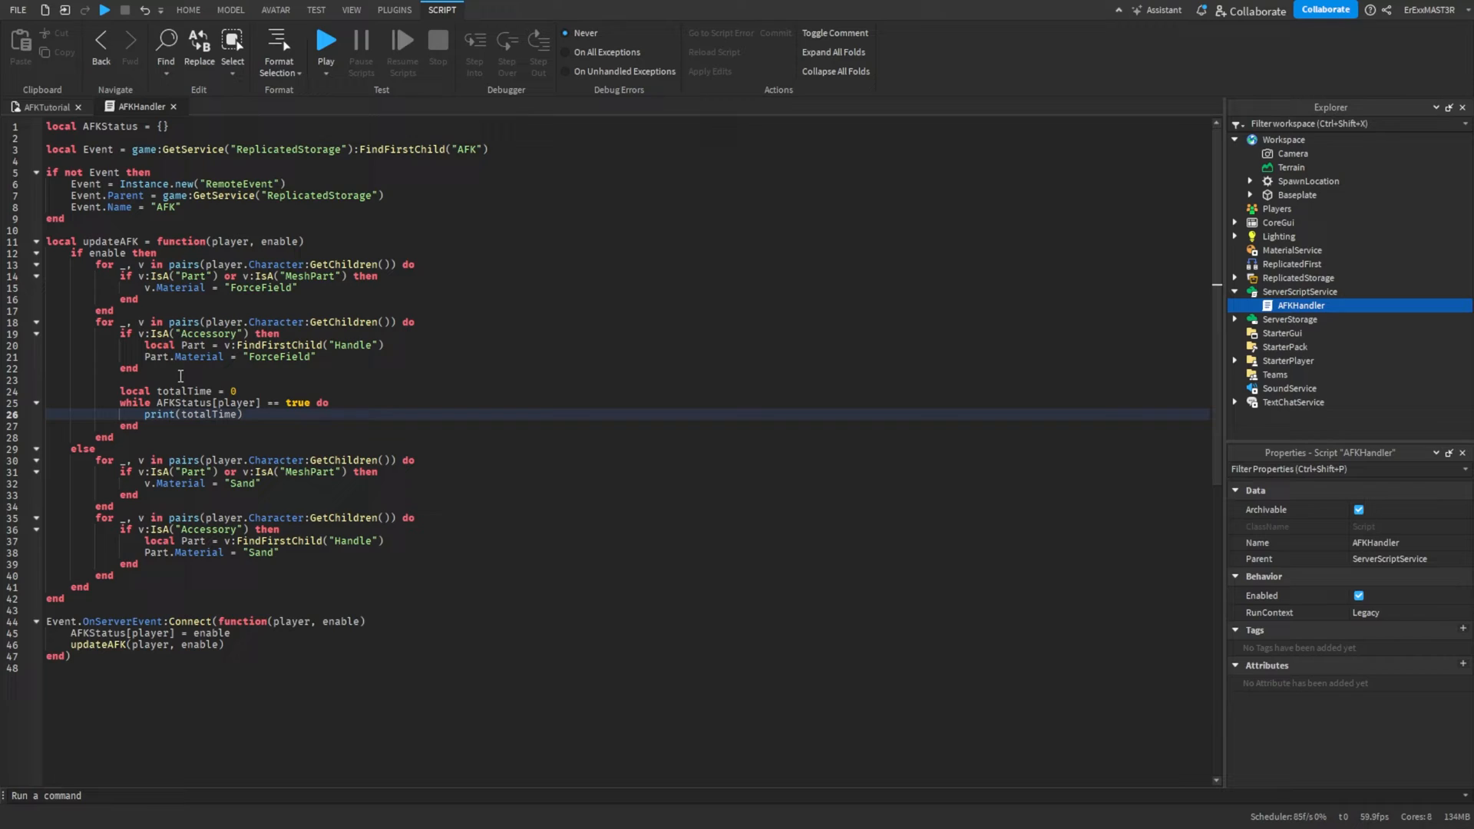
type("task")
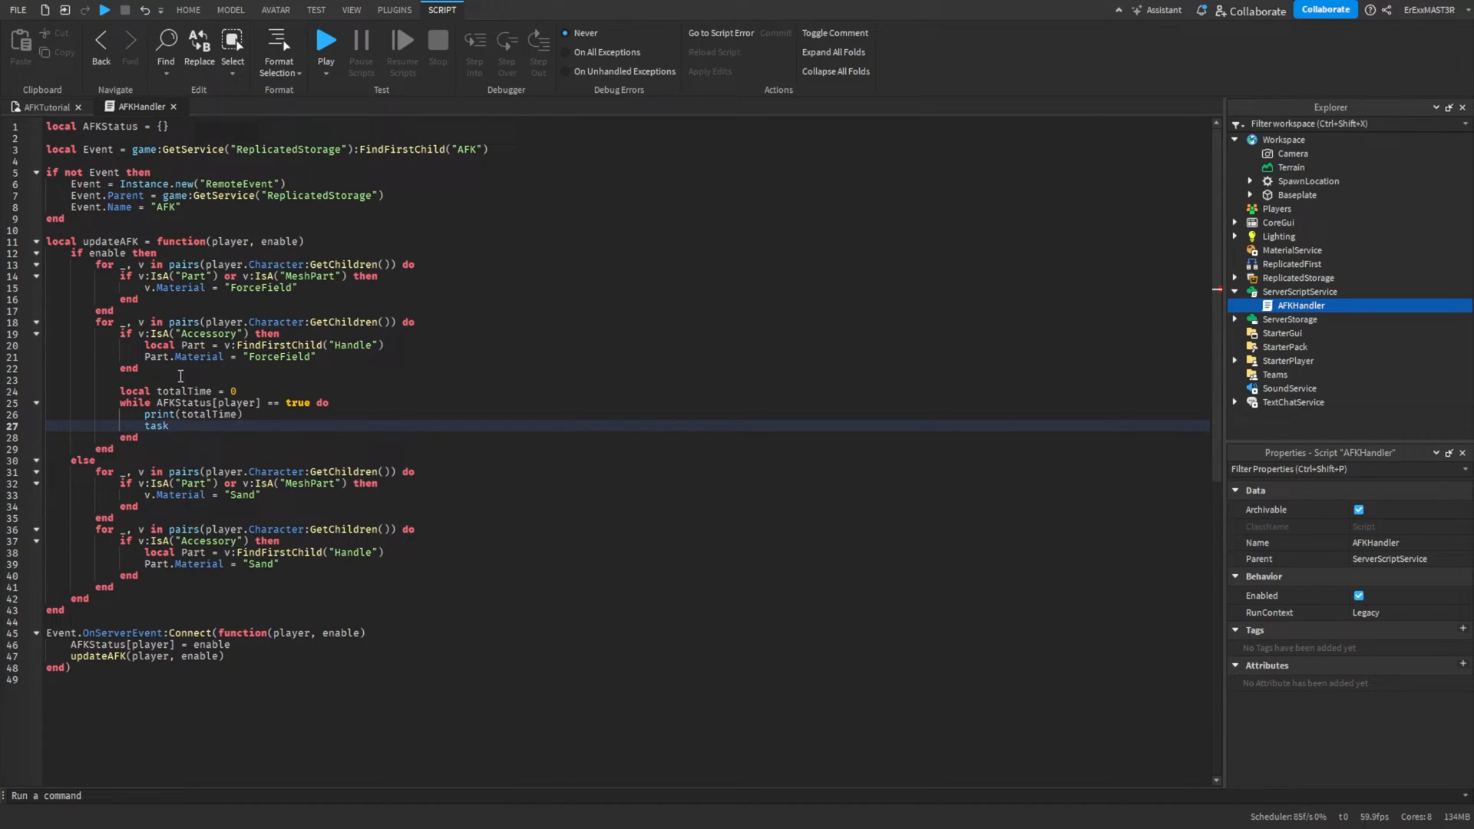
type(".wait(1)")
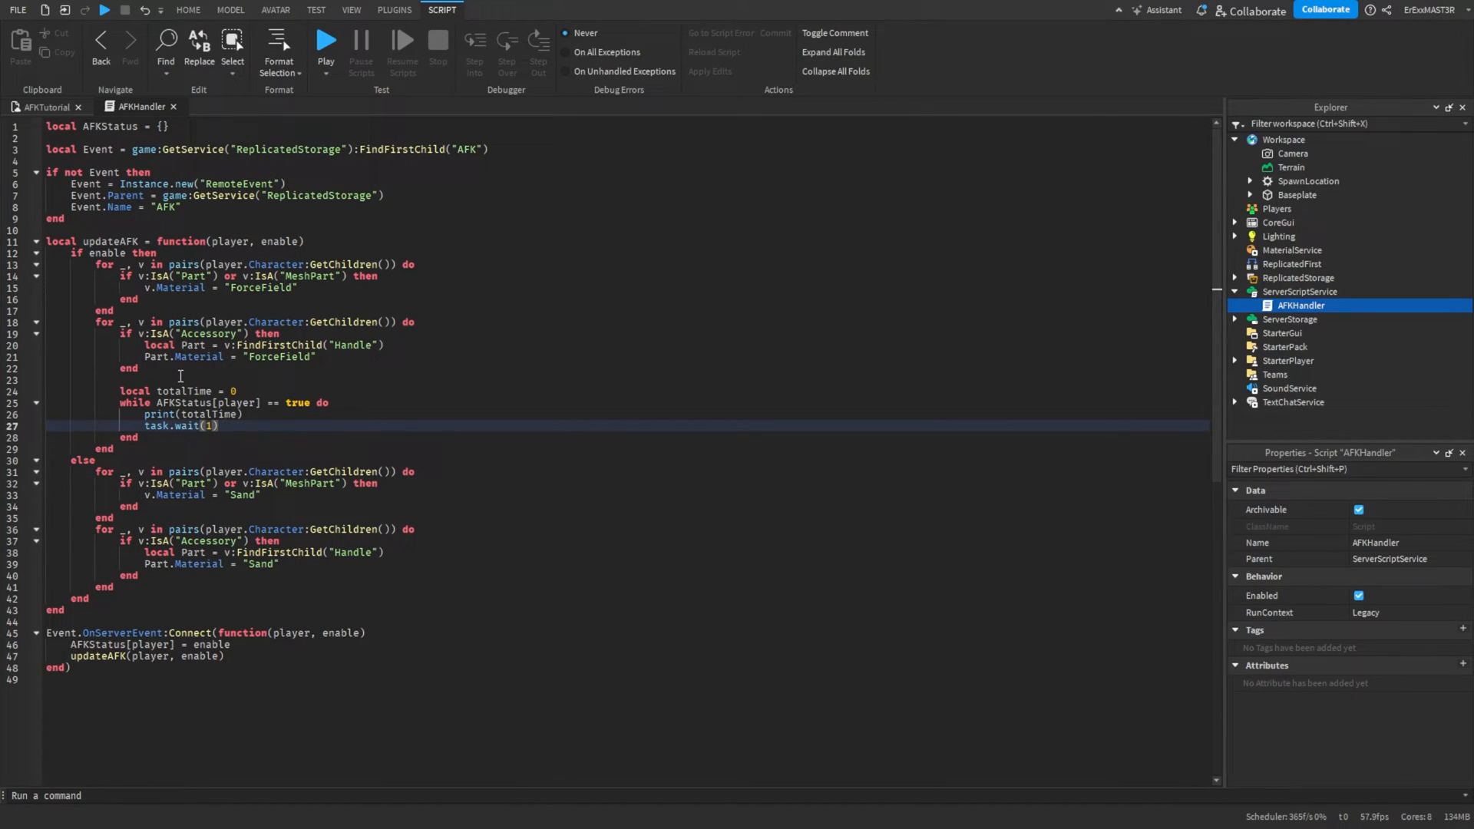
type("tot")
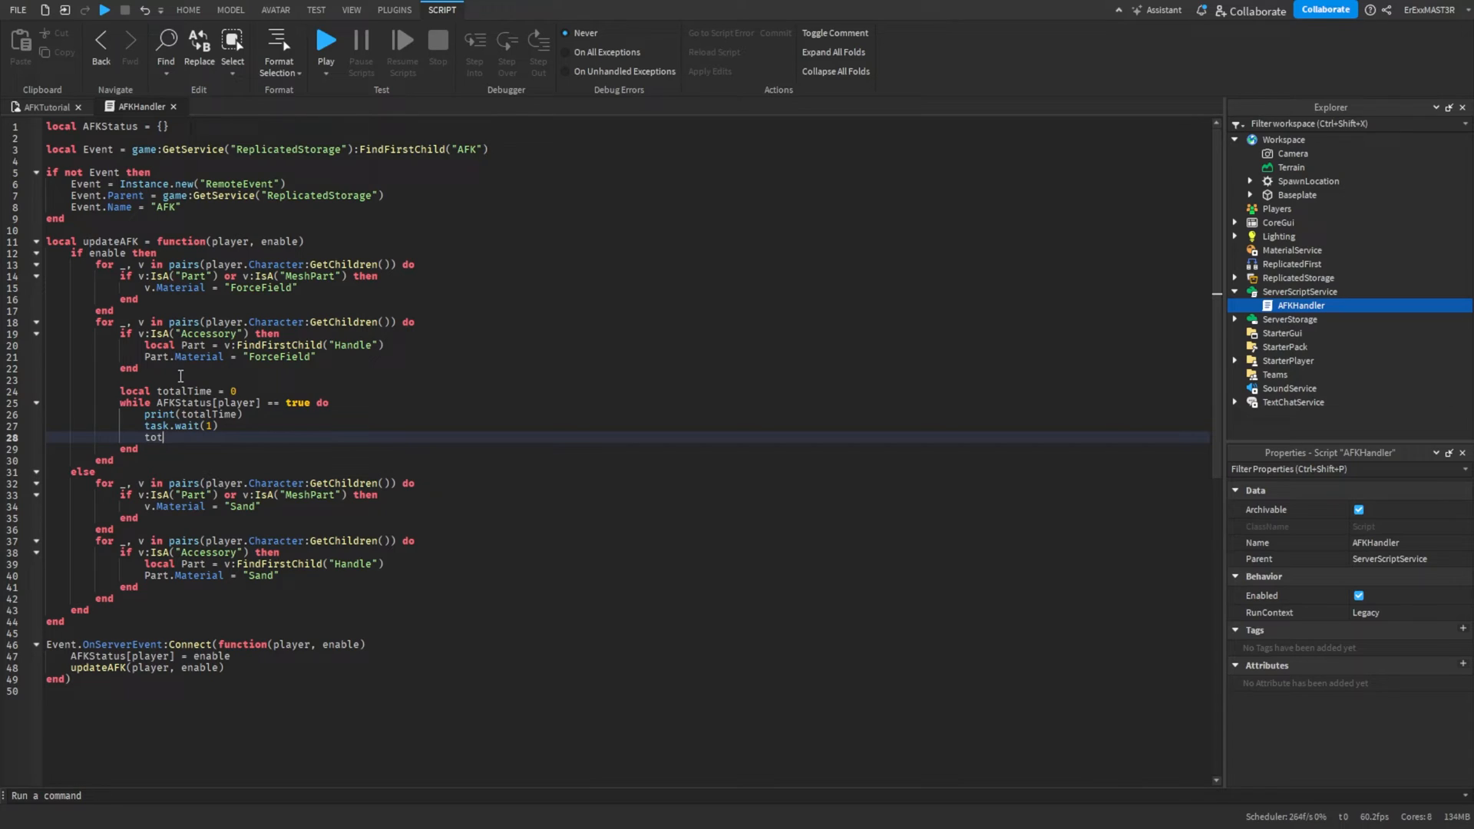
type("alTime = totalTime +")
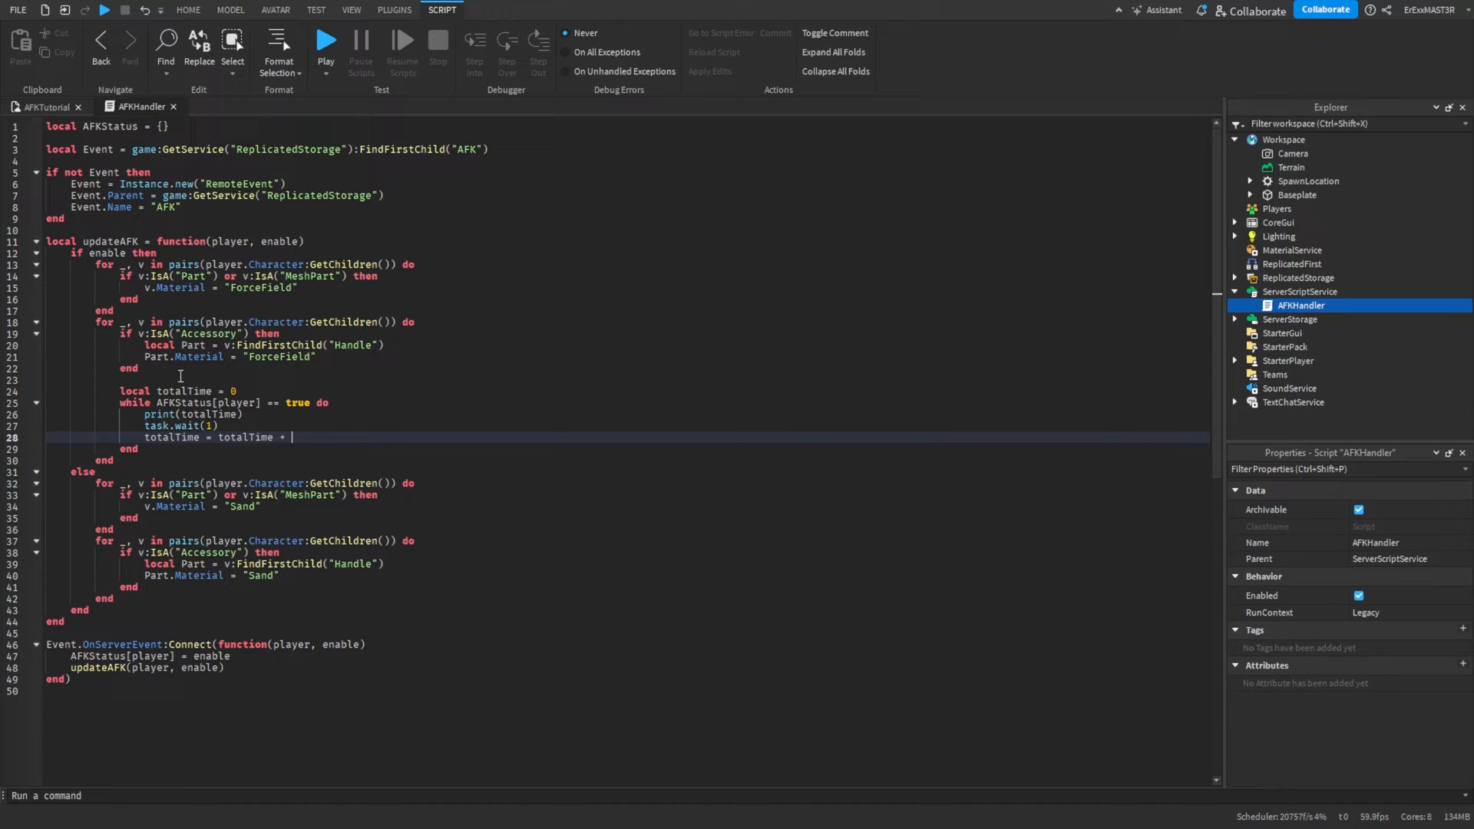
type("1")
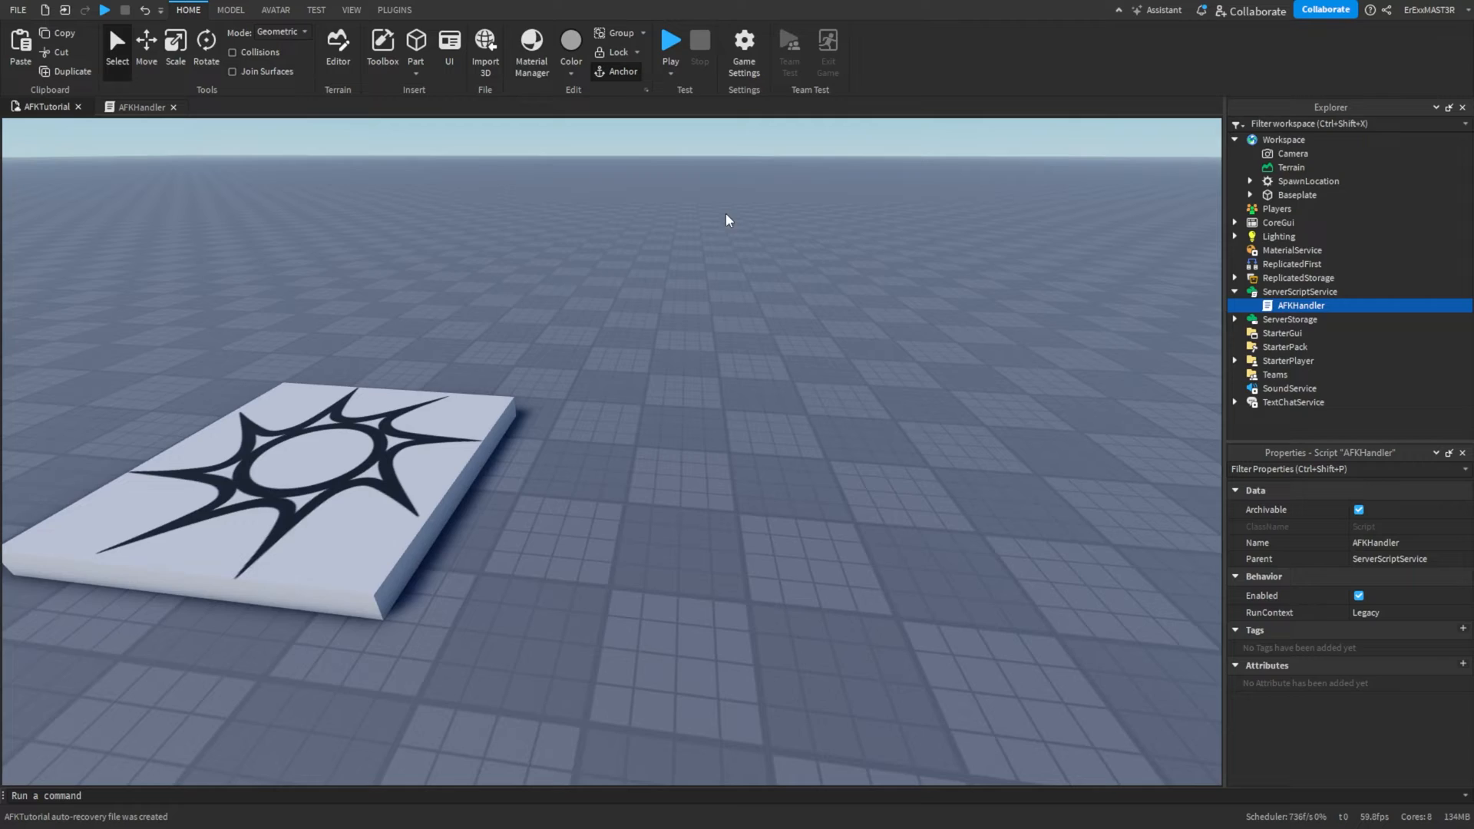
Play-test until the character turns ForceField, then stop and check Output's climbing counts.
left_click(669, 42)
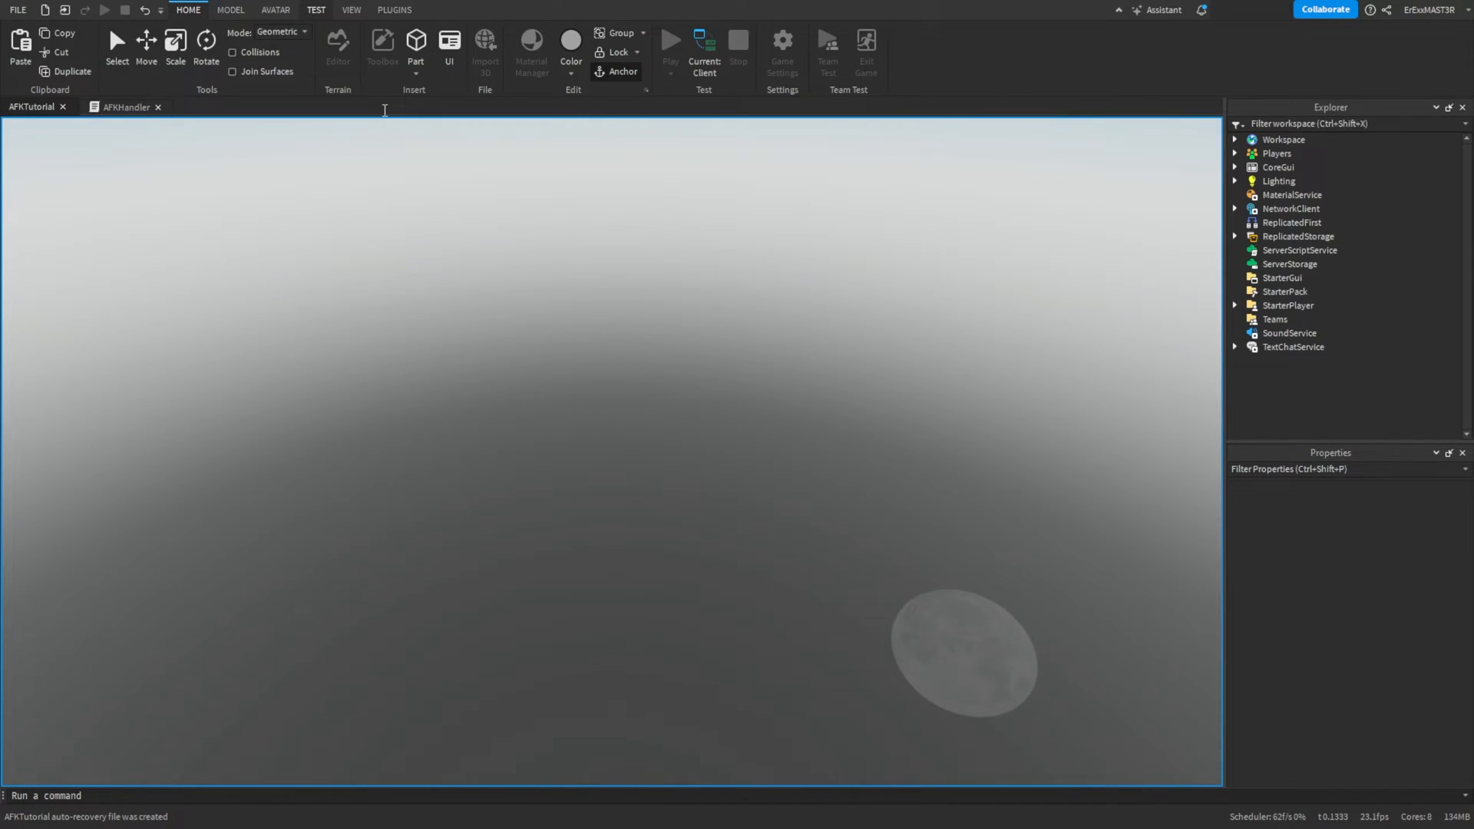
left_click(670, 41)
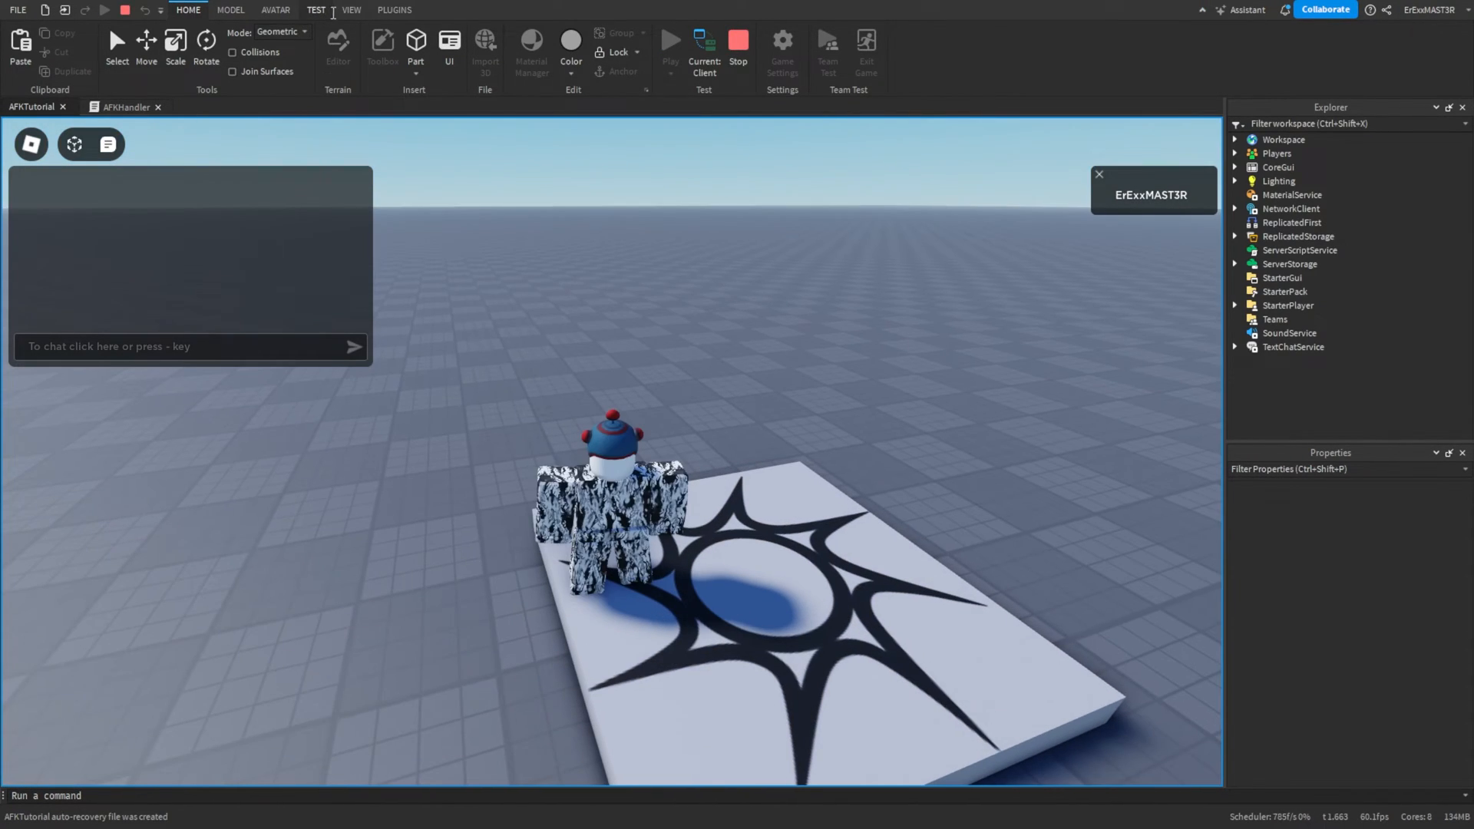
left_click(351, 9)
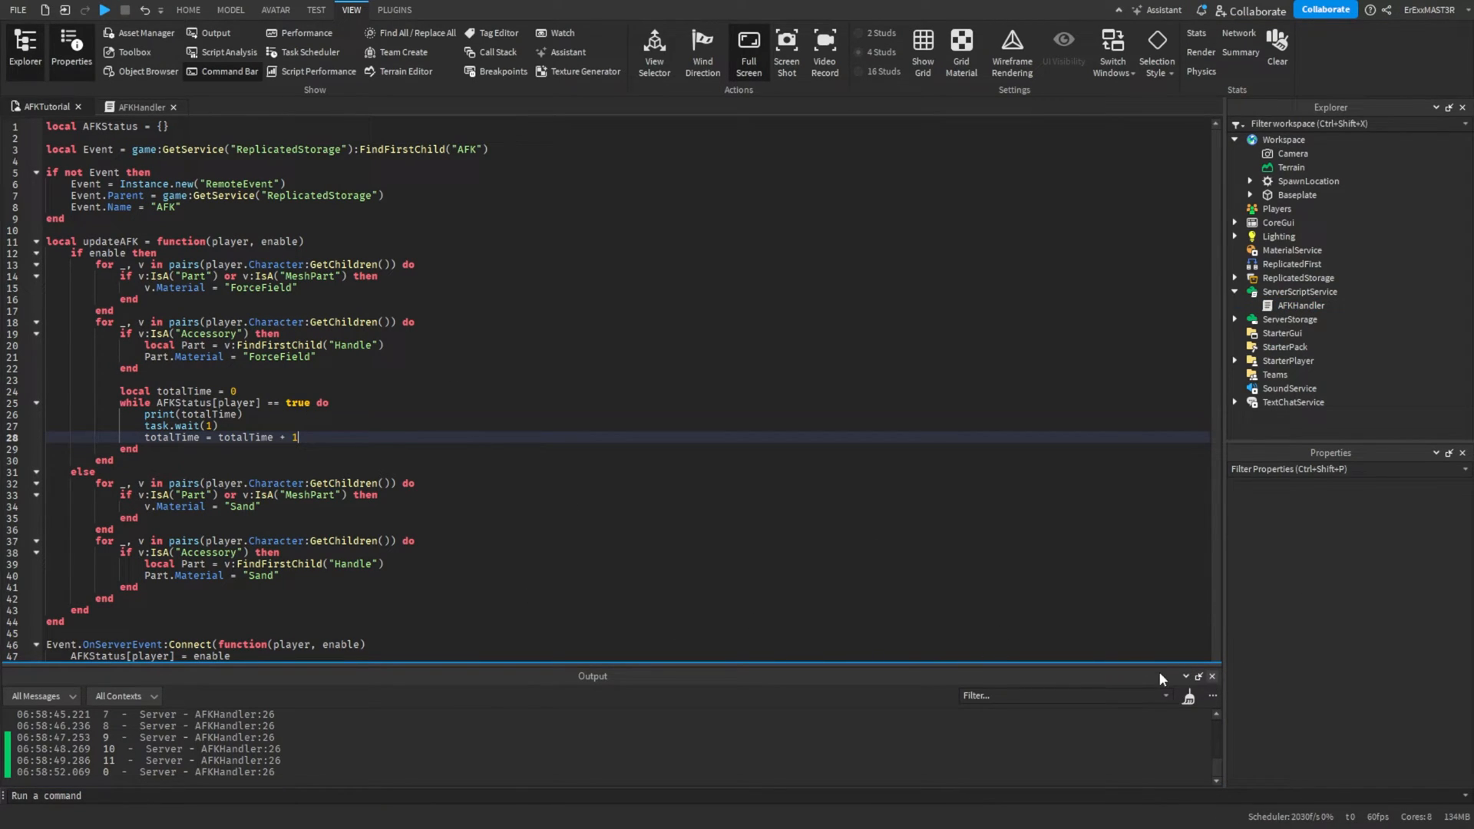
mouse_move(1017, 488)
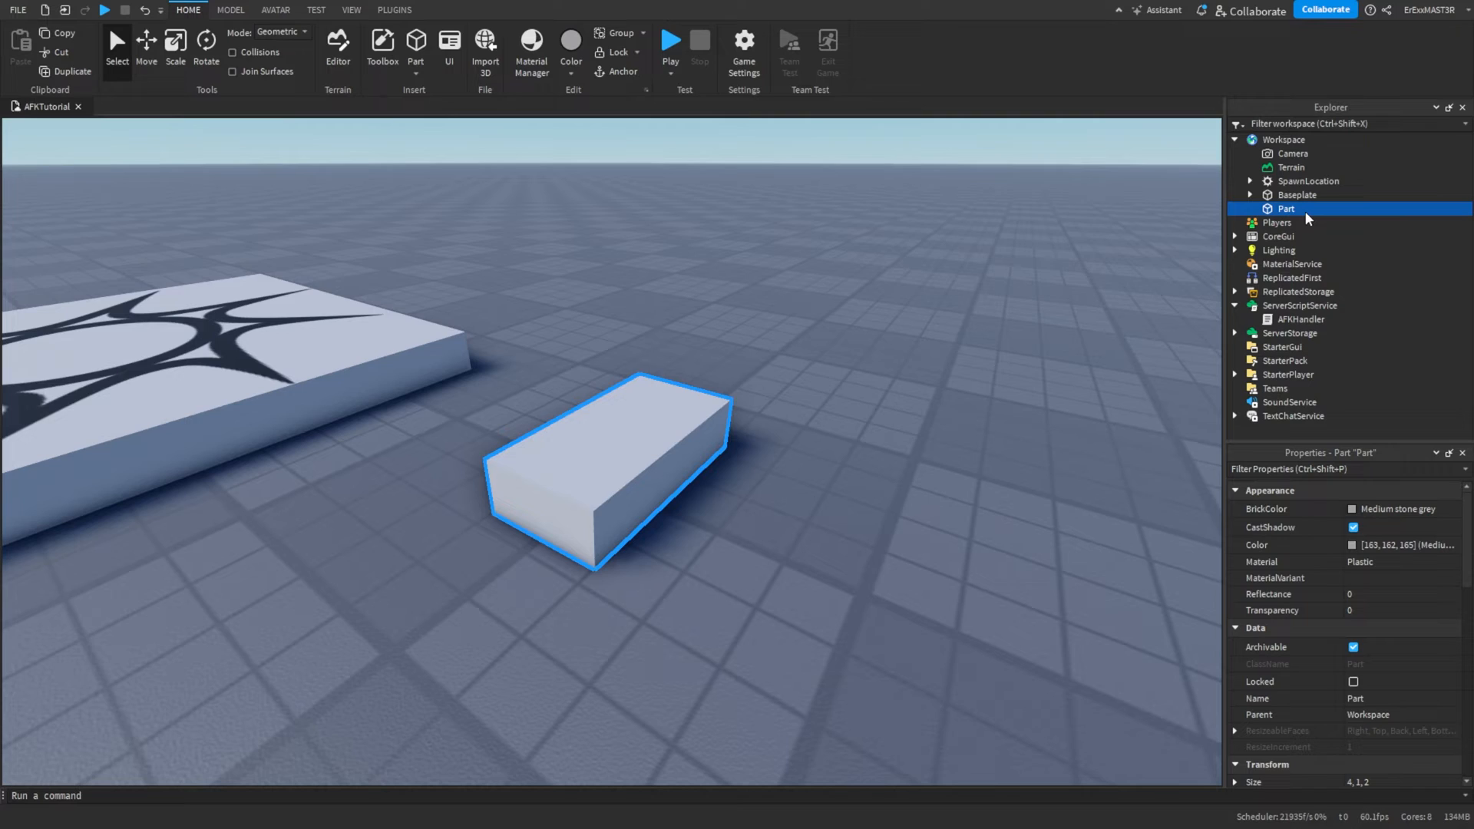
mouse_move(591, 688)
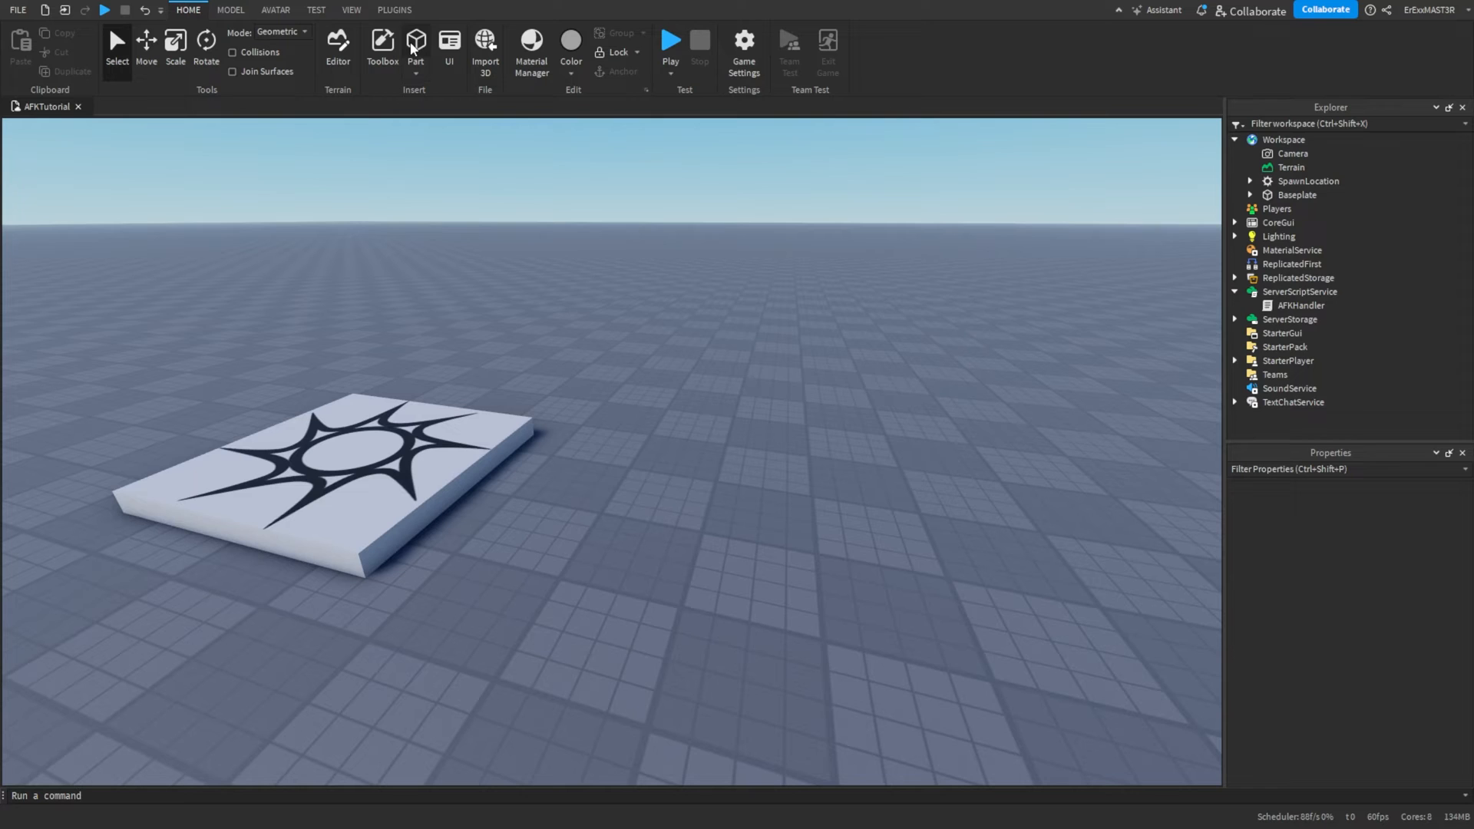
Insert a block Part, add a BillboardGui to it, and a TextLabel named Counter inside.
left_click(414, 45)
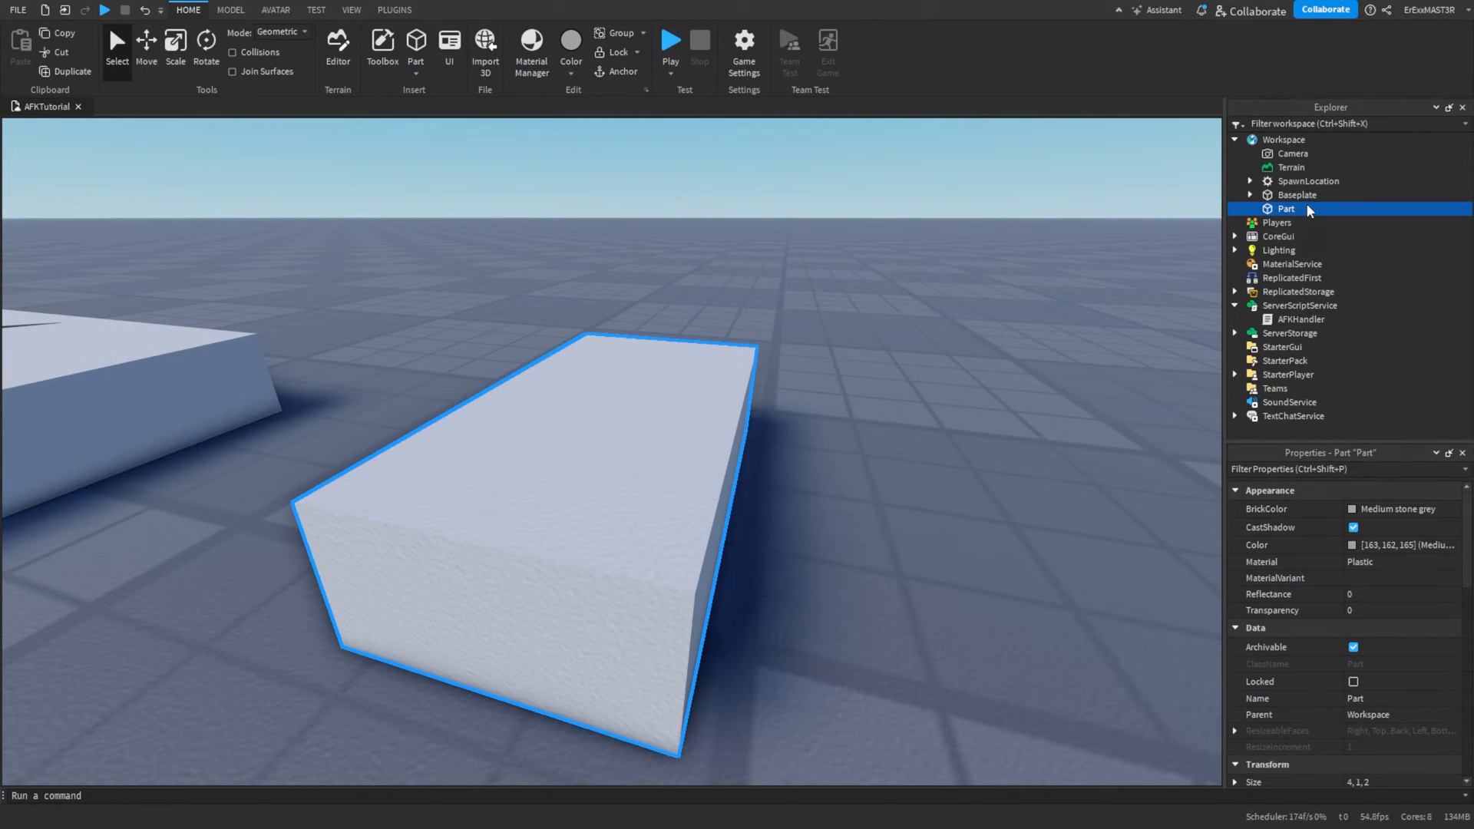
left_click(1251, 209)
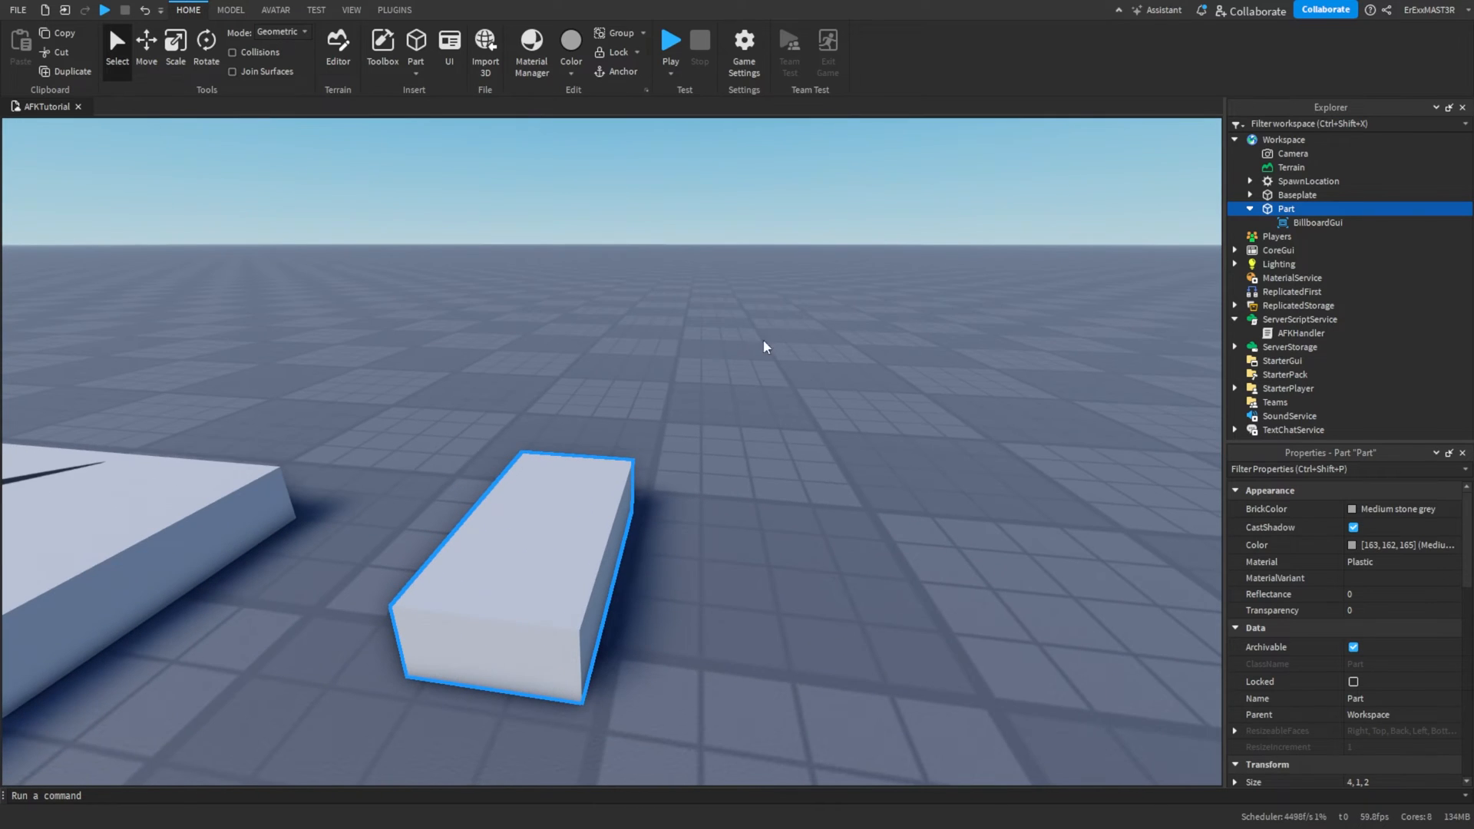
left_click(1316, 223)
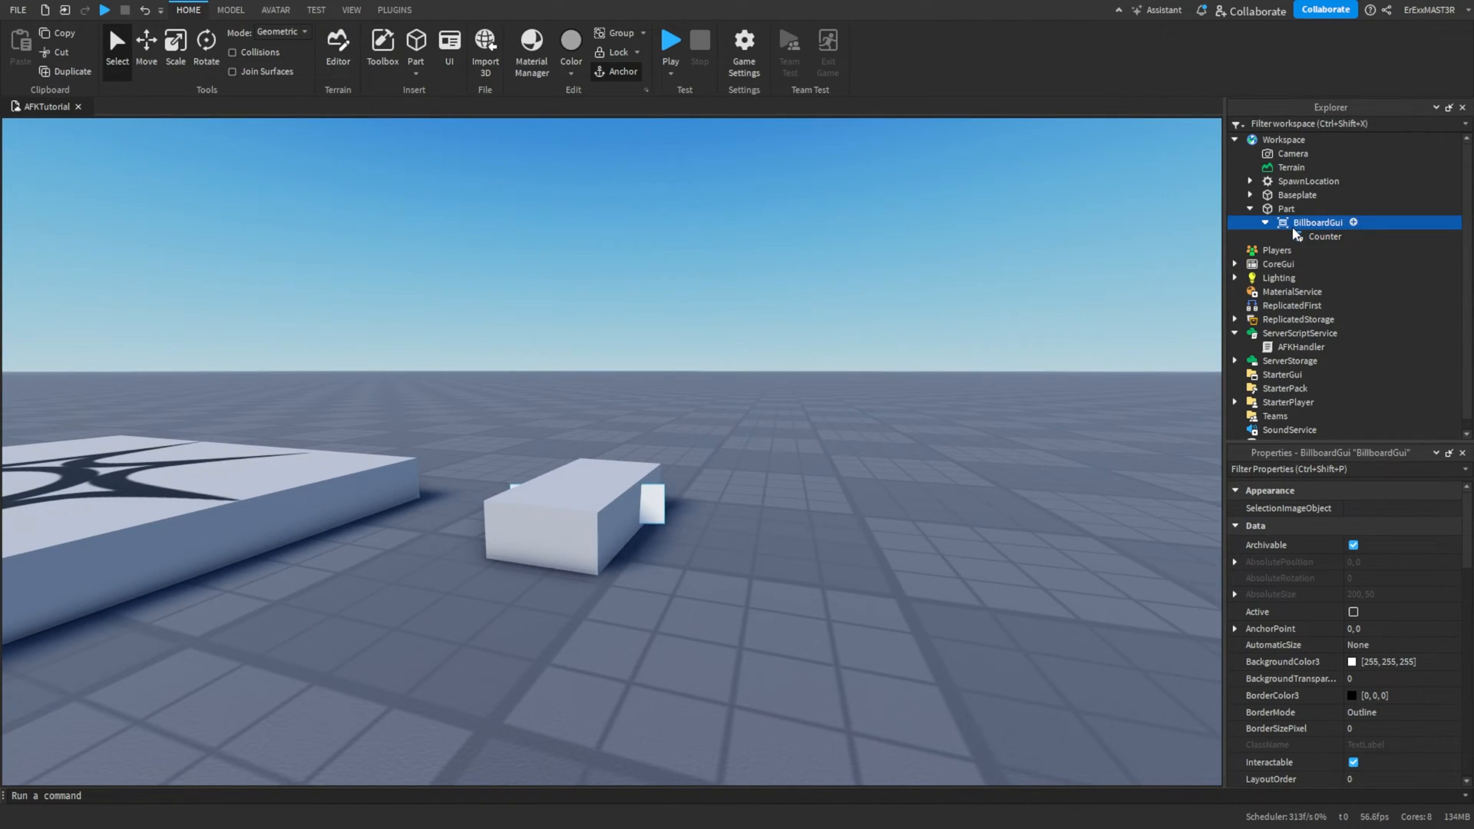
Set the BillboardGui's StudsOffset Y to 2, MaxDistance to 50, and Size to {2,0},{1,0}.
left_click(1316, 221)
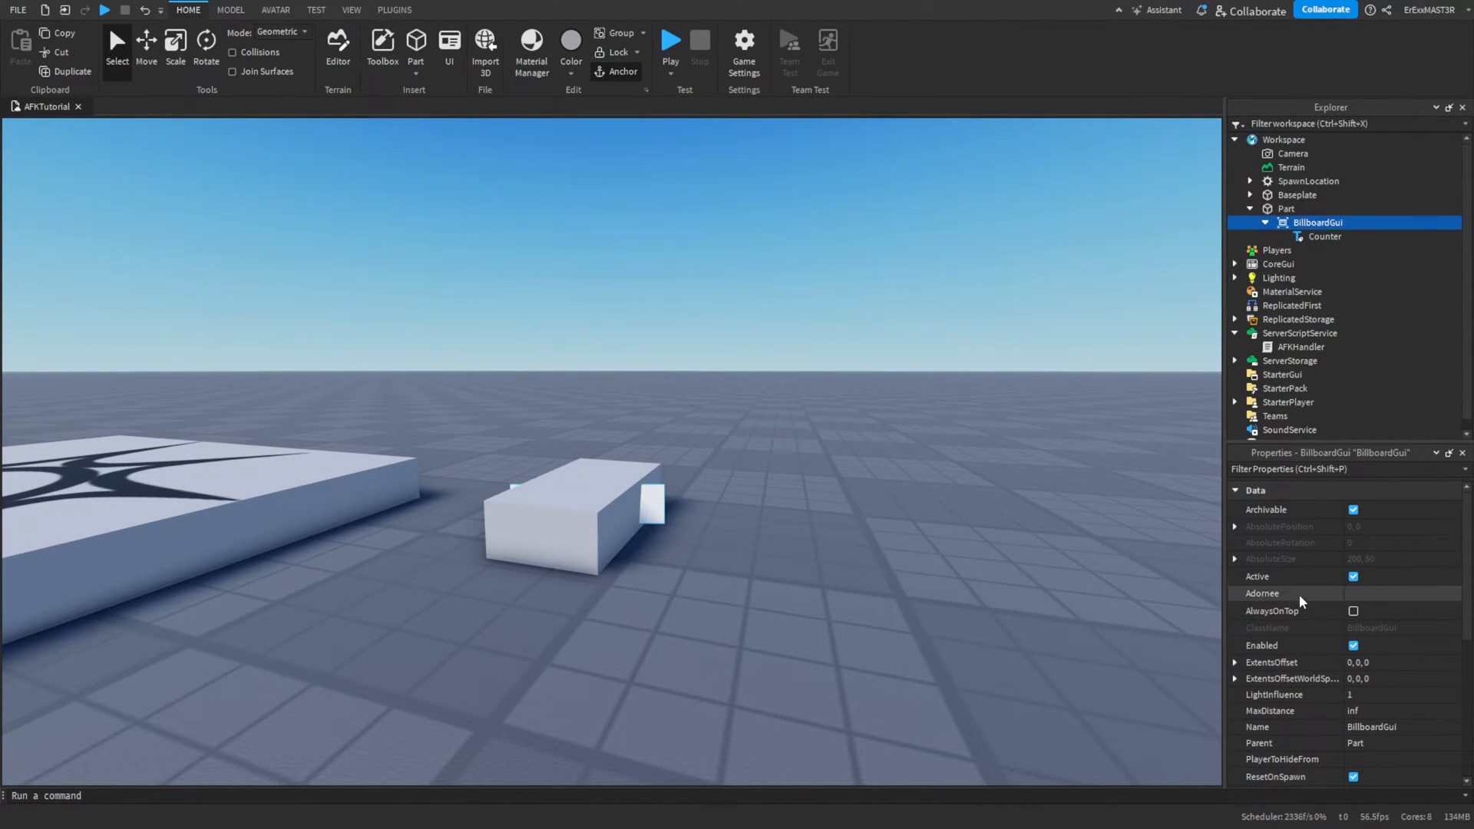
scroll("down", 3)
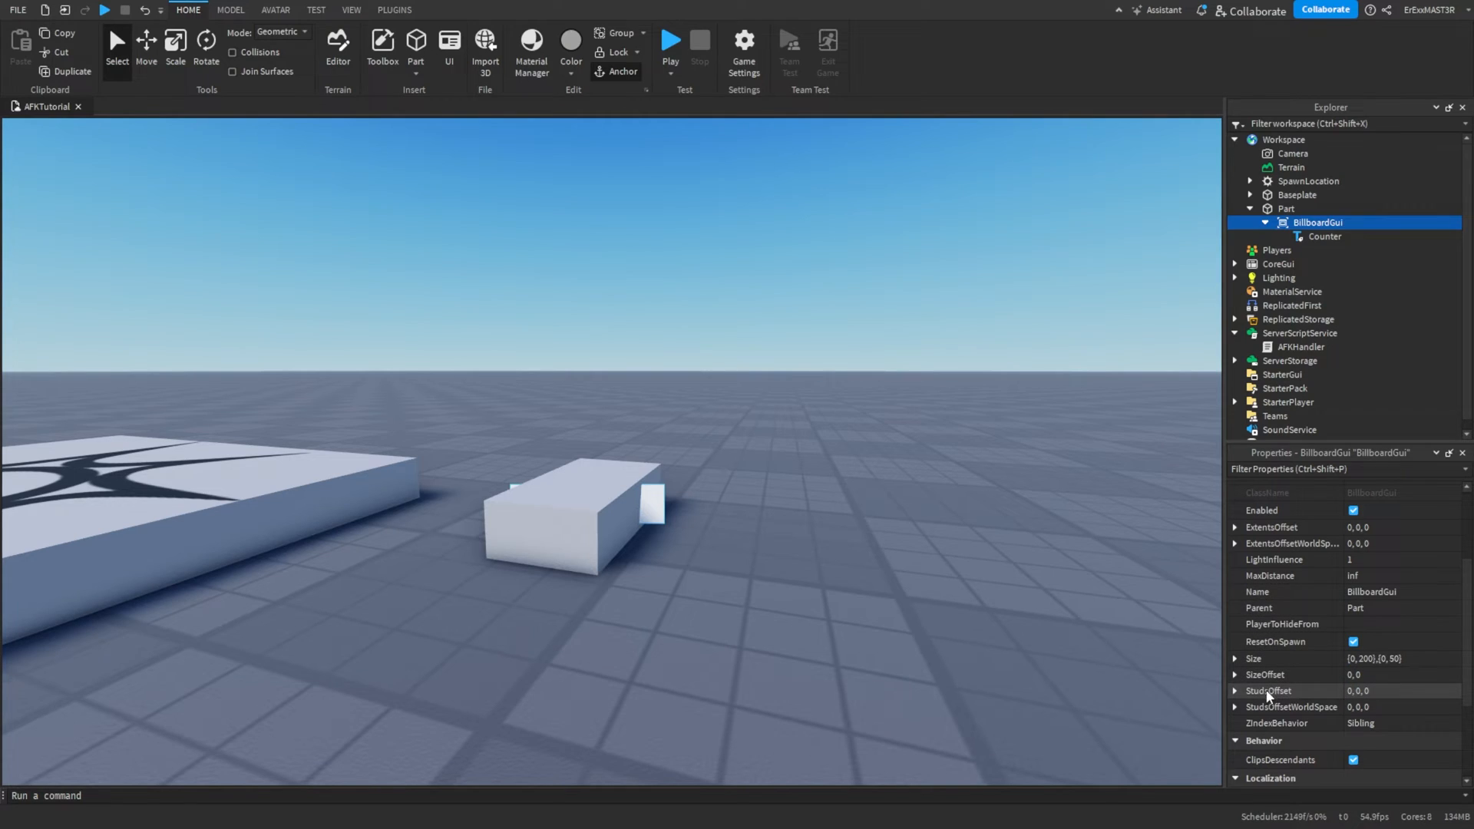
left_click(1267, 691)
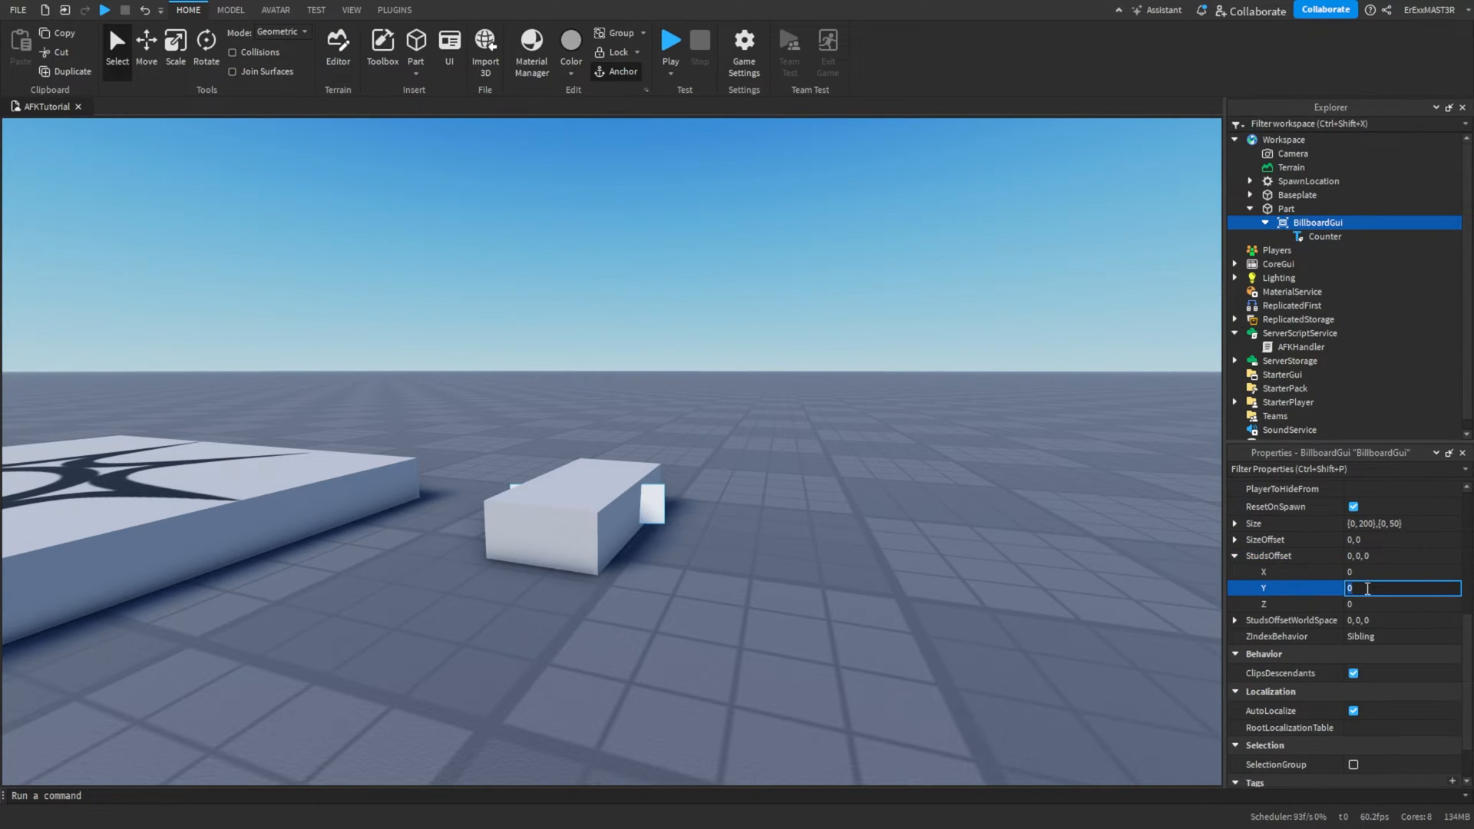
type("1")
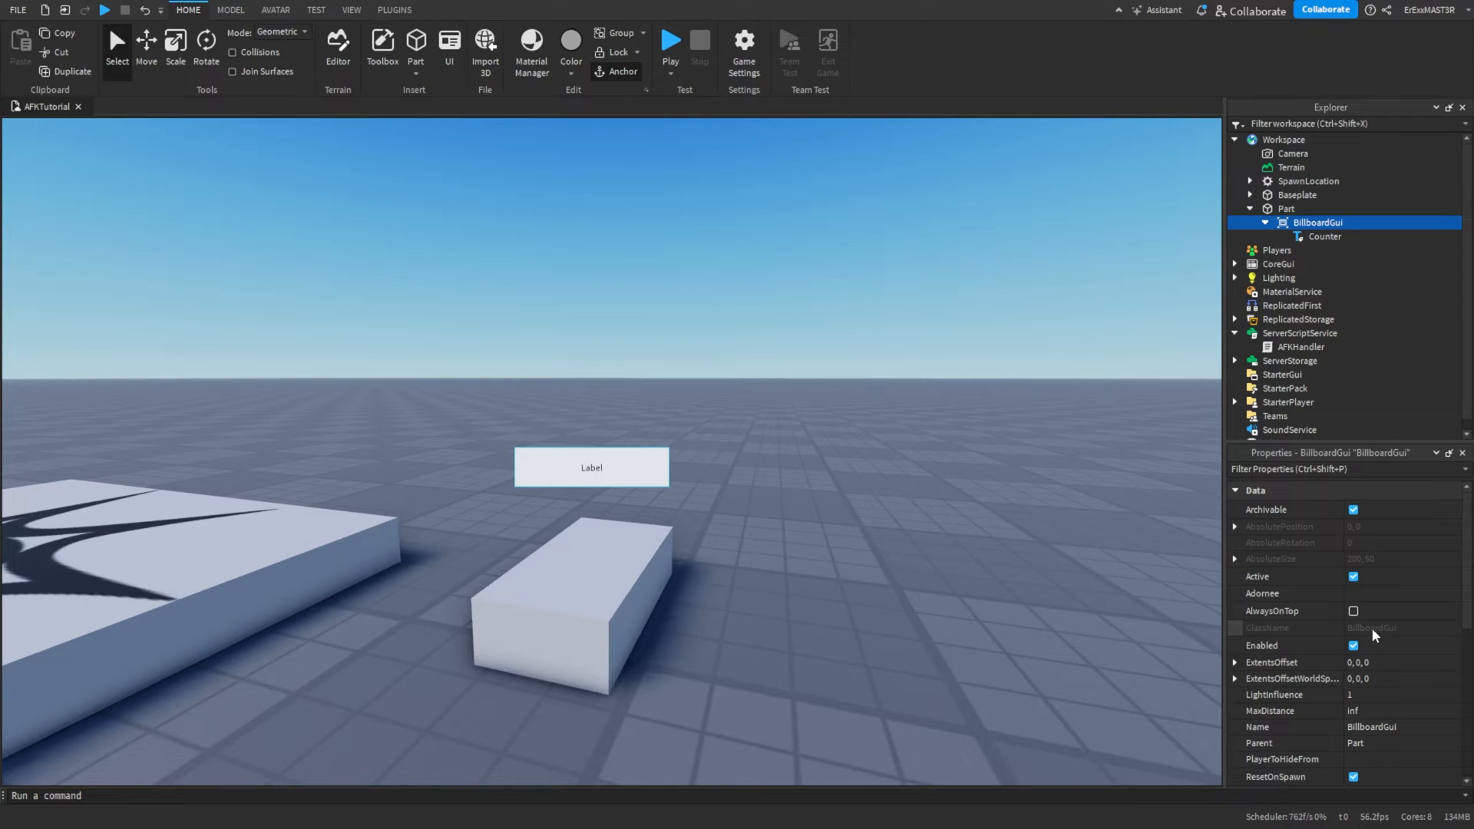
left_click(1362, 710)
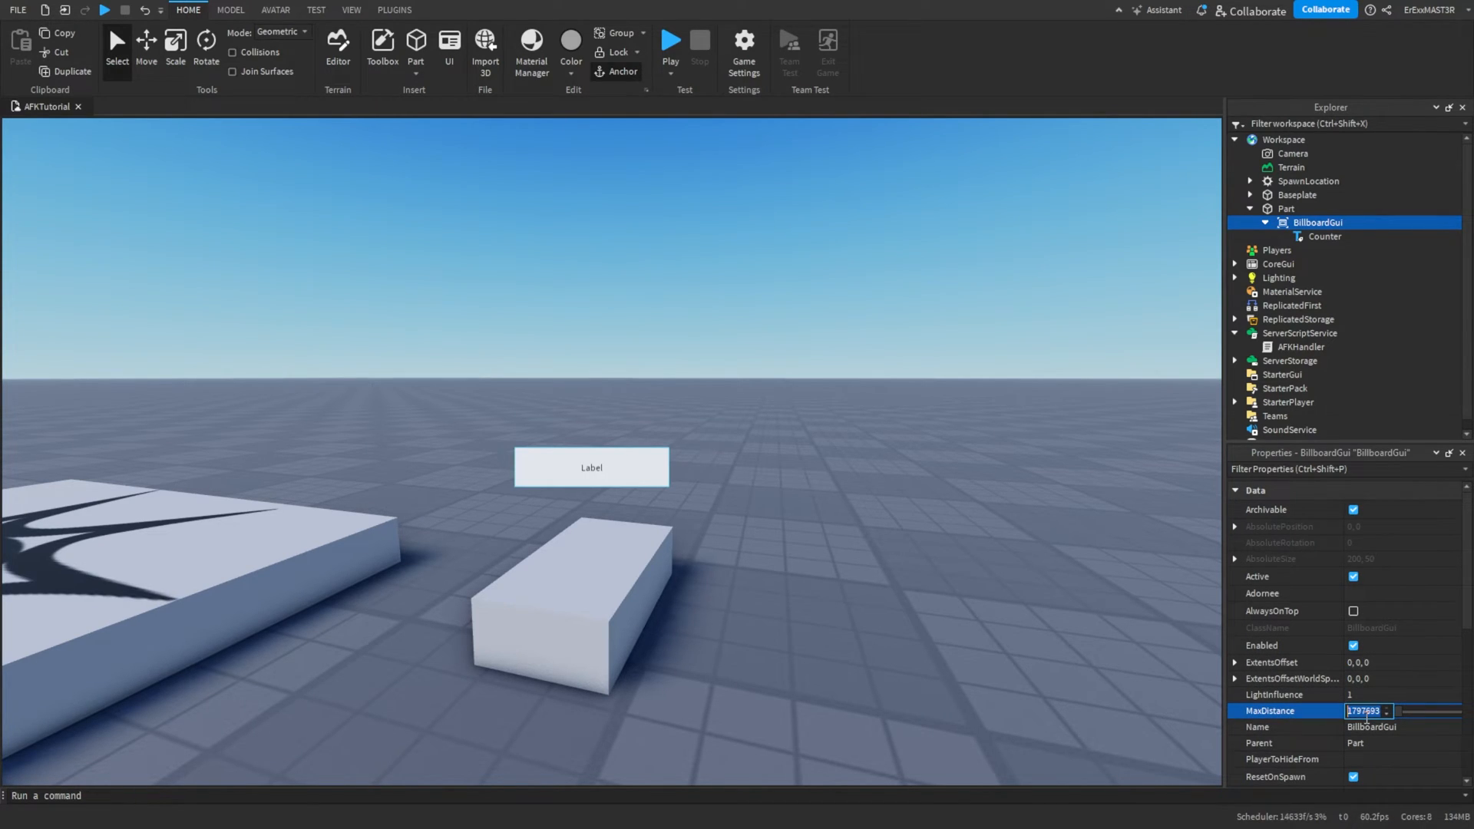
type("50")
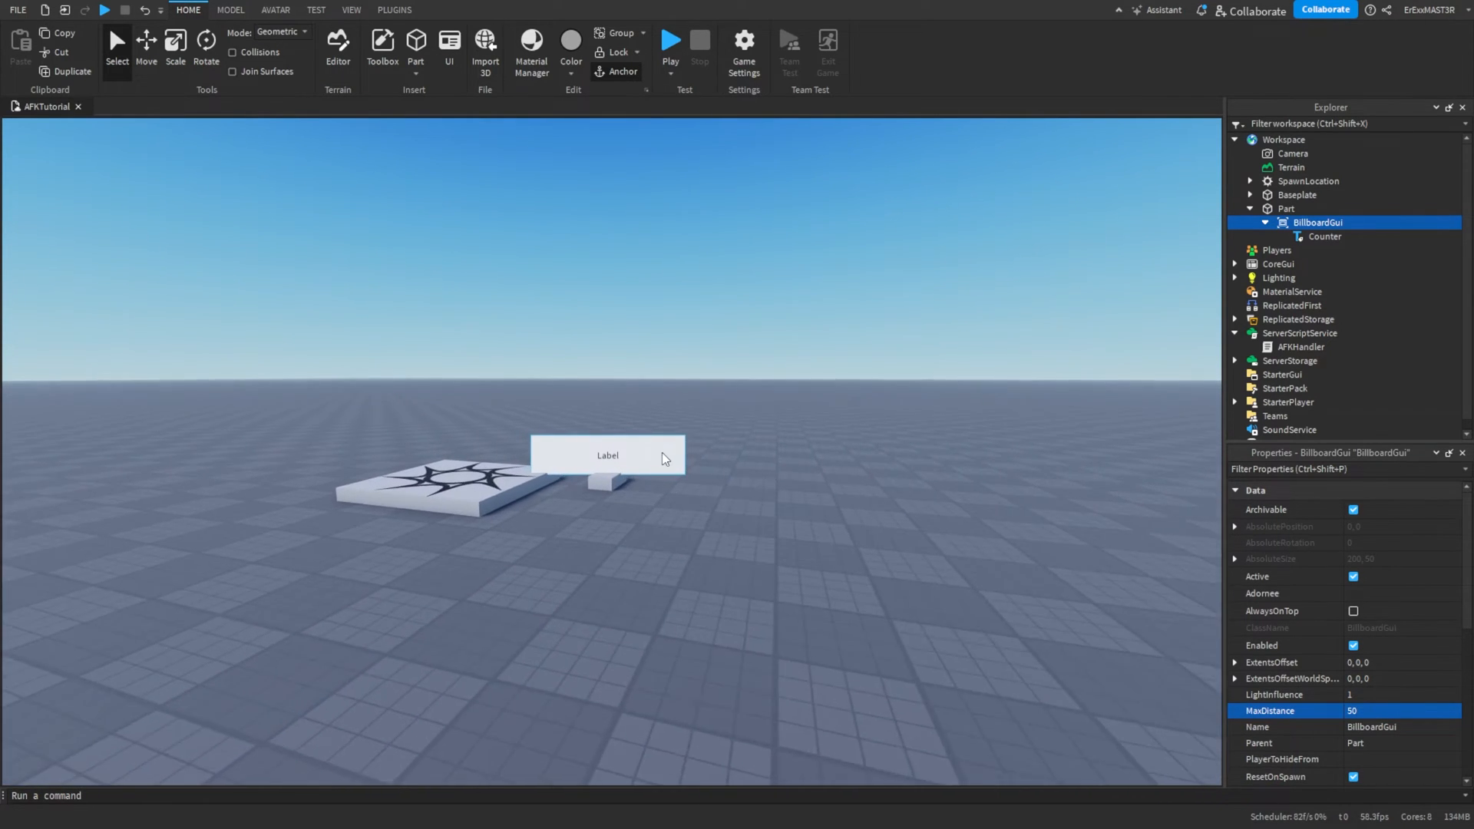
left_click(1353, 611)
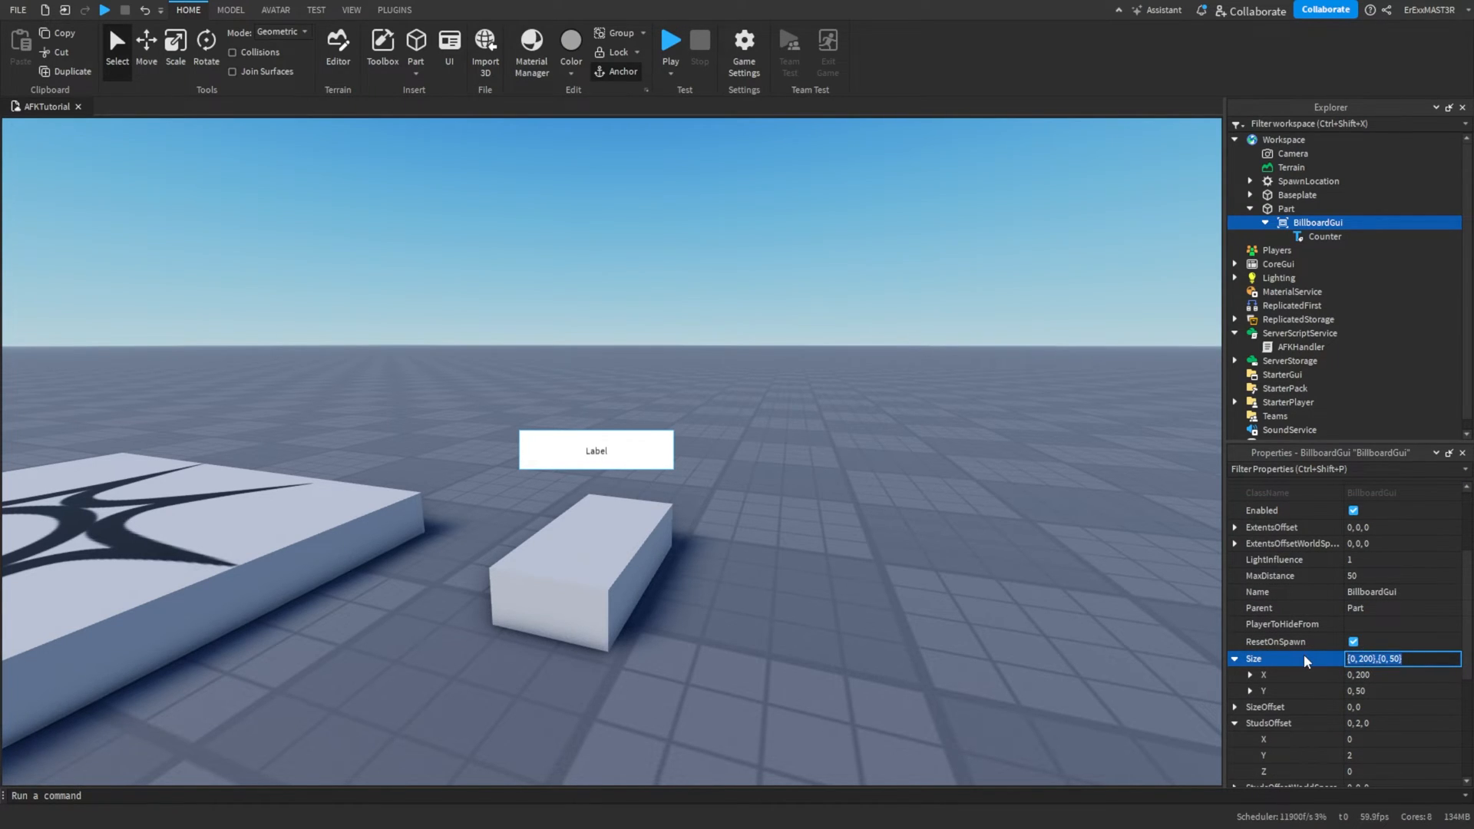
type("2")
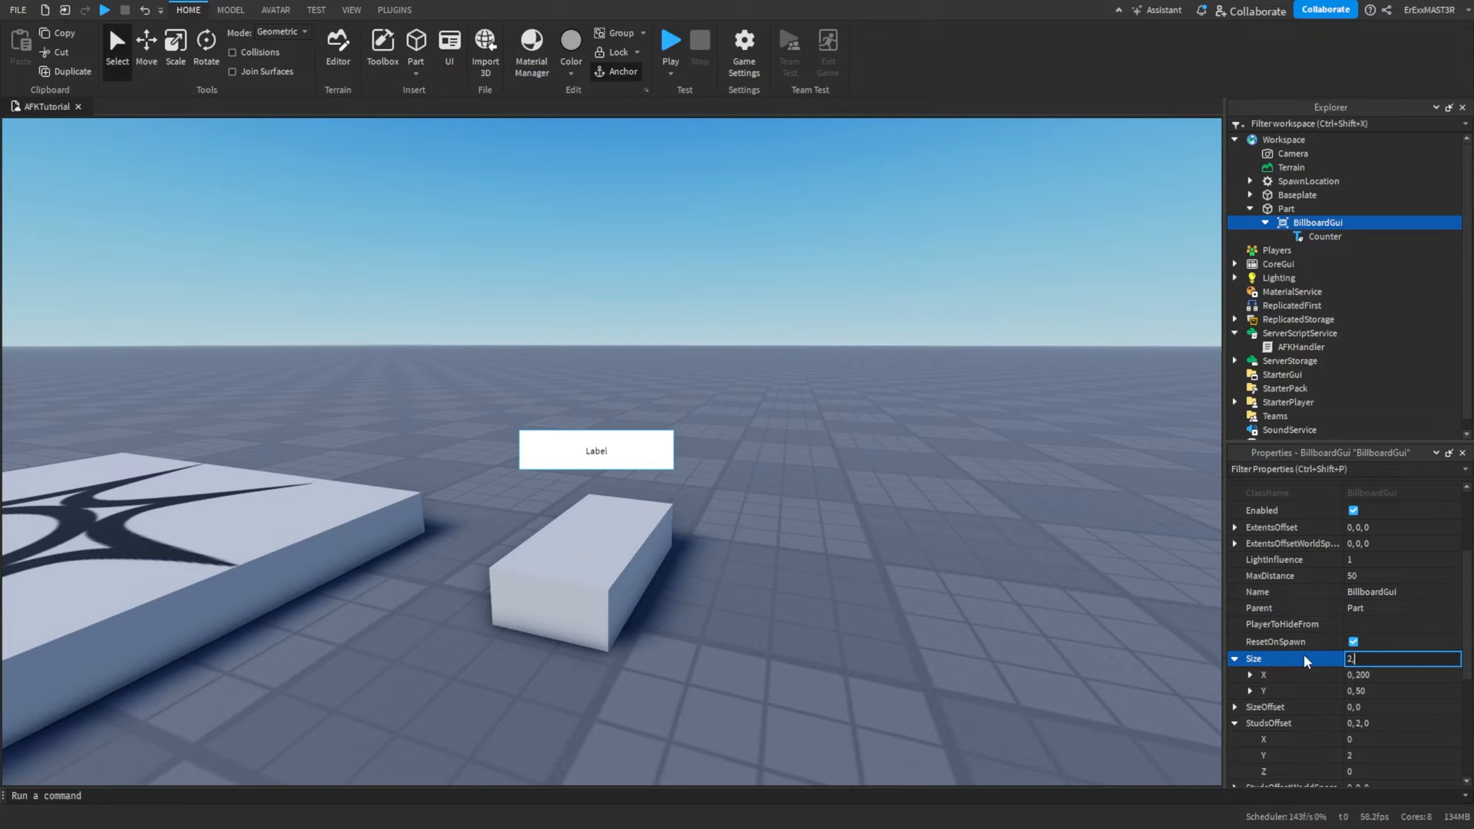
type("0,")
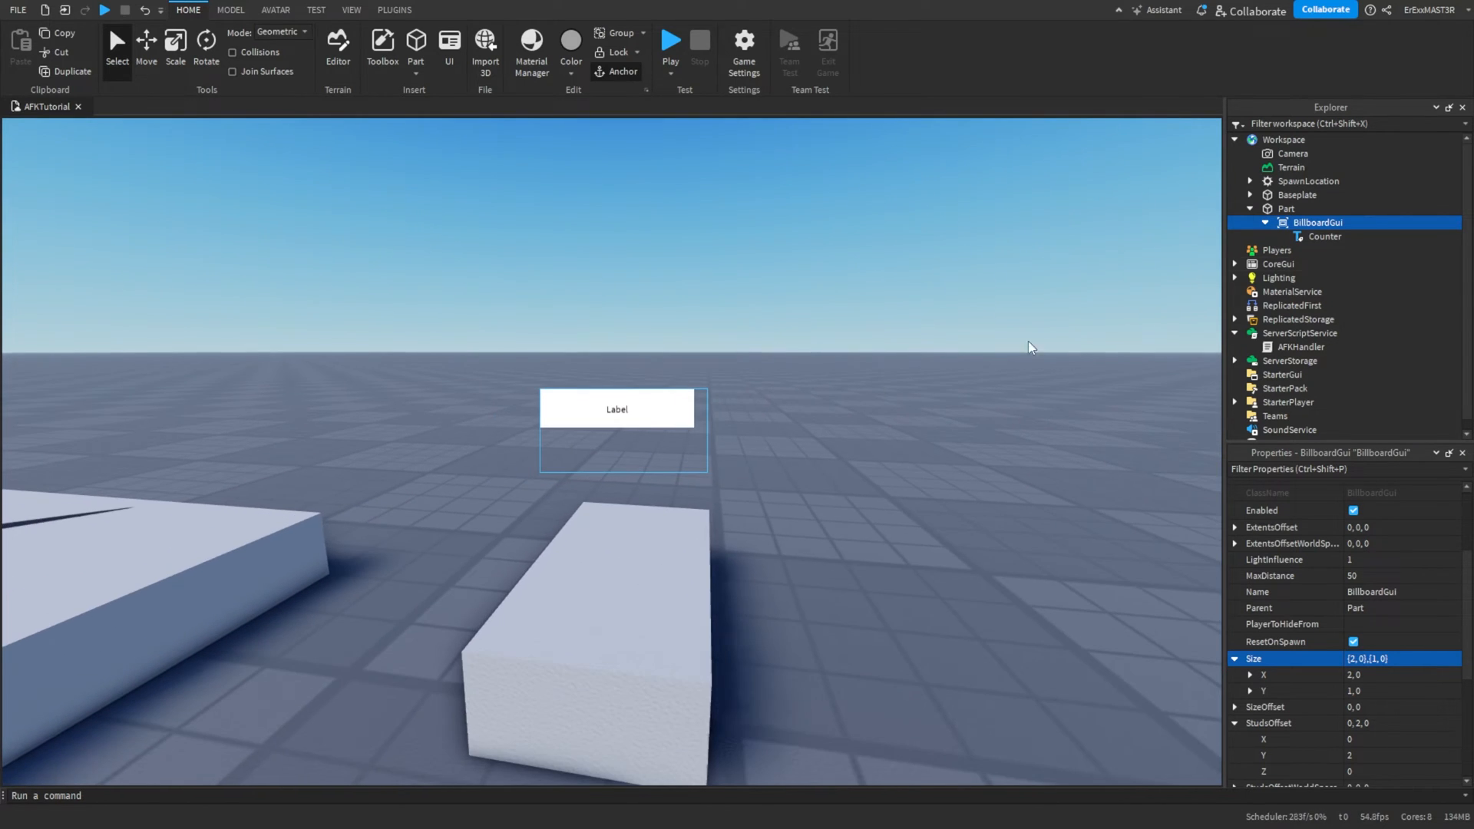
Set the Counter label's Size to {1,0},{1,0} and enable TextScaled.
left_click(1323, 236)
type("1,")
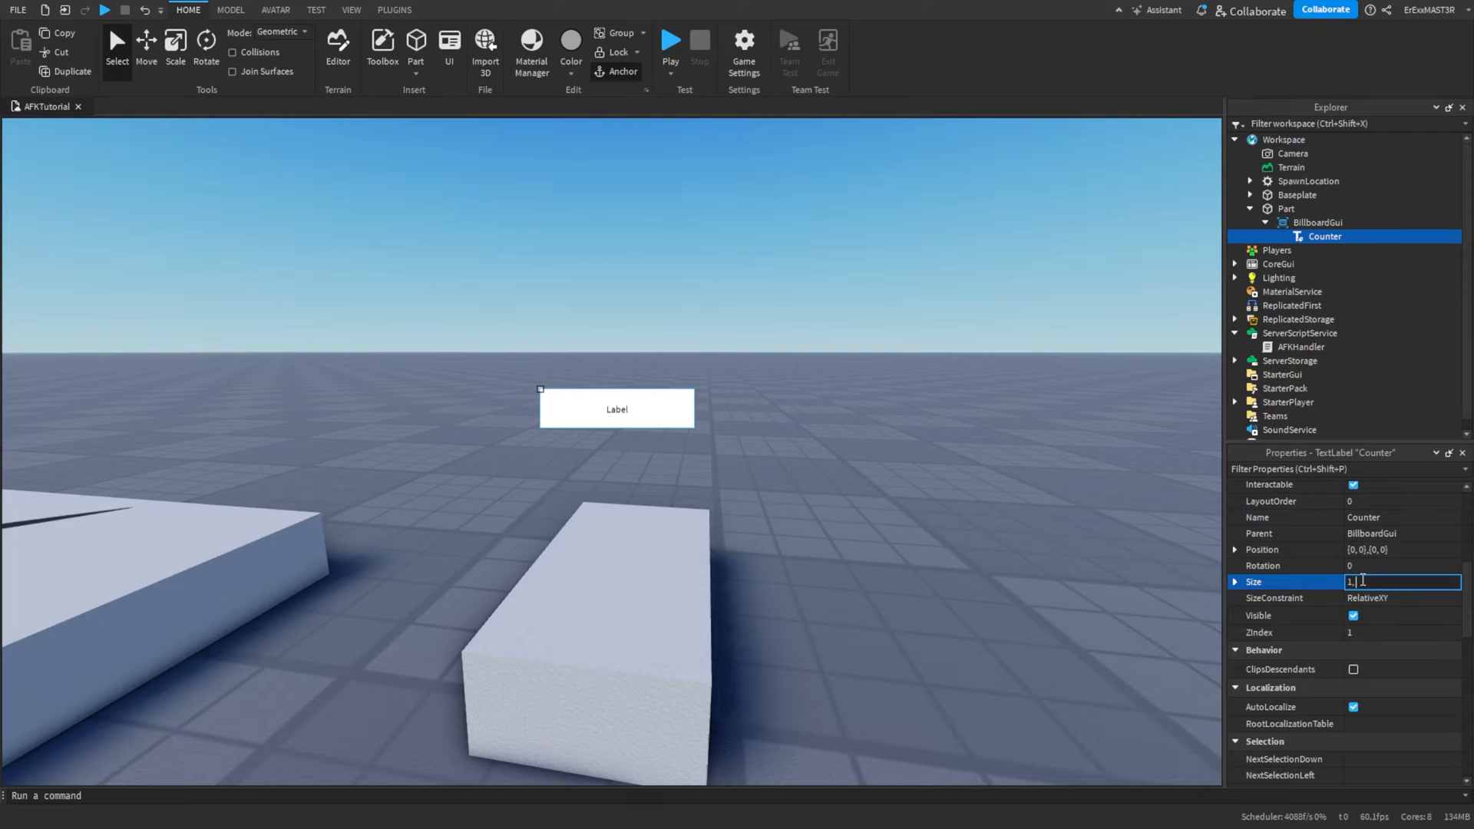
type("0,")
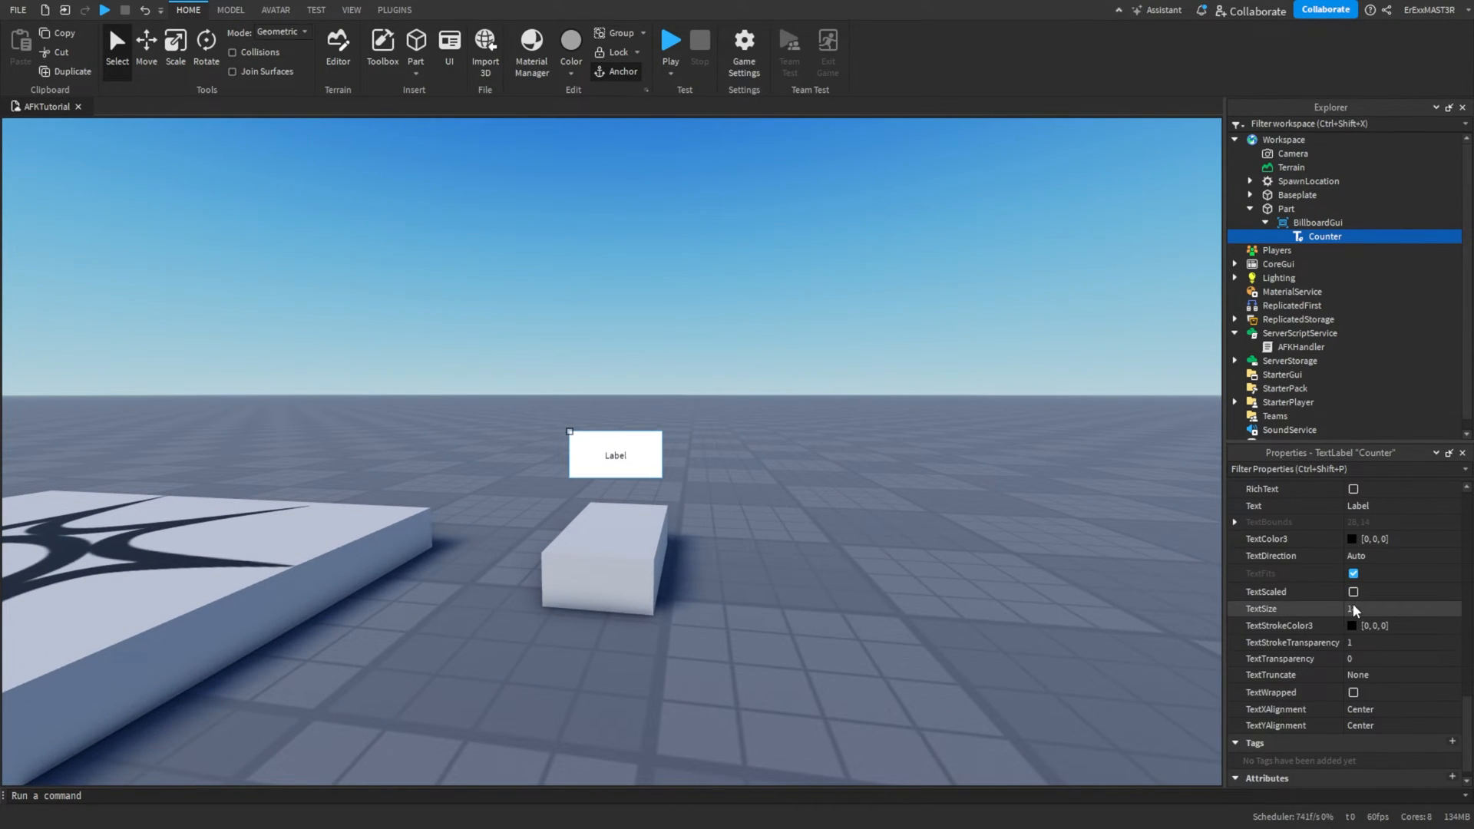
left_click(1352, 591)
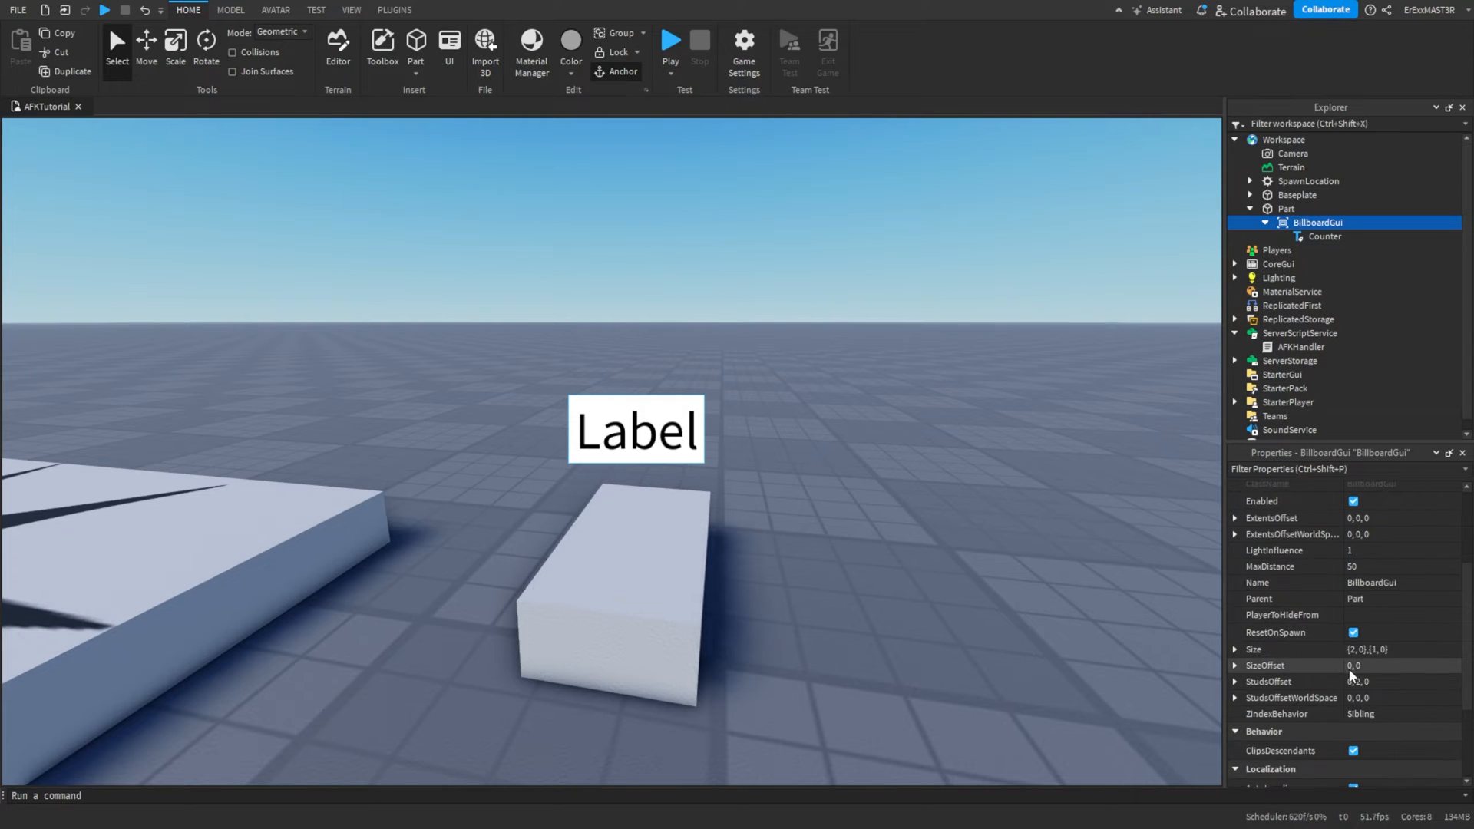
Set Counter's BackgroundTransparency to 1, enable TextWrapped, and make TextColor3 [255, 255, 255].
left_click(1400, 650)
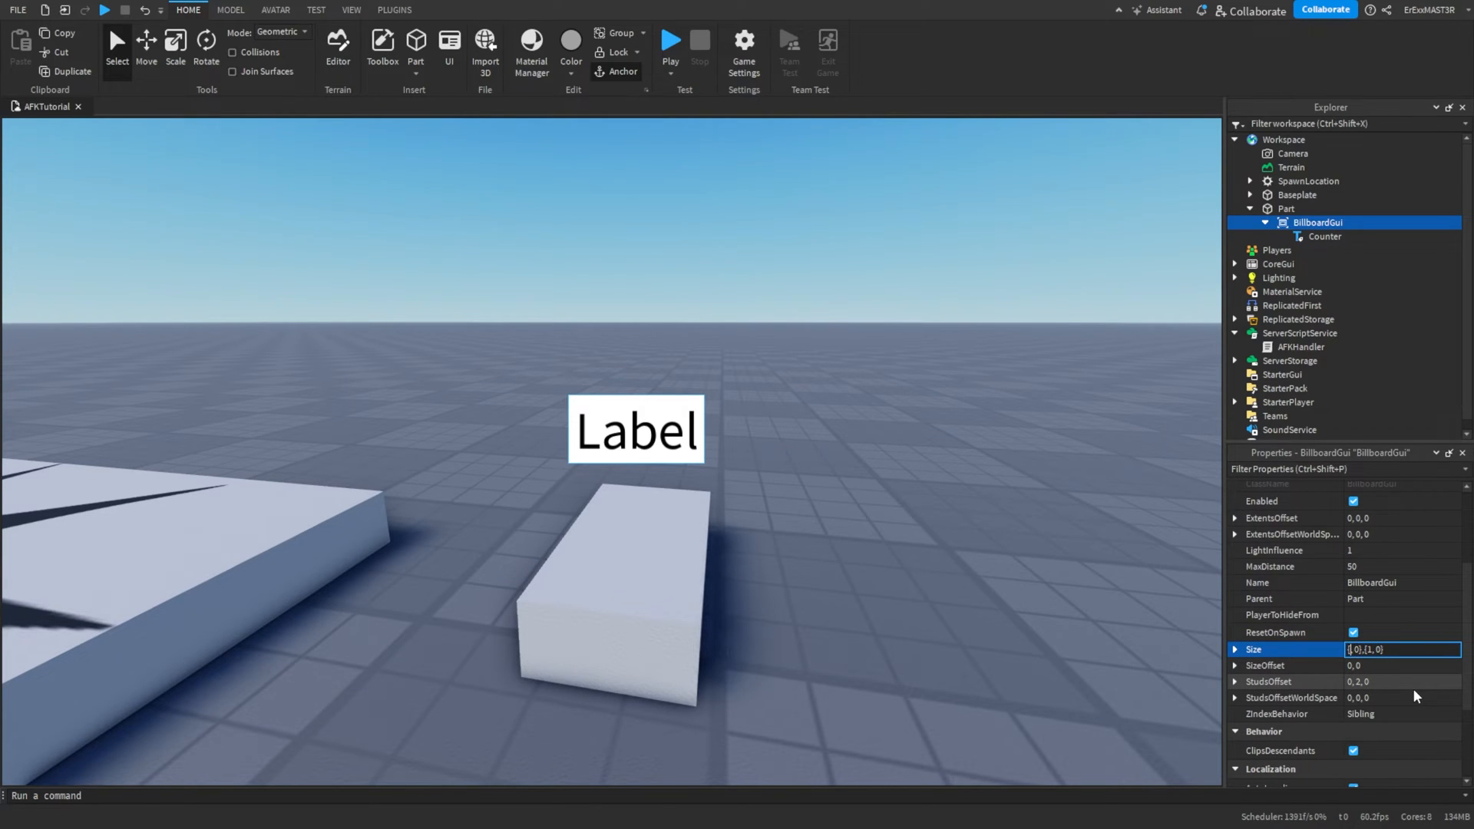
left_click(1324, 236)
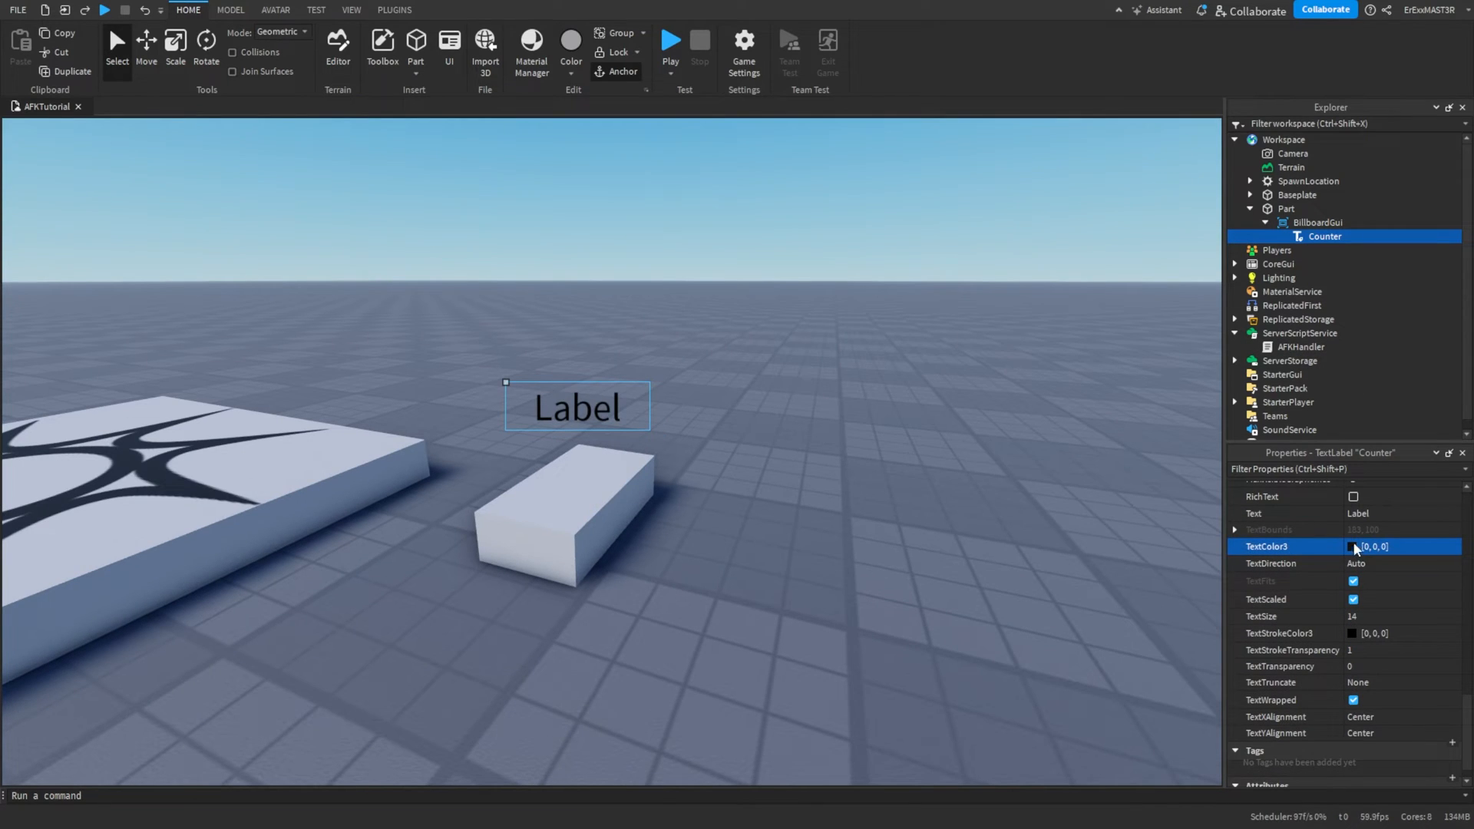
left_click(1382, 545)
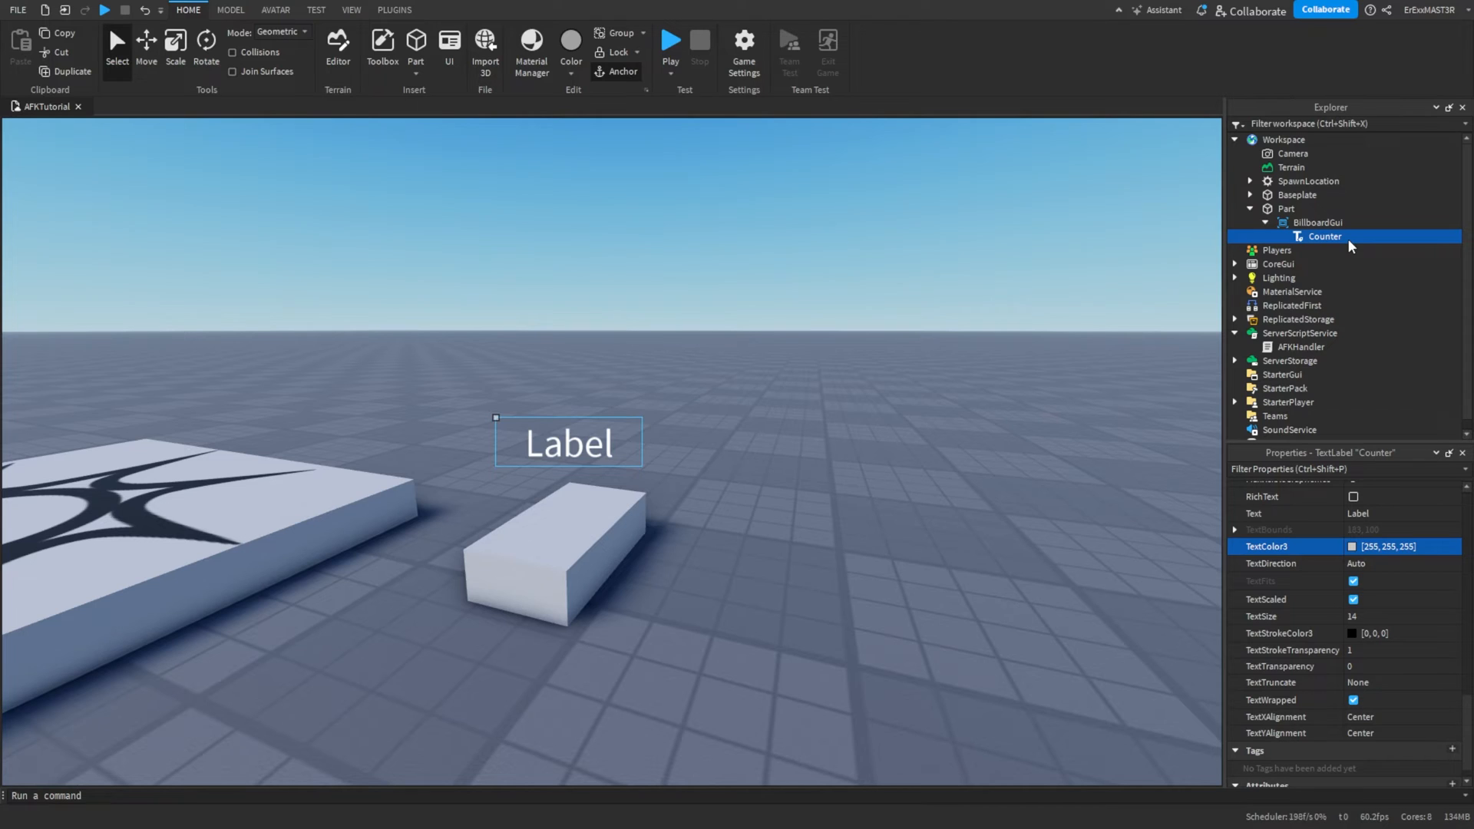
mouse_move(1316, 369)
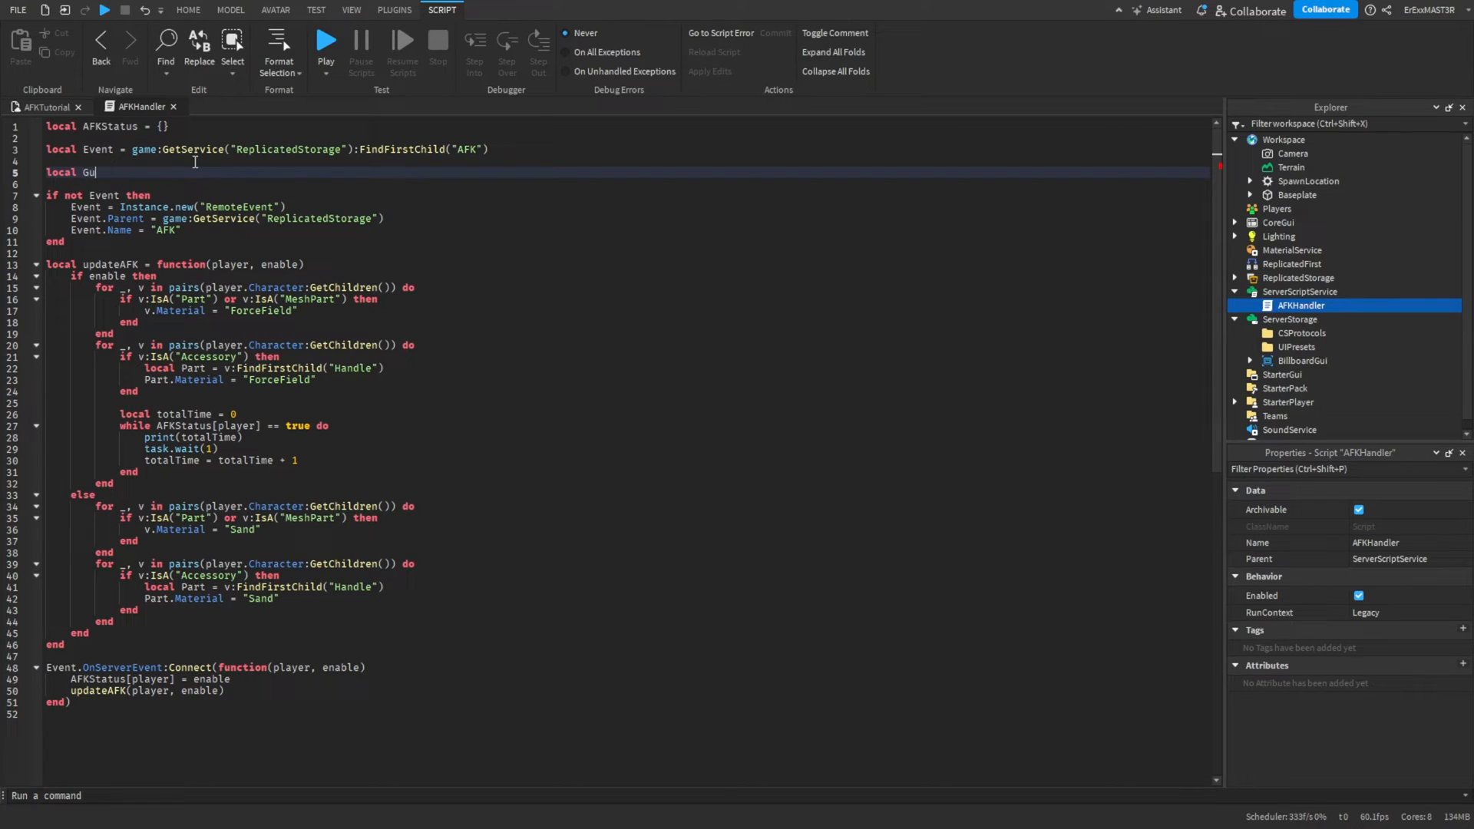
Add local Gui = game:GetService("ServerStorage").BillboardGui to AFKHandler.
type("= game")
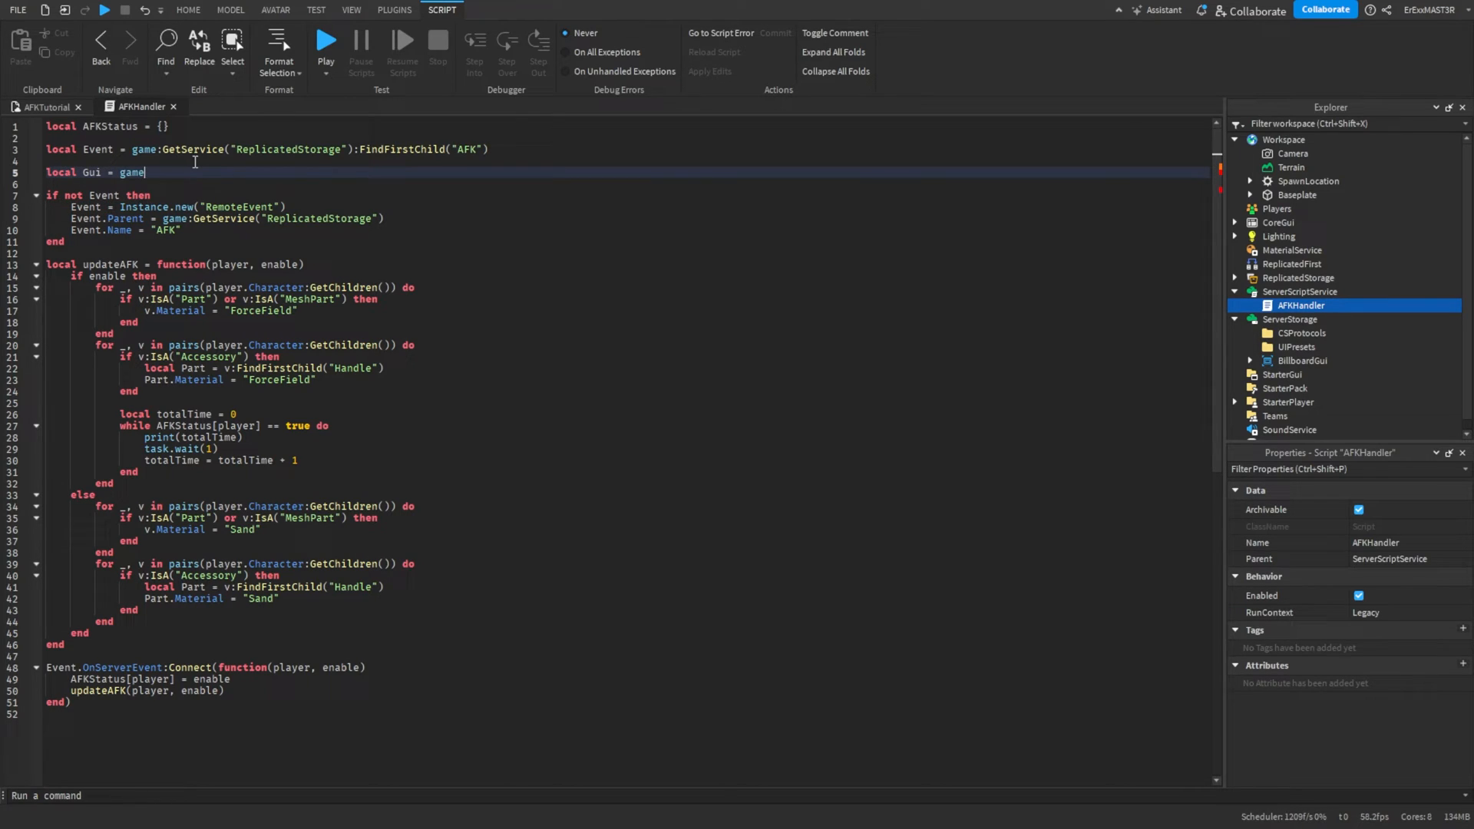
type(":GetService(\"ServerStorage\")")
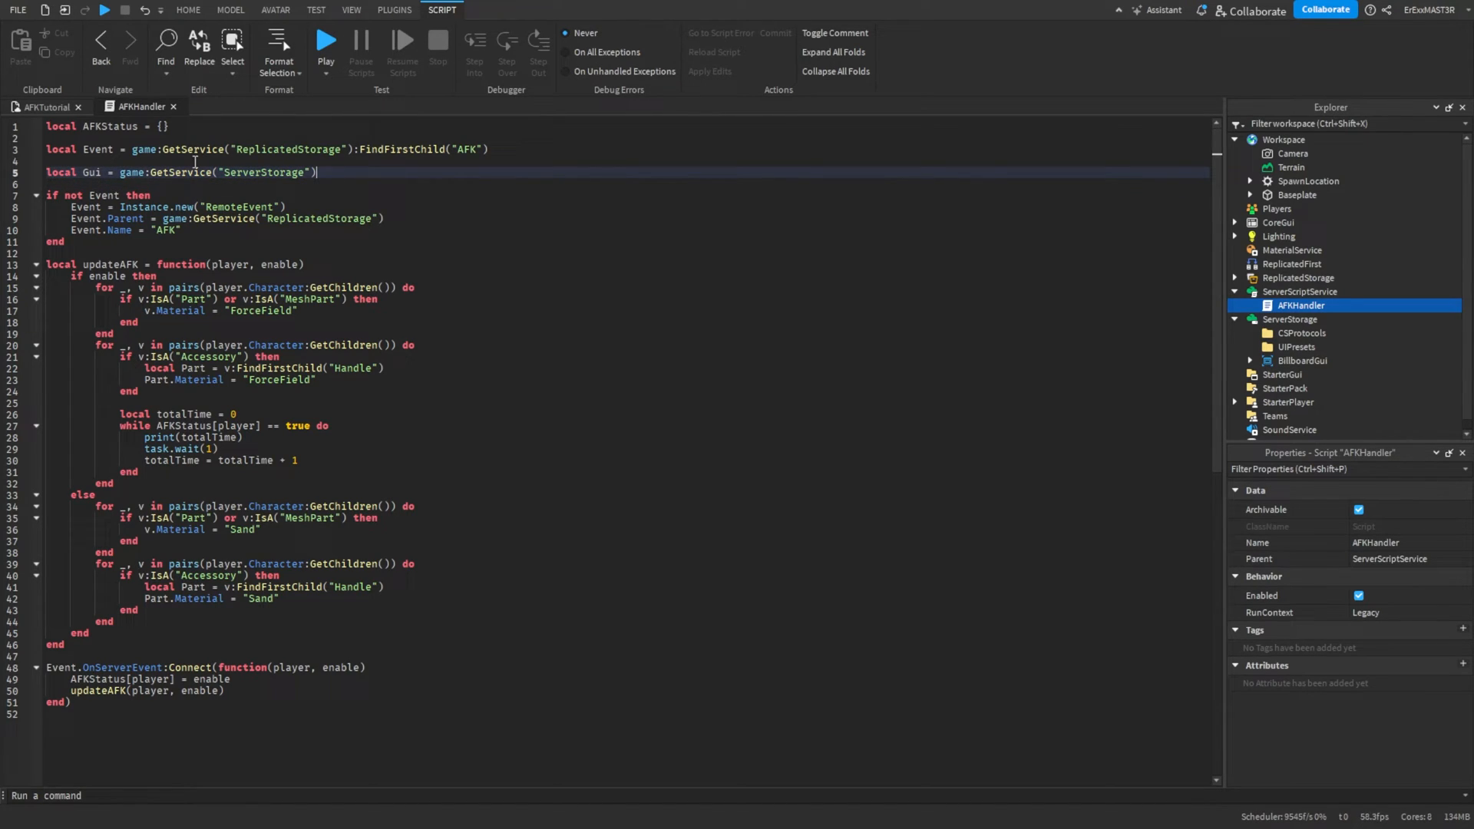
type(".BillboardGui")
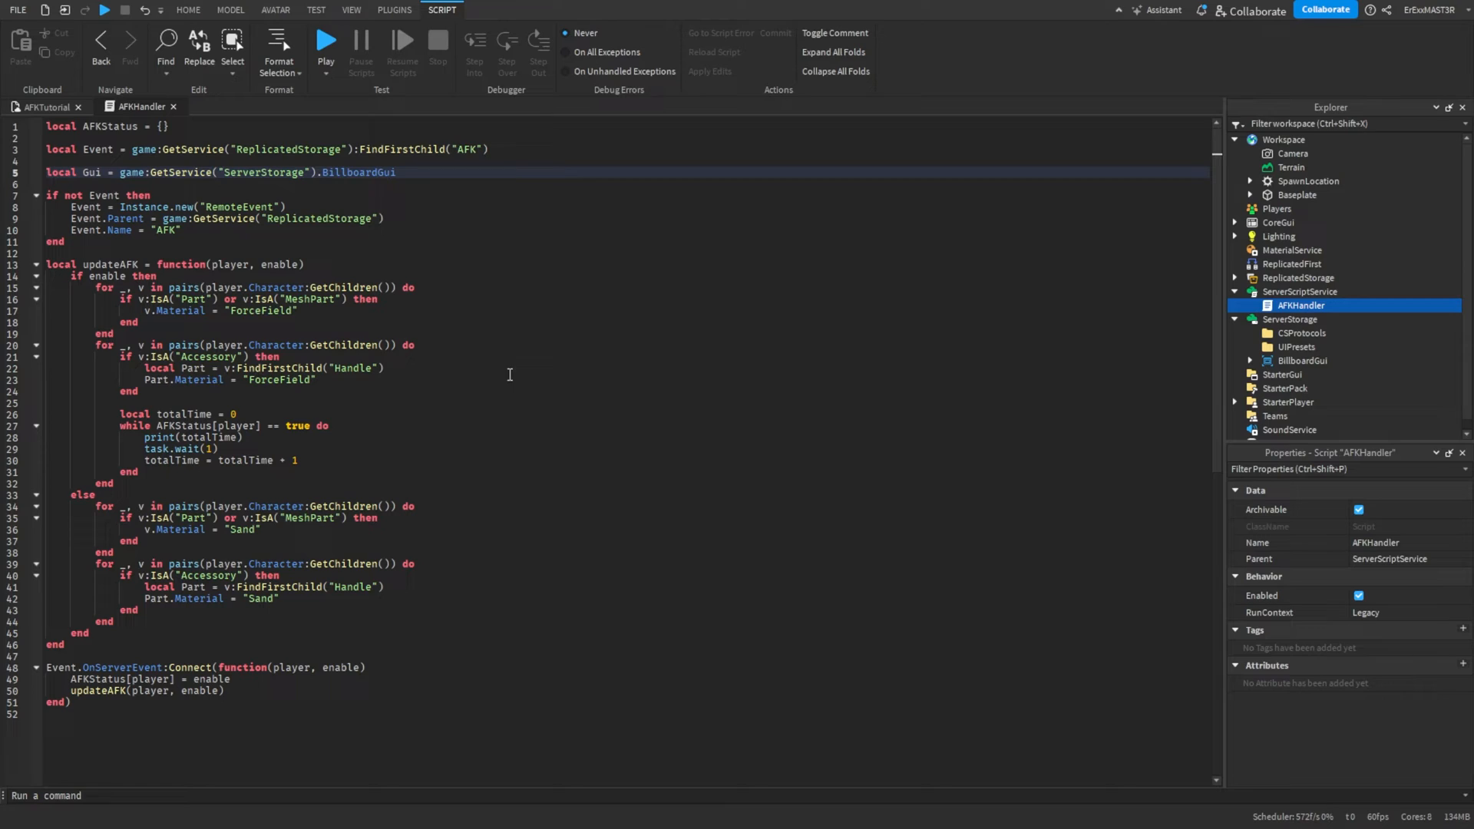
left_click(119, 402)
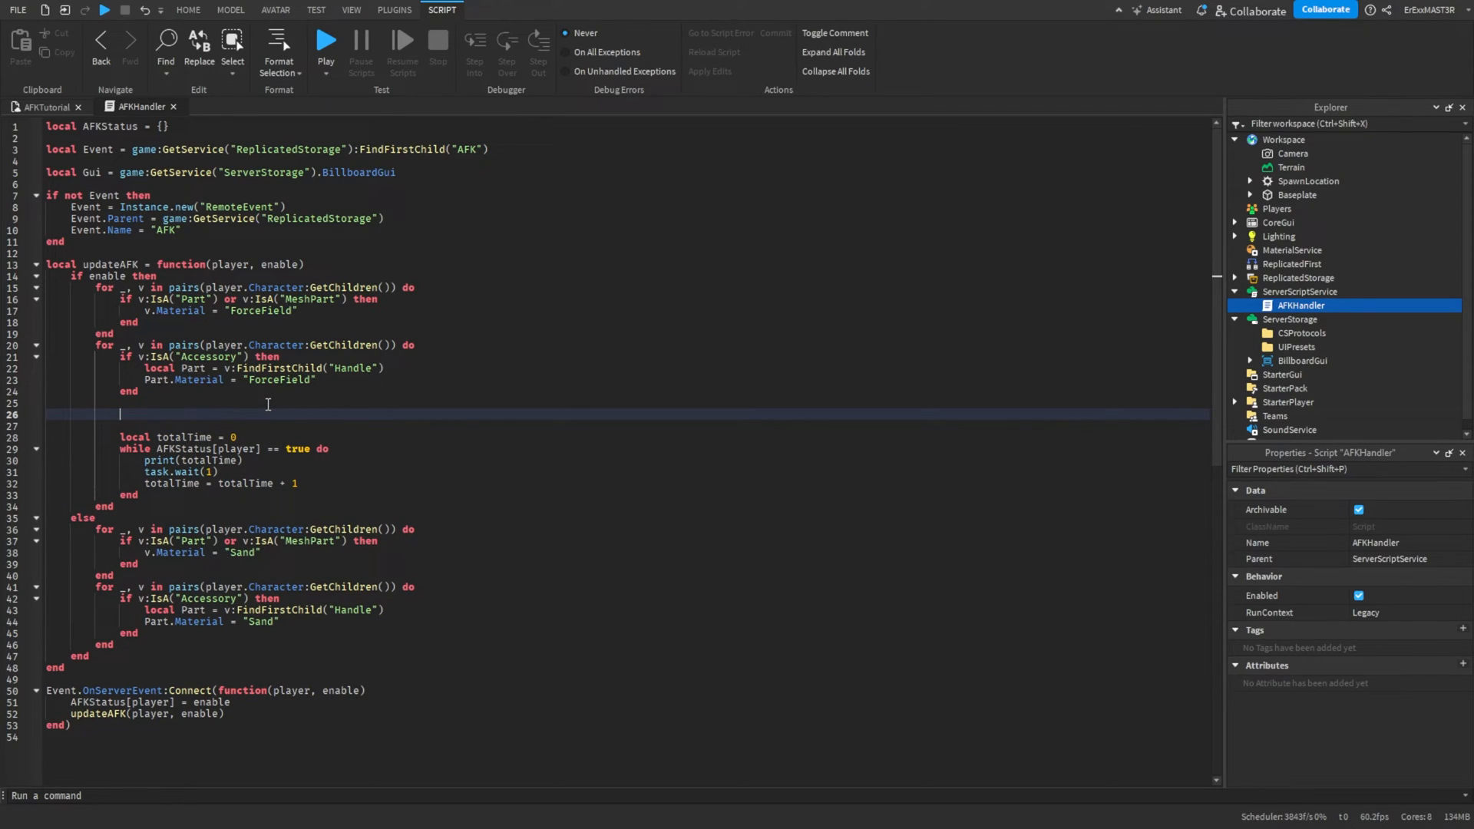
Clone the Gui with Gui:Clone() and parent the clone to the player character's Head.
type("Gui:")
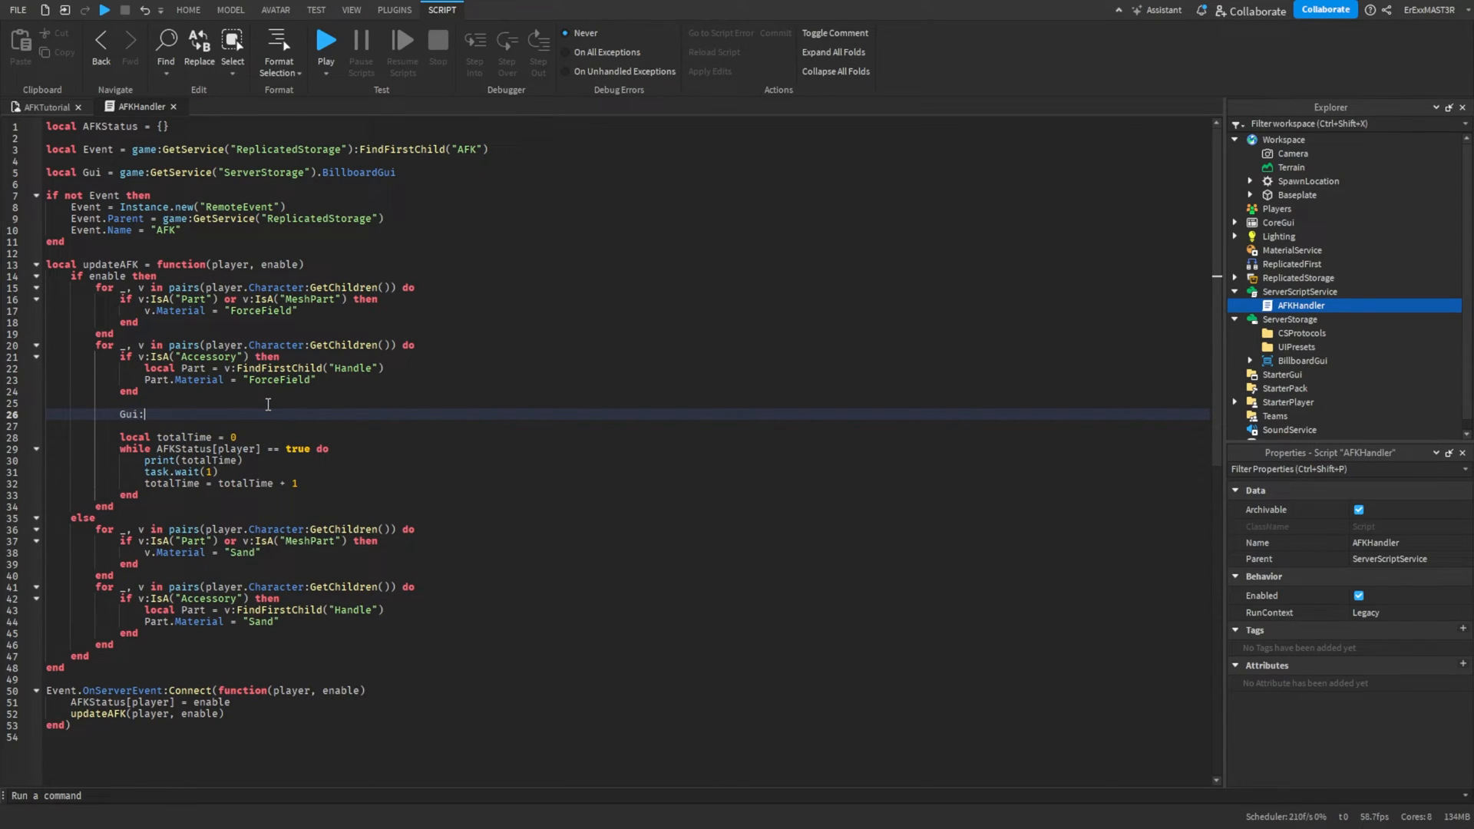
type("Clone()")
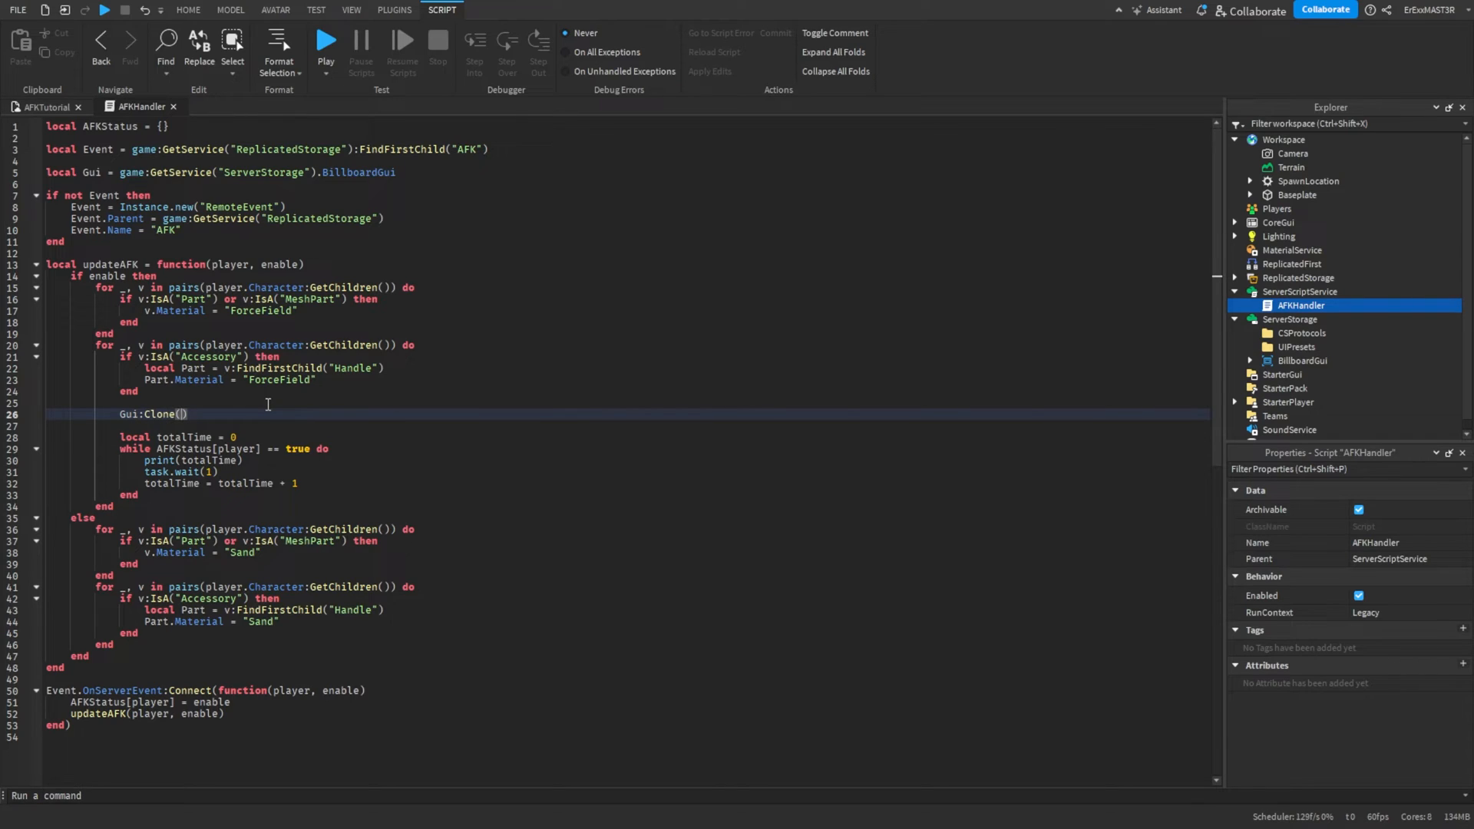
type("local clone =")
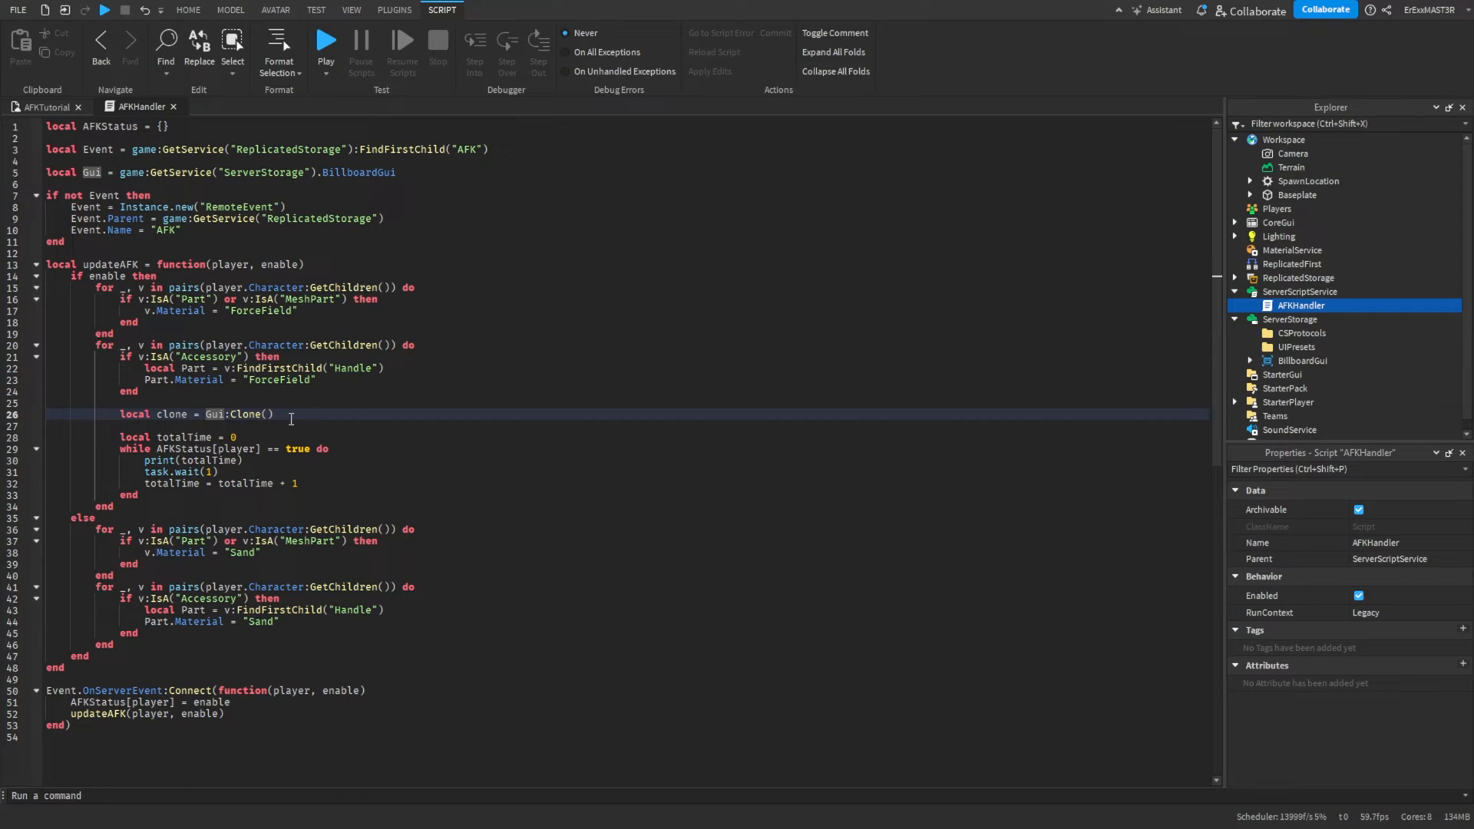
type("c")
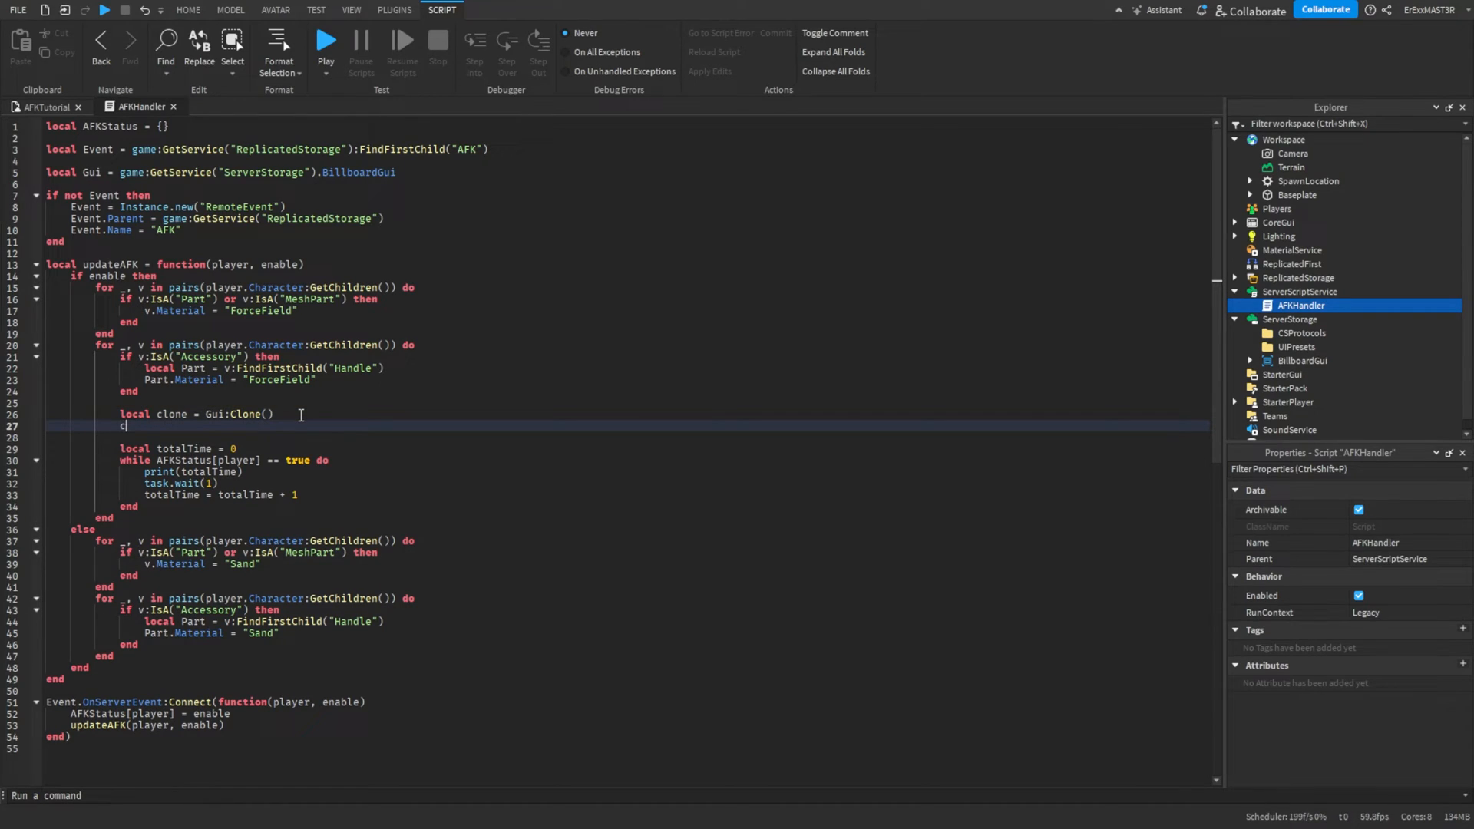
type("lone.Parent = player.Cha")
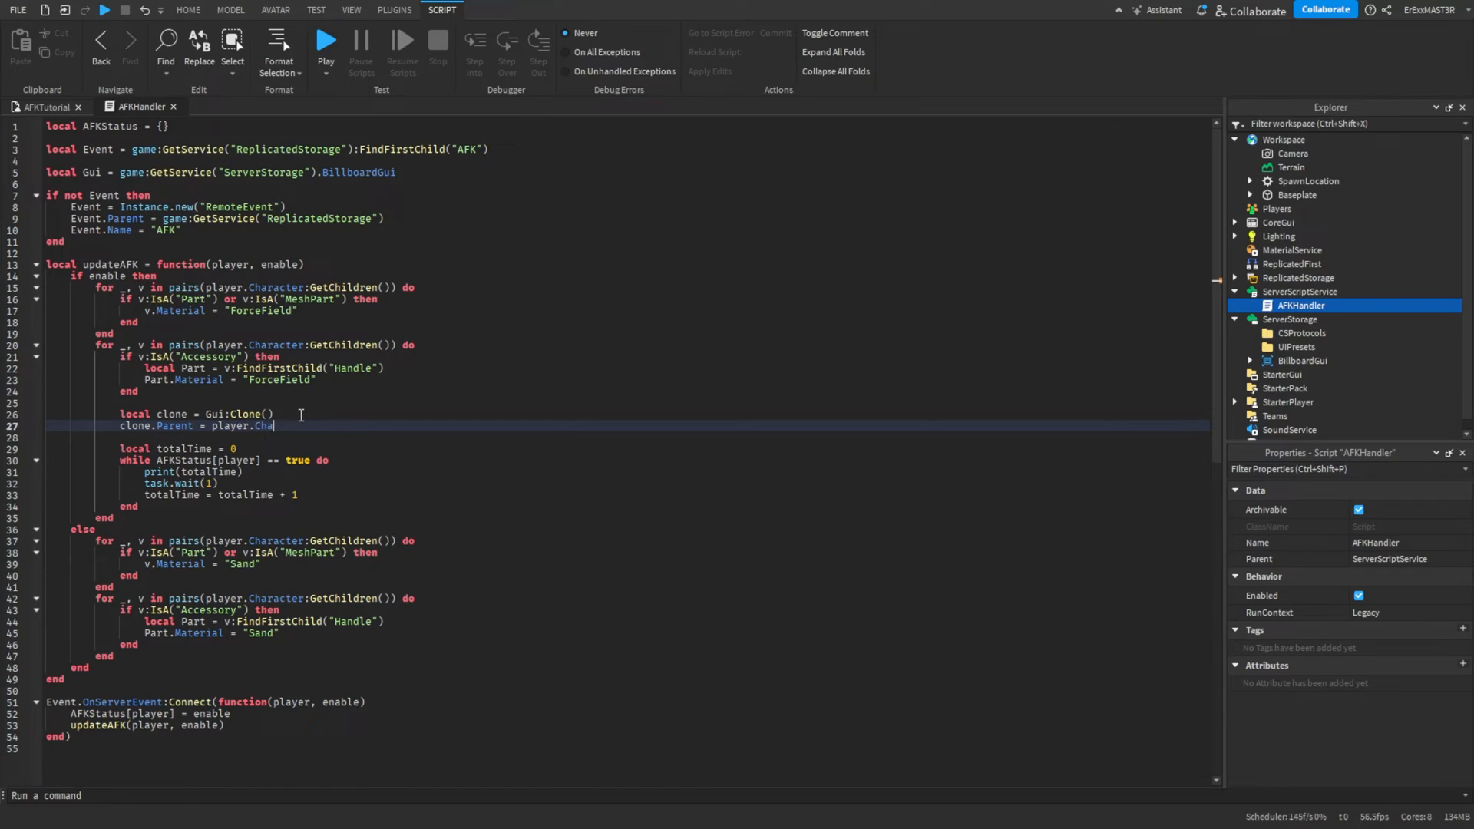
type("racter")
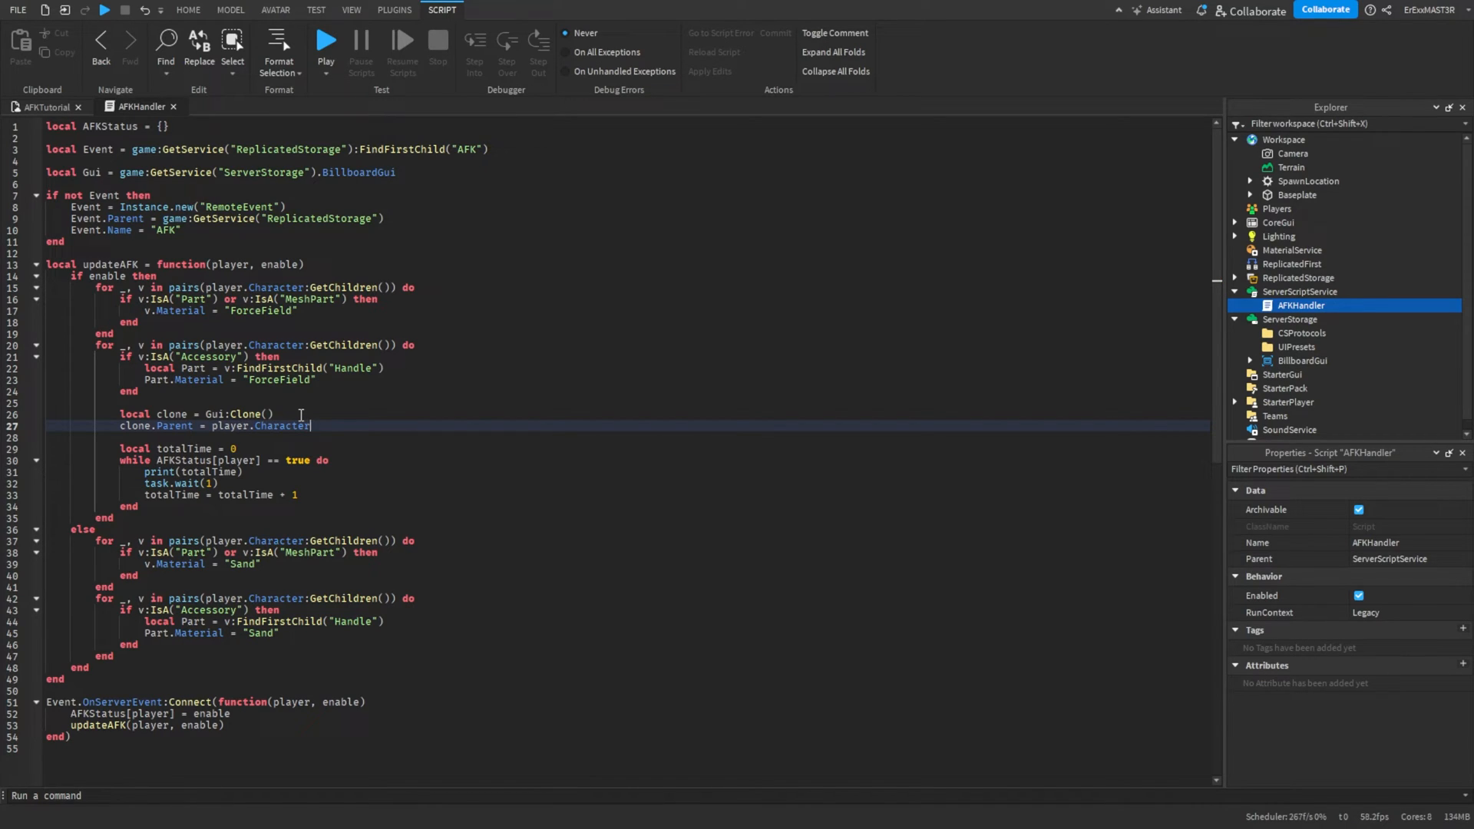
type(":fi")
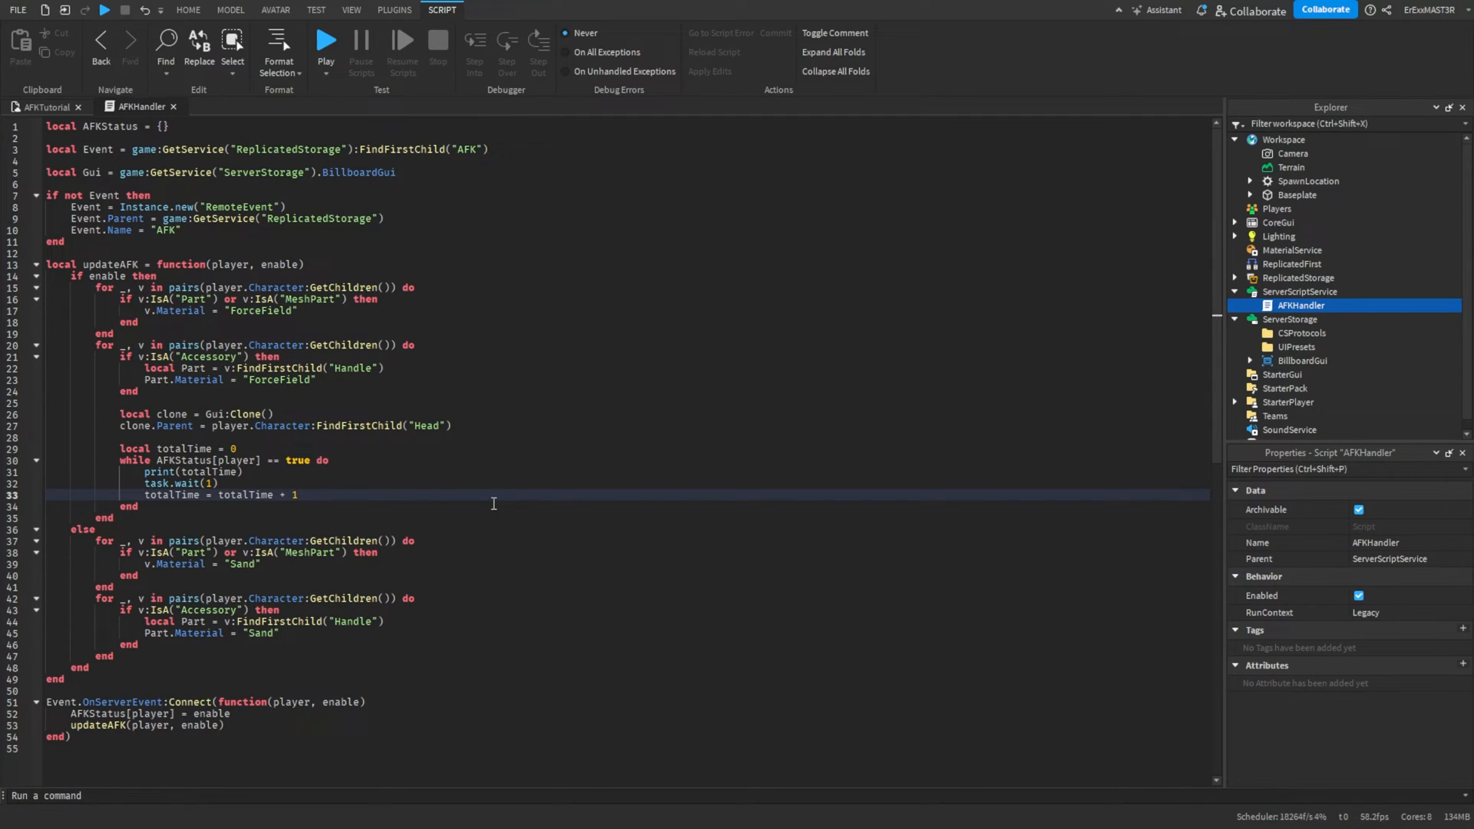
Inside the AFK timer loop, set clone.Counter.Text to totalTime.
key("enter")
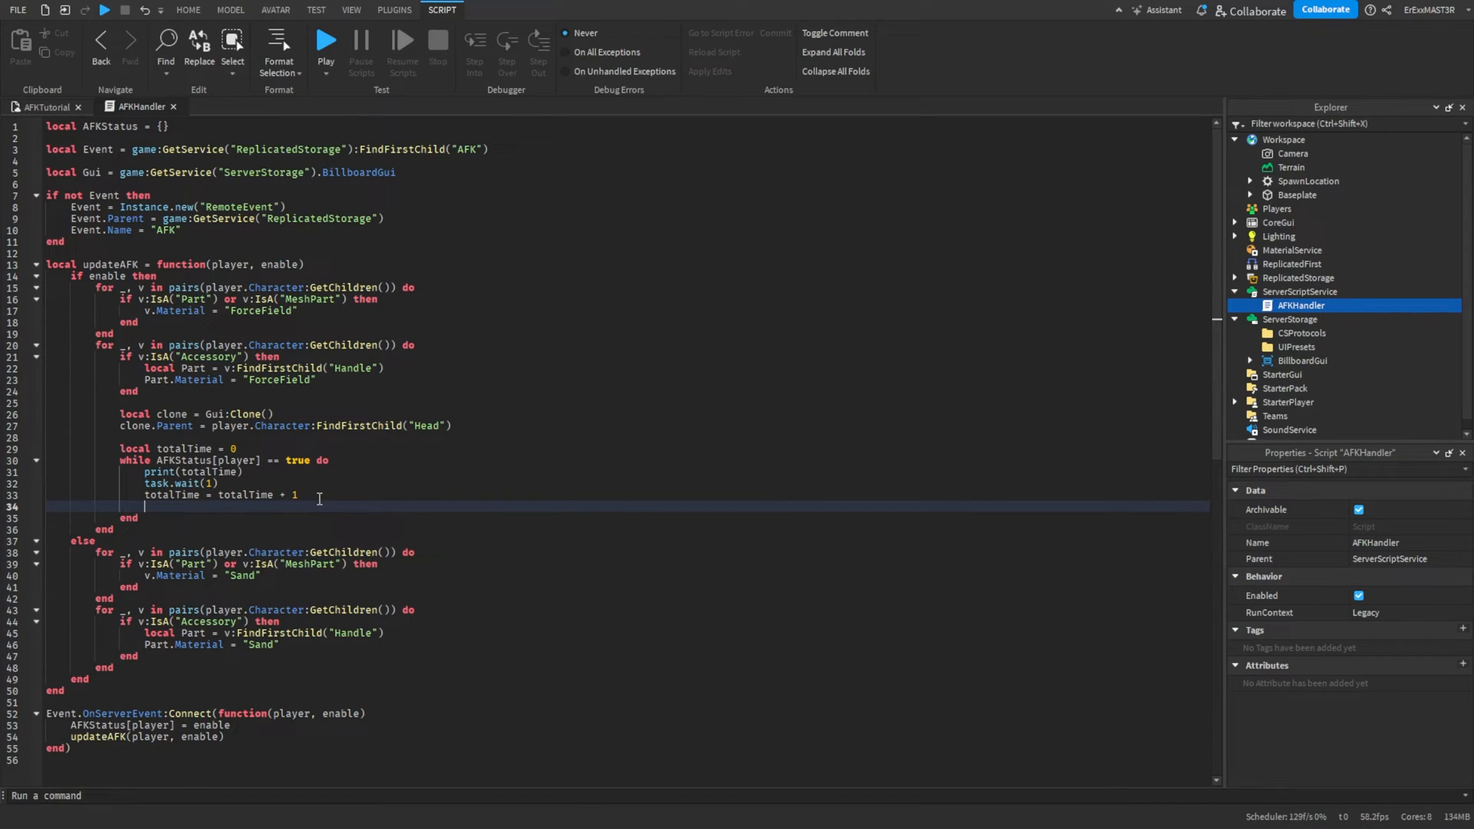
type("clone")
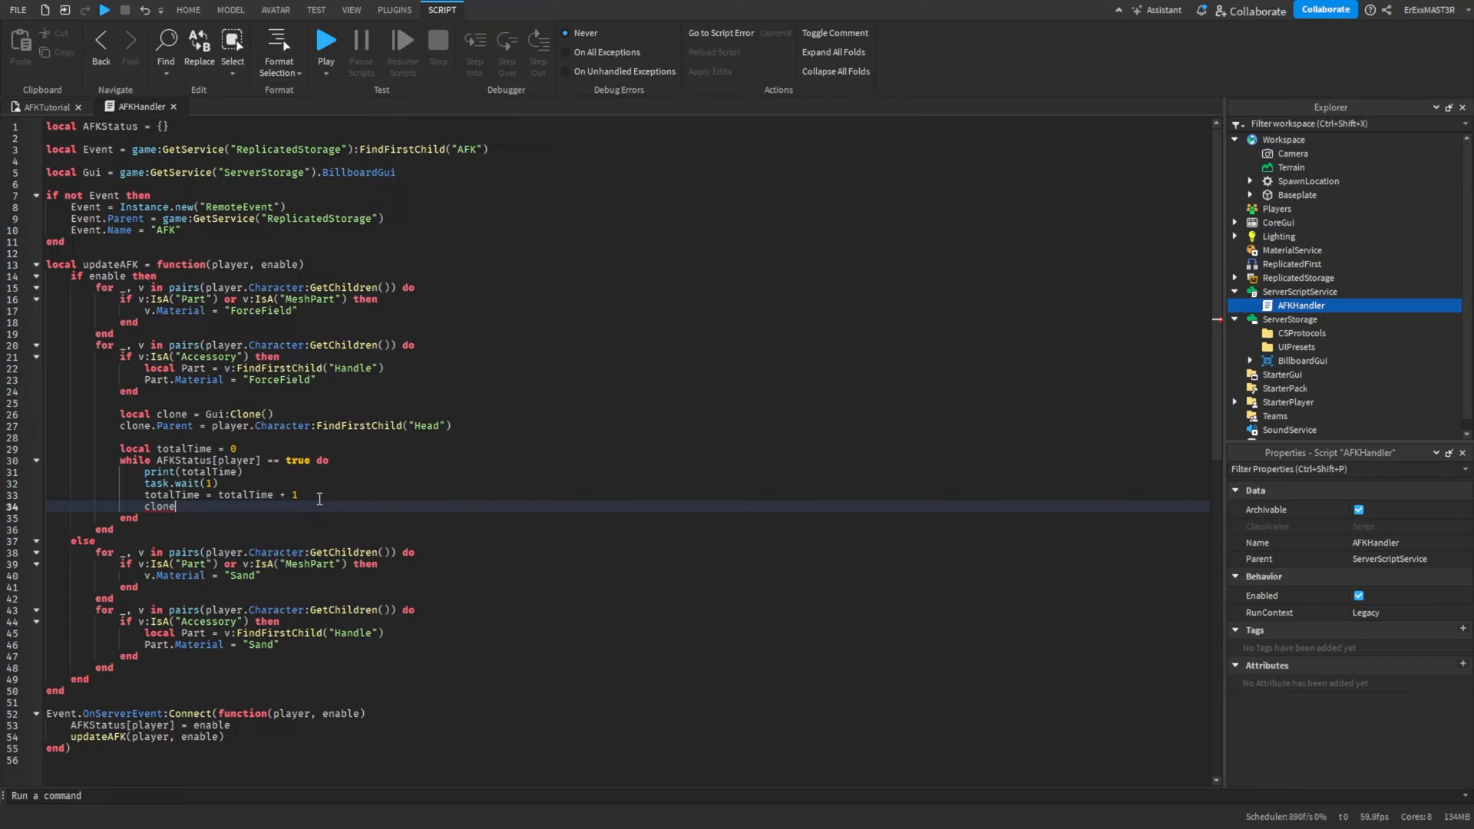
type(".")
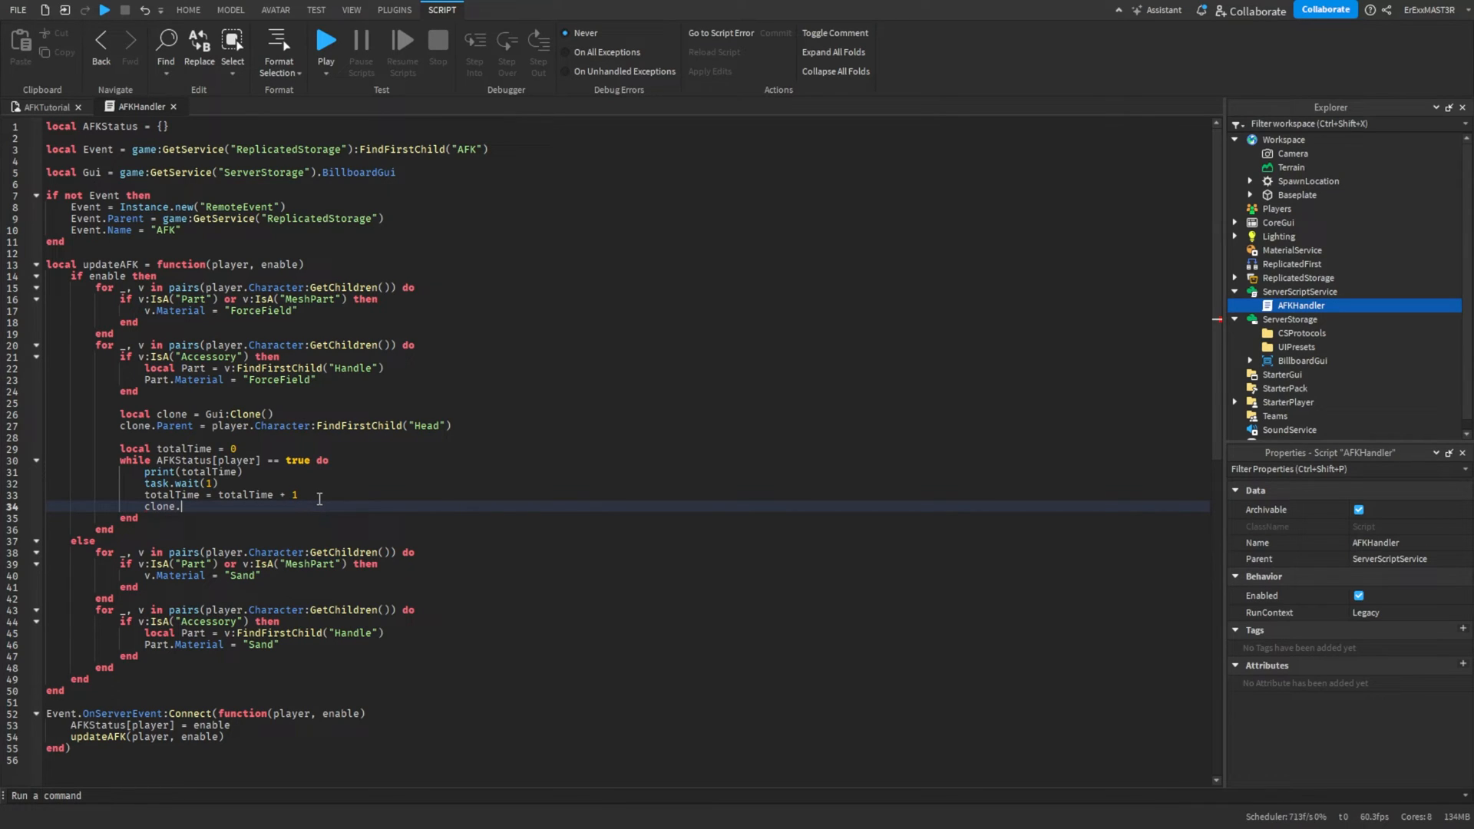
type("Counter.Text")
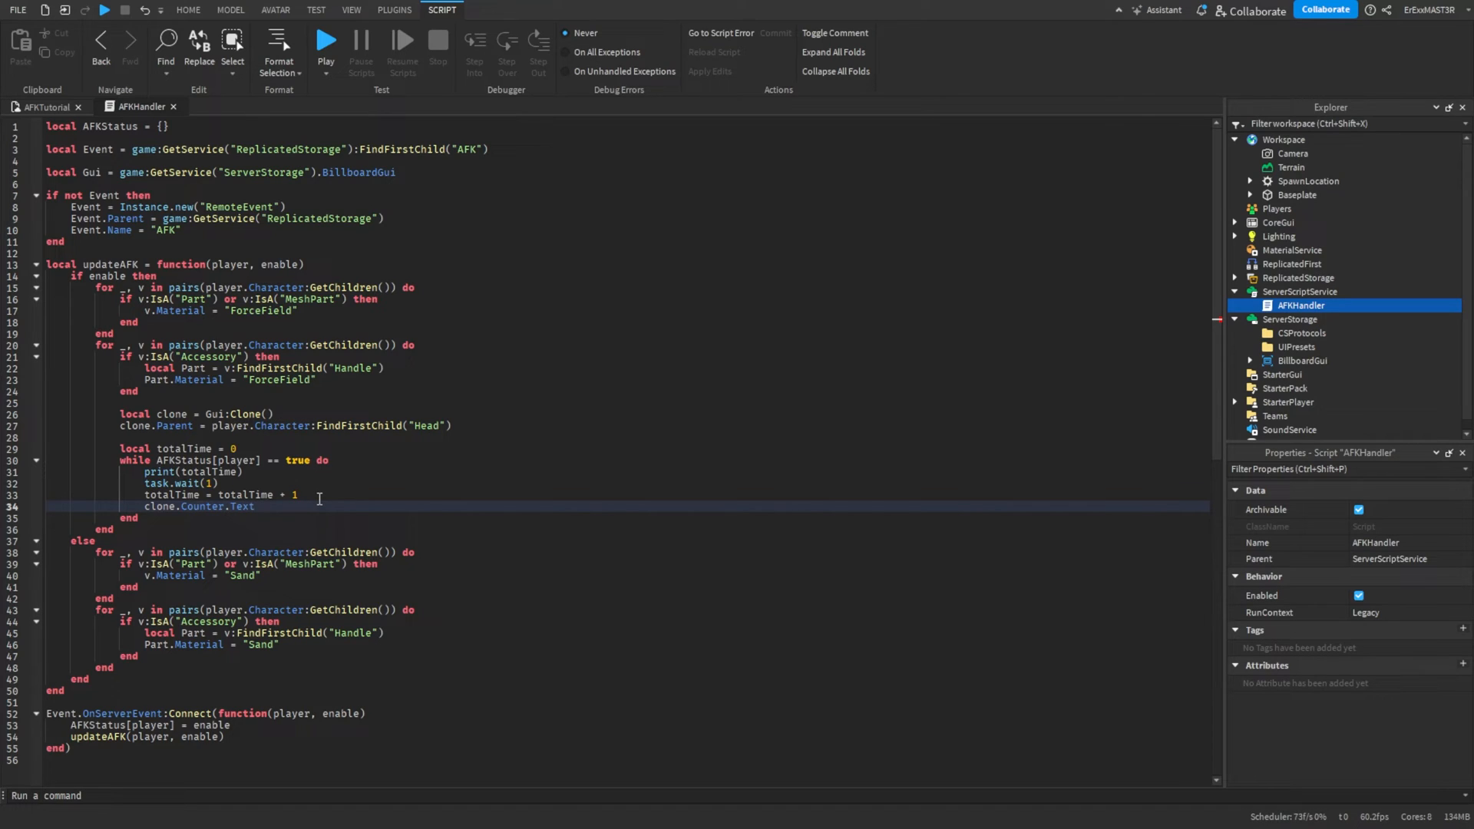
type("= totalTime")
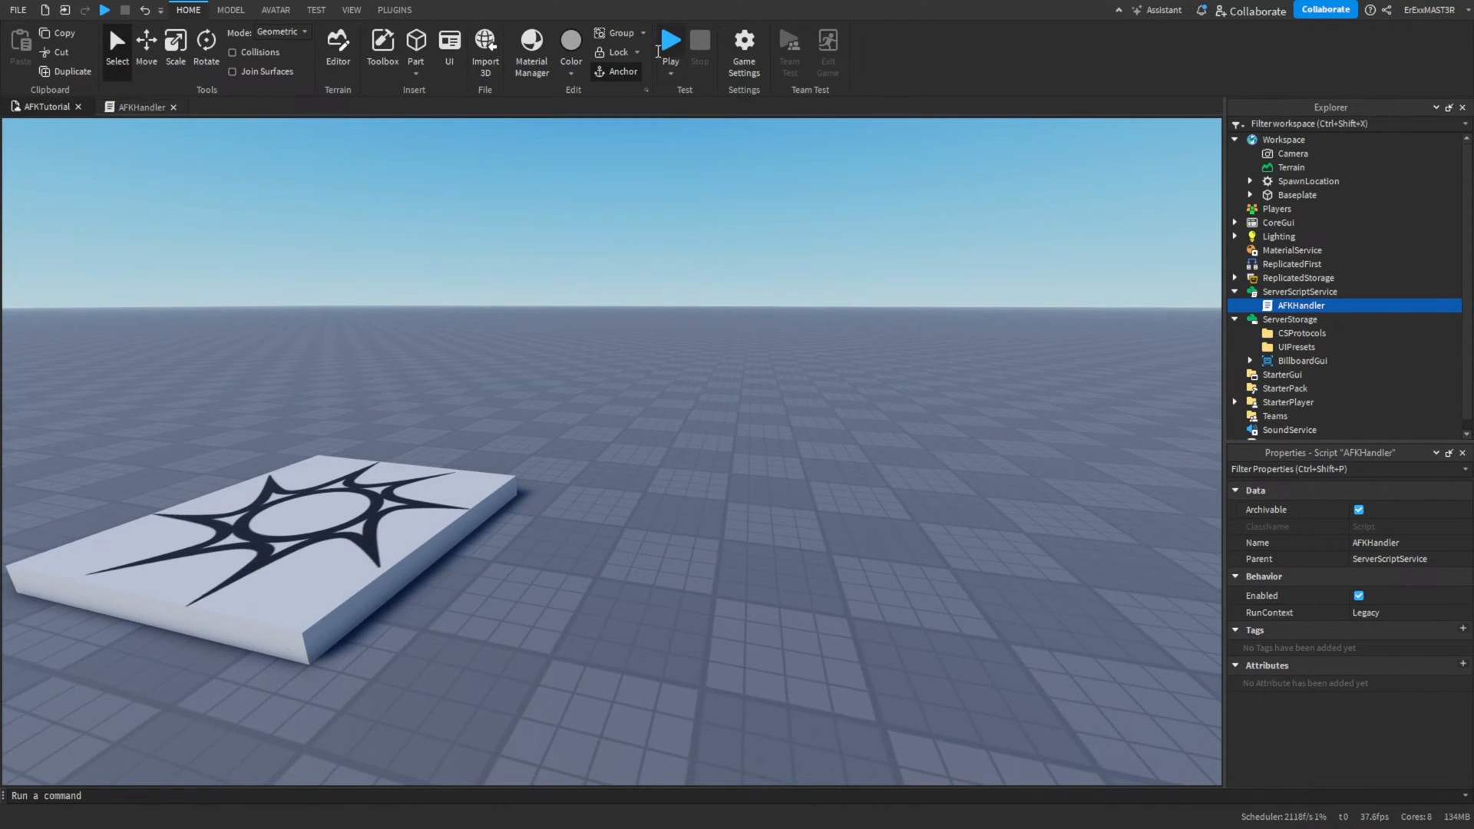
Play-test until the counter above the AFK character reads 5, then stop and reopen AFKHandler.
left_click(669, 41)
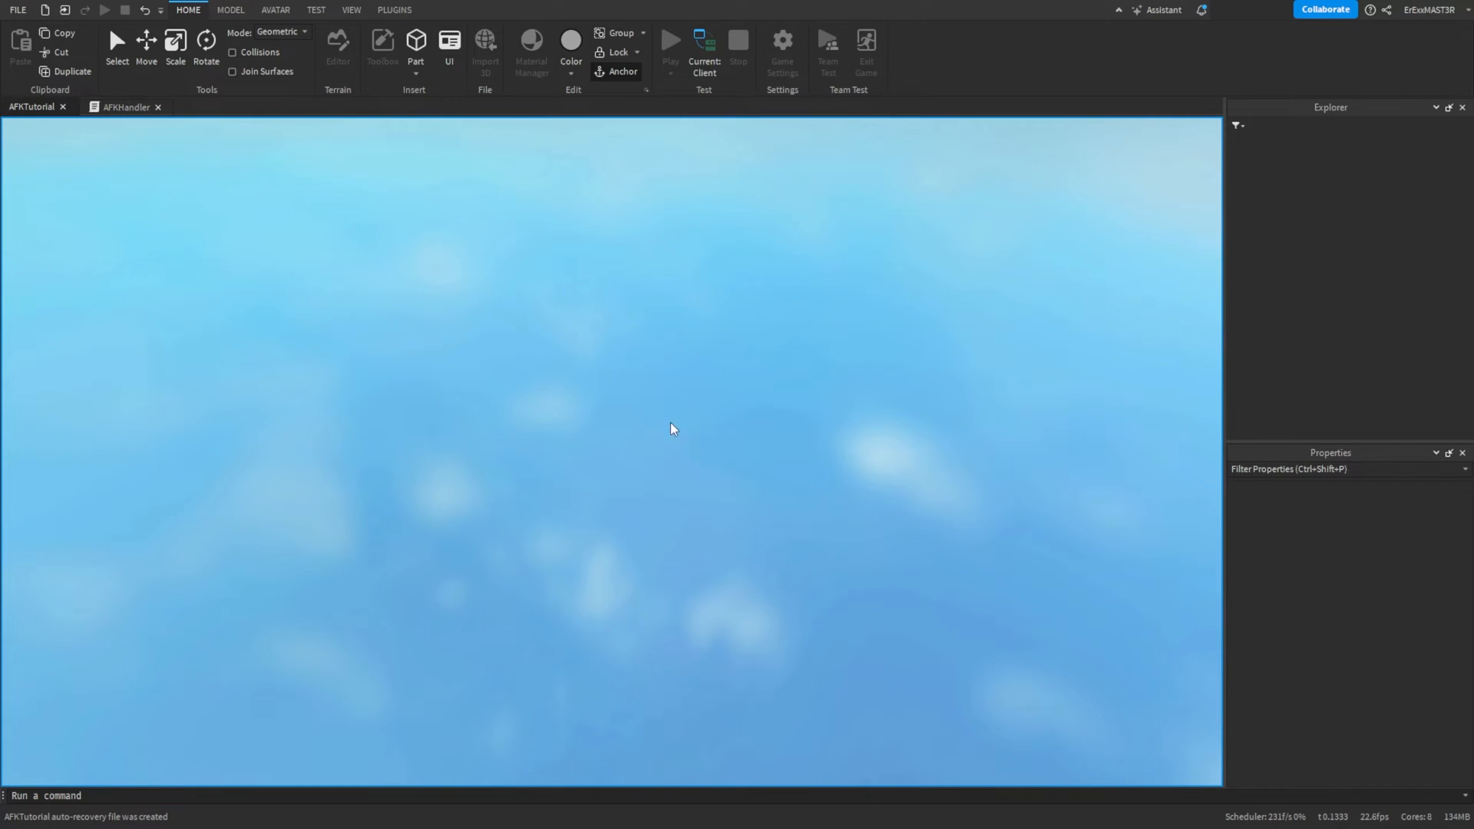
left_click(670, 41)
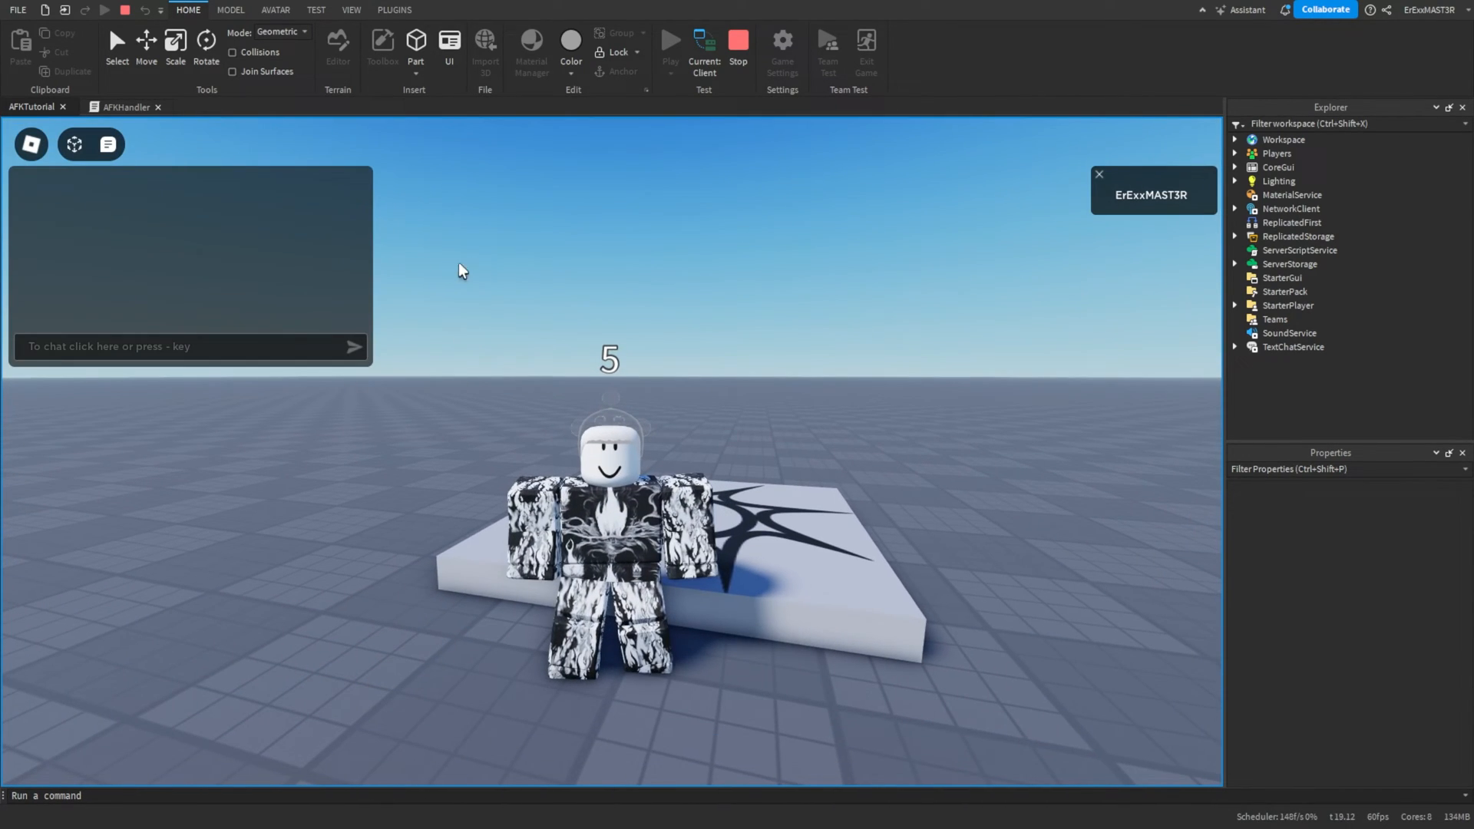
left_click(126, 106)
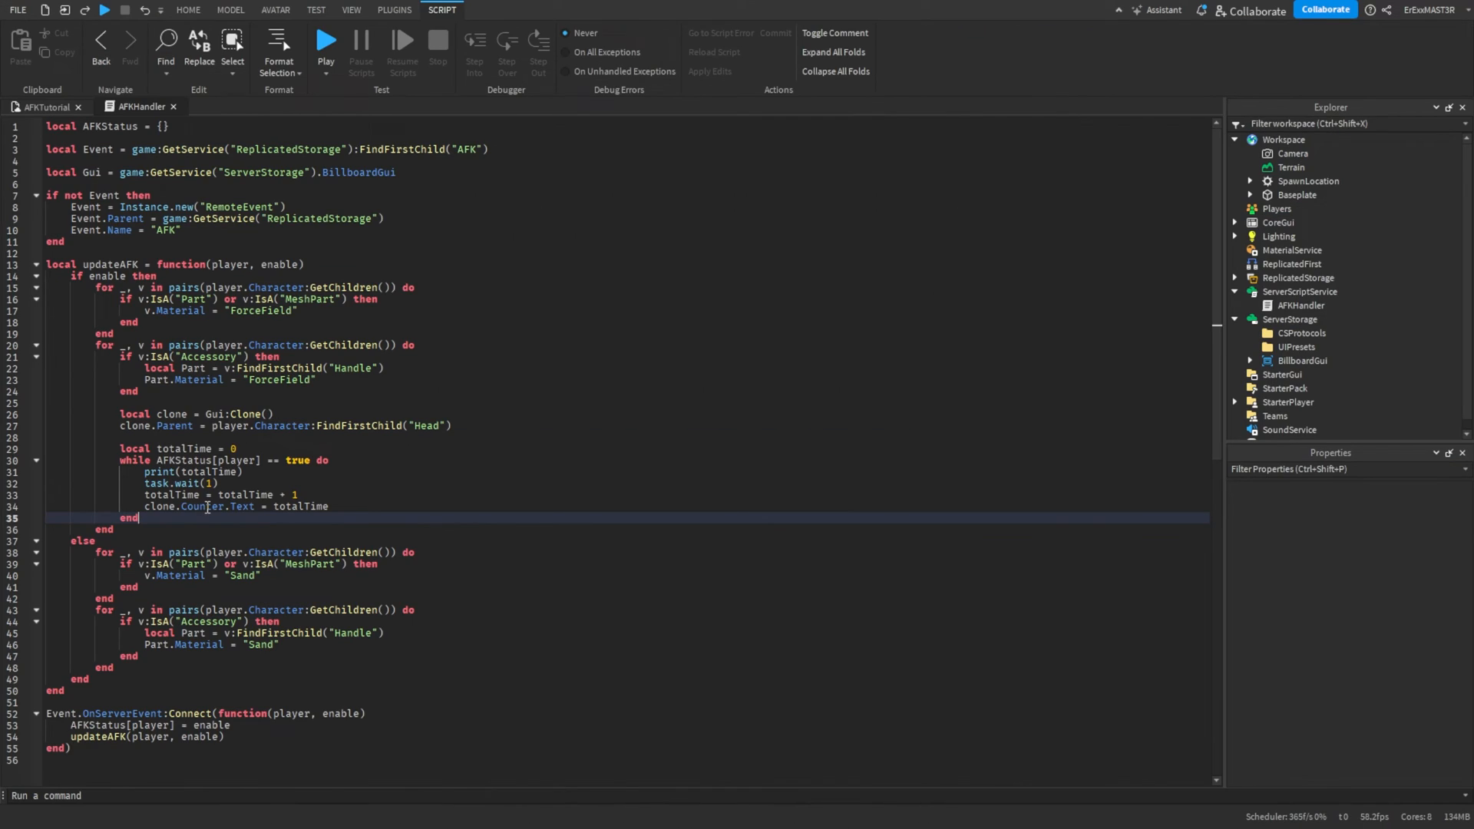
Add clone:Destroy() after the while loop, then return to the AFKTutorial place view.
type("c")
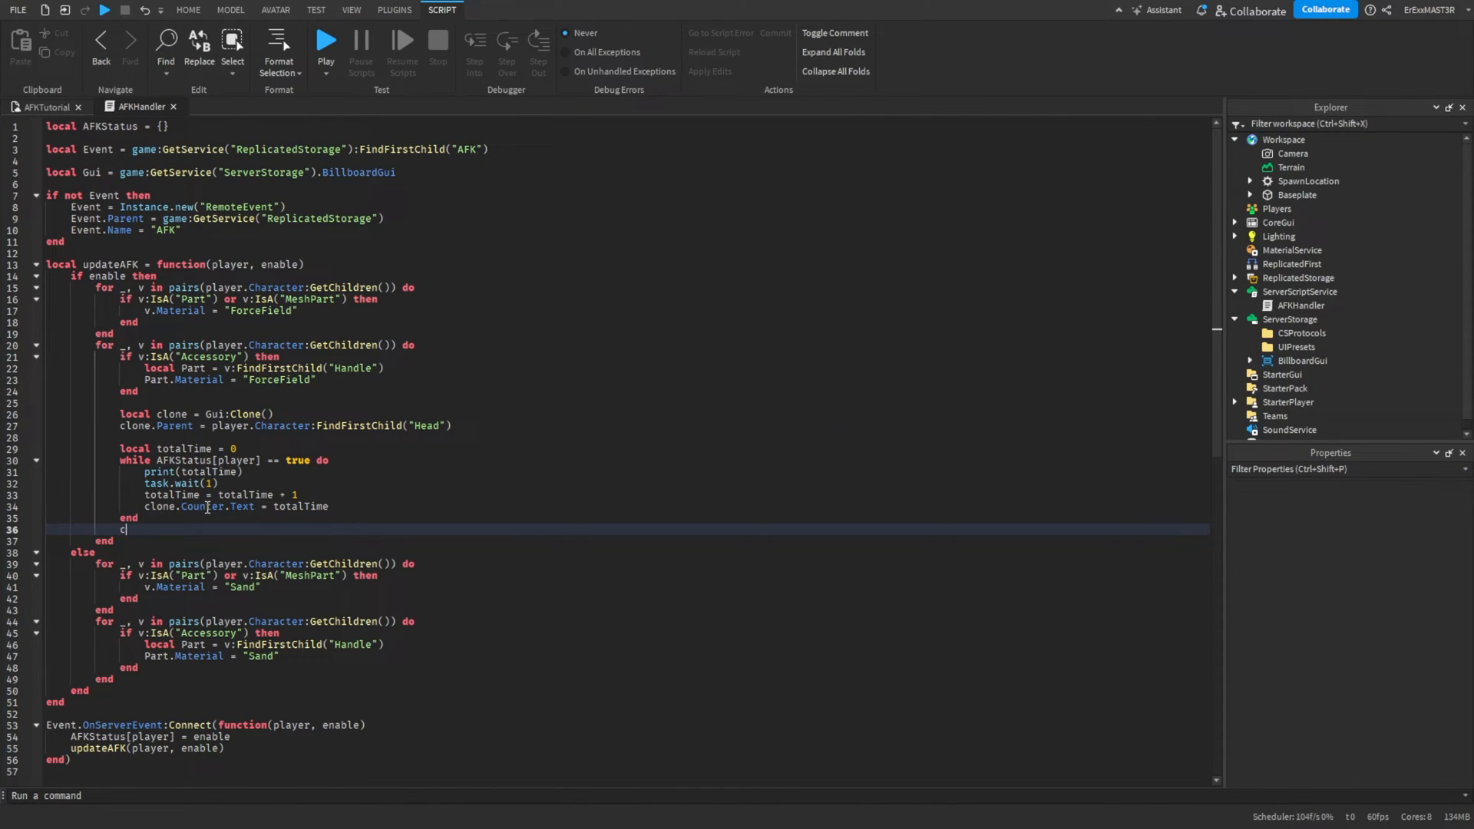
type("lone:d")
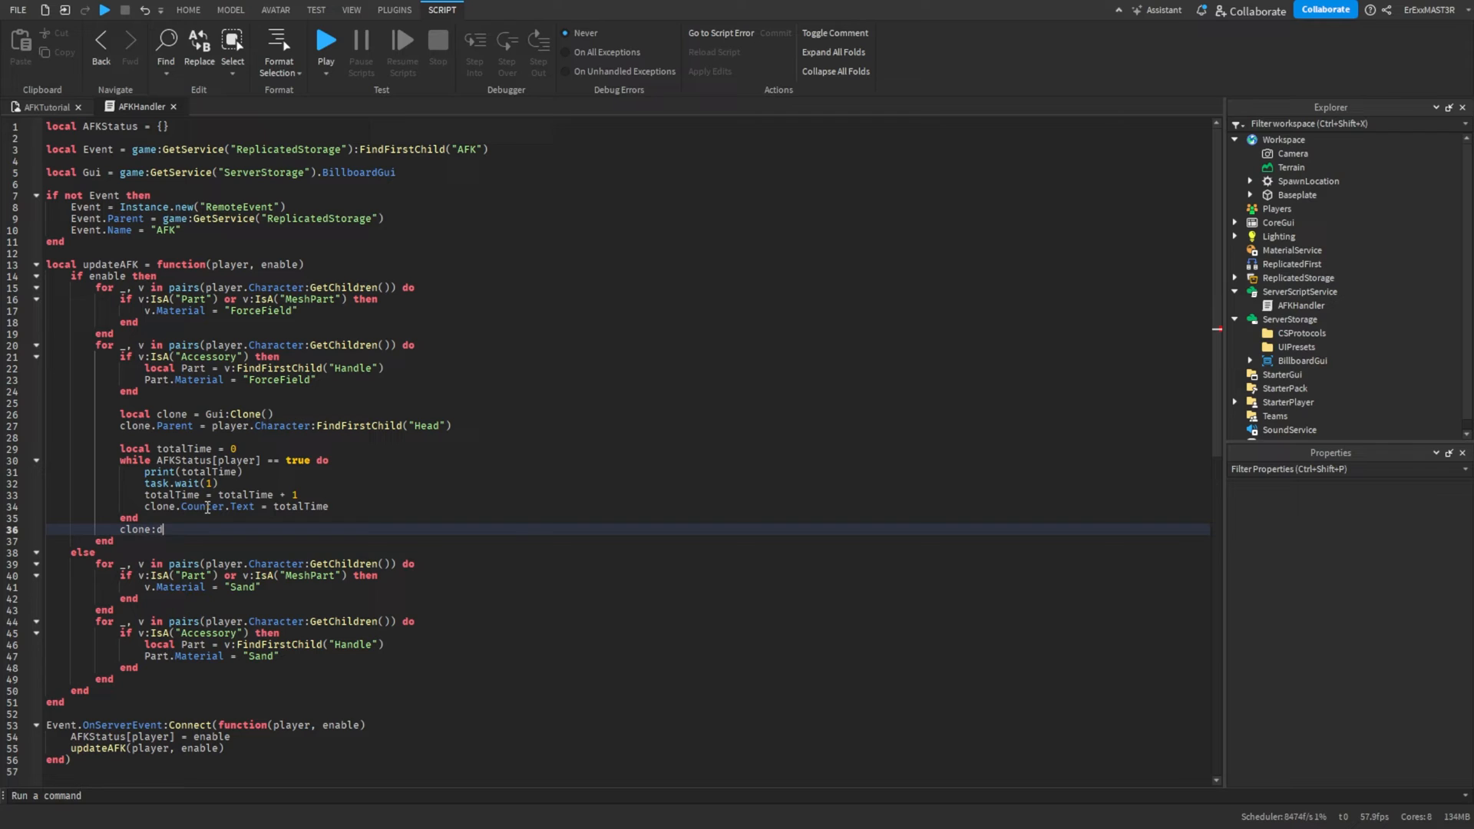
type("estroy()")
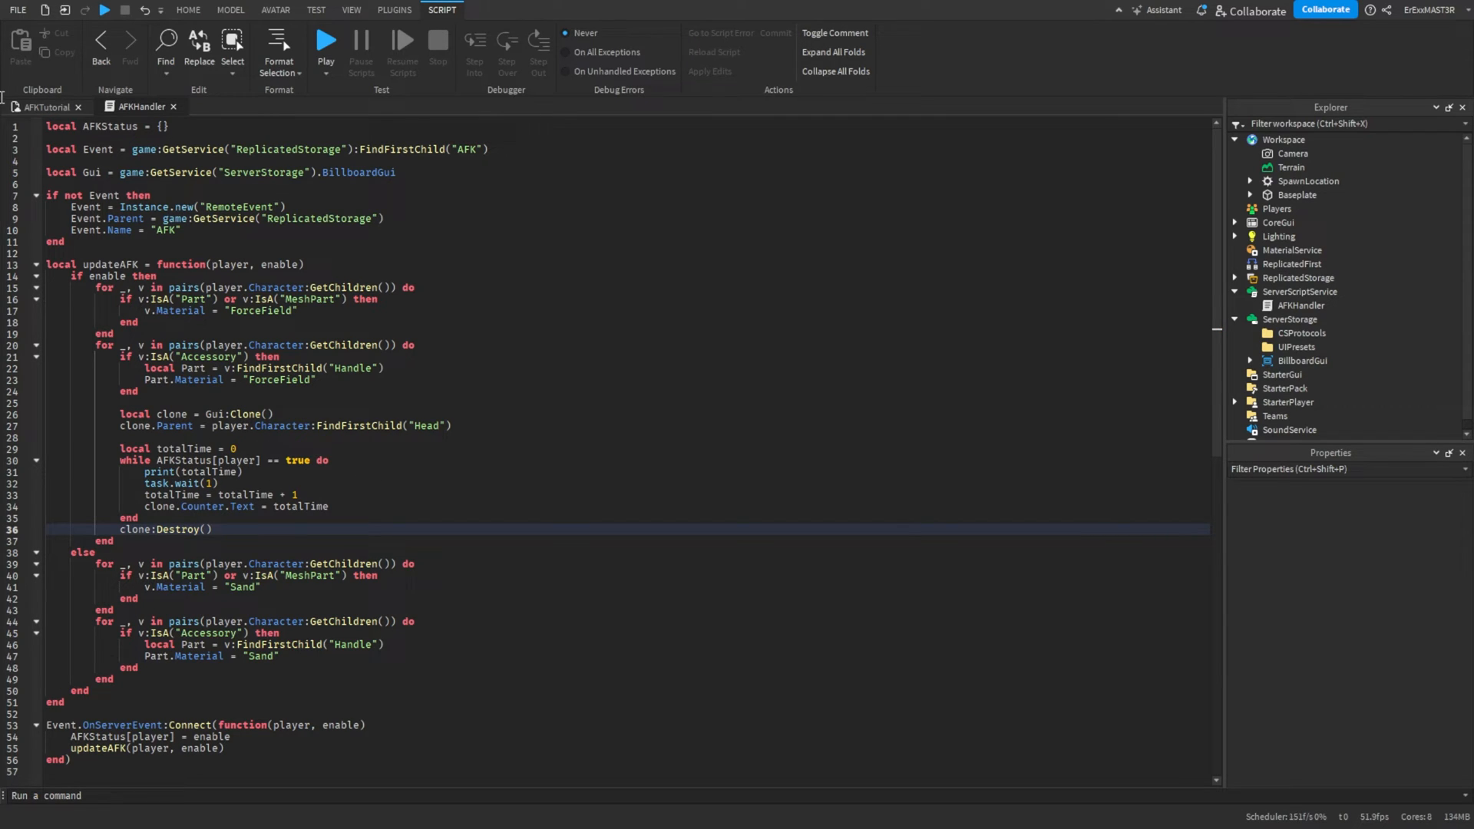
left_click(43, 106)
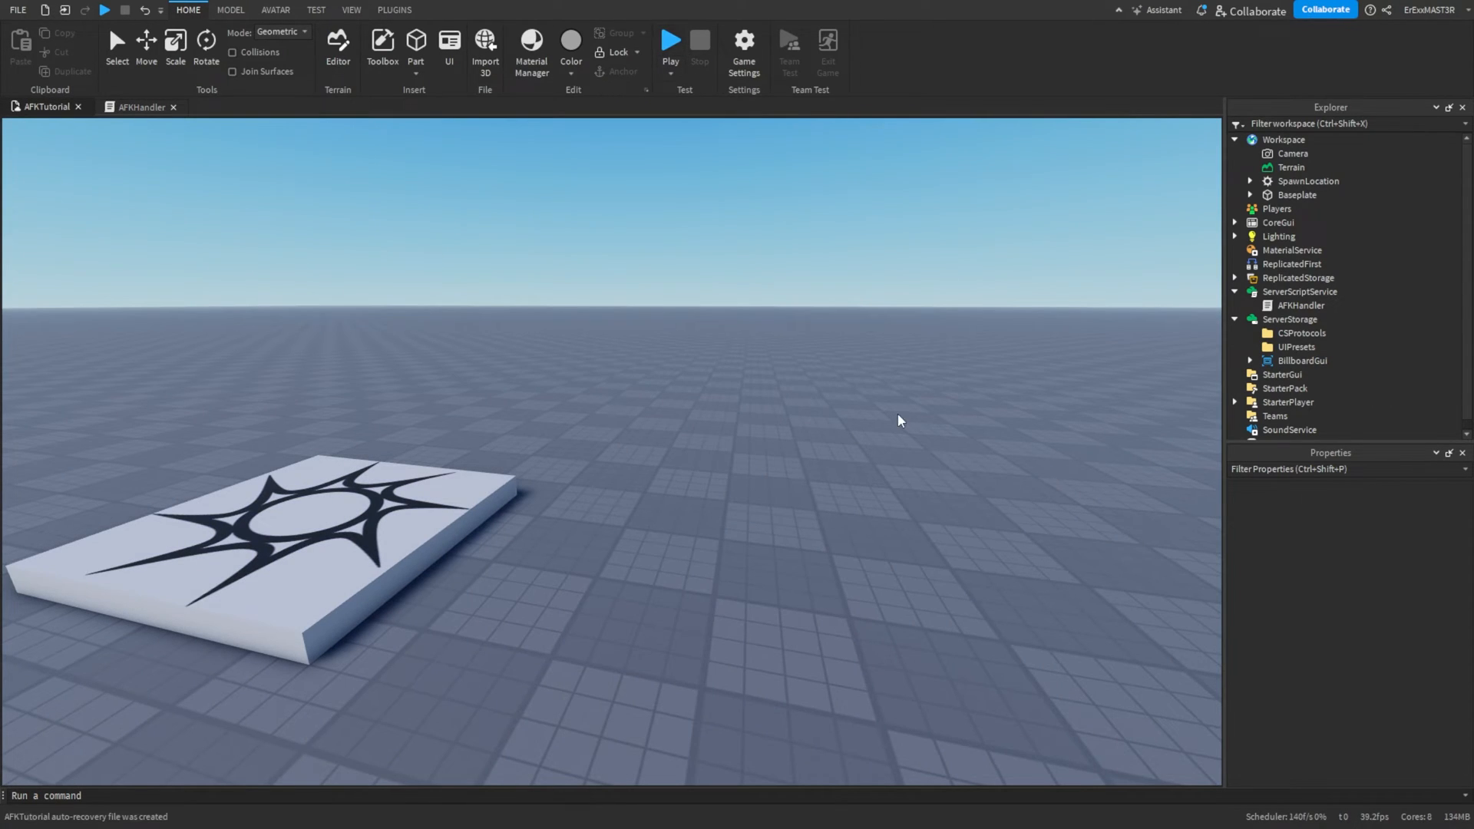
left_click(669, 39)
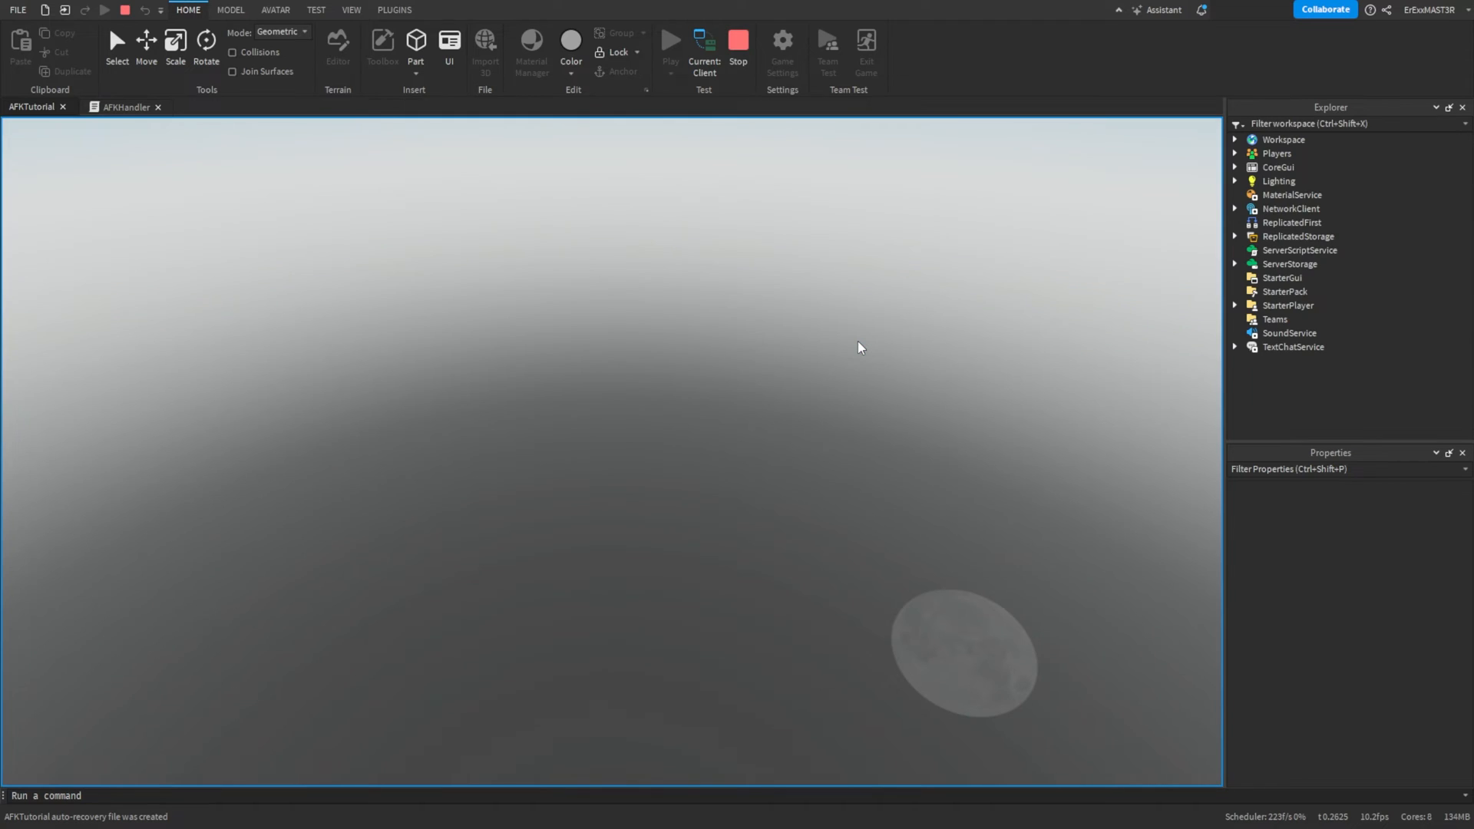
left_click(670, 40)
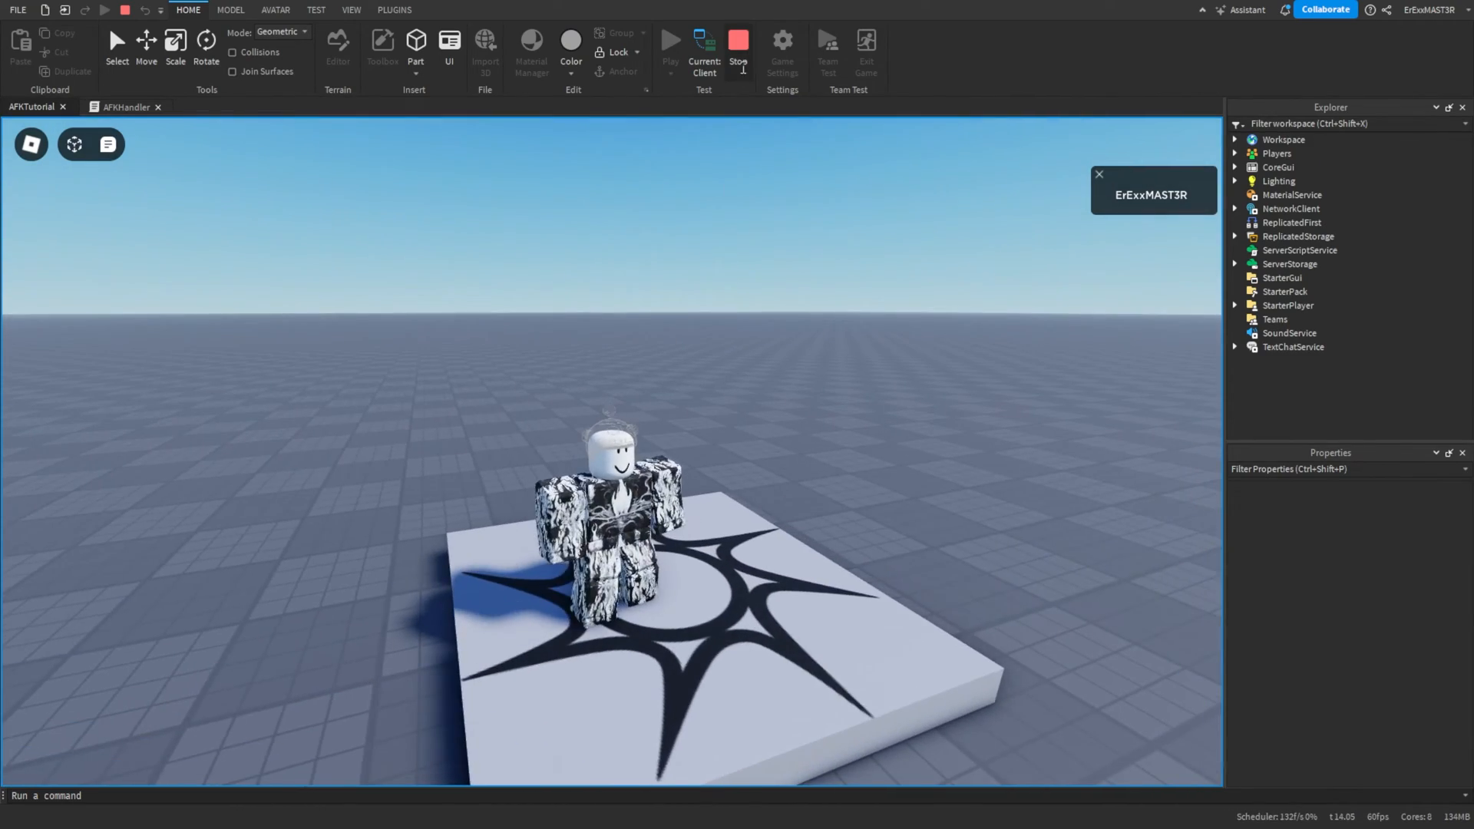
left_click(738, 45)
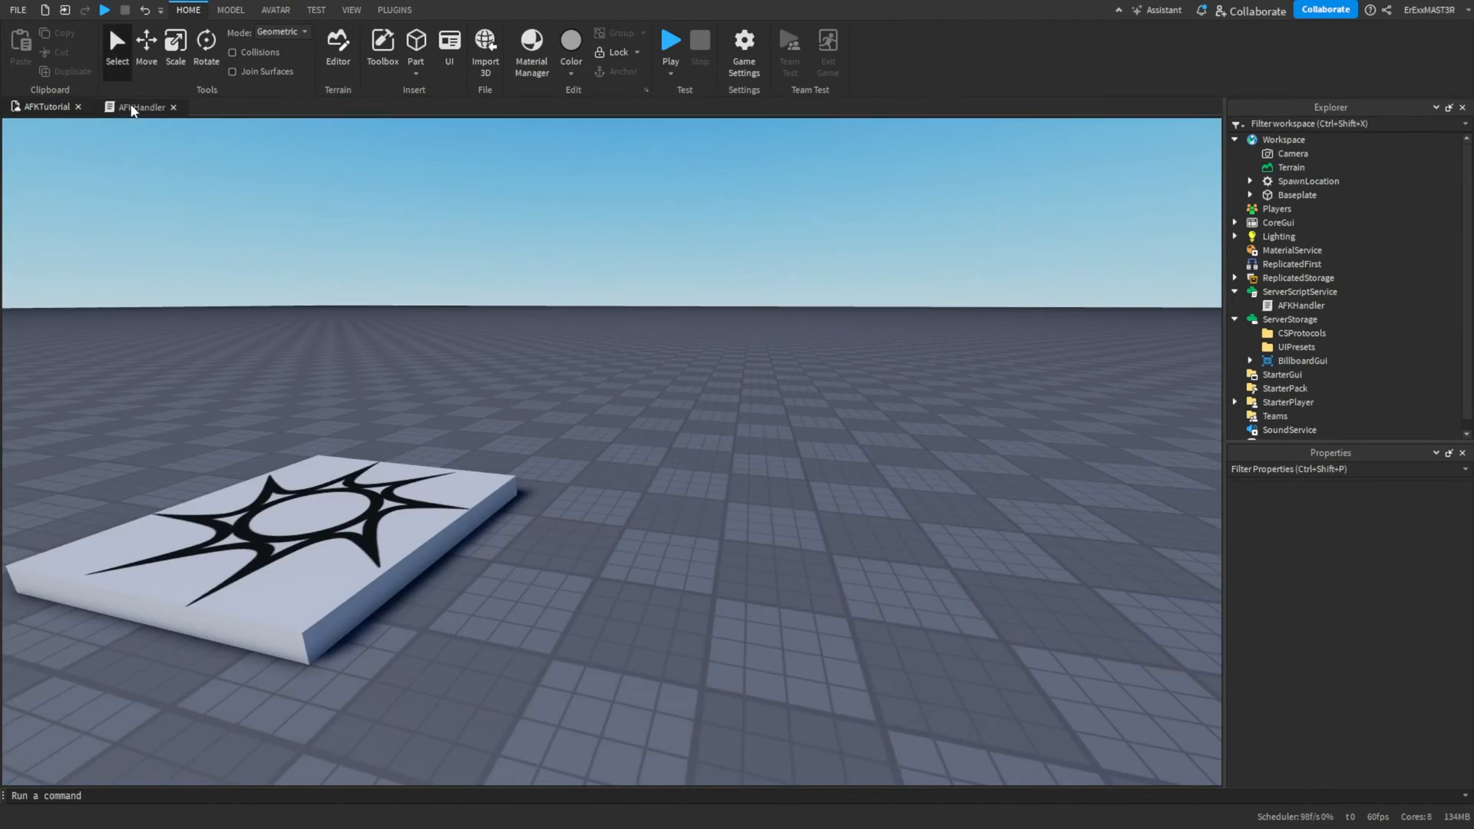
In AFKHandler, prefix totalTime on line 34 with "AFK:".
left_click(139, 106)
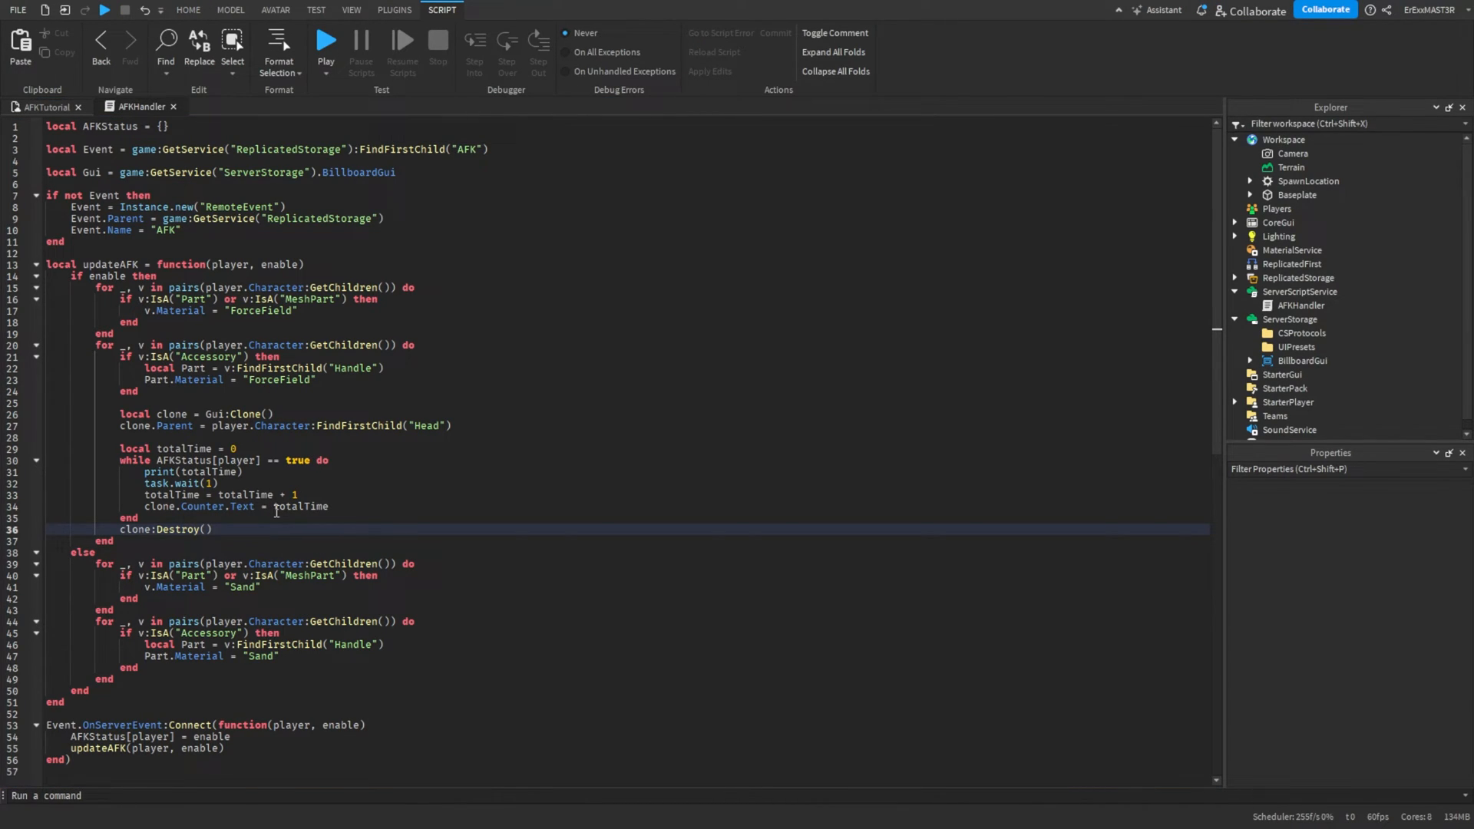
left_click(310, 506)
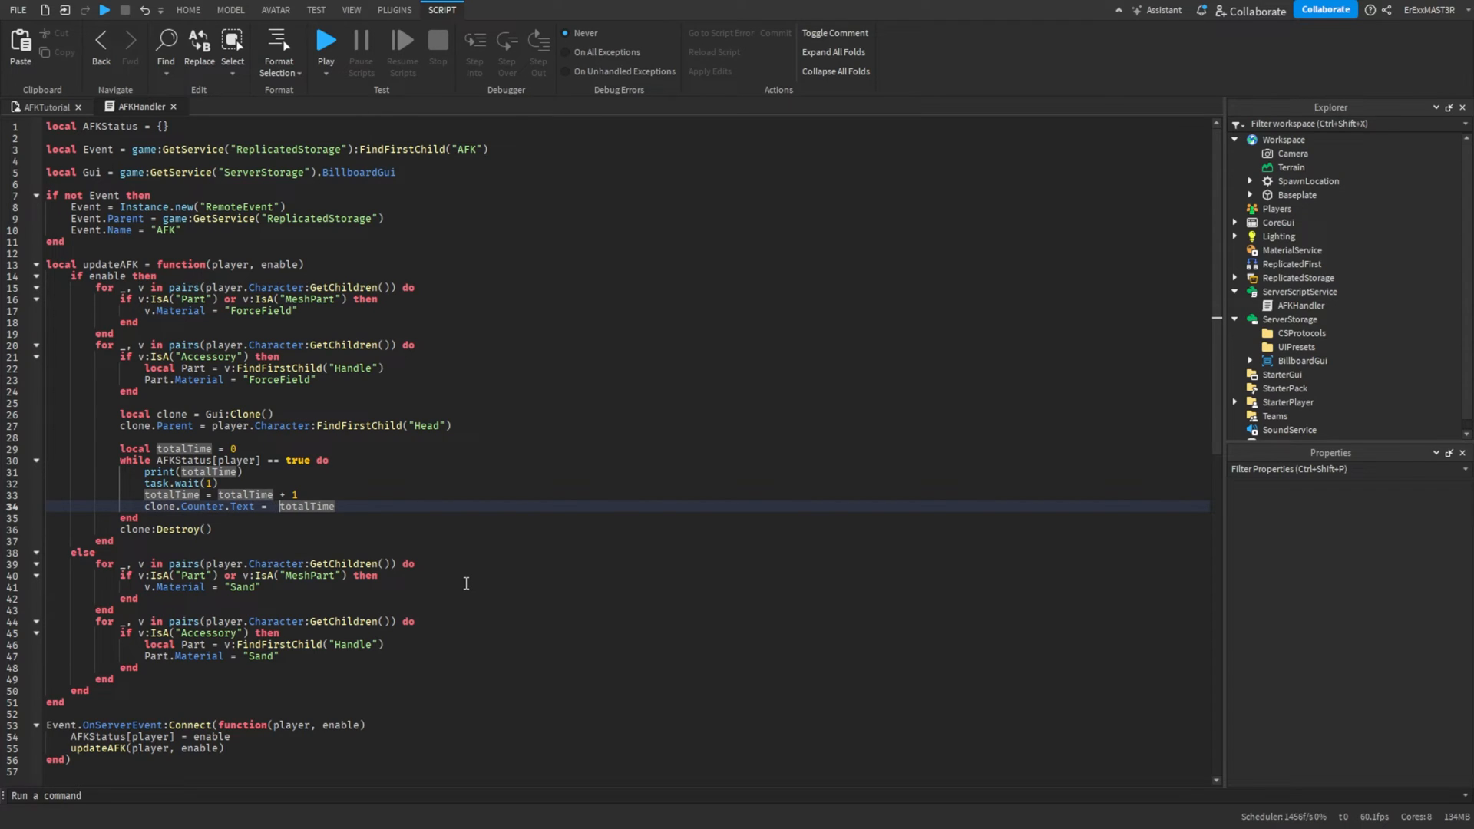
type("\"")
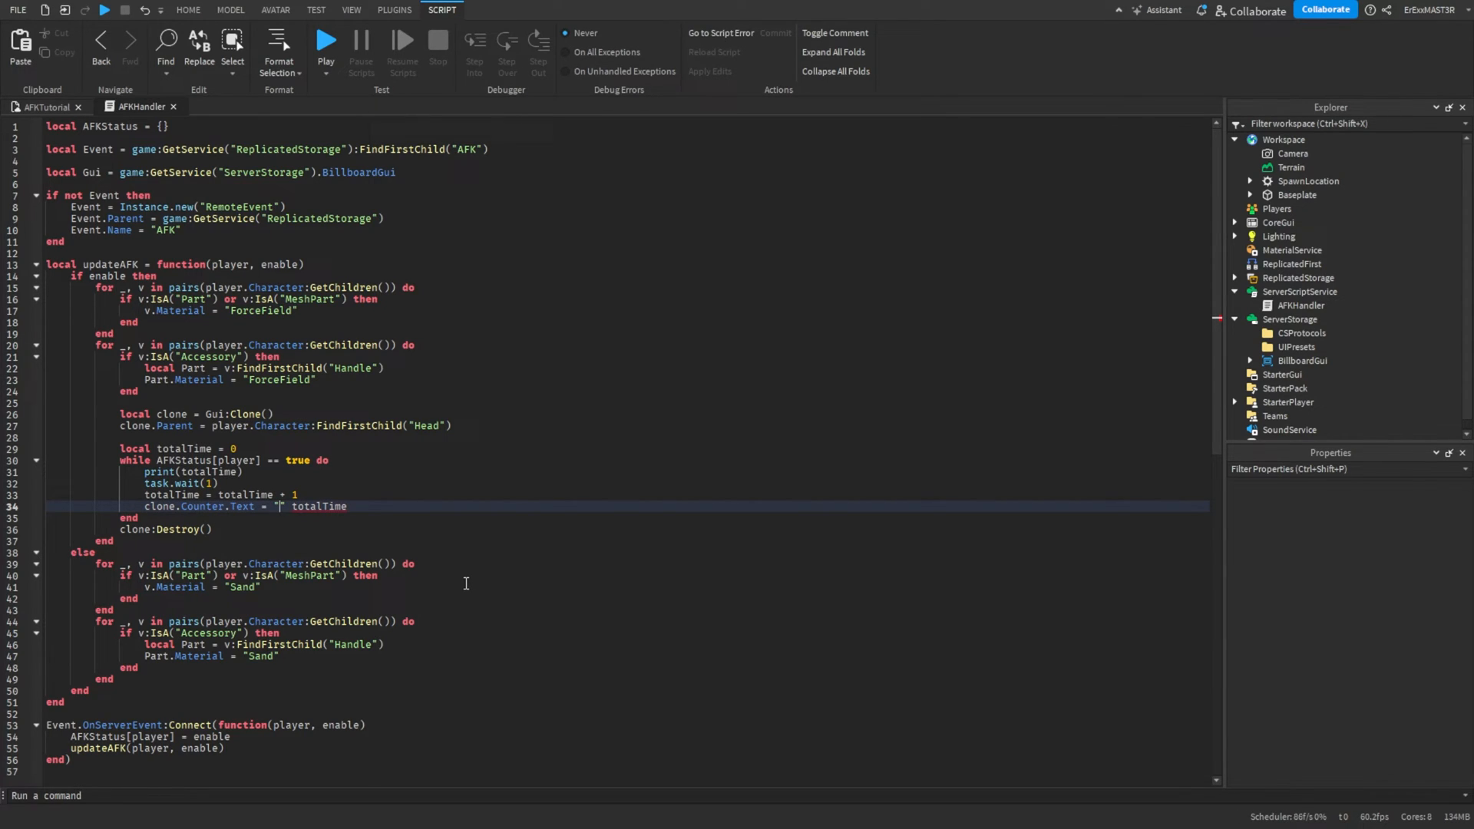
type("AFK")
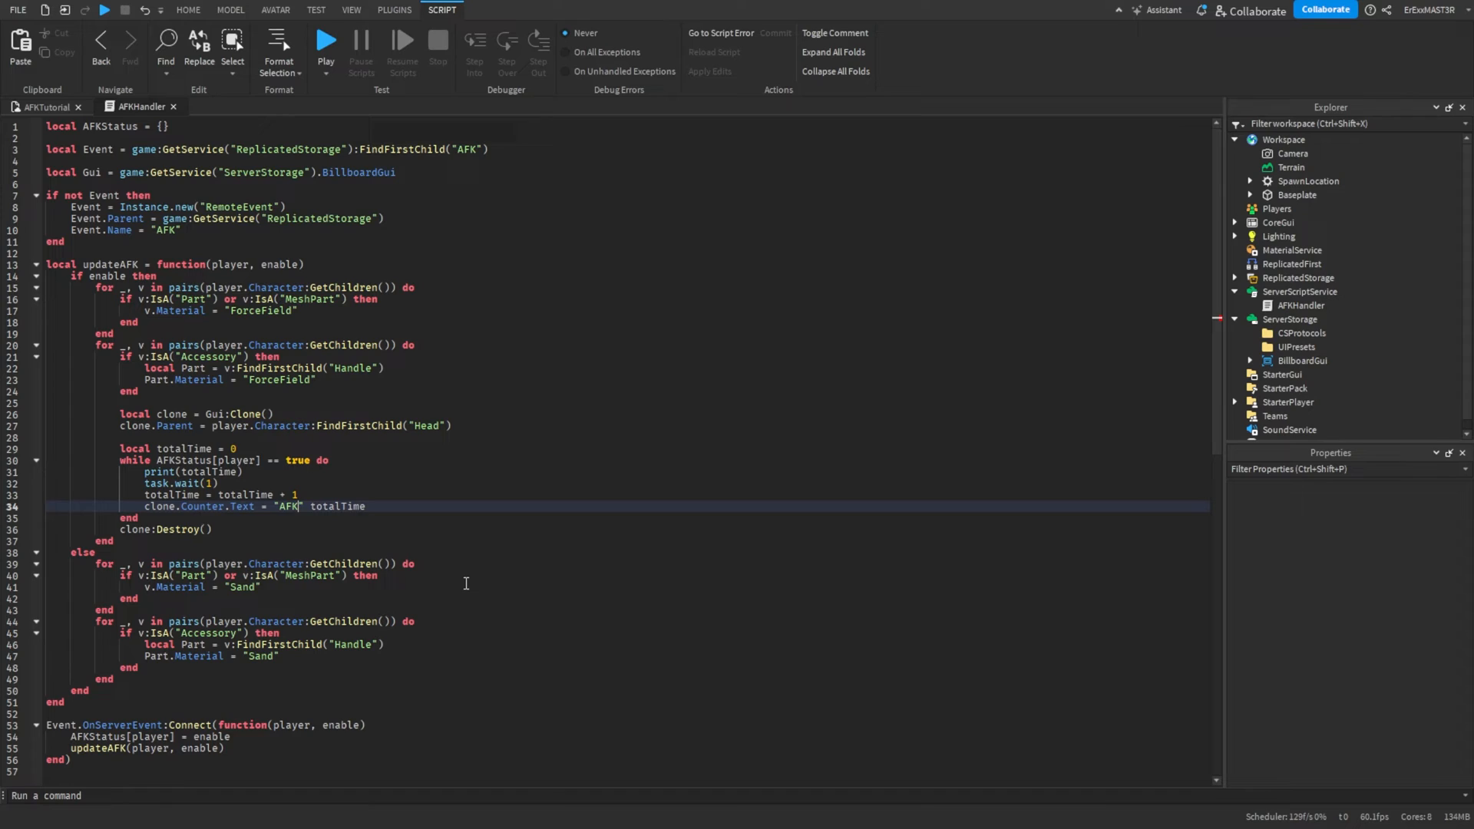
type(":")
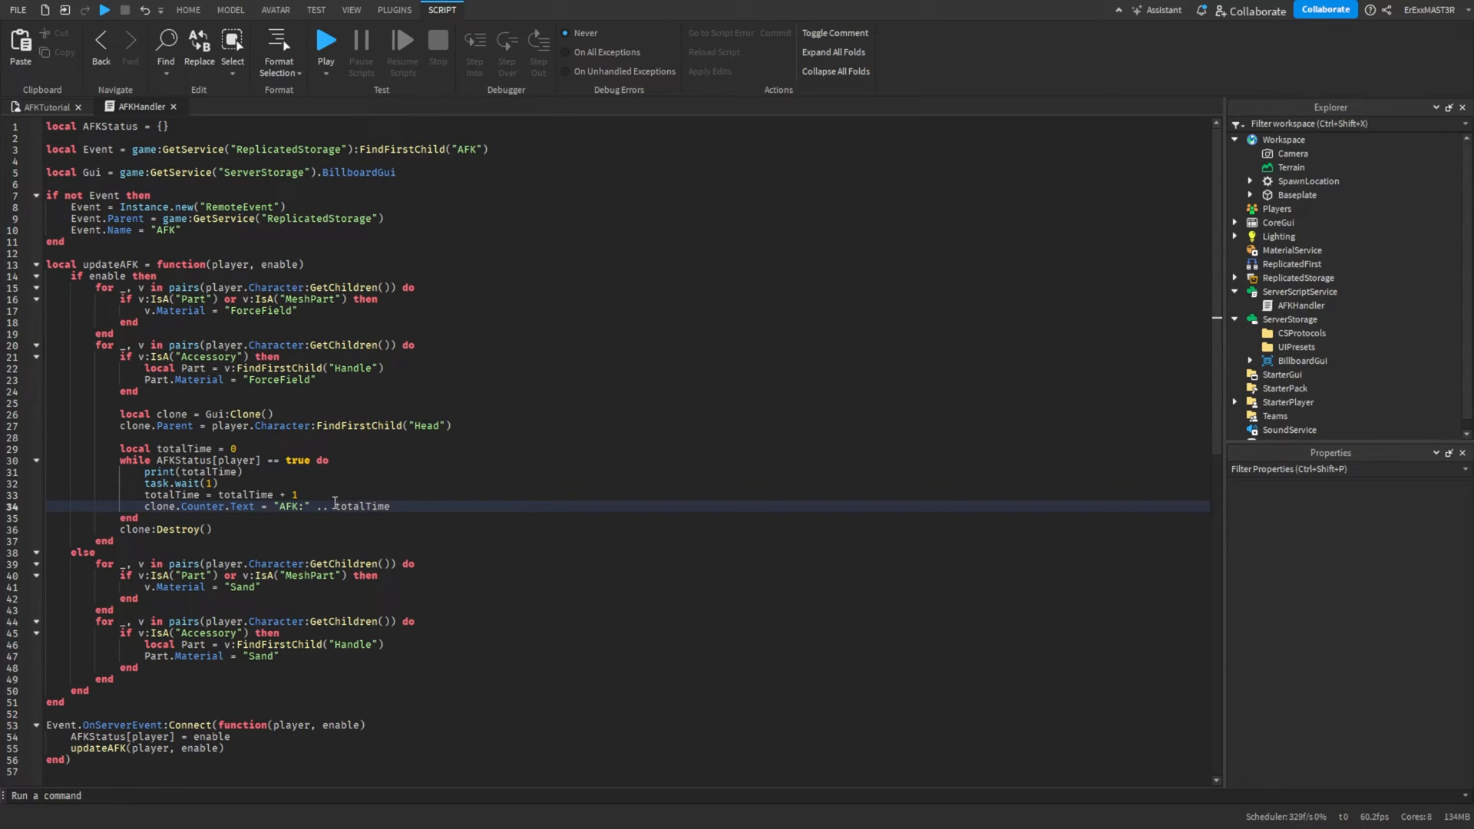
mouse_move(278, 507)
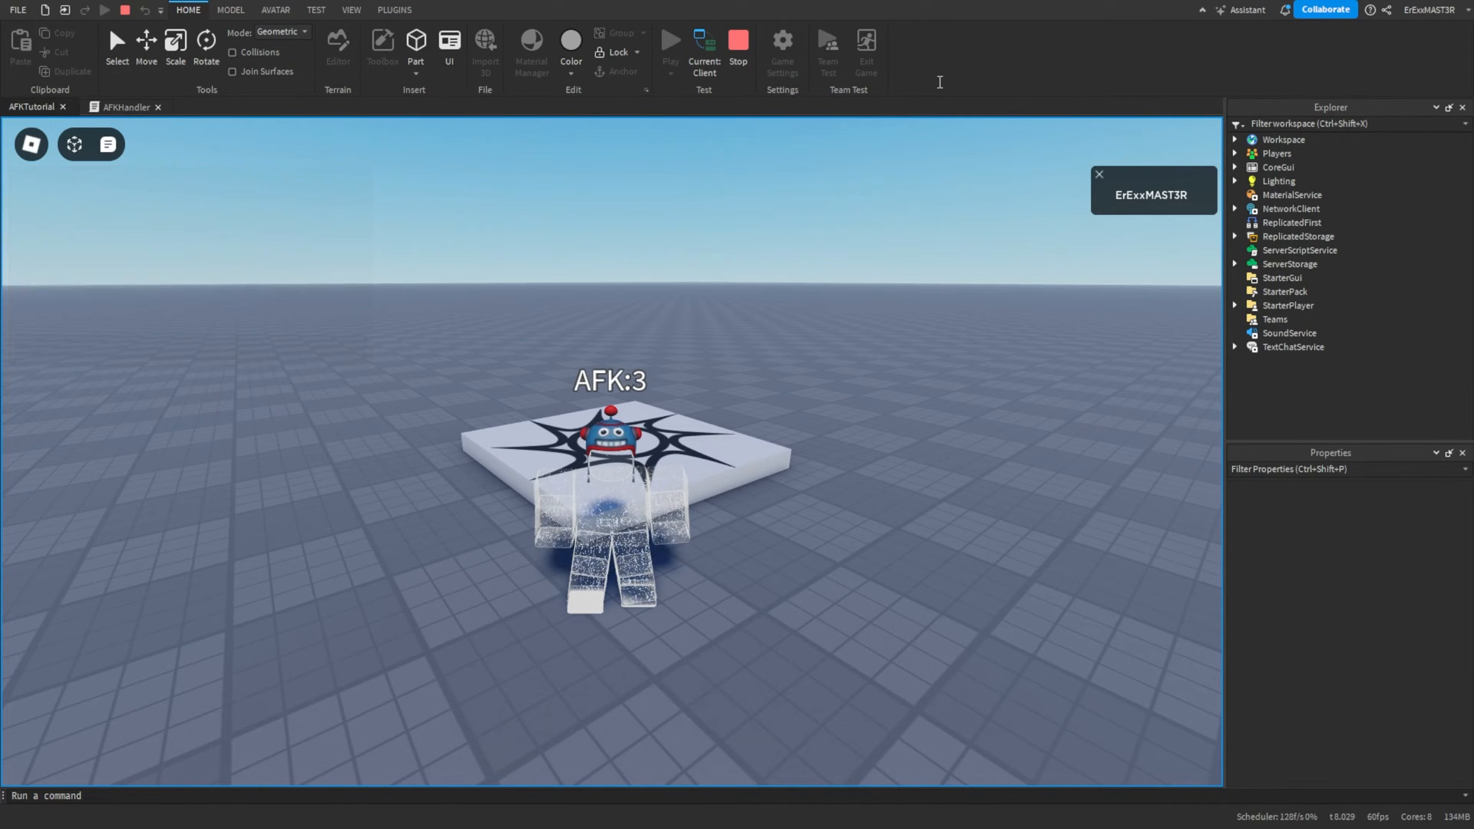
left_click(130, 106)
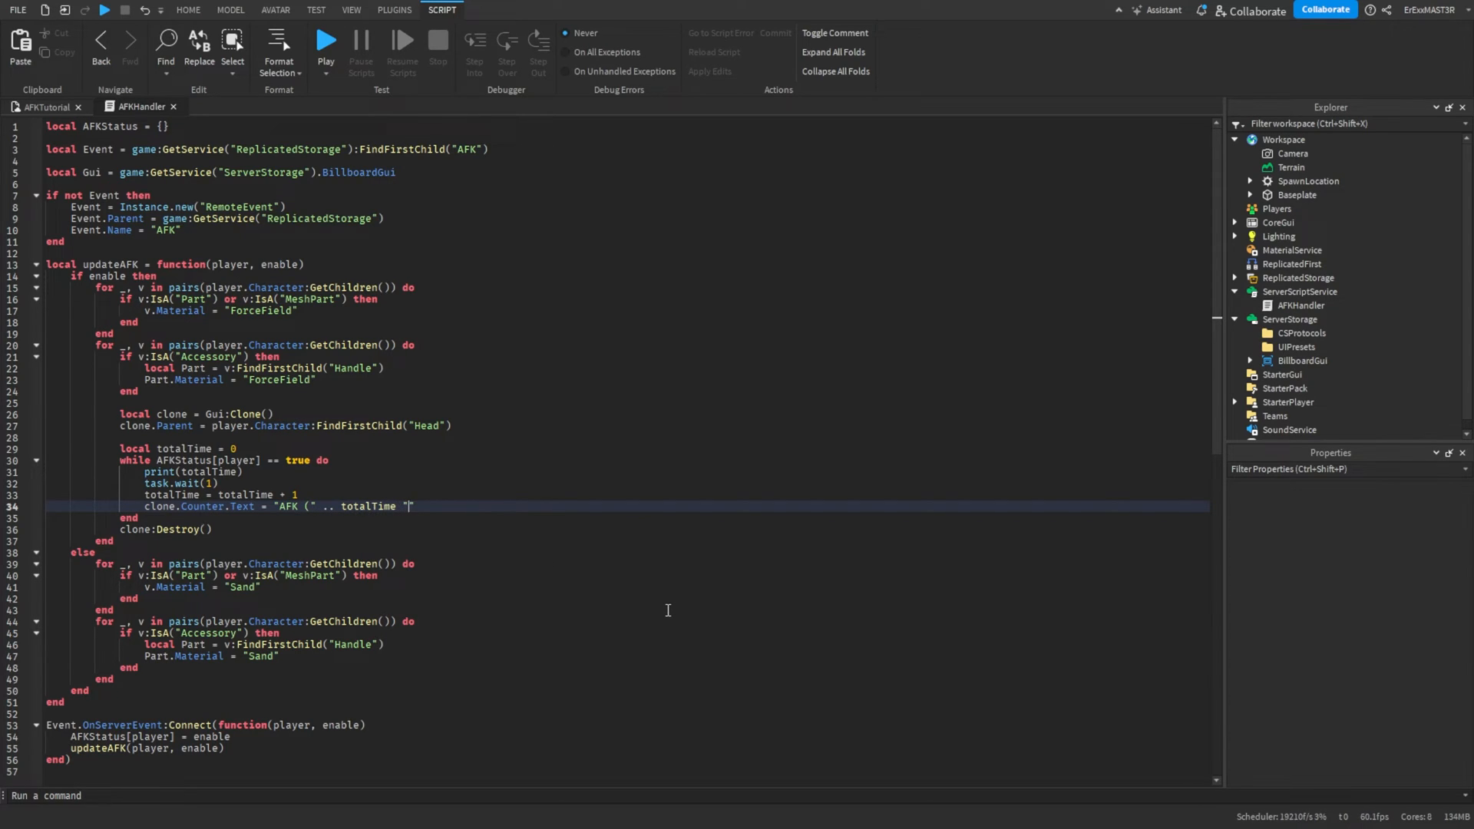
Make the counter text read "AFK (" .. totalTime .. ")".
type(".. \"\")\"")
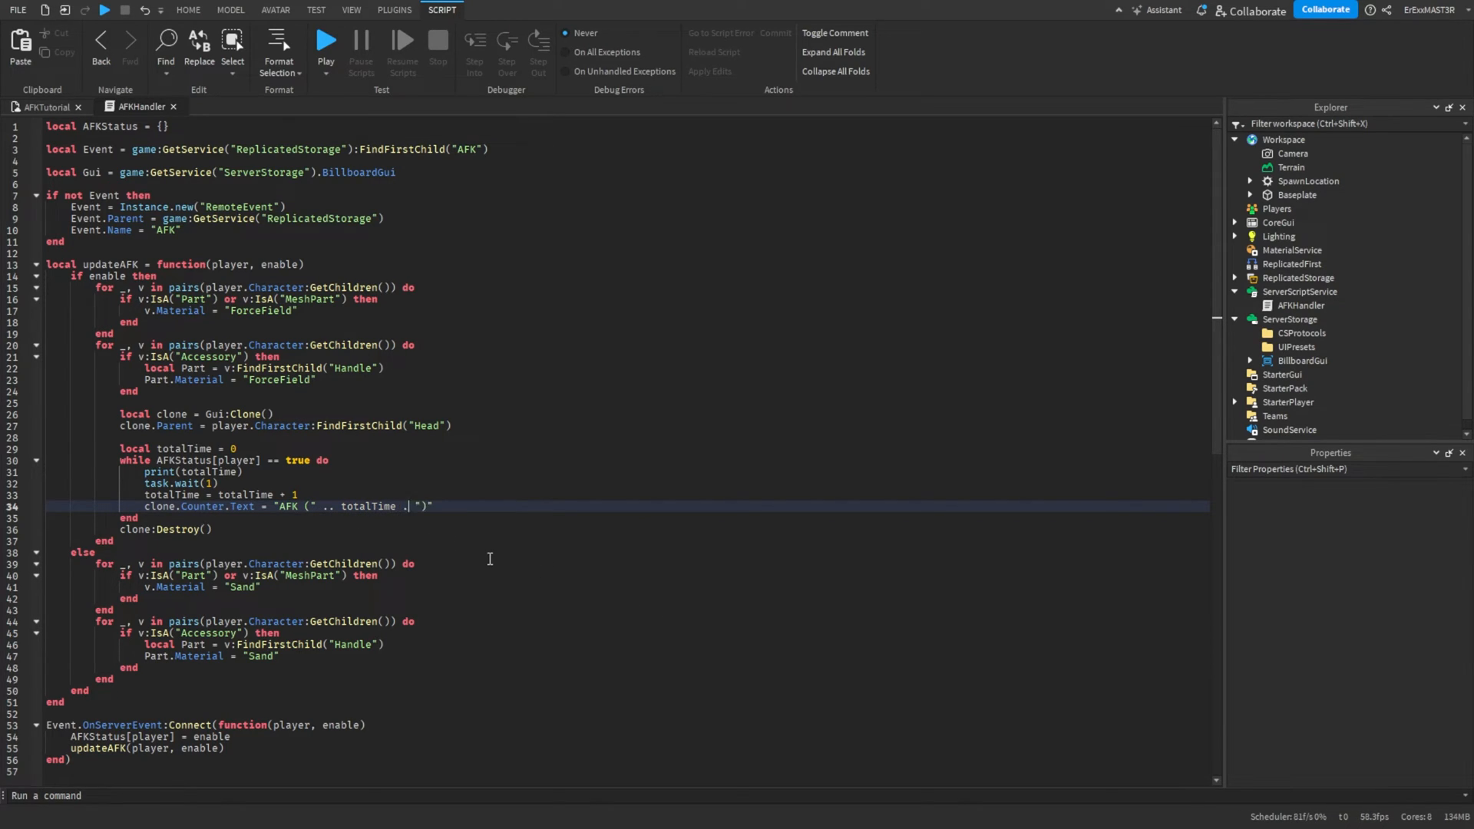
double_click(365, 506)
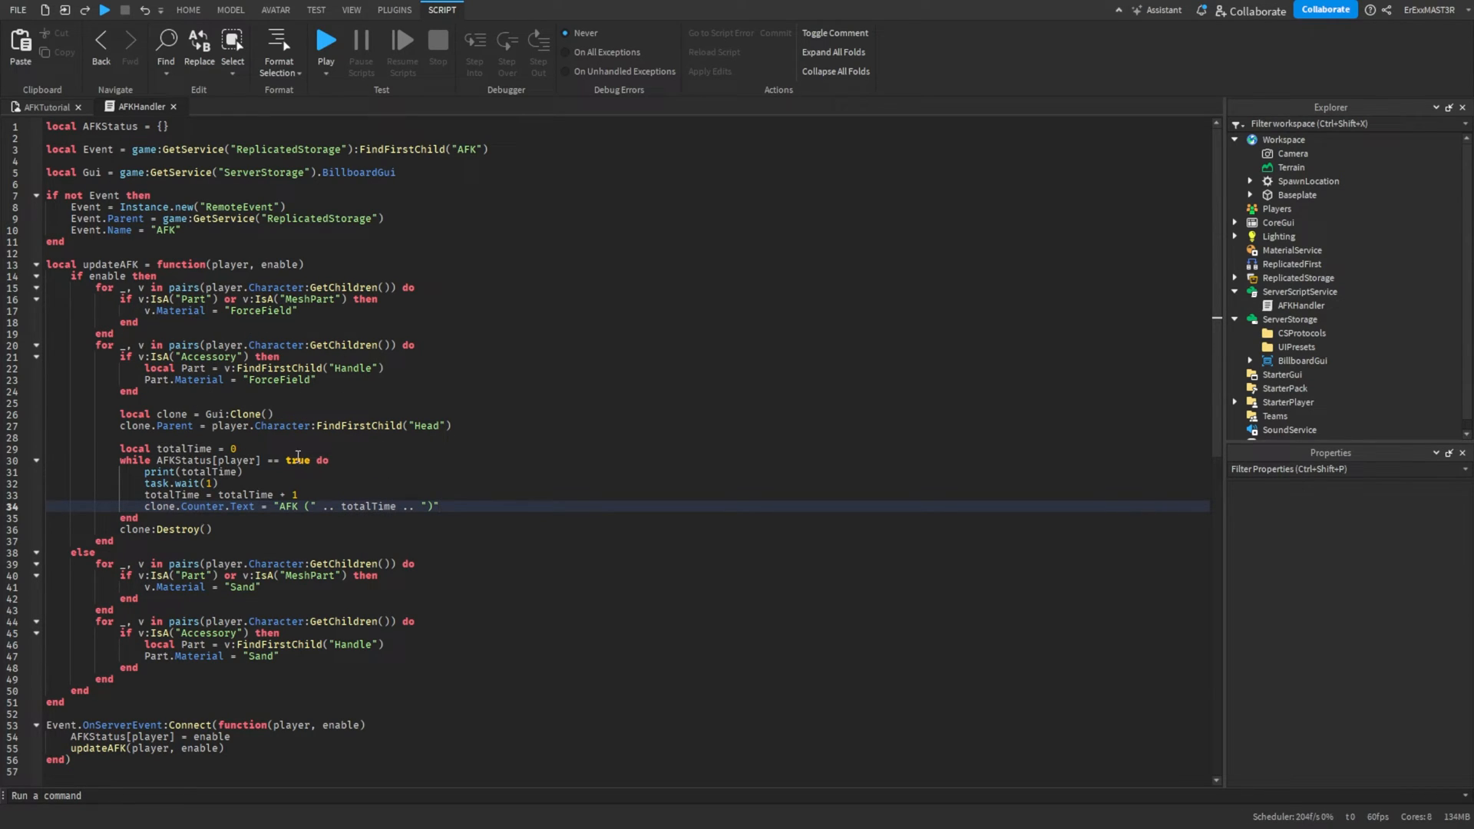
mouse_move(203, 332)
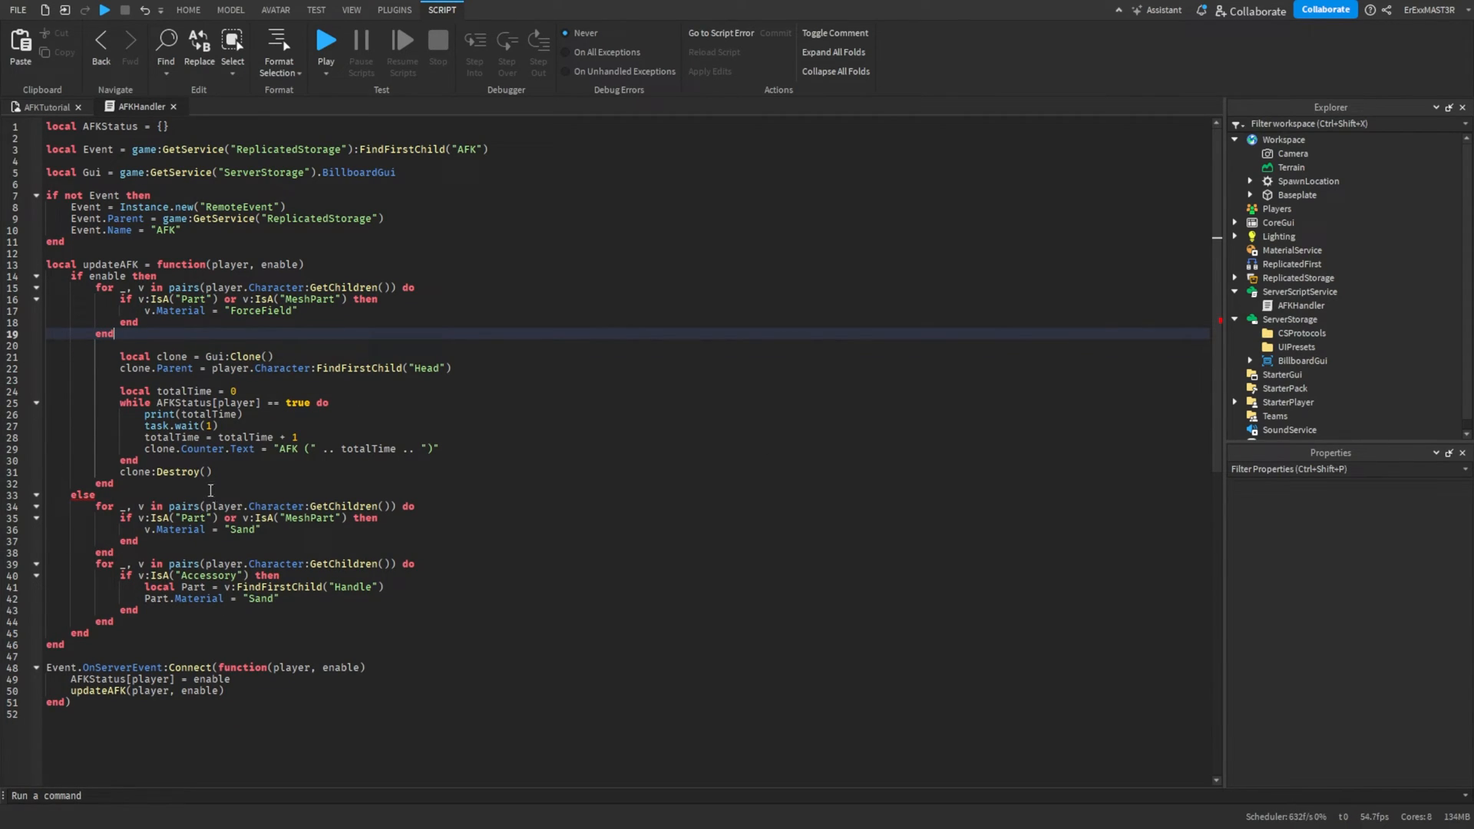
mouse_move(210, 490)
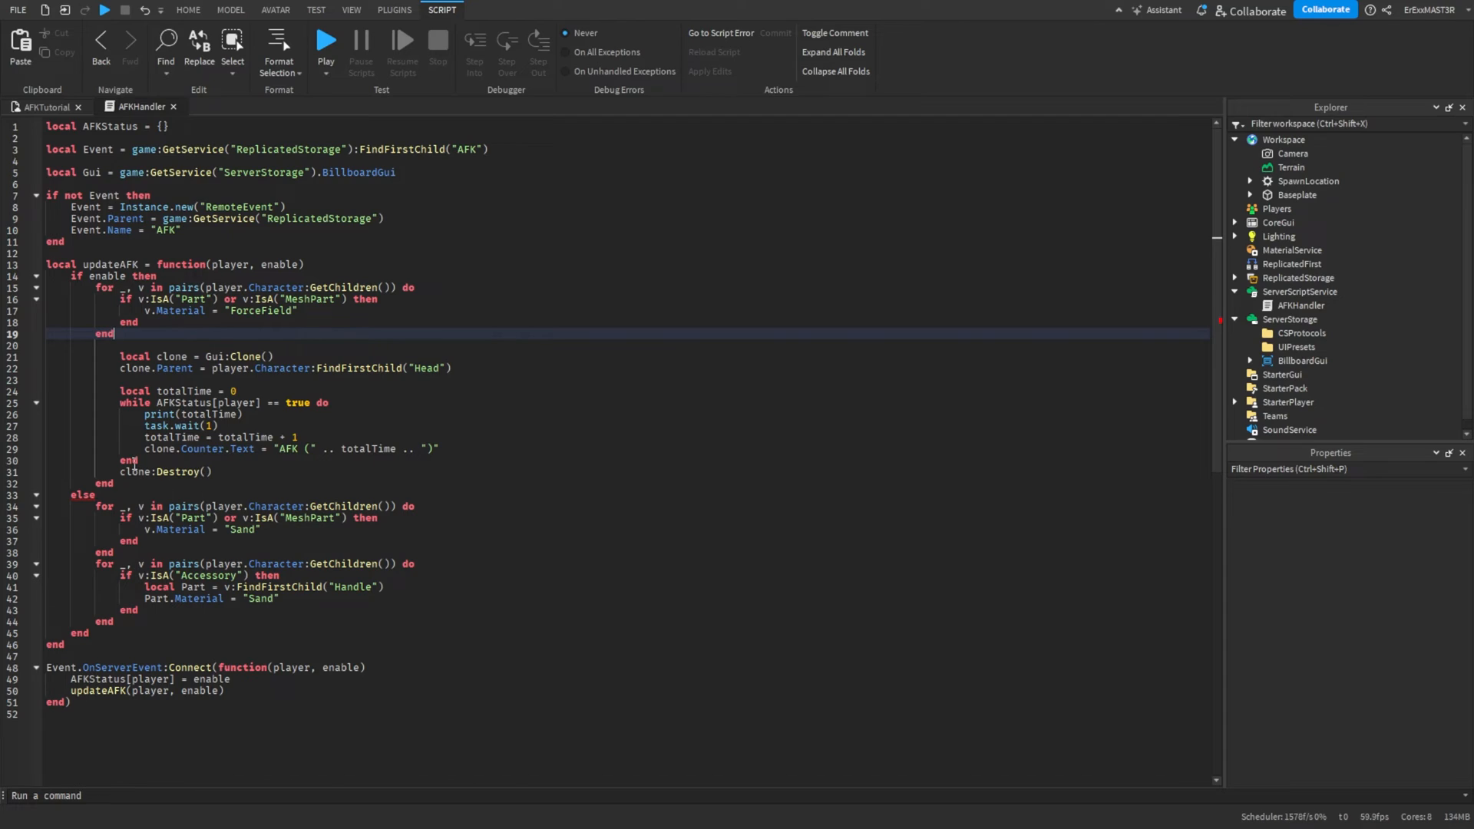
Change line 16's check to IsA("BasePart") and remove the extra MeshPart check.
left_click(103, 483)
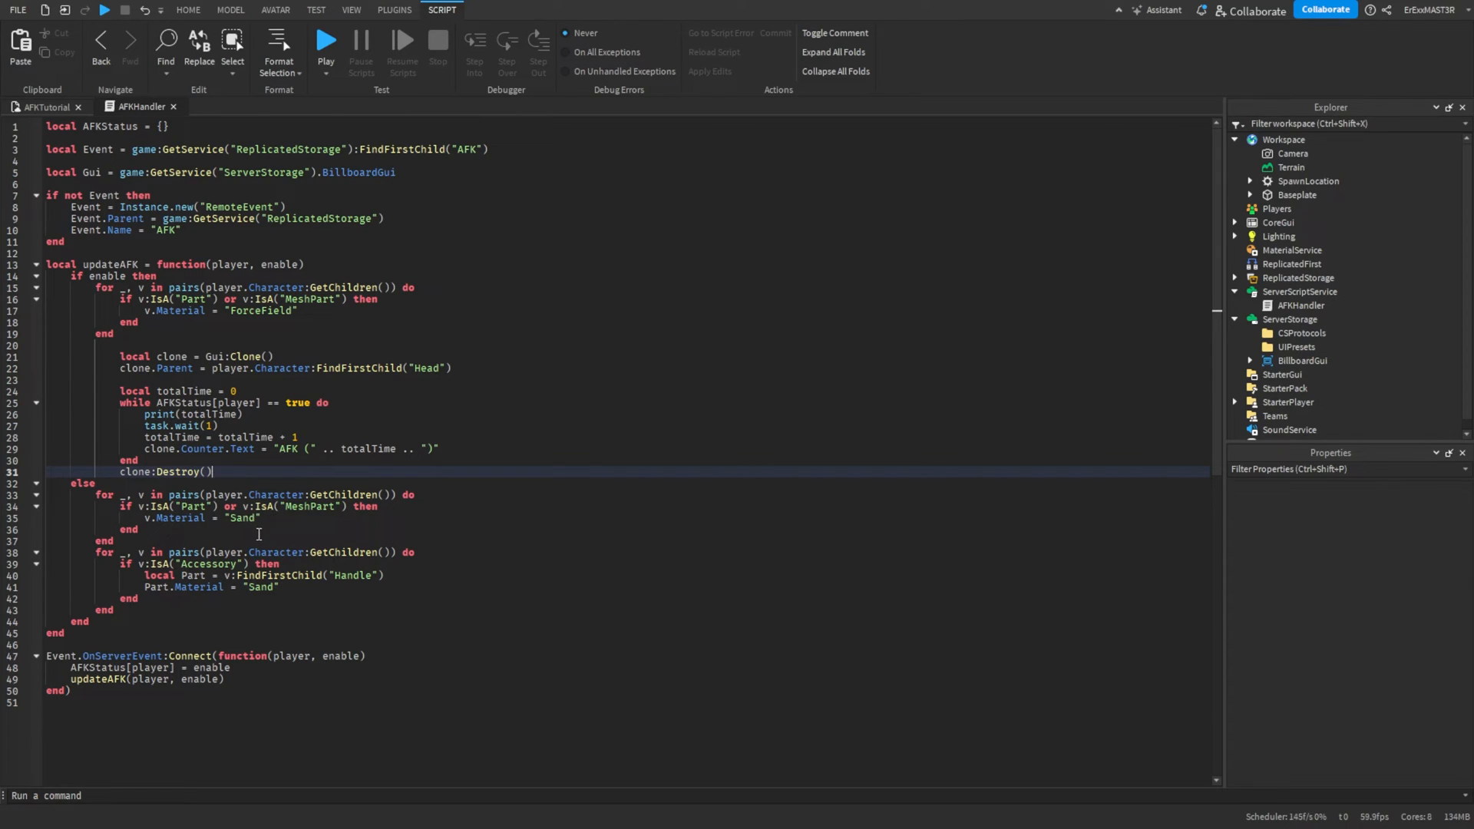
mouse_move(128, 611)
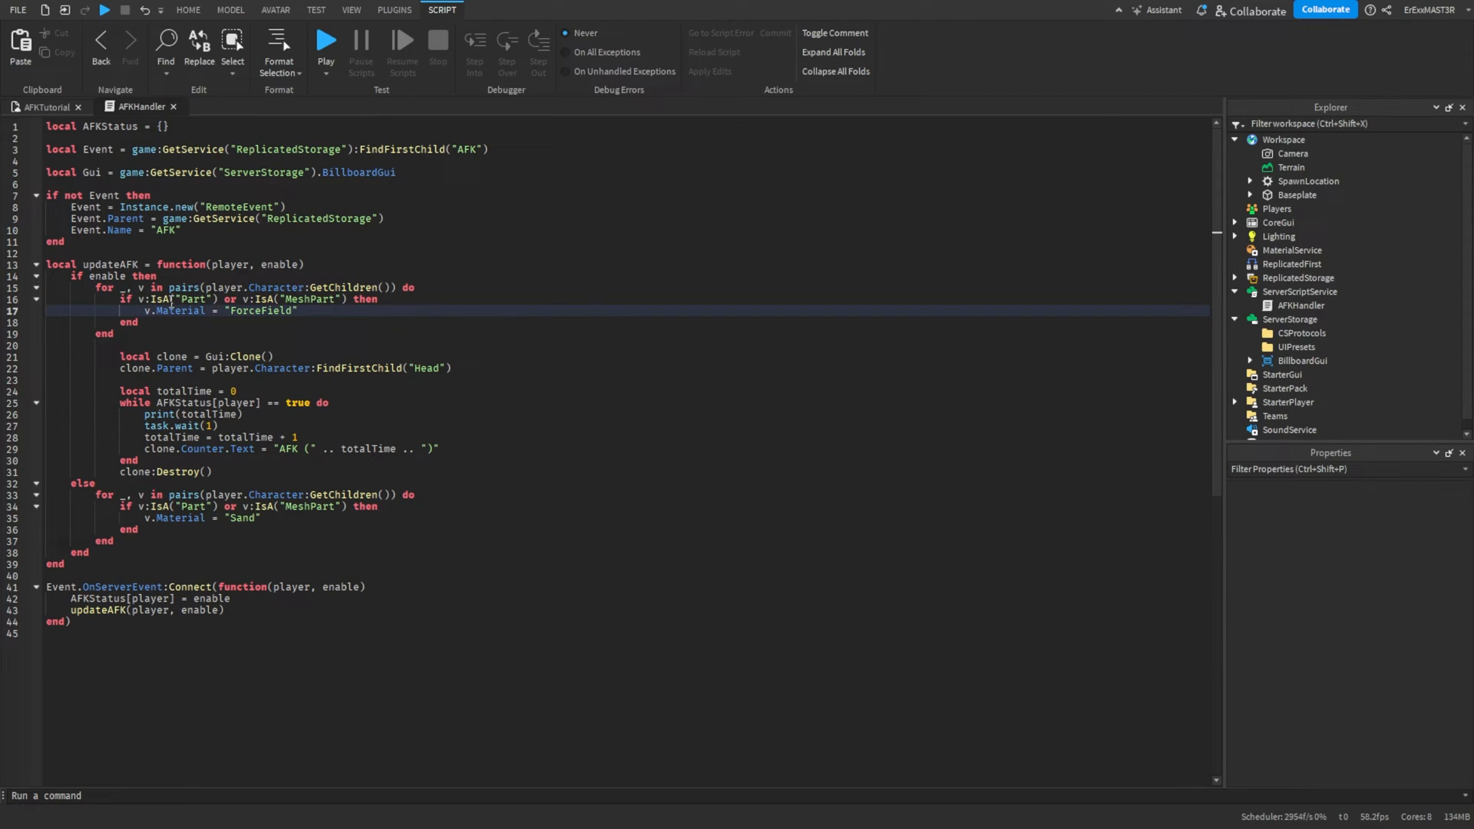
double_click(193, 299)
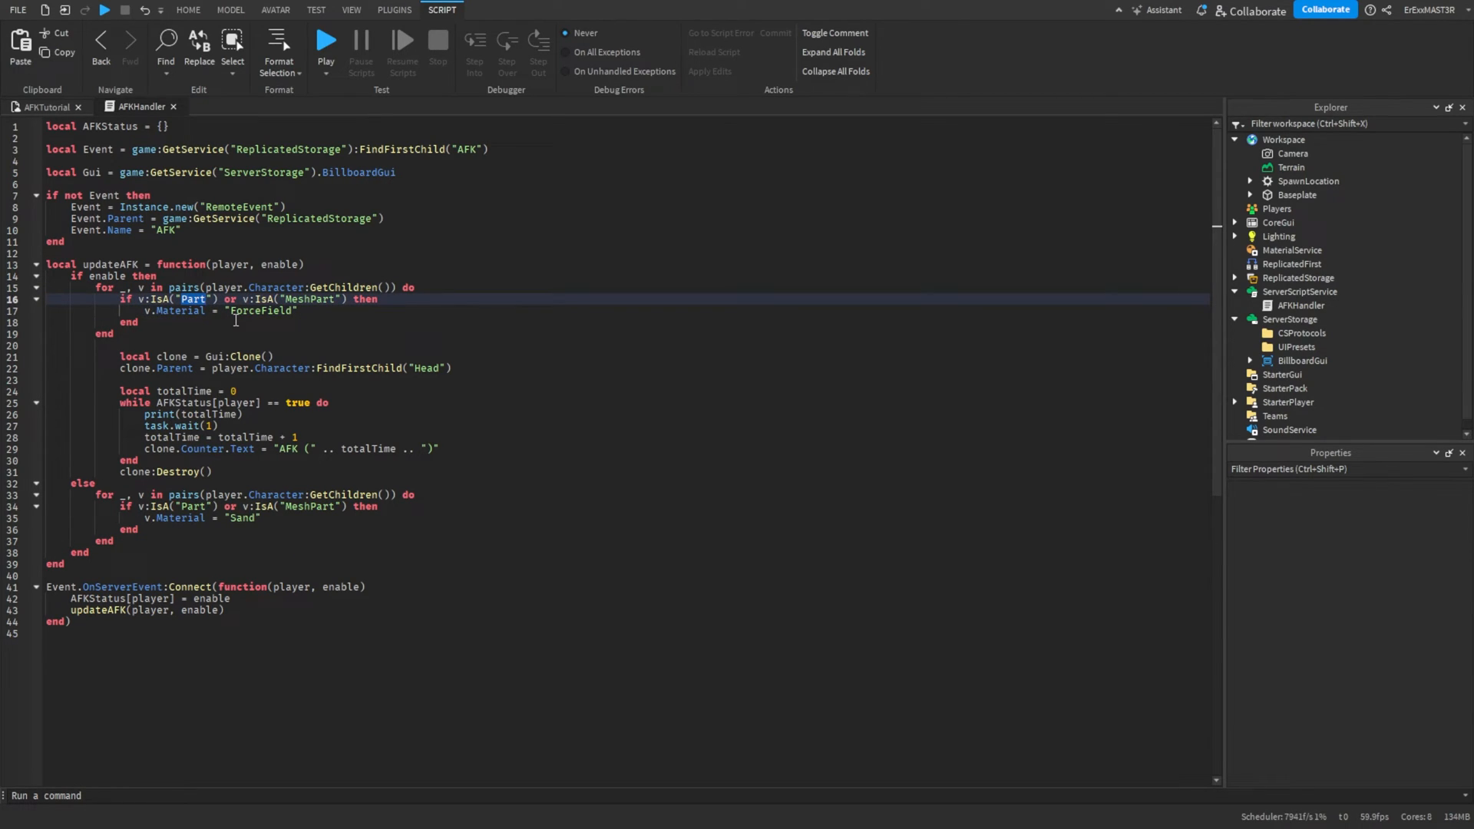
type("BasePart")
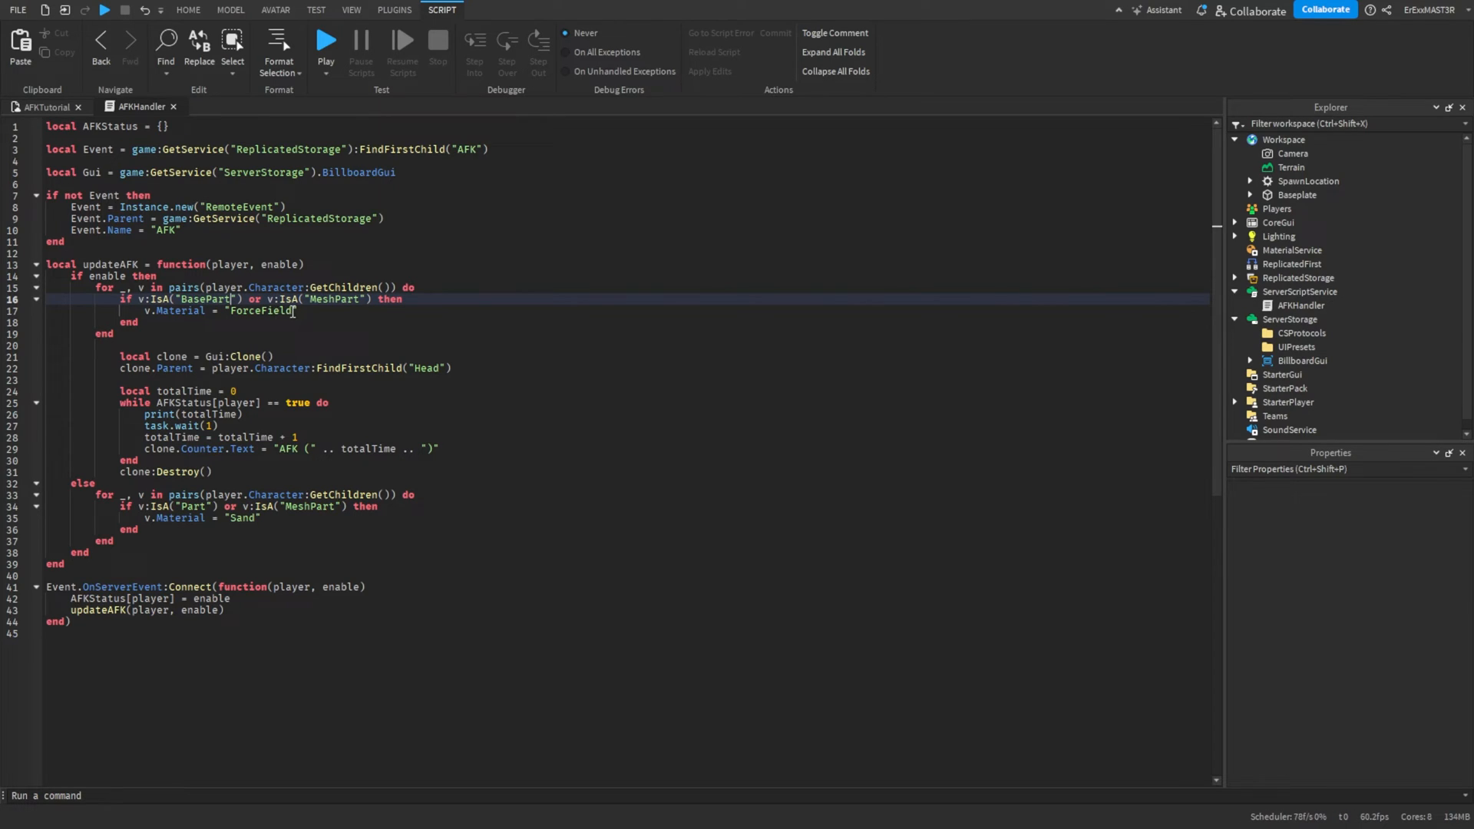
left_click_drag(247, 298, 376, 298)
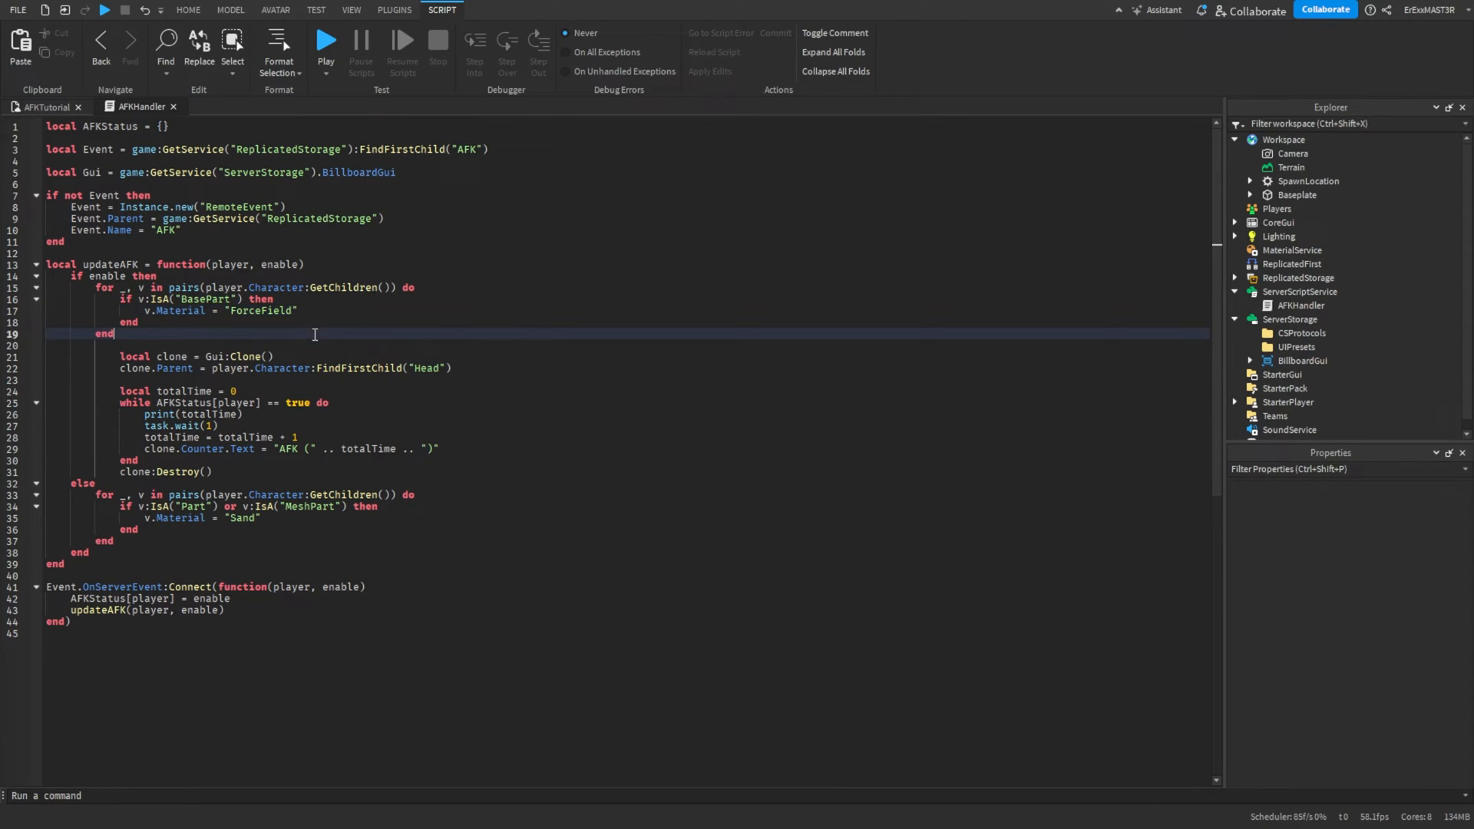
Replace the ForceField material name on line 17 with Enum.Material.ForceField.
double_click(260, 311)
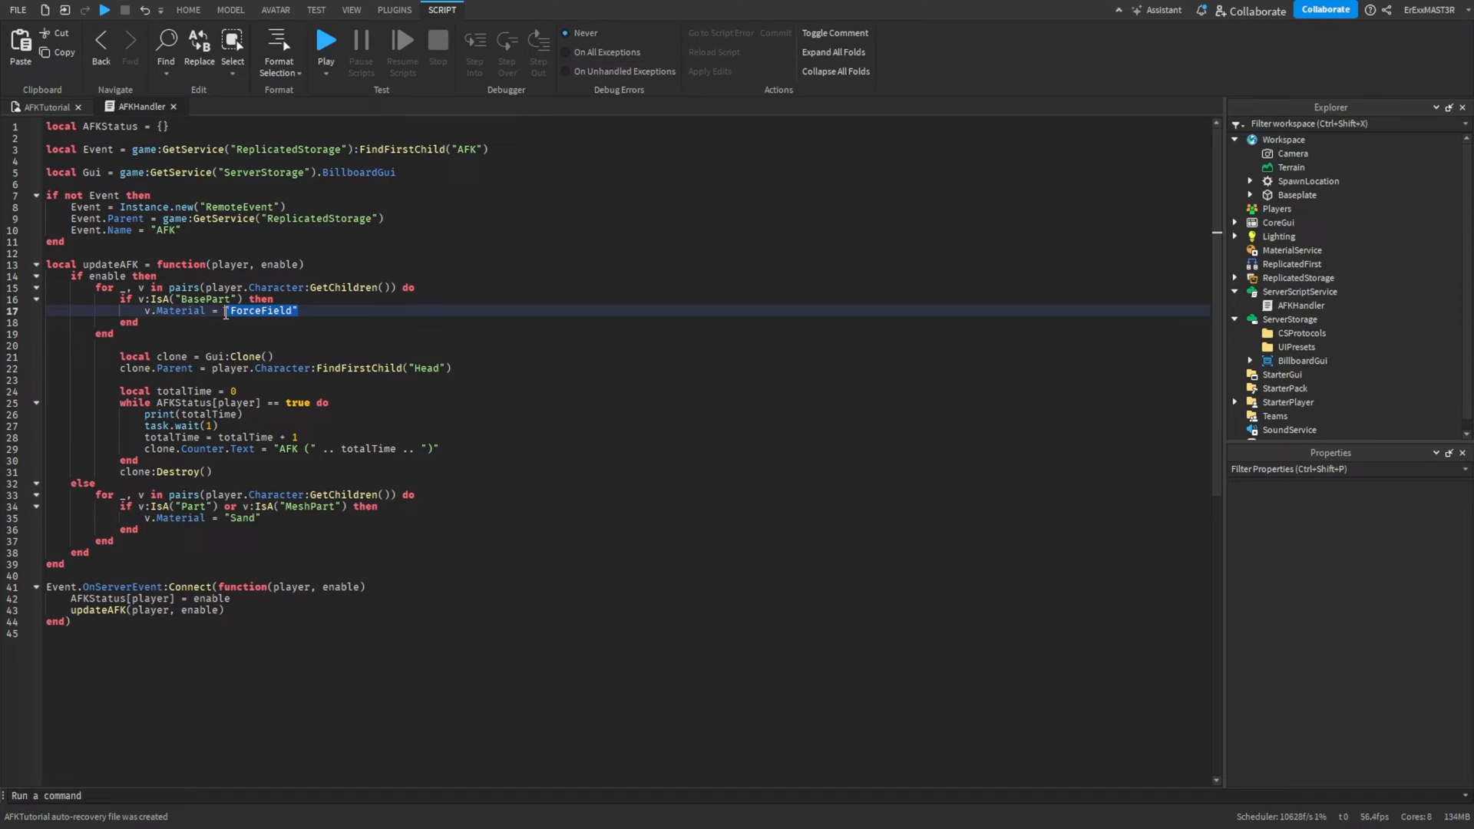
type("Enum")
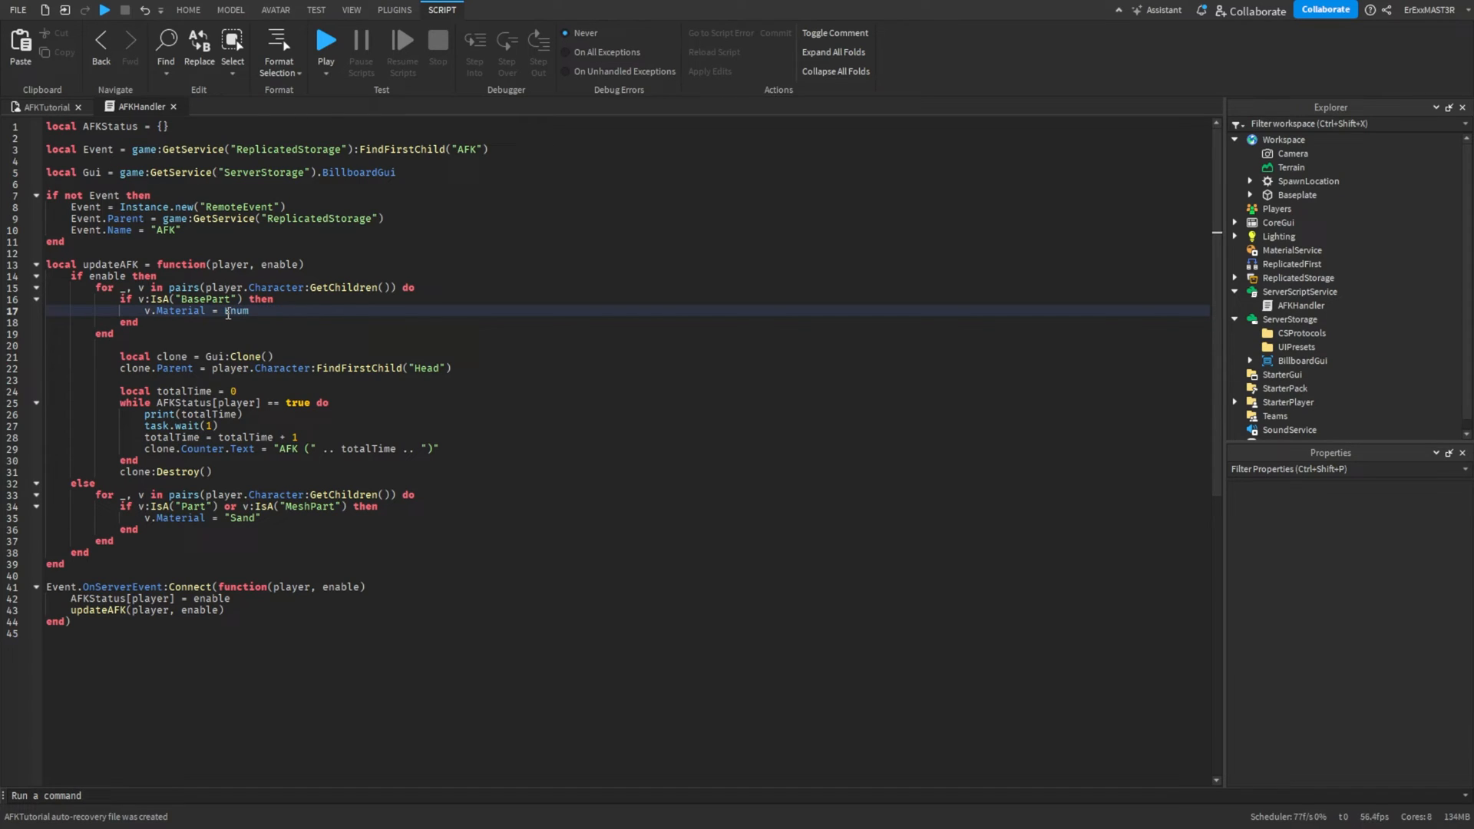
type(".Material")
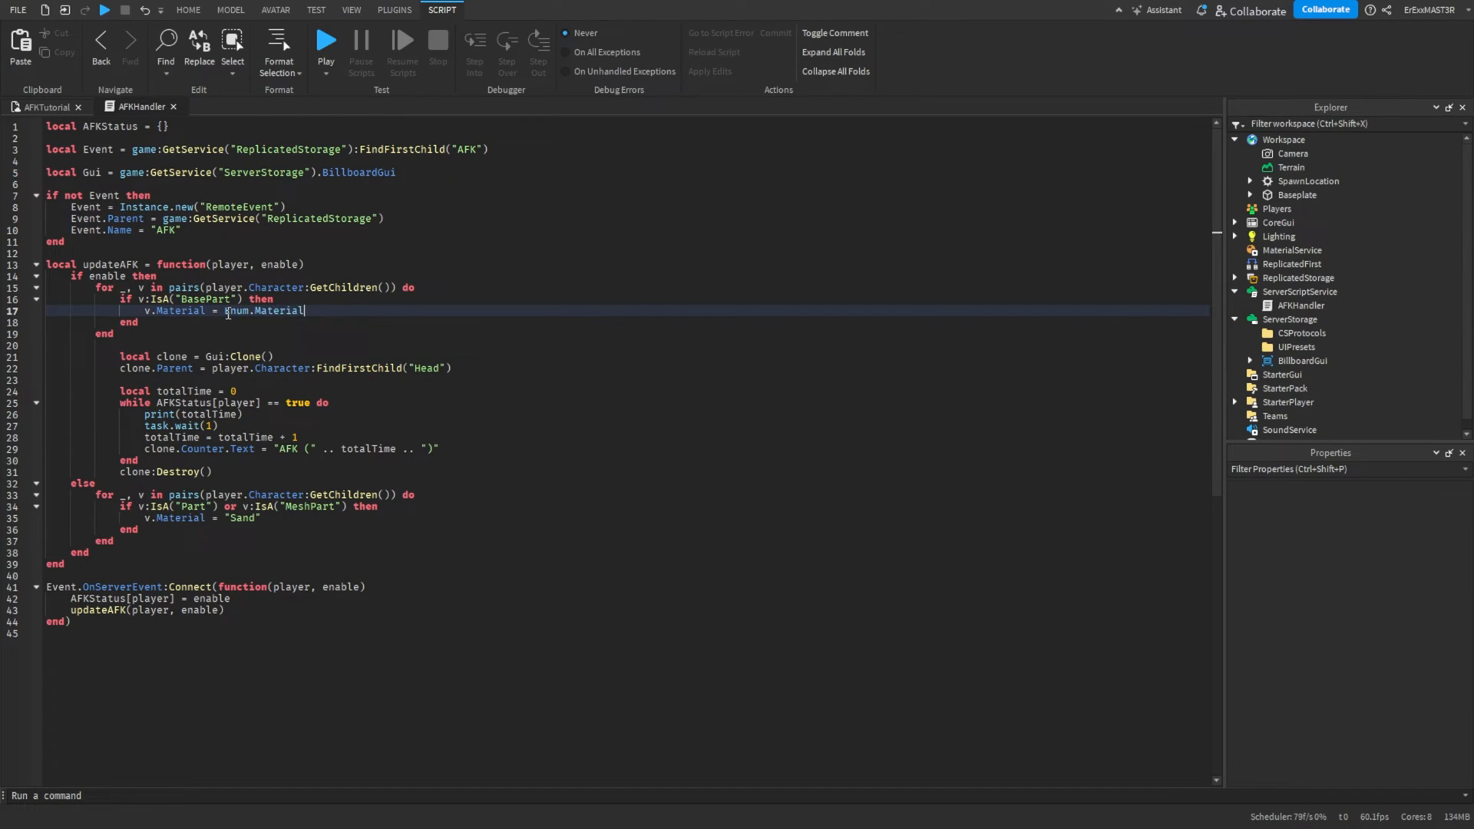
type(".ForceField")
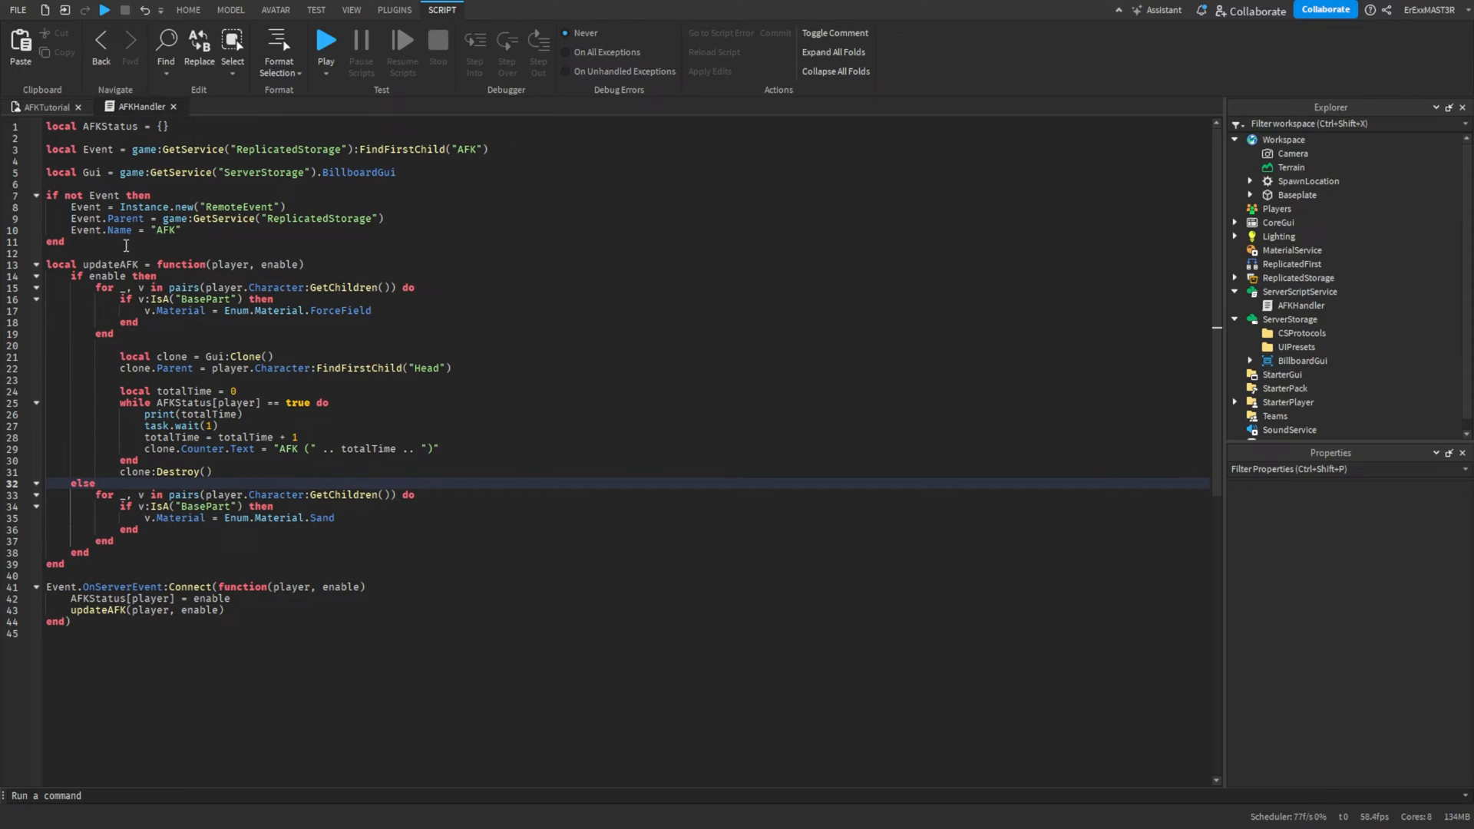
left_click(187, 9)
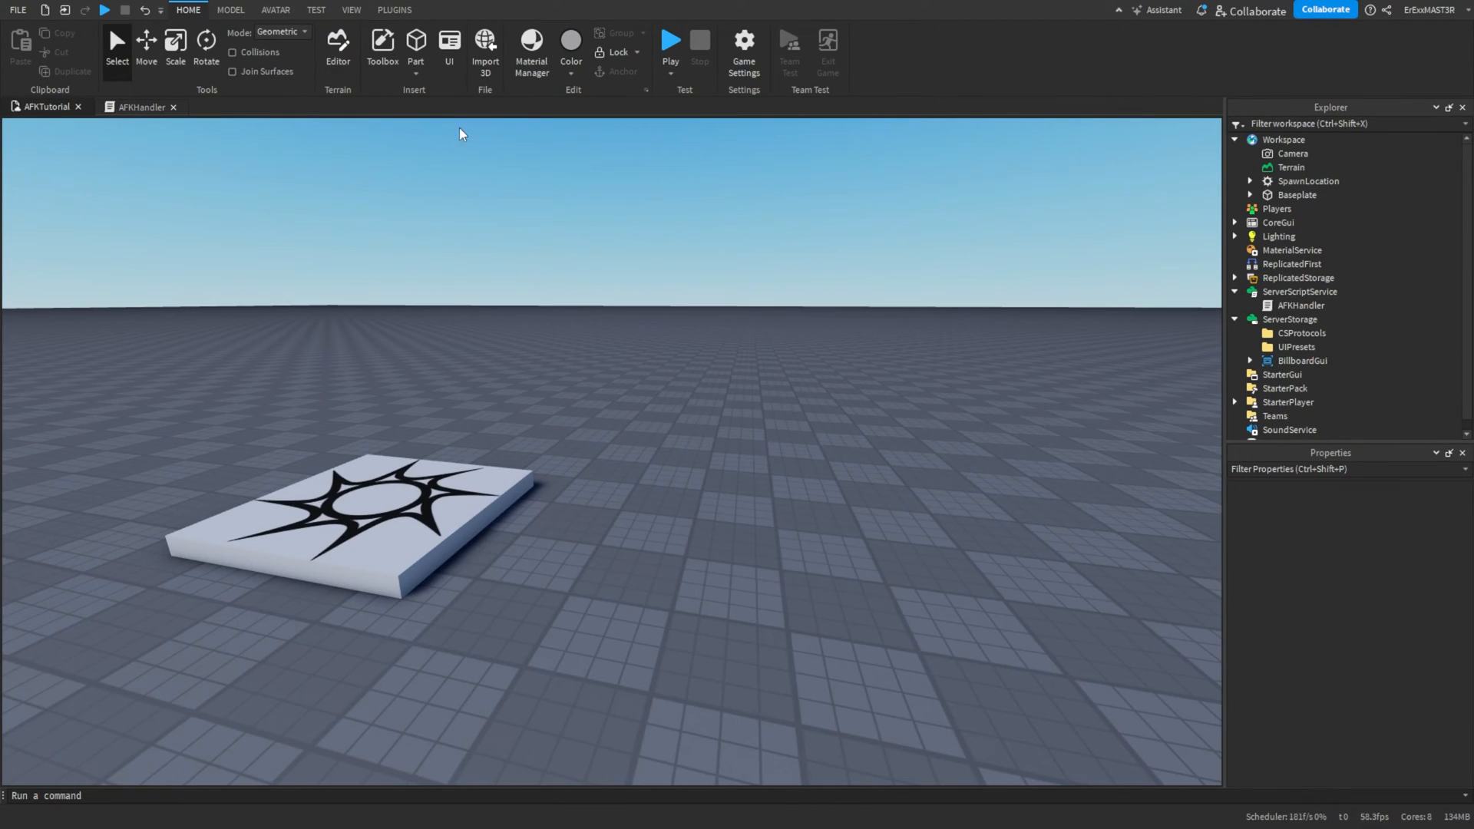
left_click(670, 41)
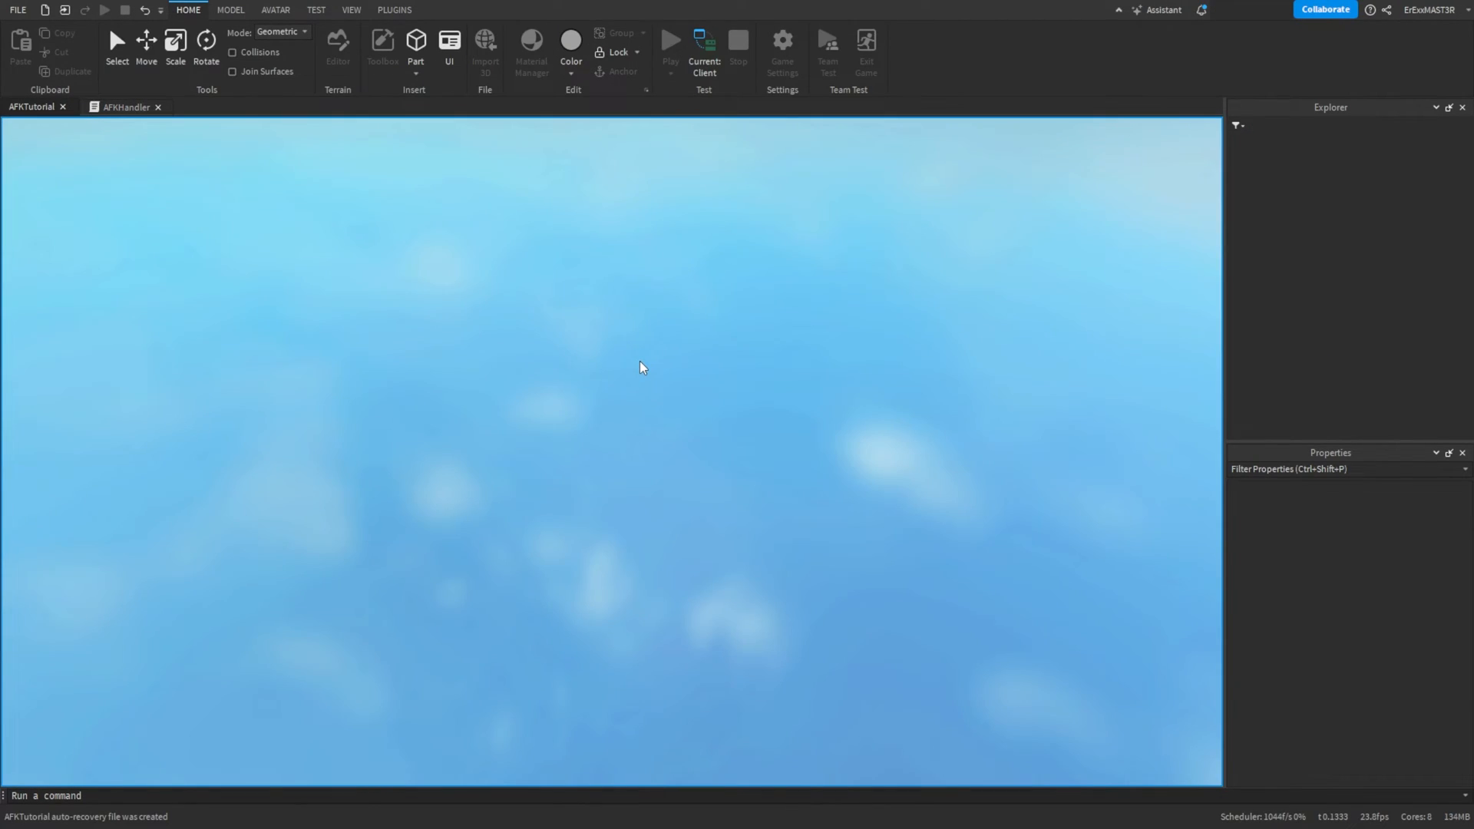
left_click(670, 42)
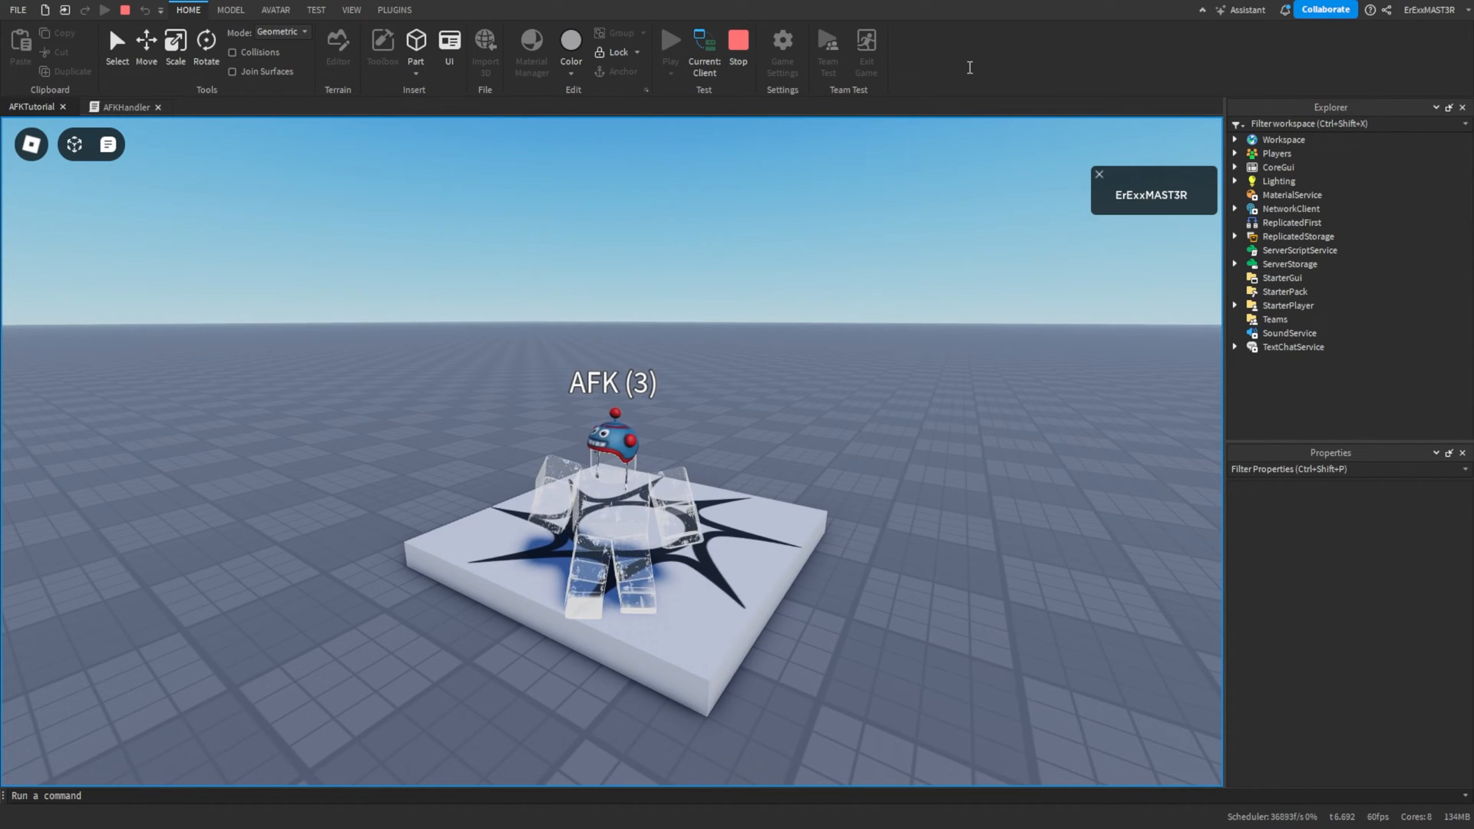
left_click(738, 46)
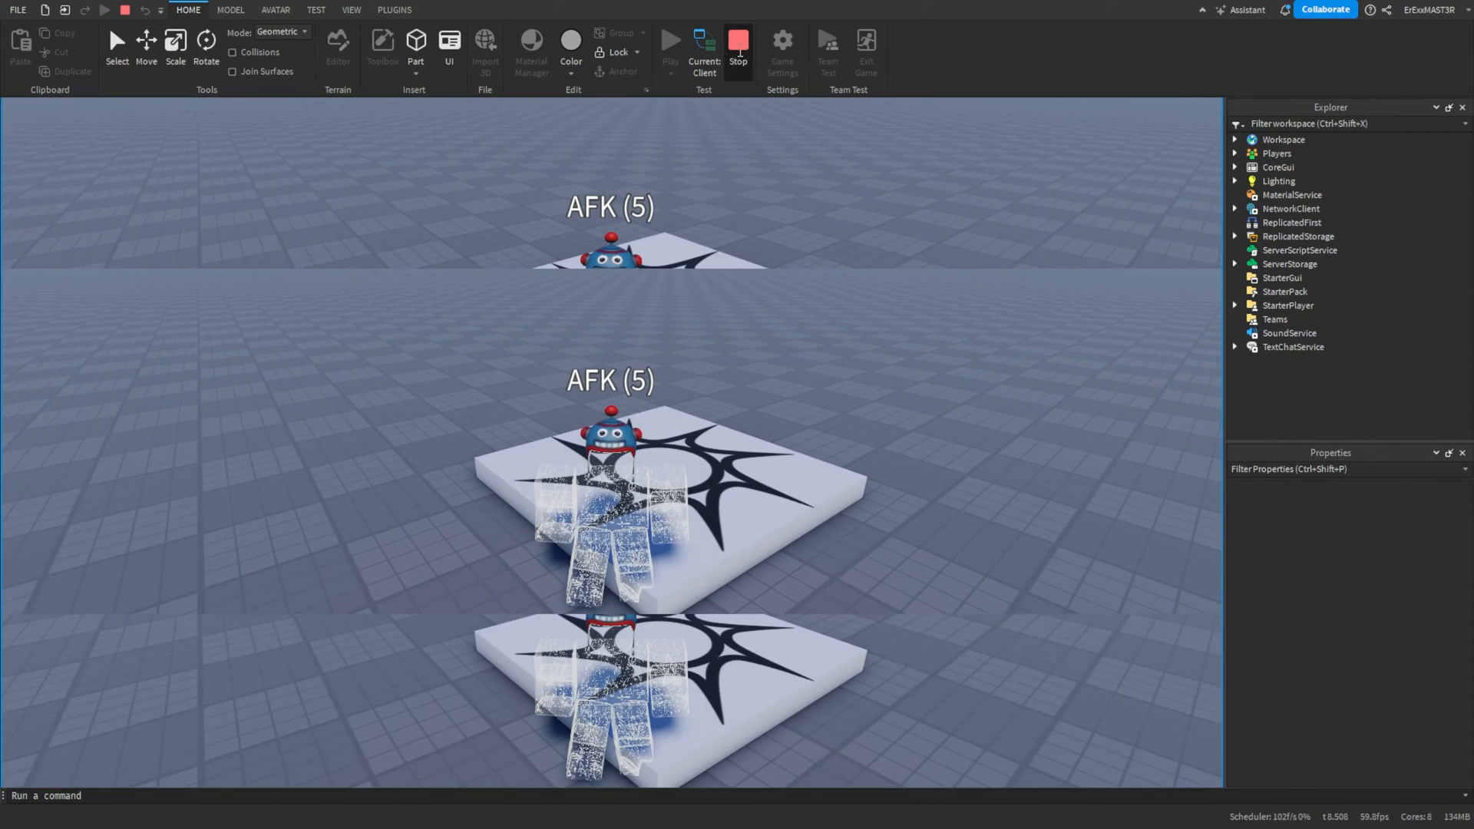
left_click(738, 45)
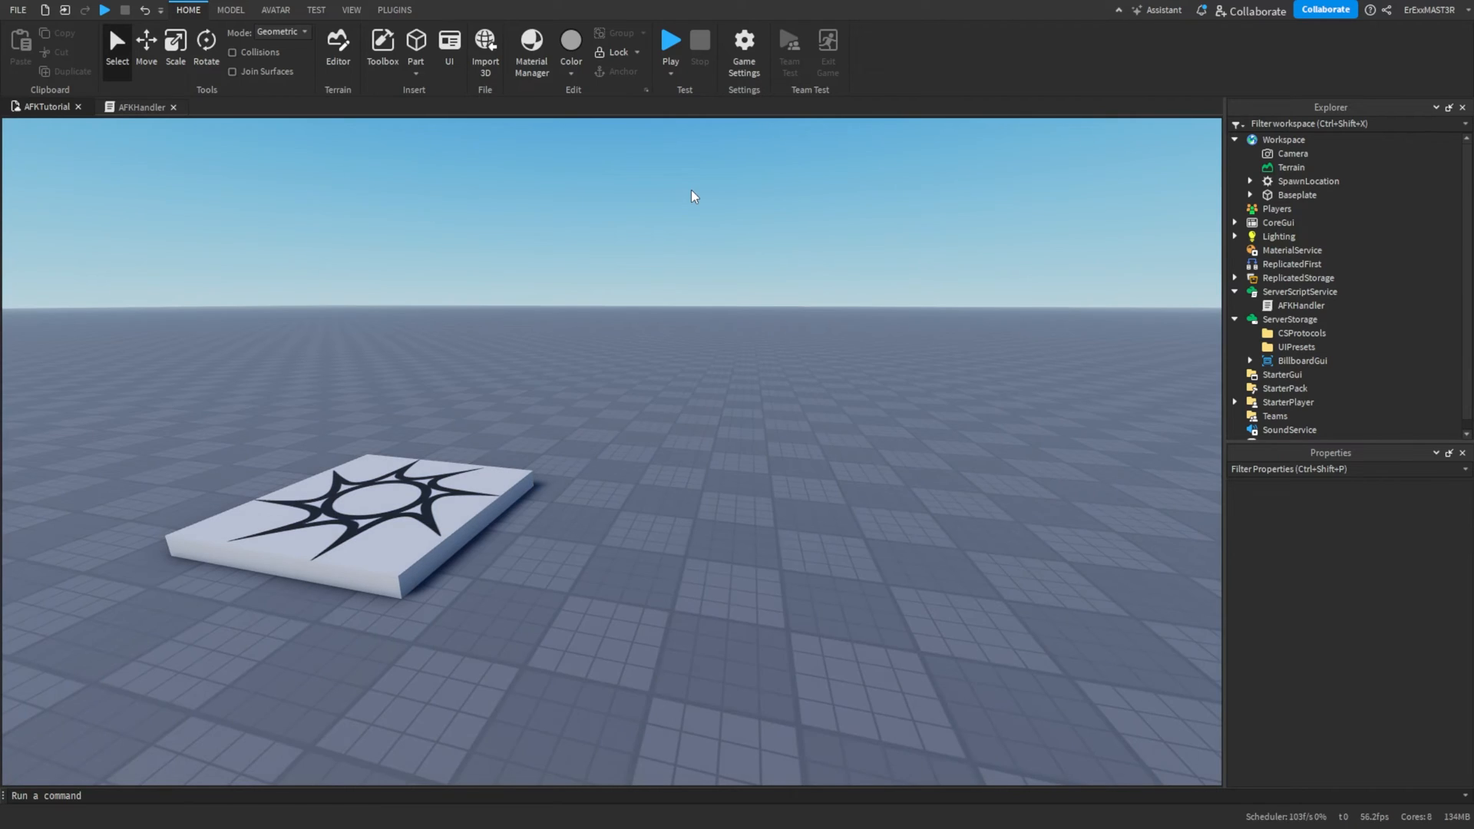
mouse_move(192, 127)
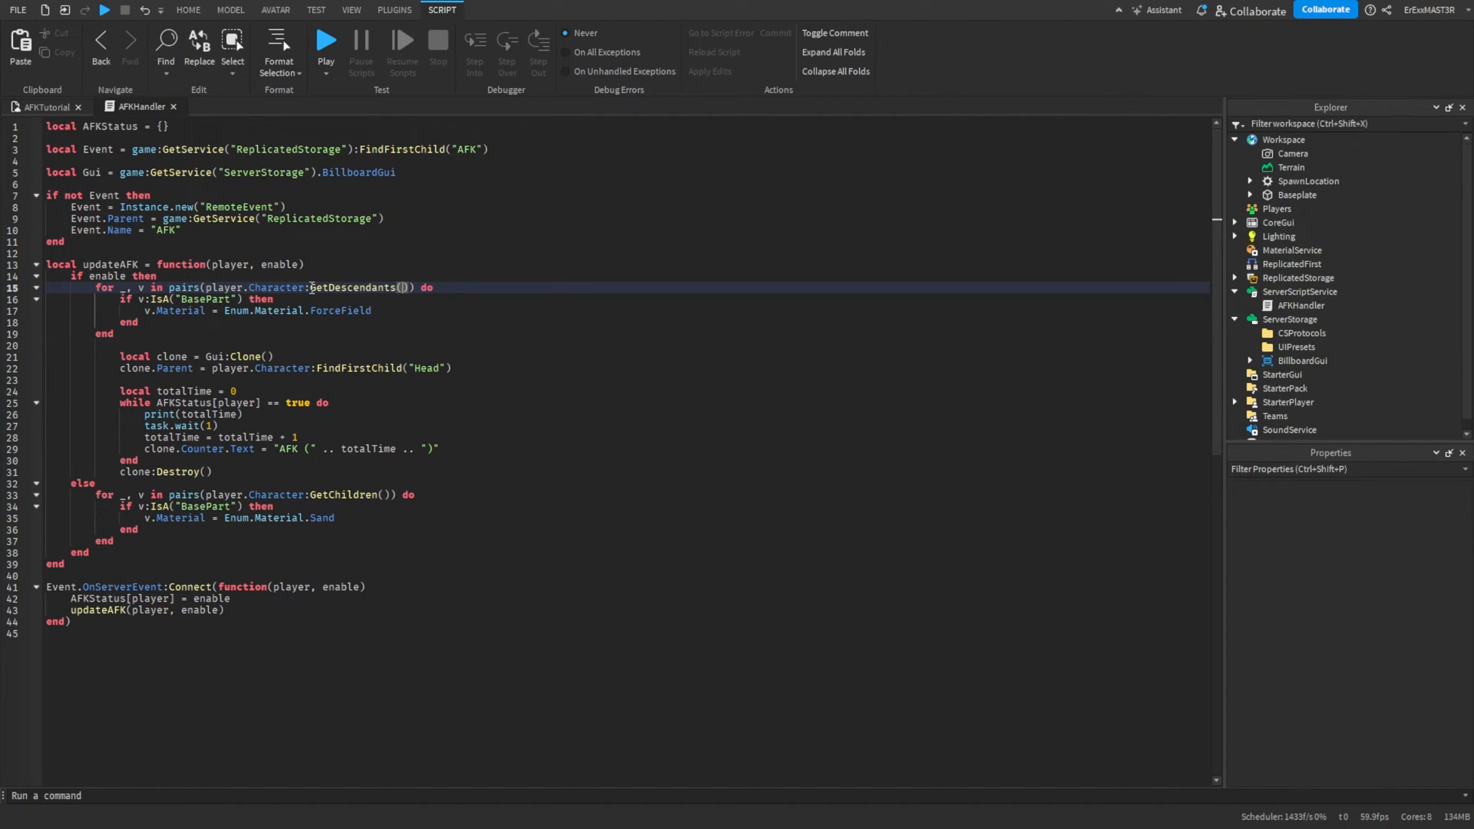
Select GetDescendants on line 15, then switch to the place view and start a playtest.
double_click(355, 286)
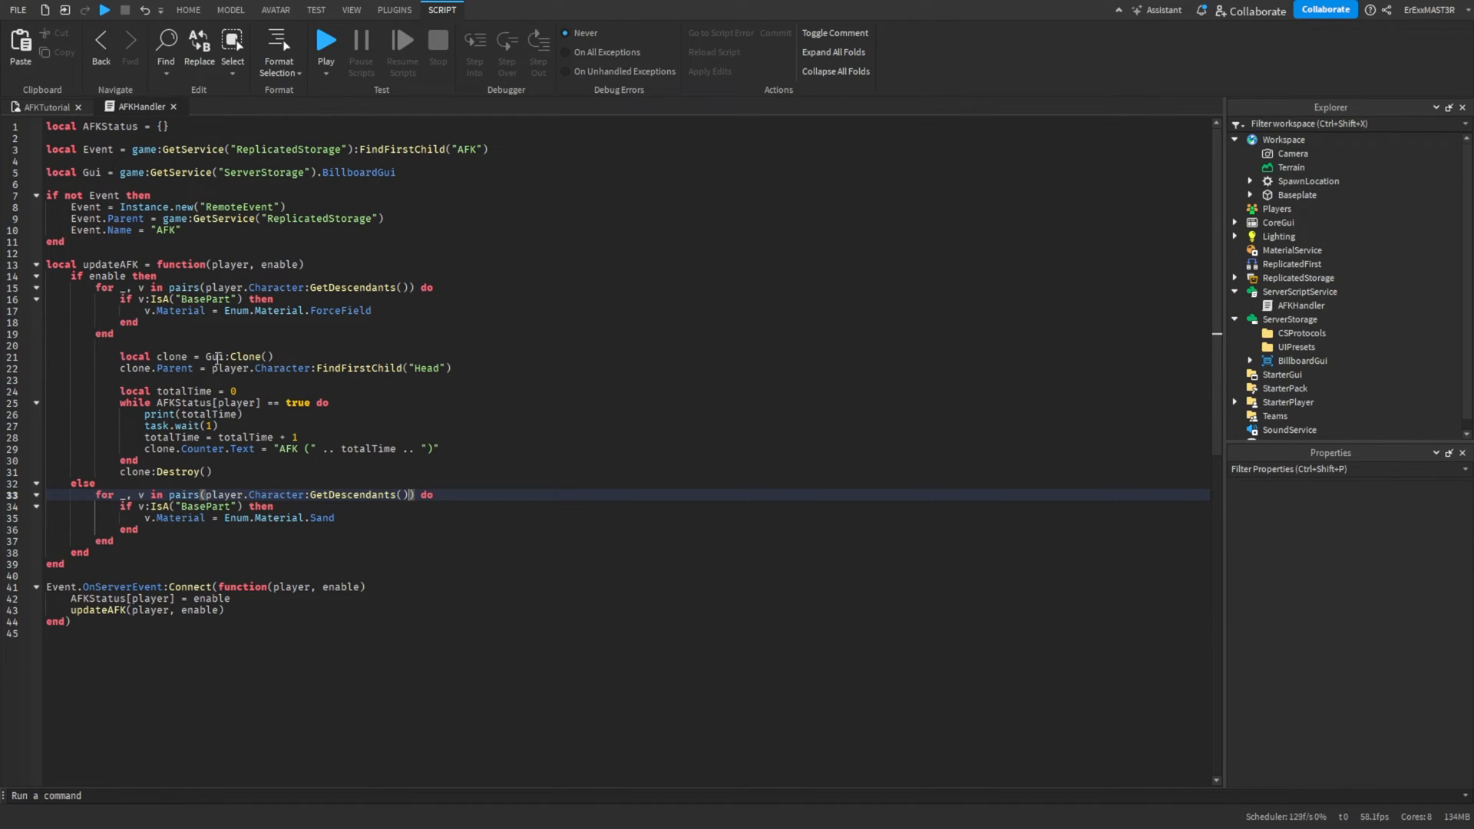
left_click(186, 10)
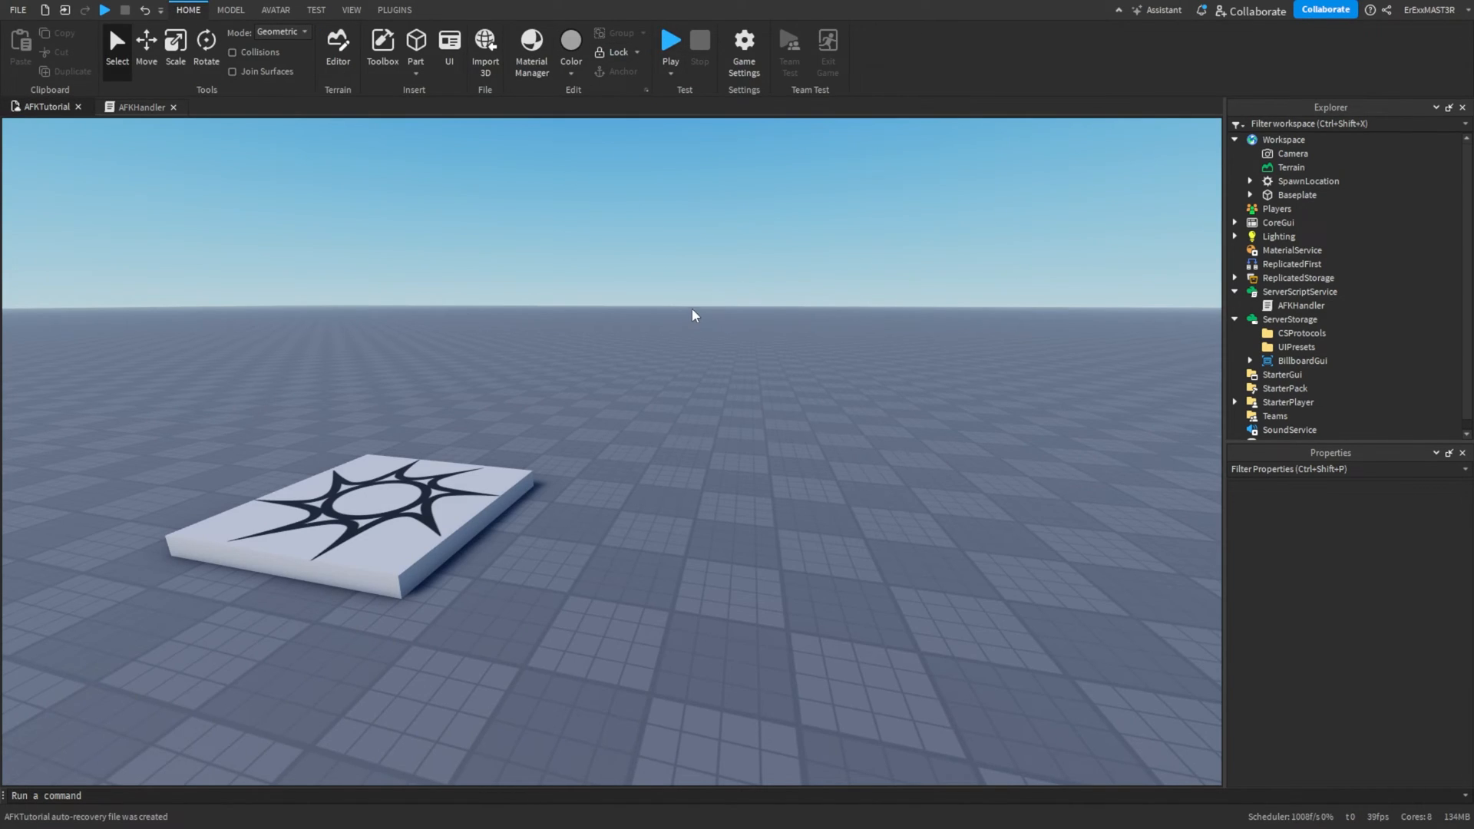
left_click(670, 45)
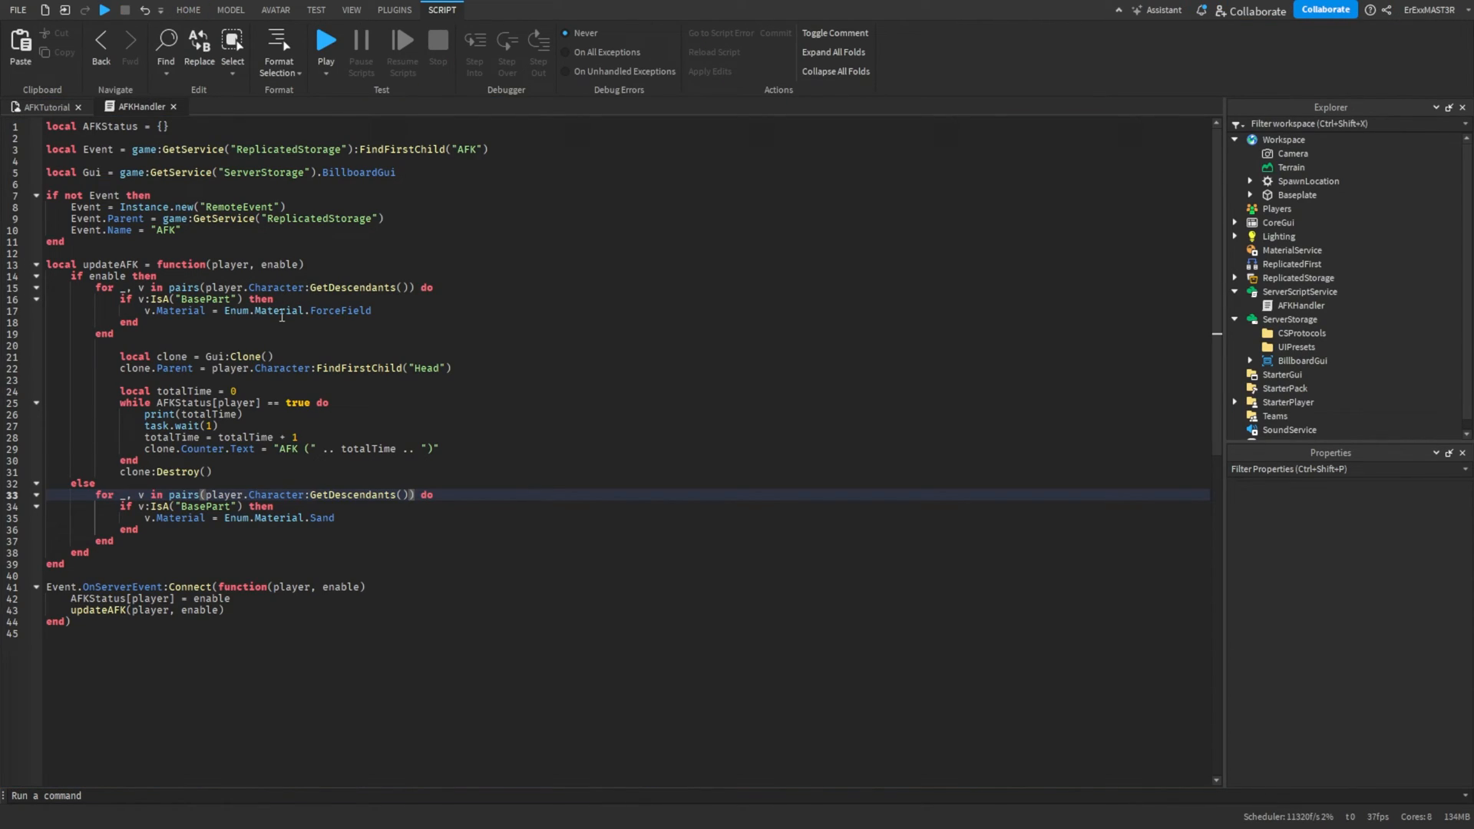
Briefly visit the AFKTutorial place view and return to the AFKHandler script.
left_click(411, 402)
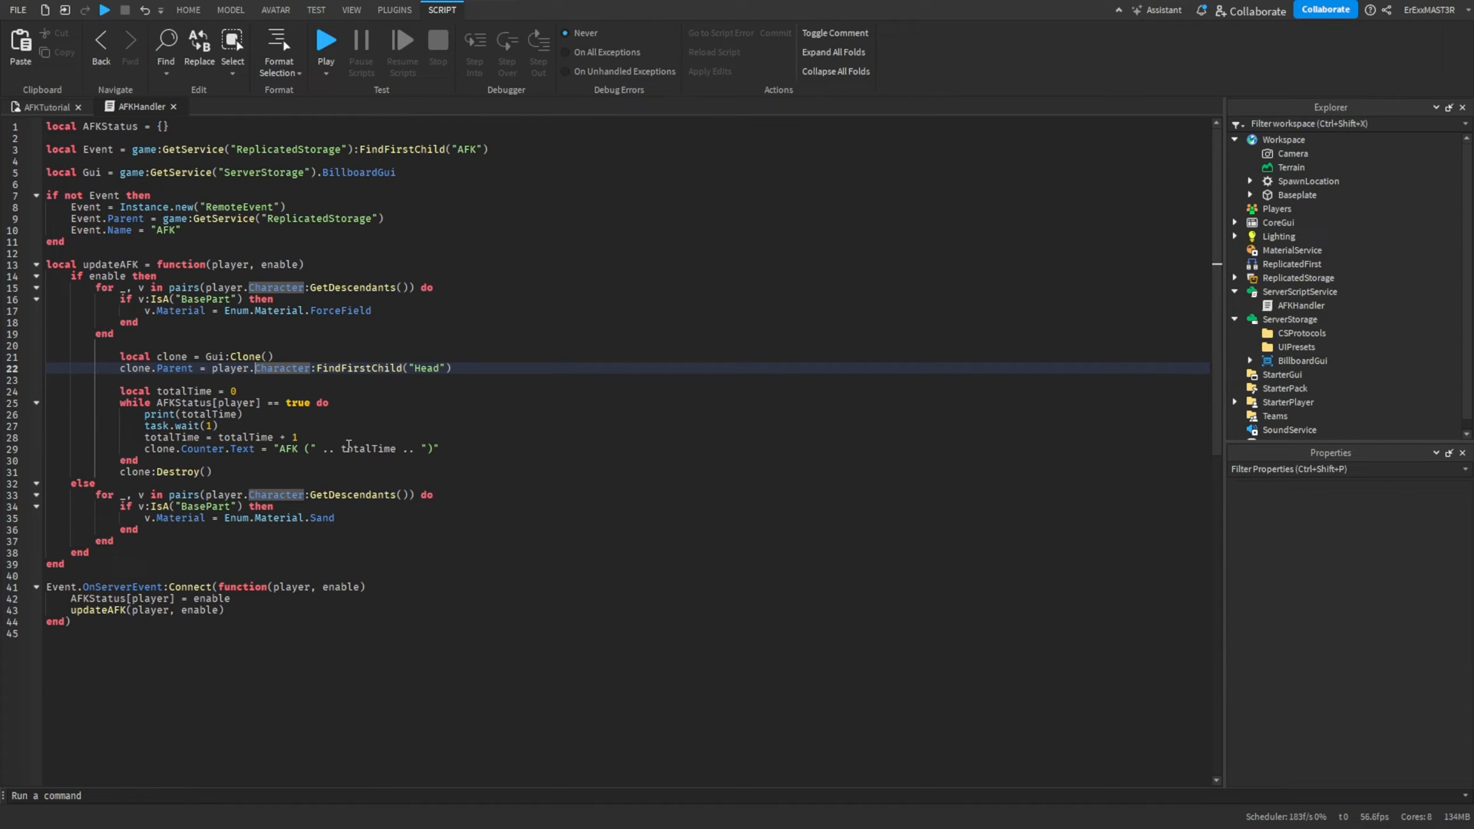
left_click(186, 10)
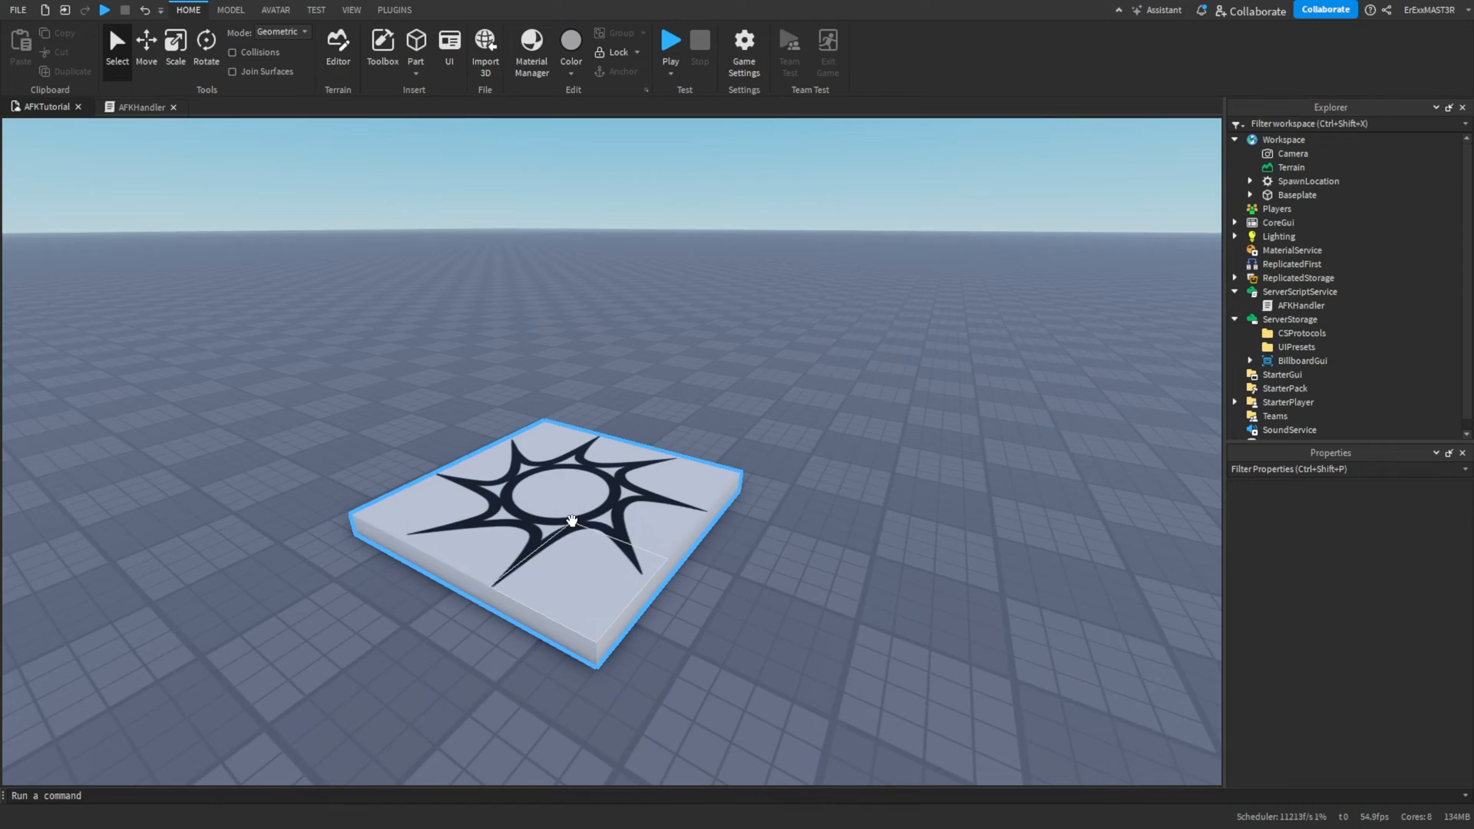
left_click(139, 106)
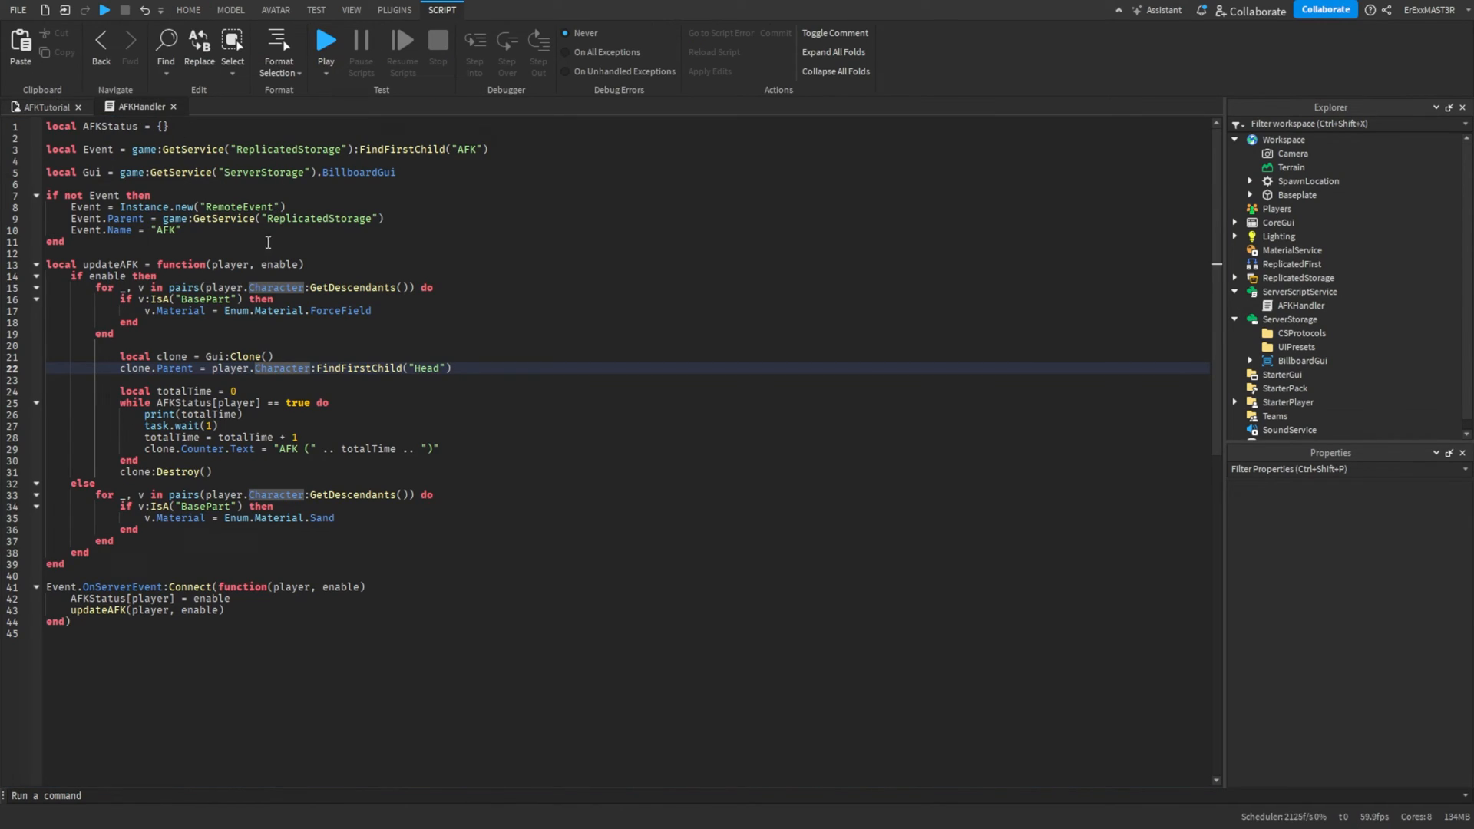
mouse_move(624, 372)
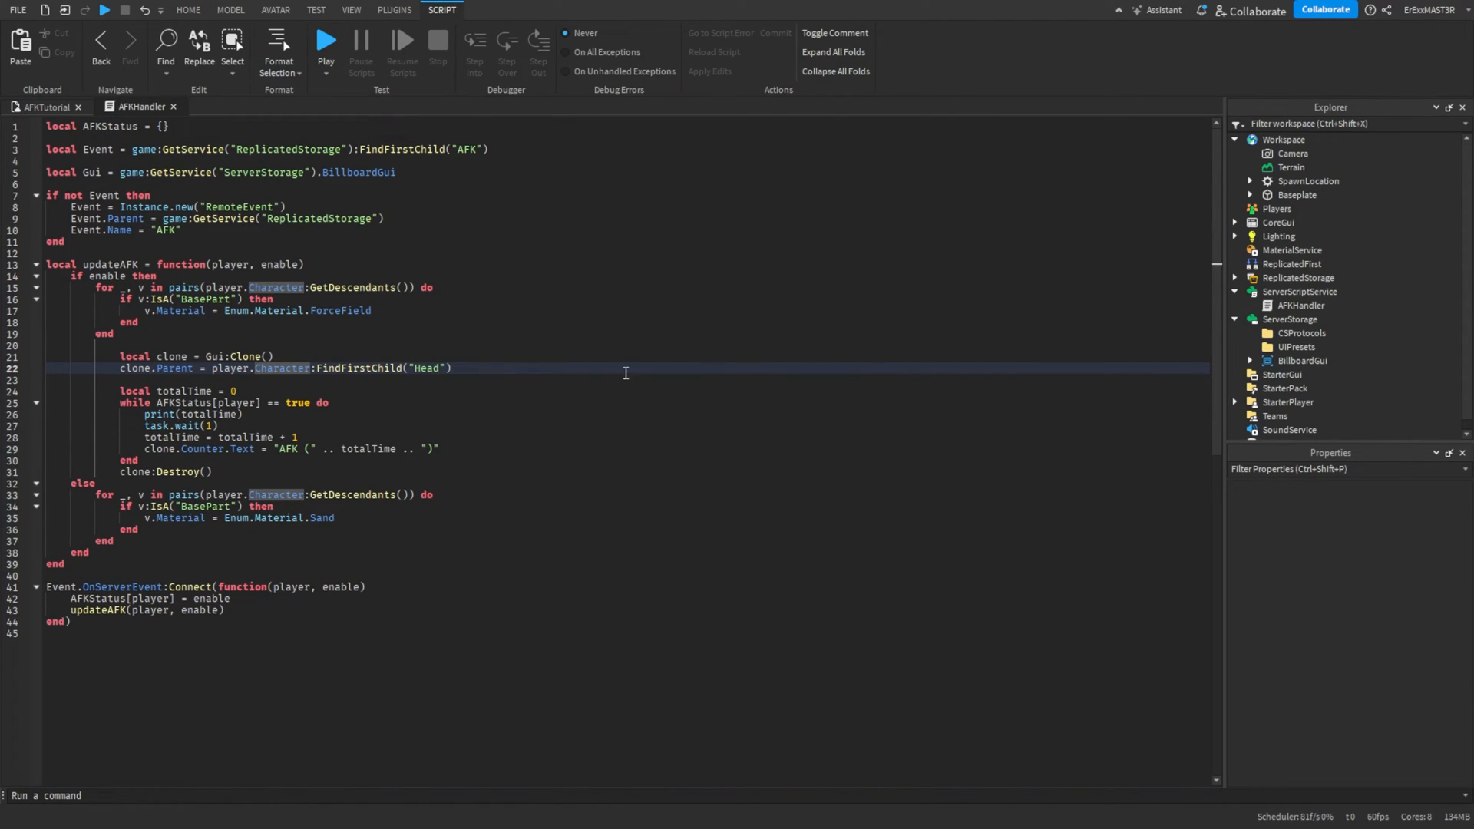
mouse_move(338, 332)
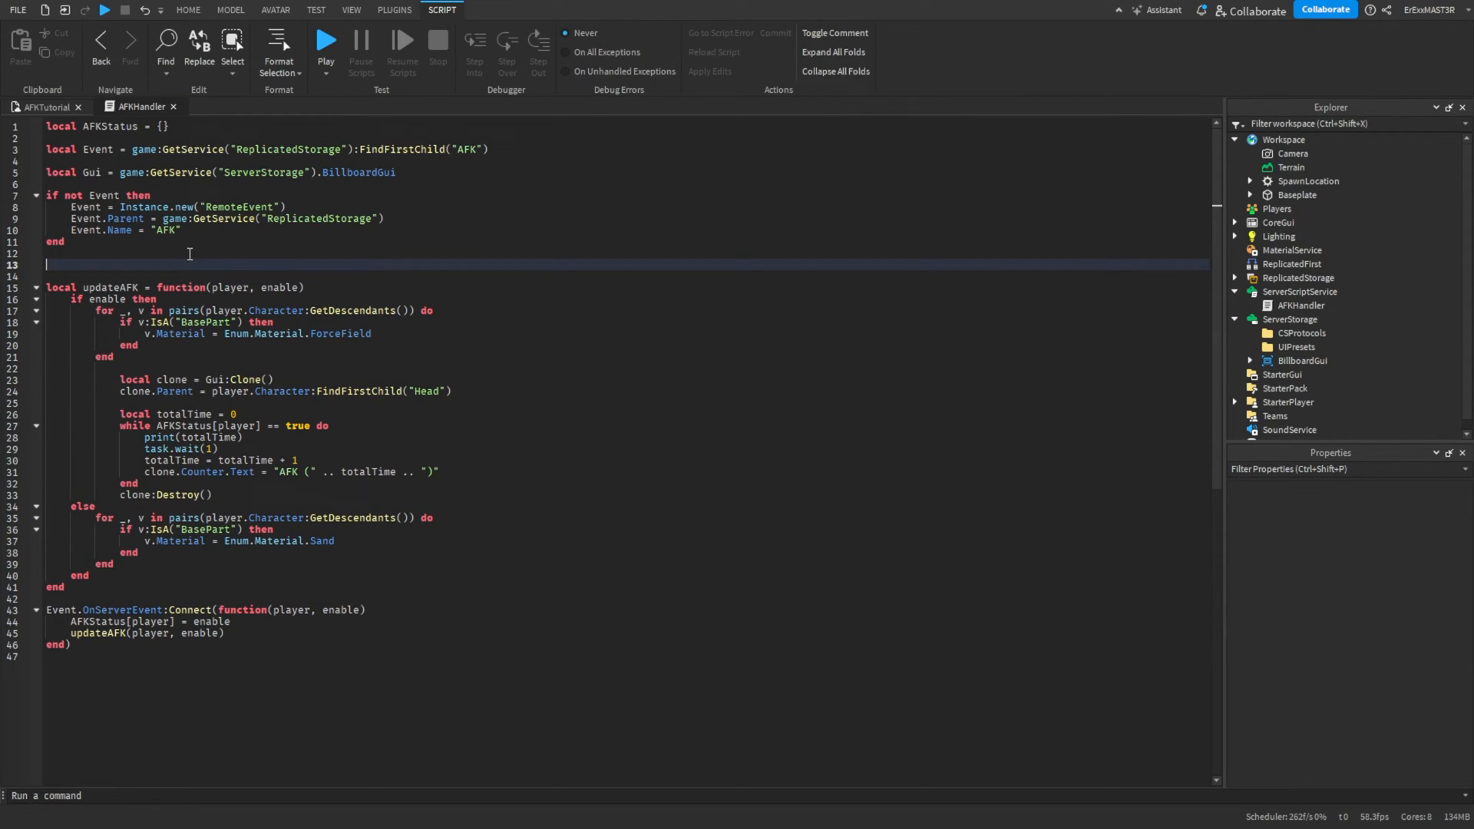
Start local formatTime = function(seconds) with hours = math.floor(seconds / 3600).
type("local formatTime = f")
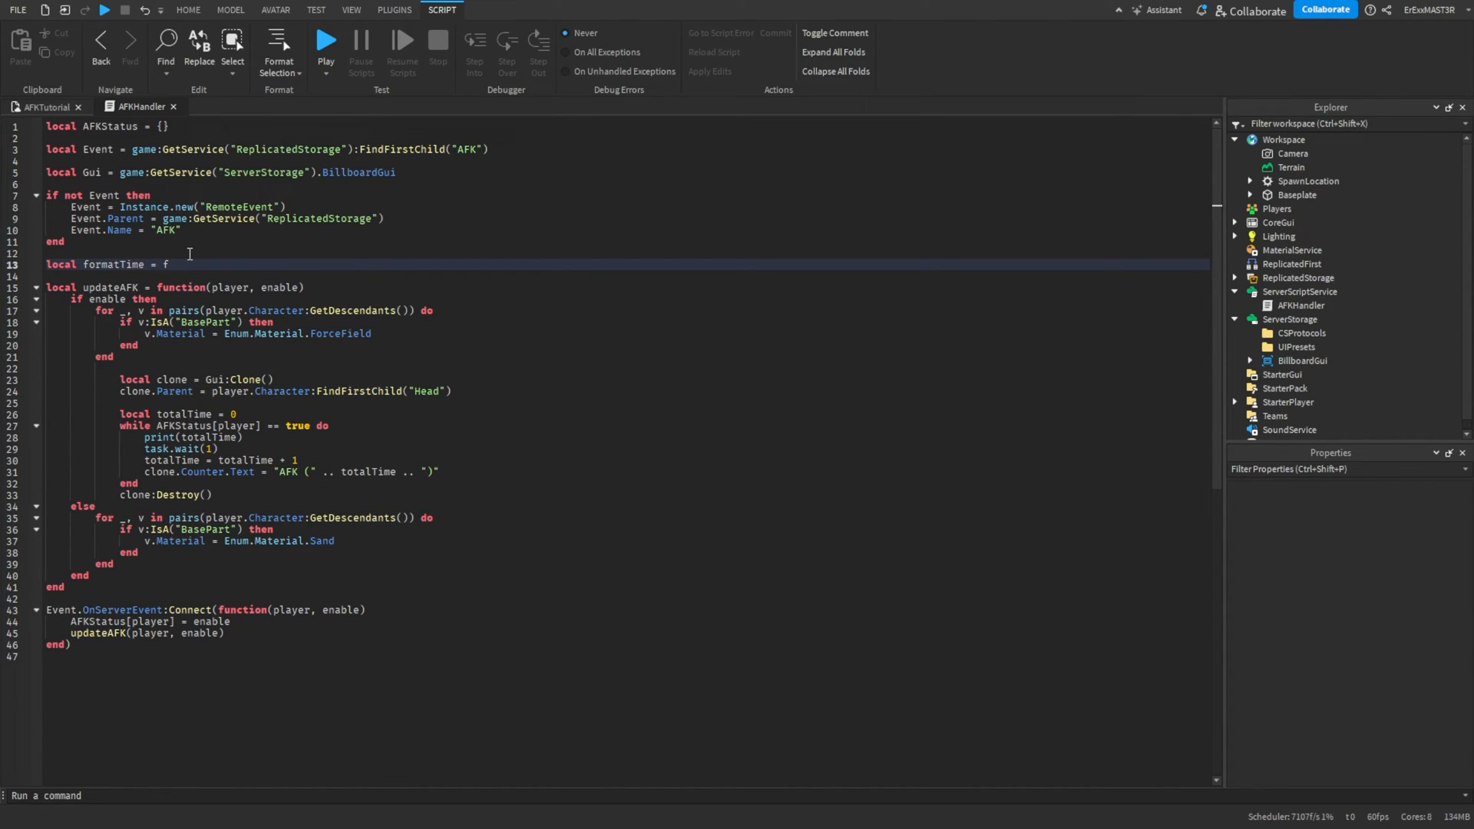
key("Backspace")
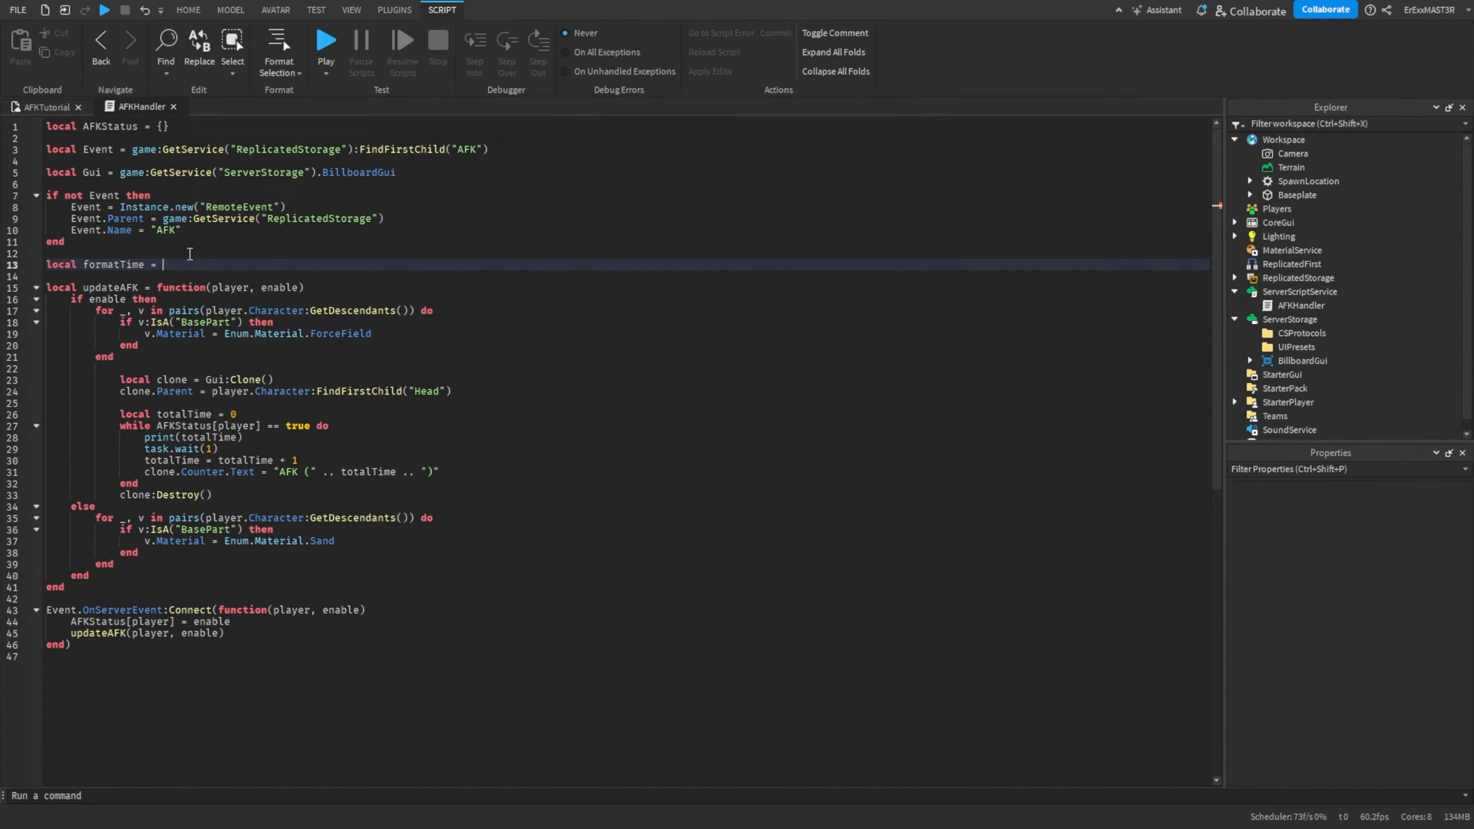
type("function()")
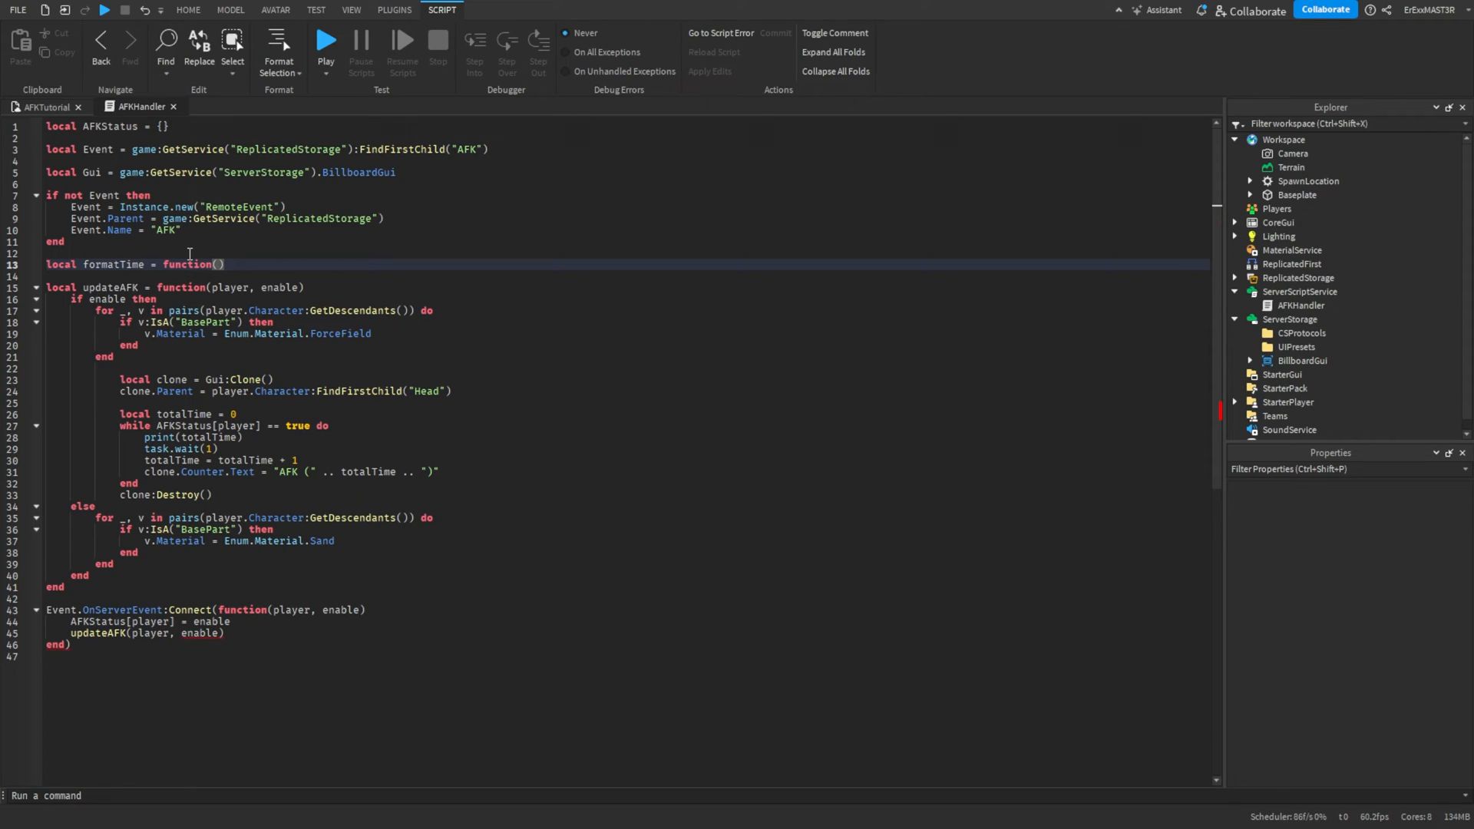
type("seconds")
type("local")
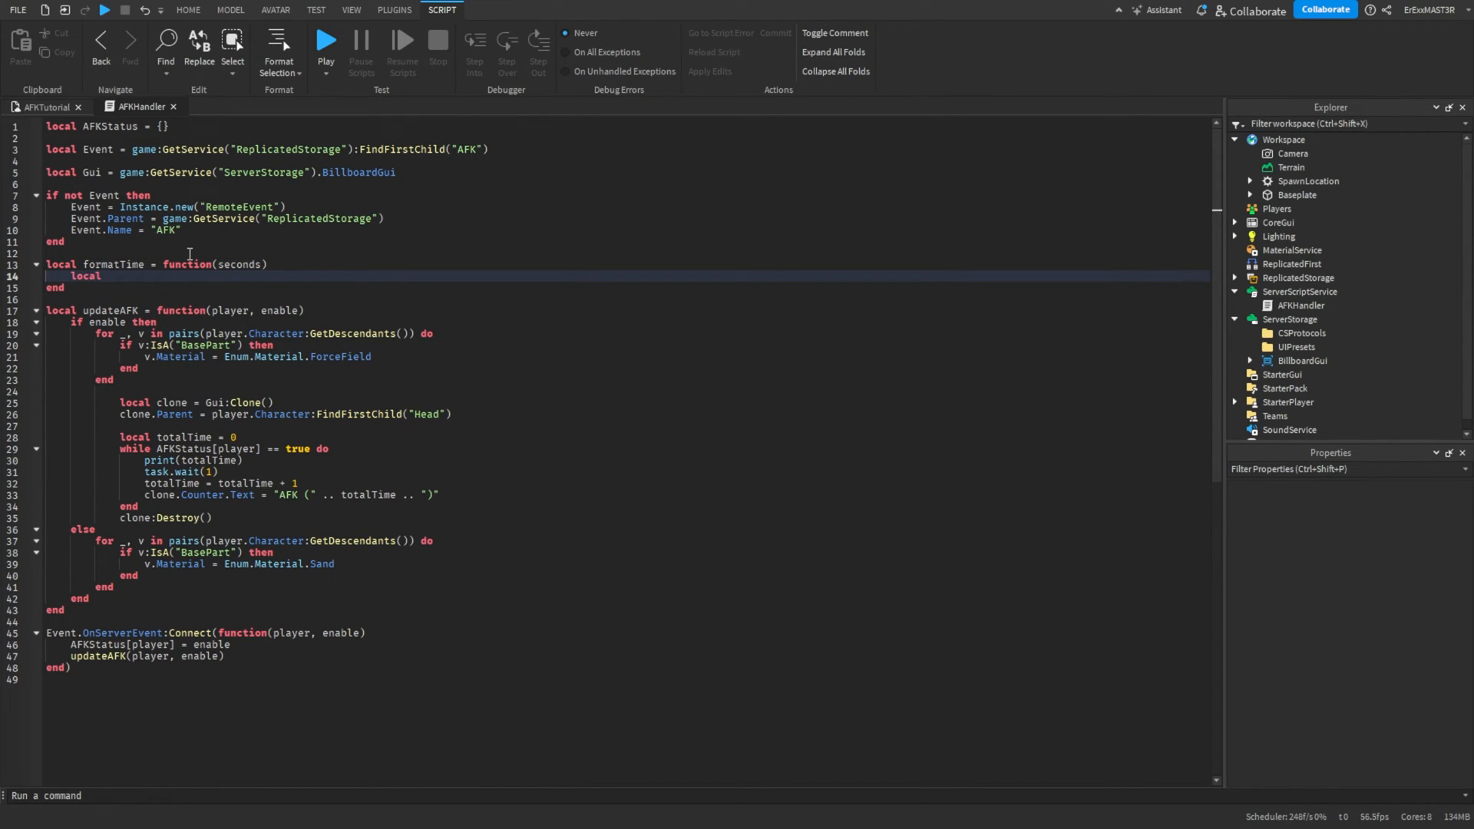
type("ho")
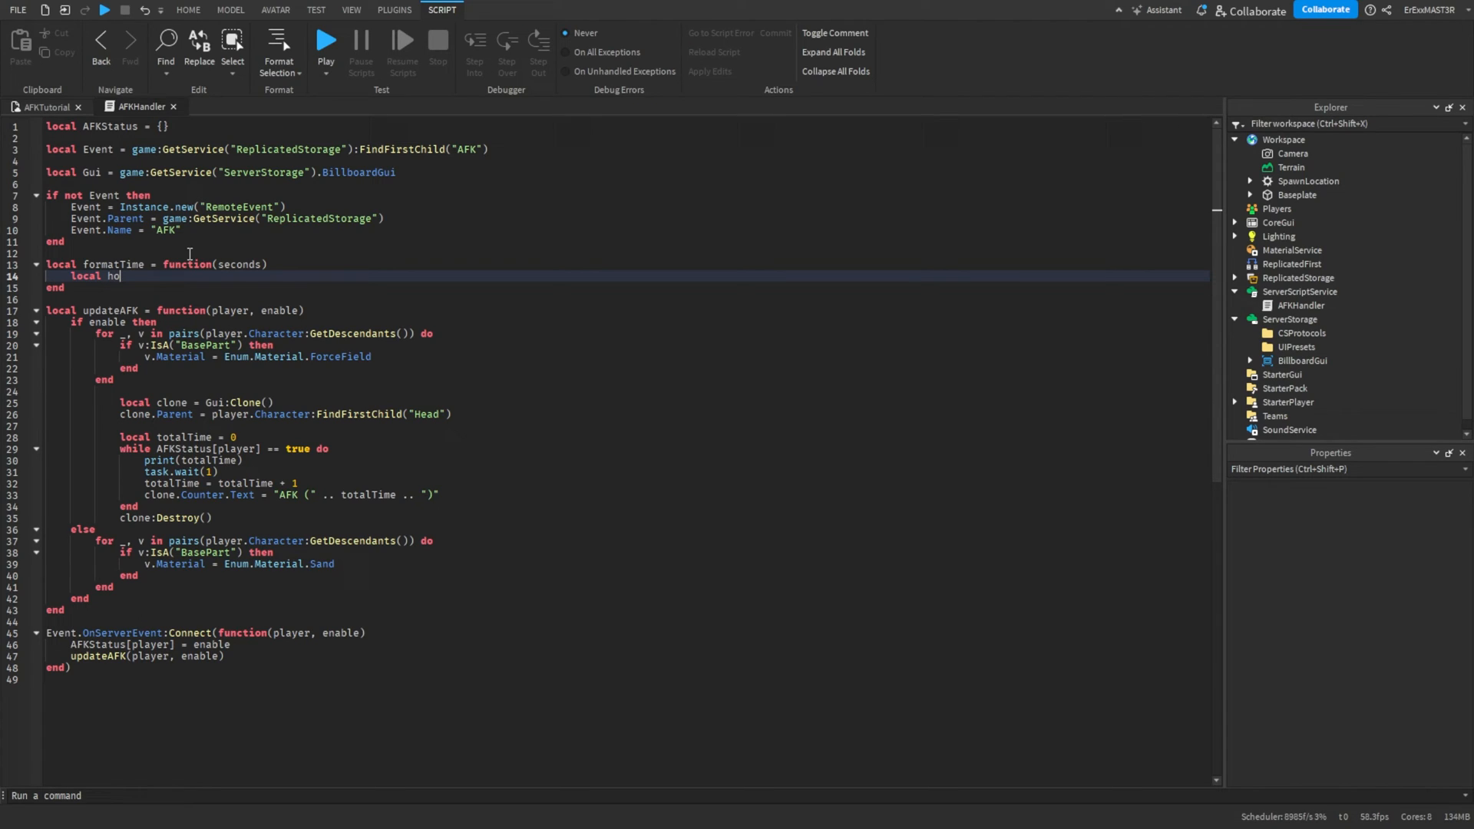
type("urs")
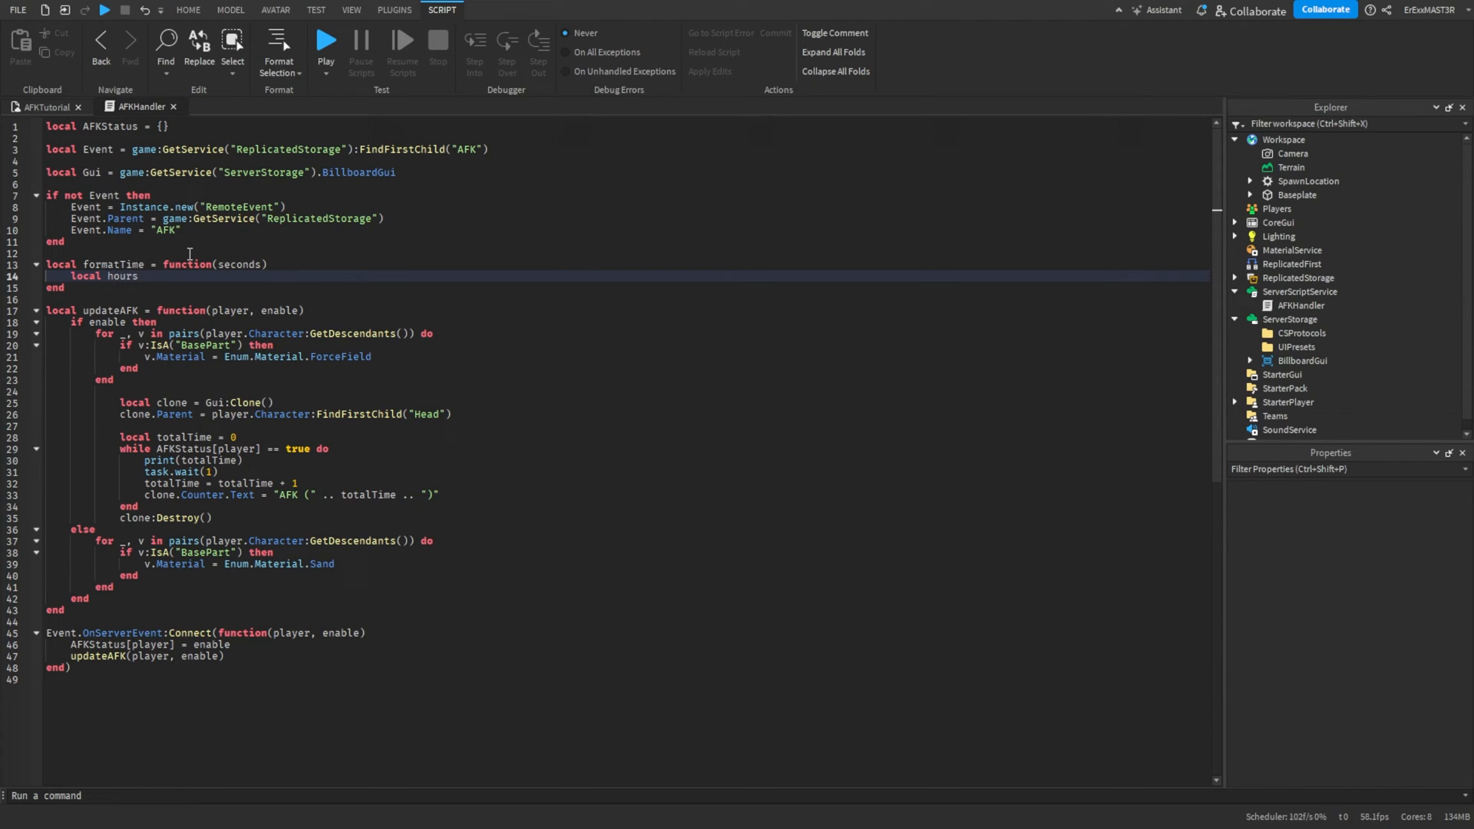
type("= math.f")
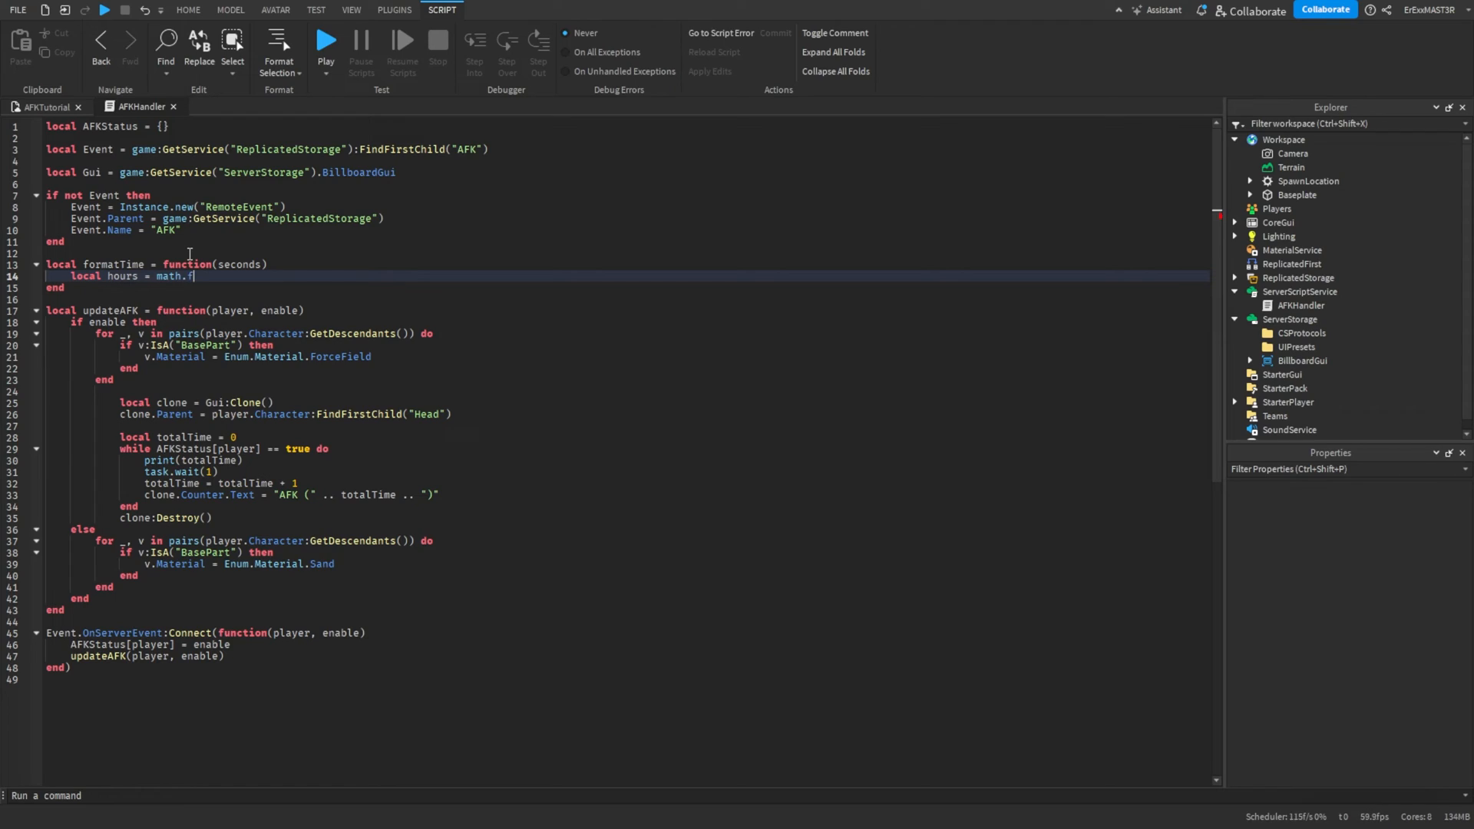
type("loor()")
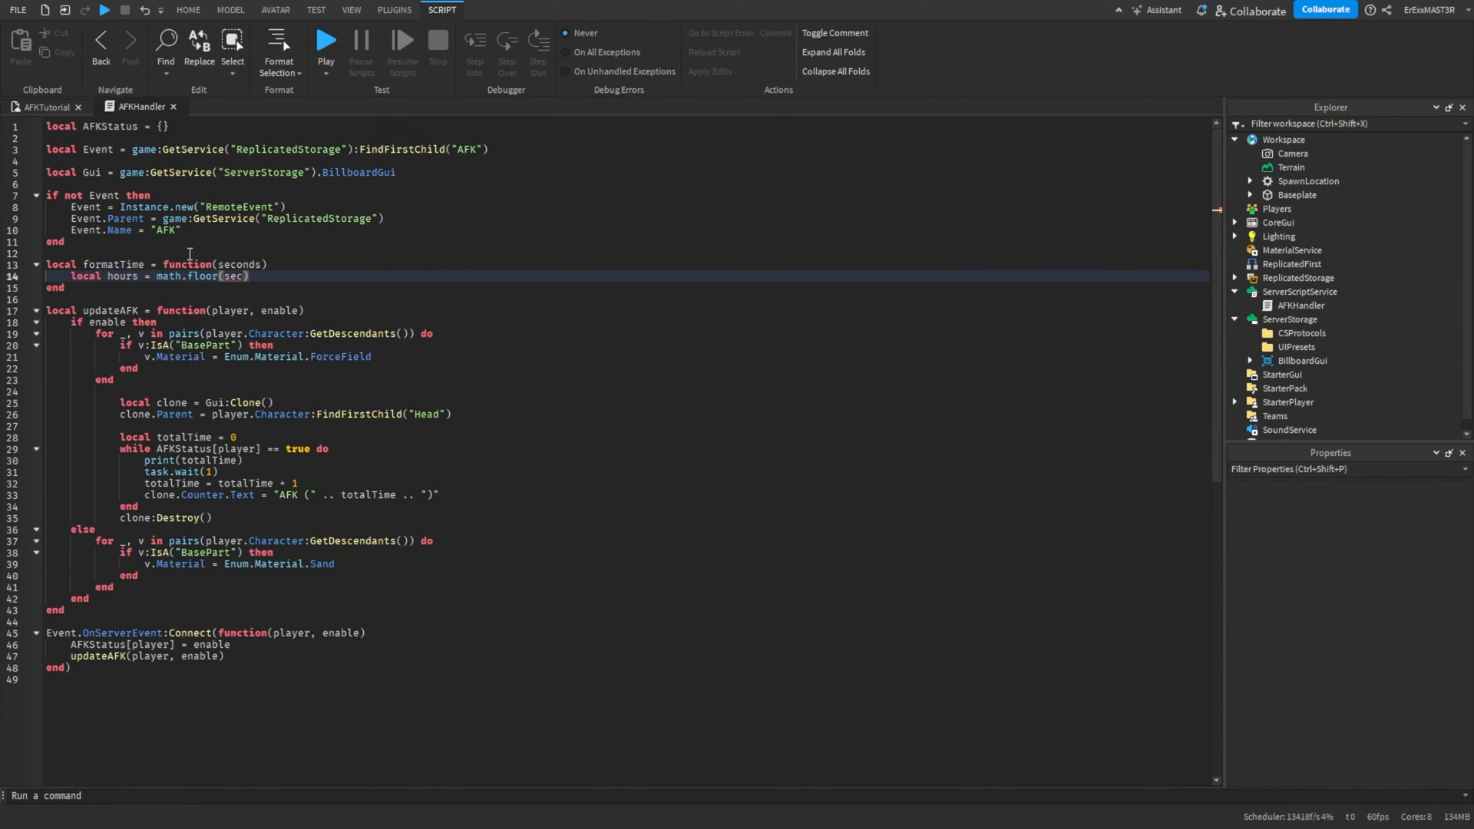
type("seconds /")
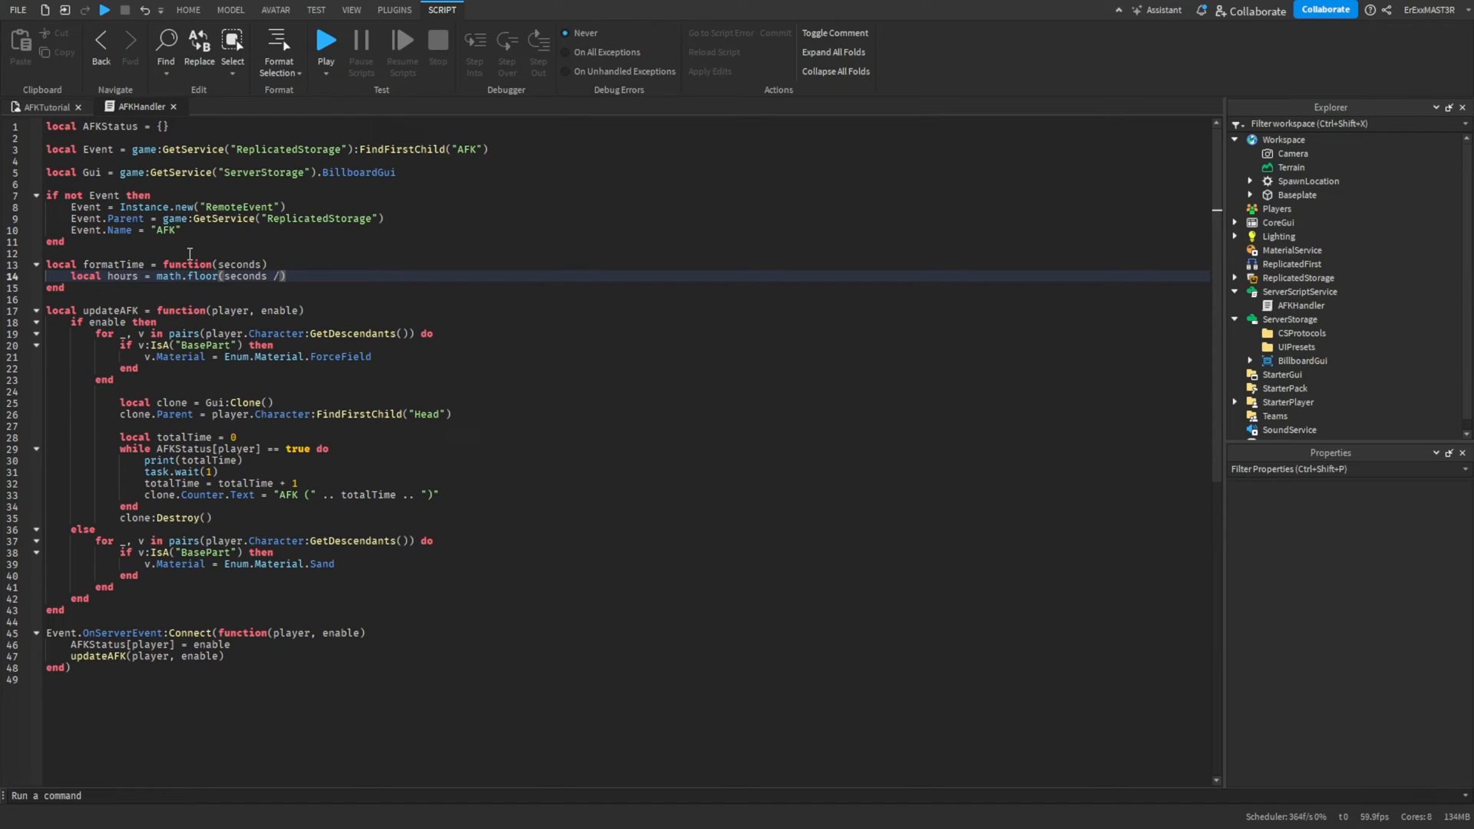
type("3600")
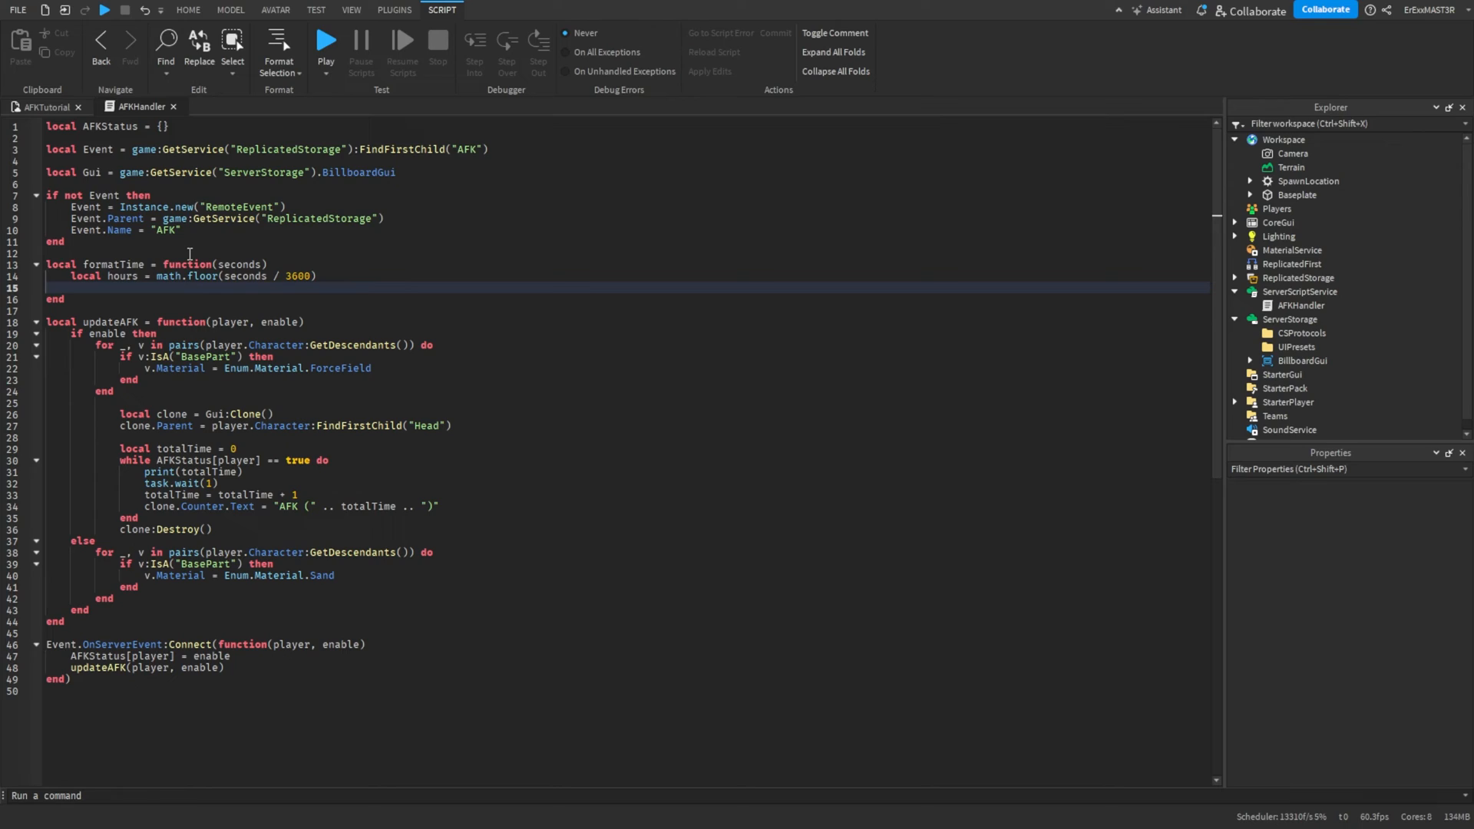
Add local minutes = math.floor(seconds % 3600 / 60).
type("local mi")
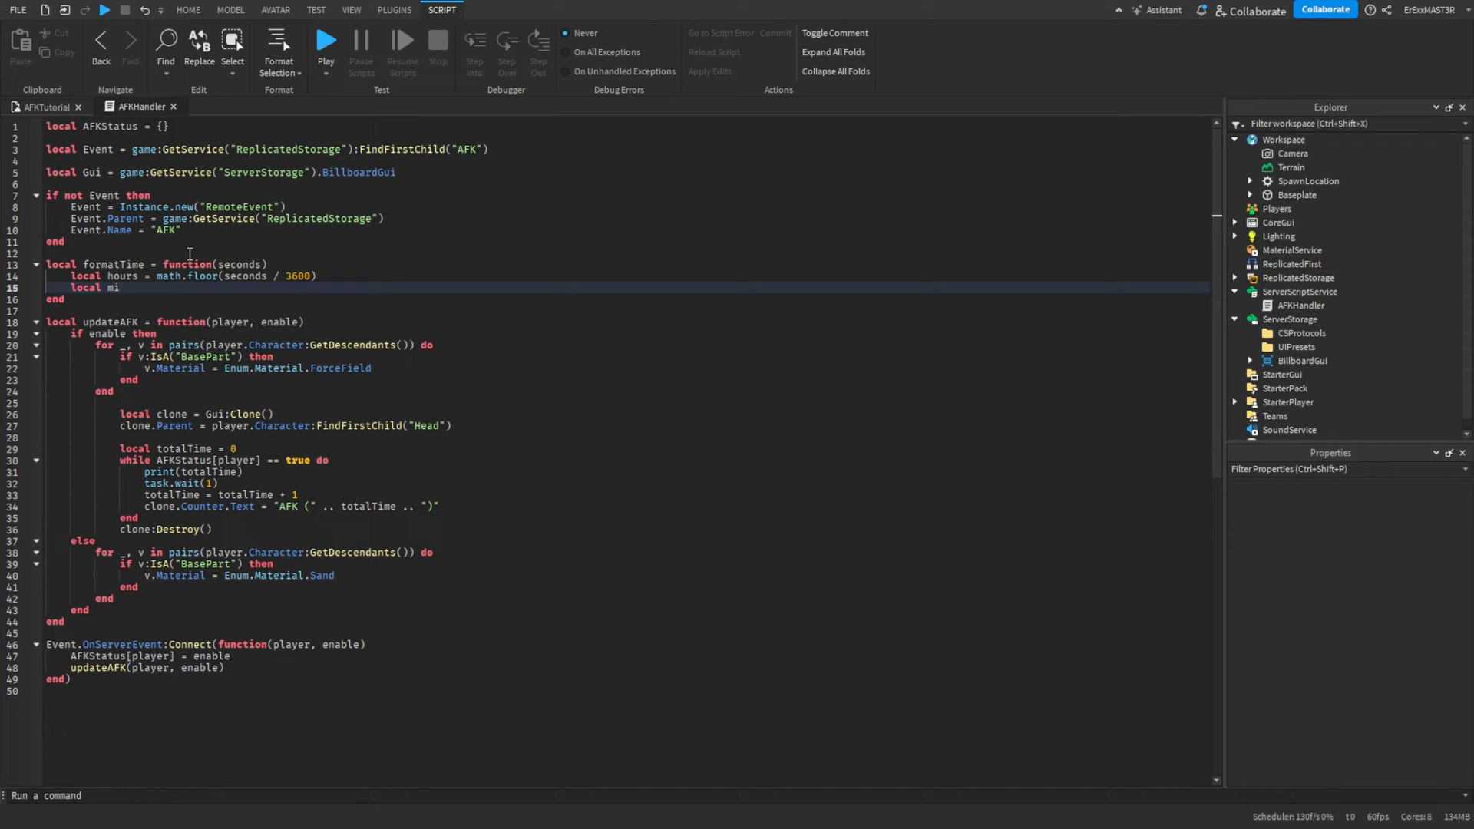
type("minutes = math")
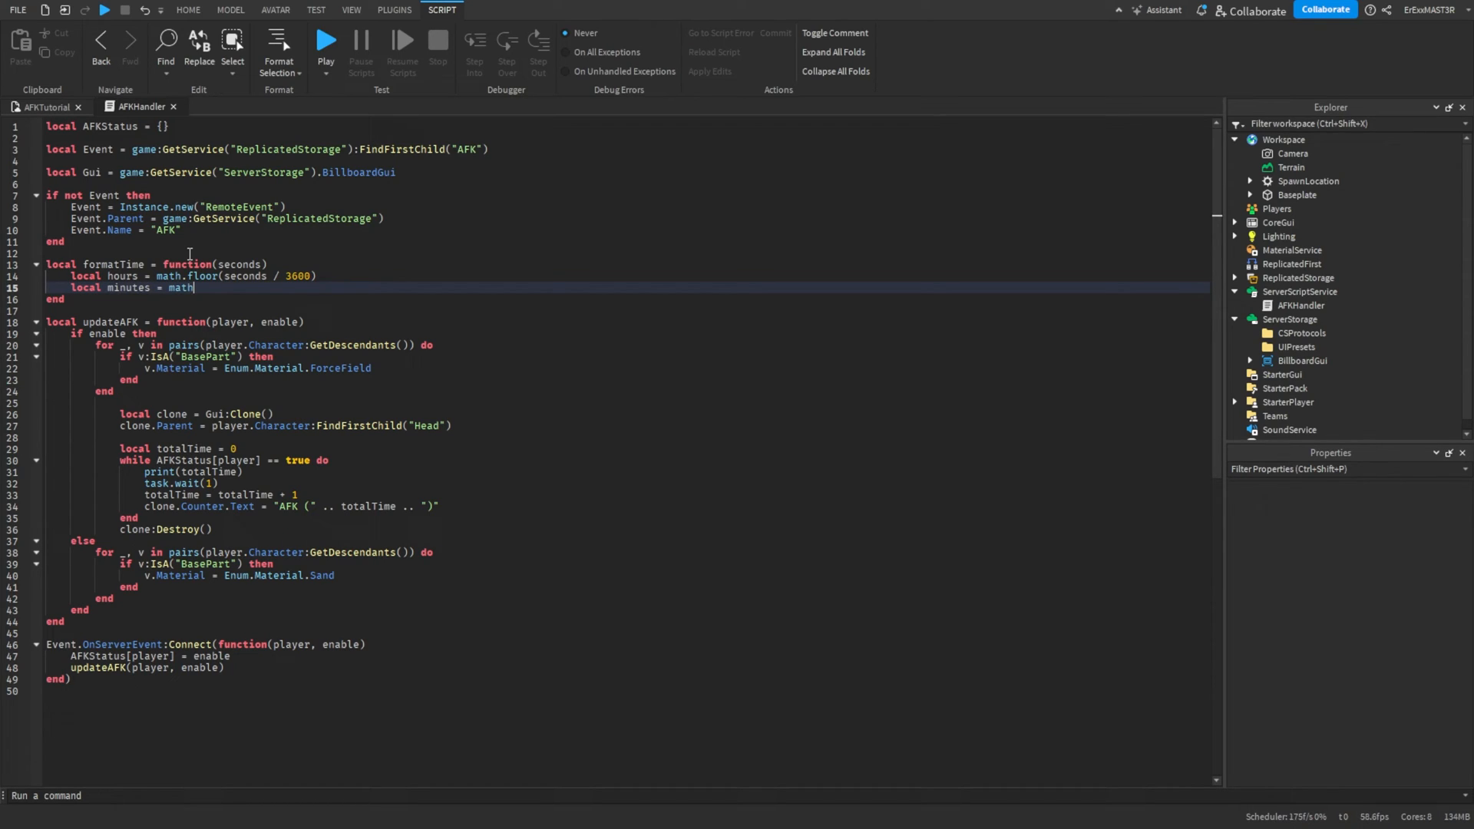
type(".floor()")
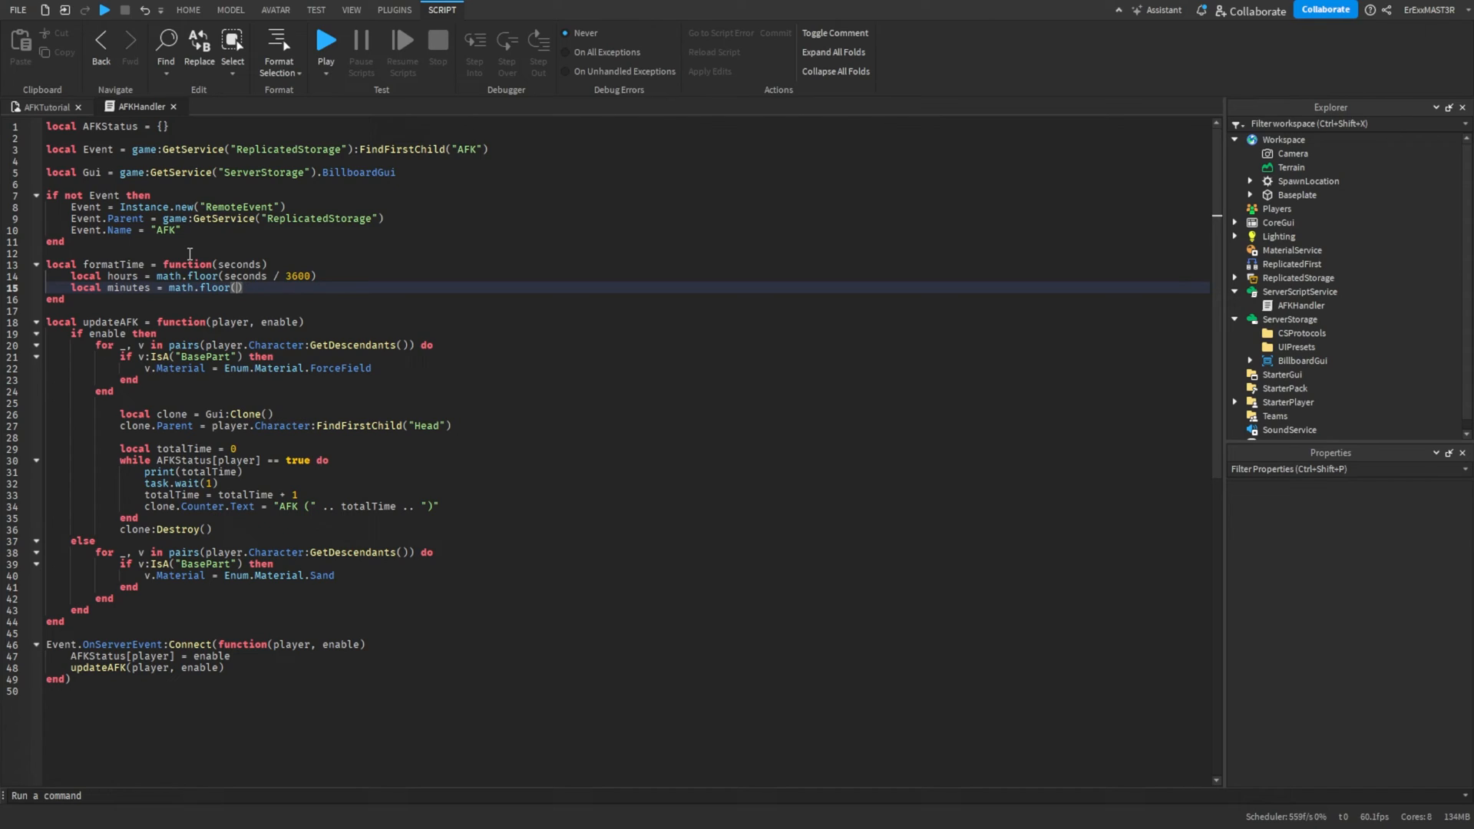
type("seconds")
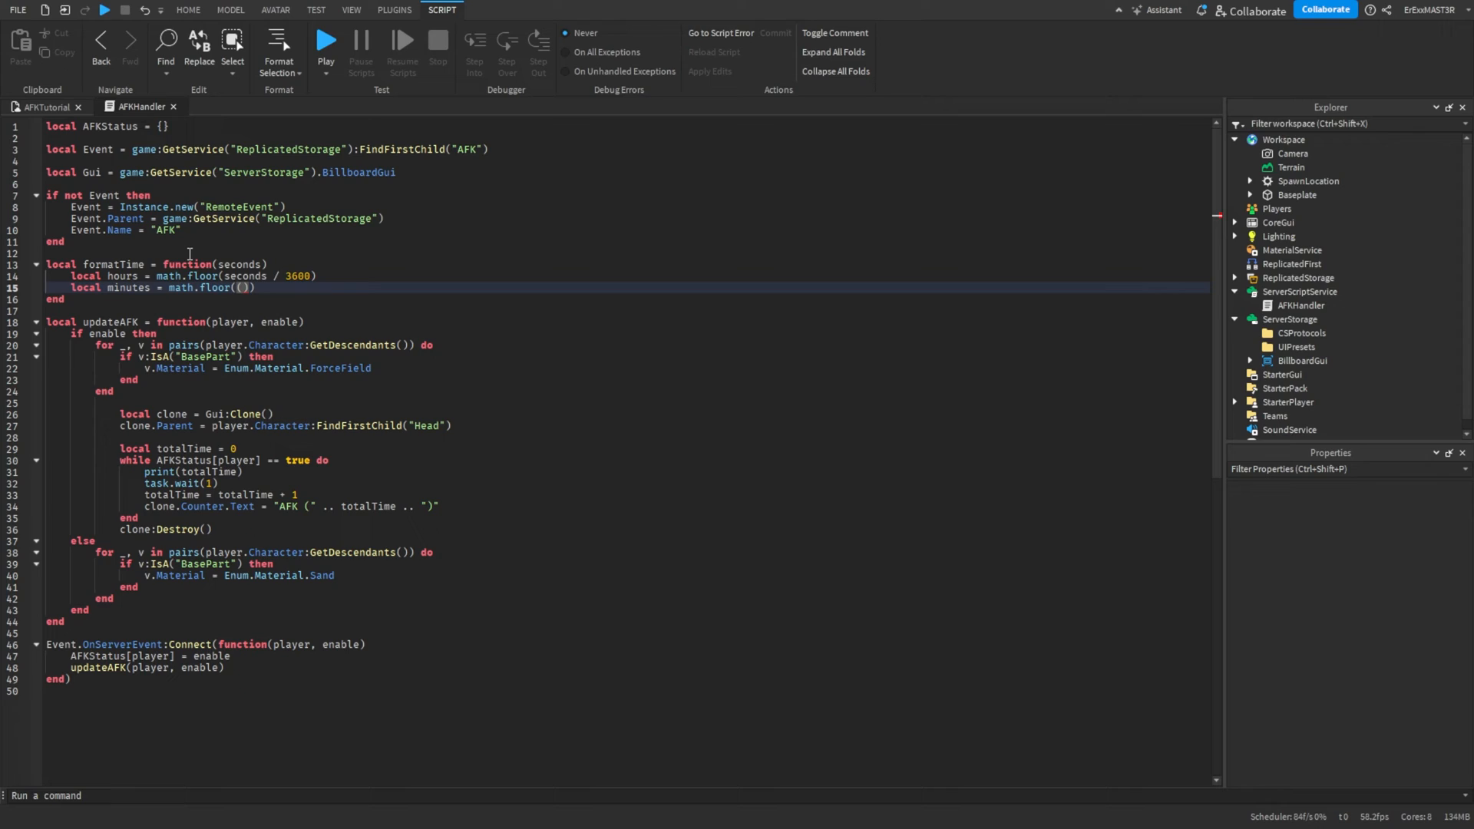
type("seconds")
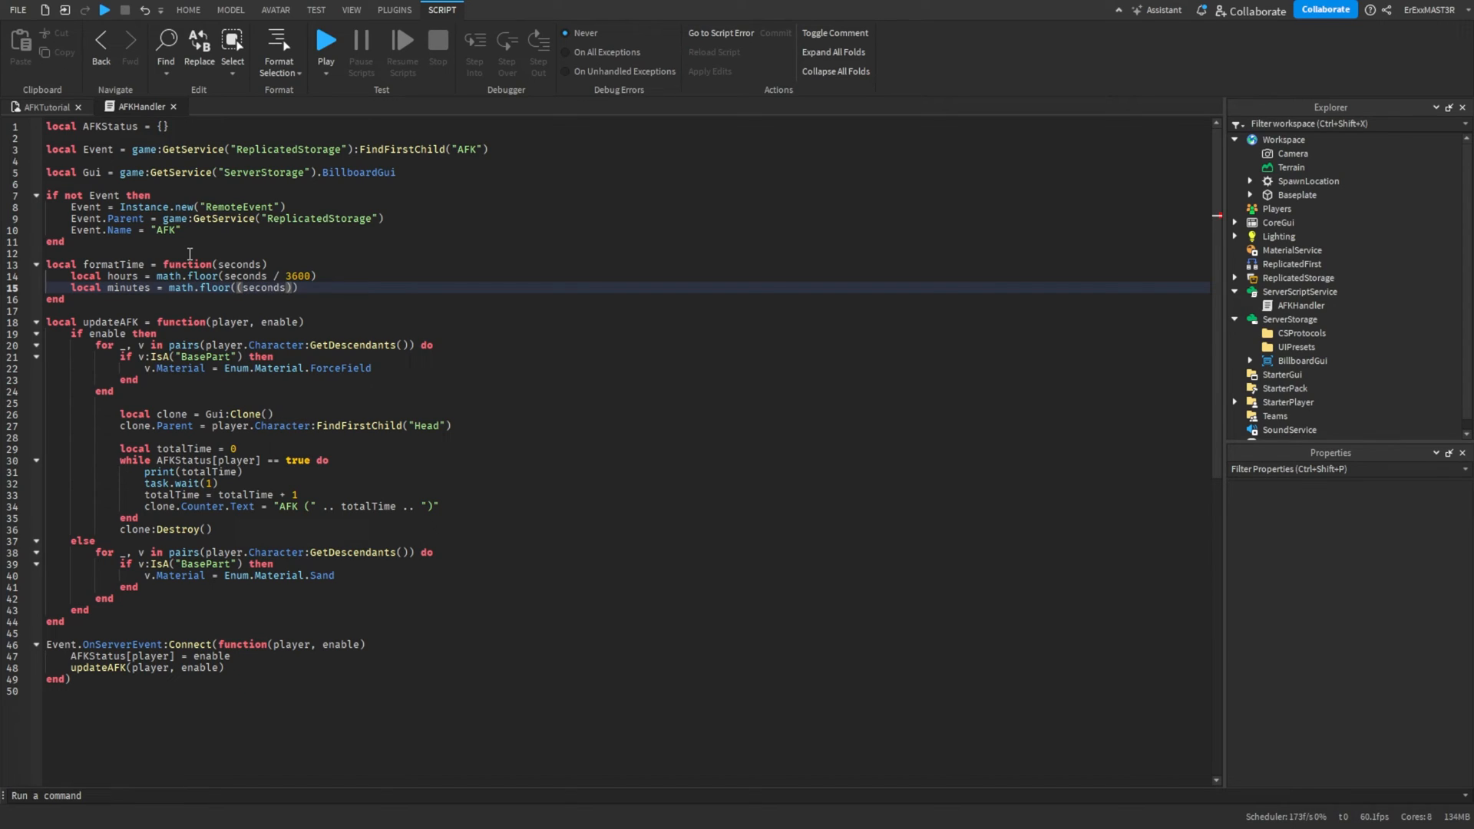
type("%")
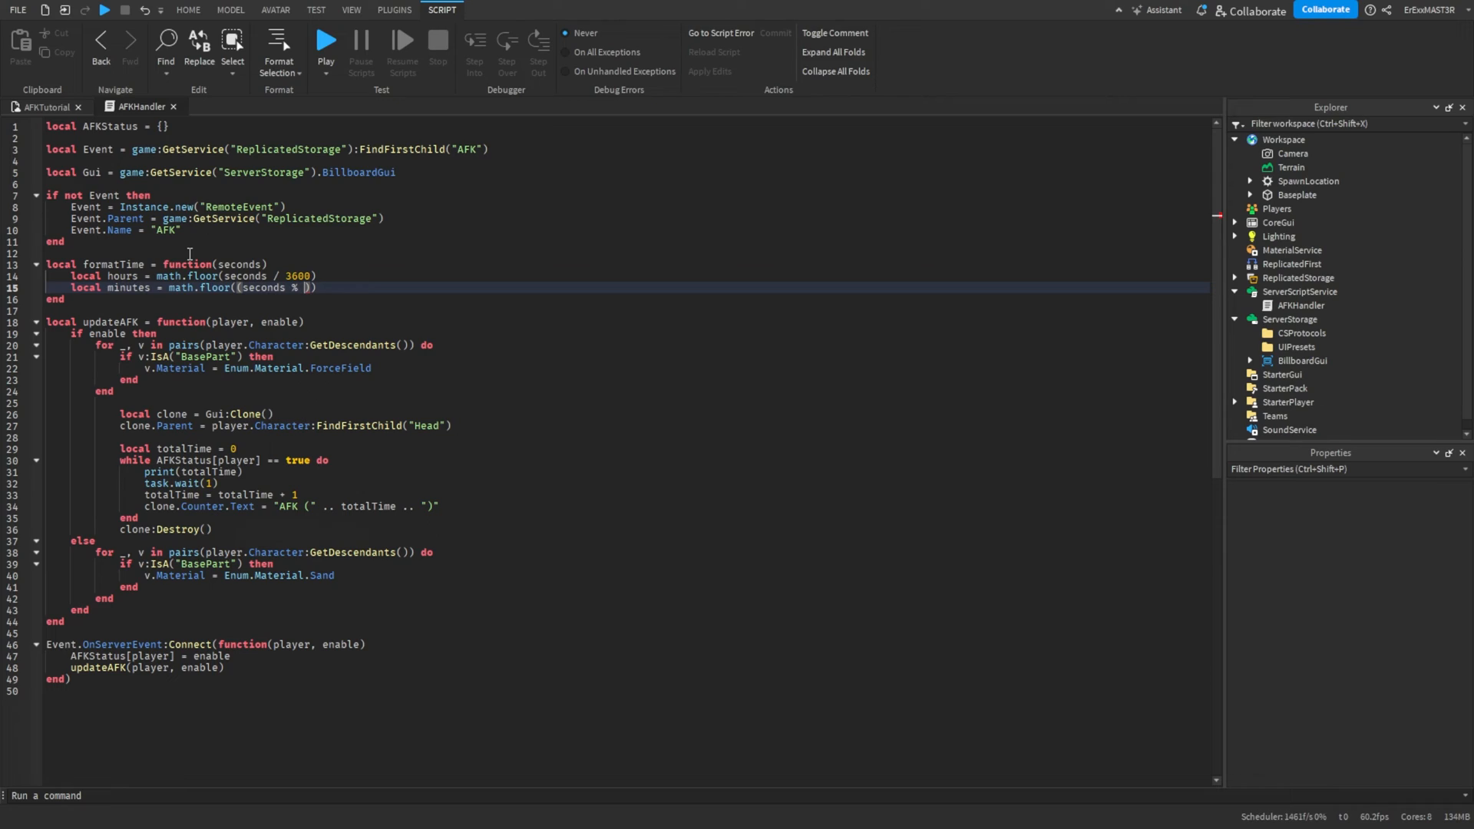
type("3600")
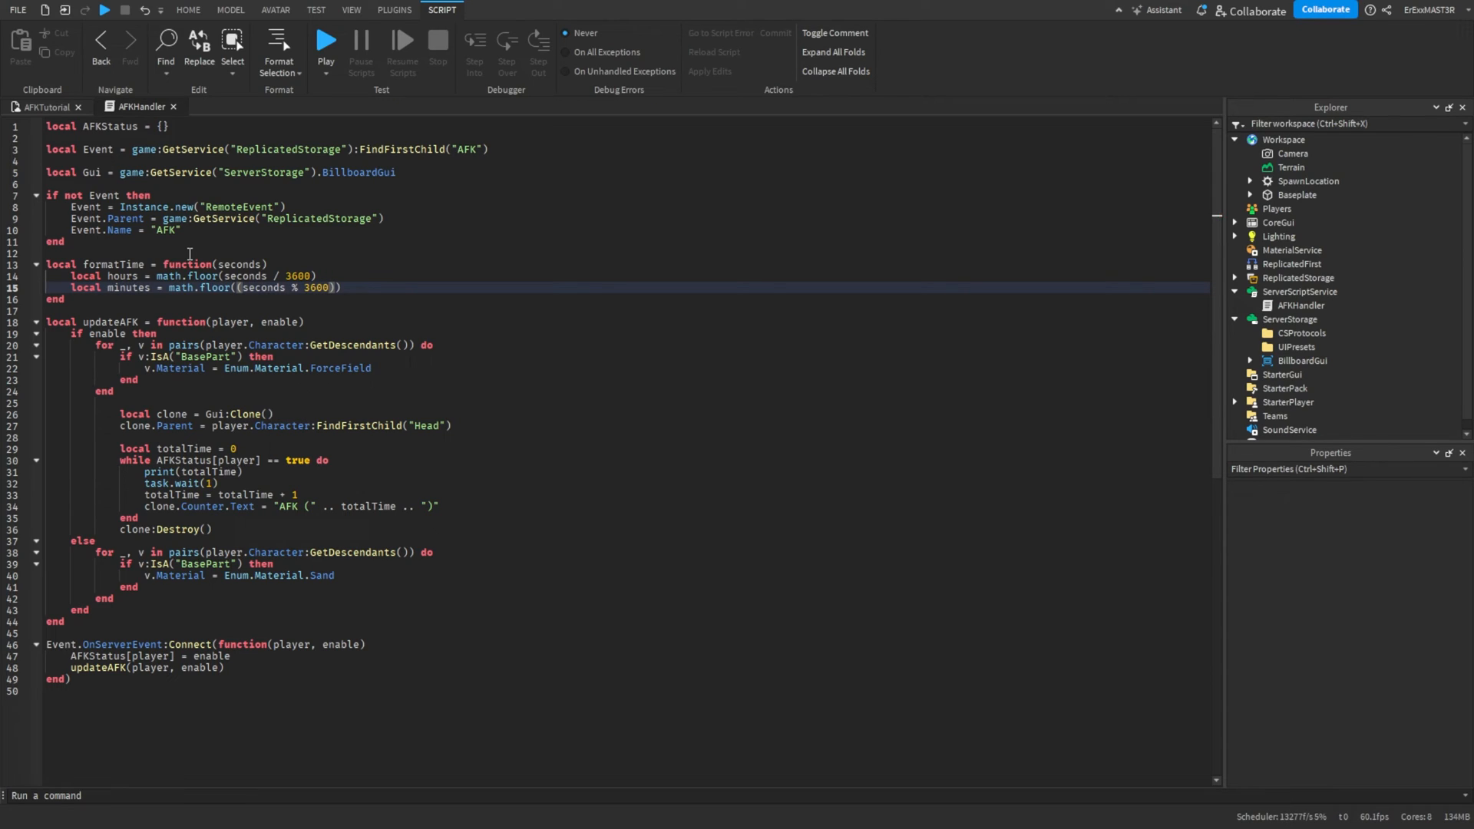
type("/")
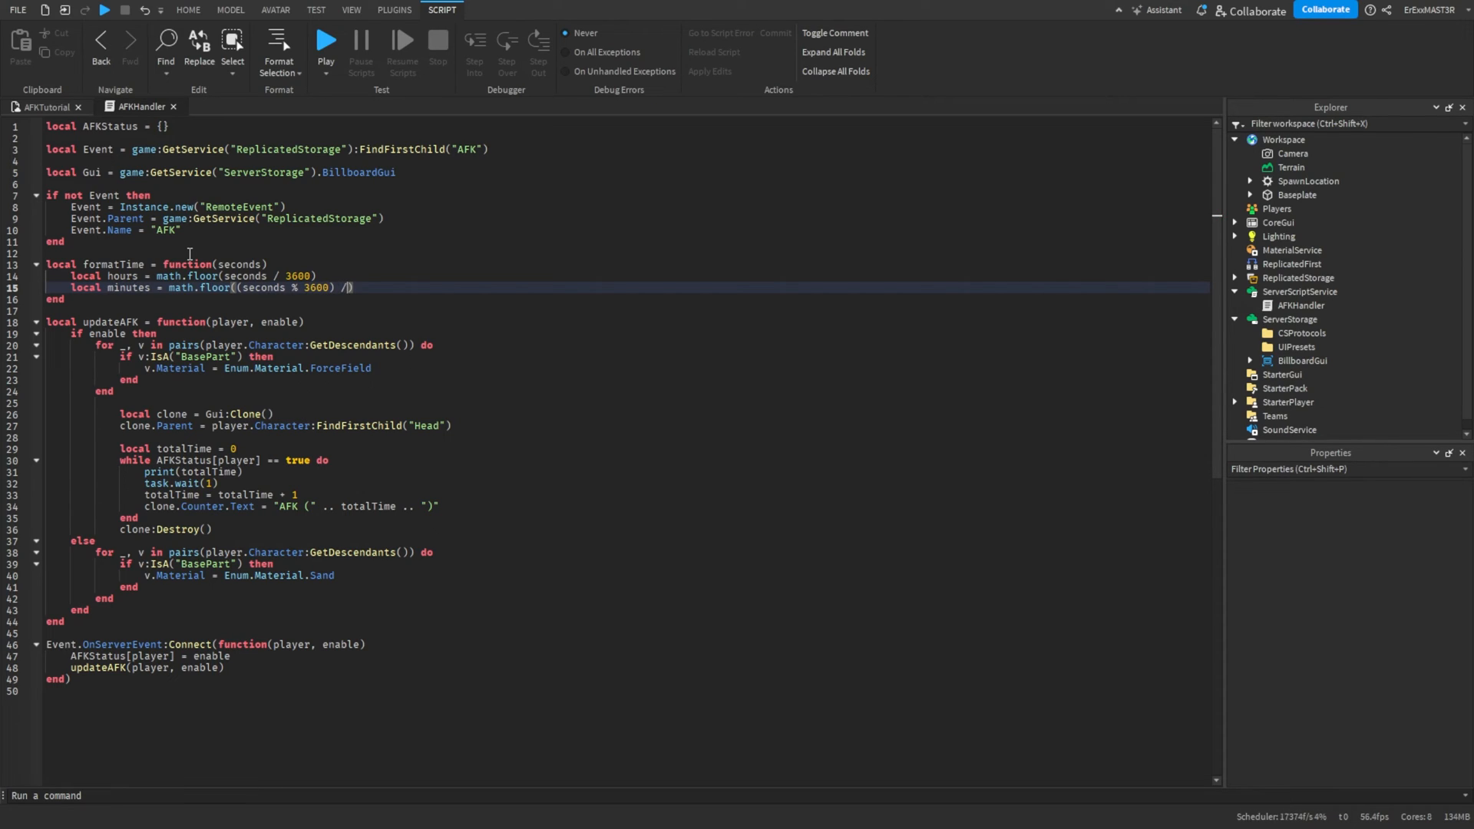
type("60")
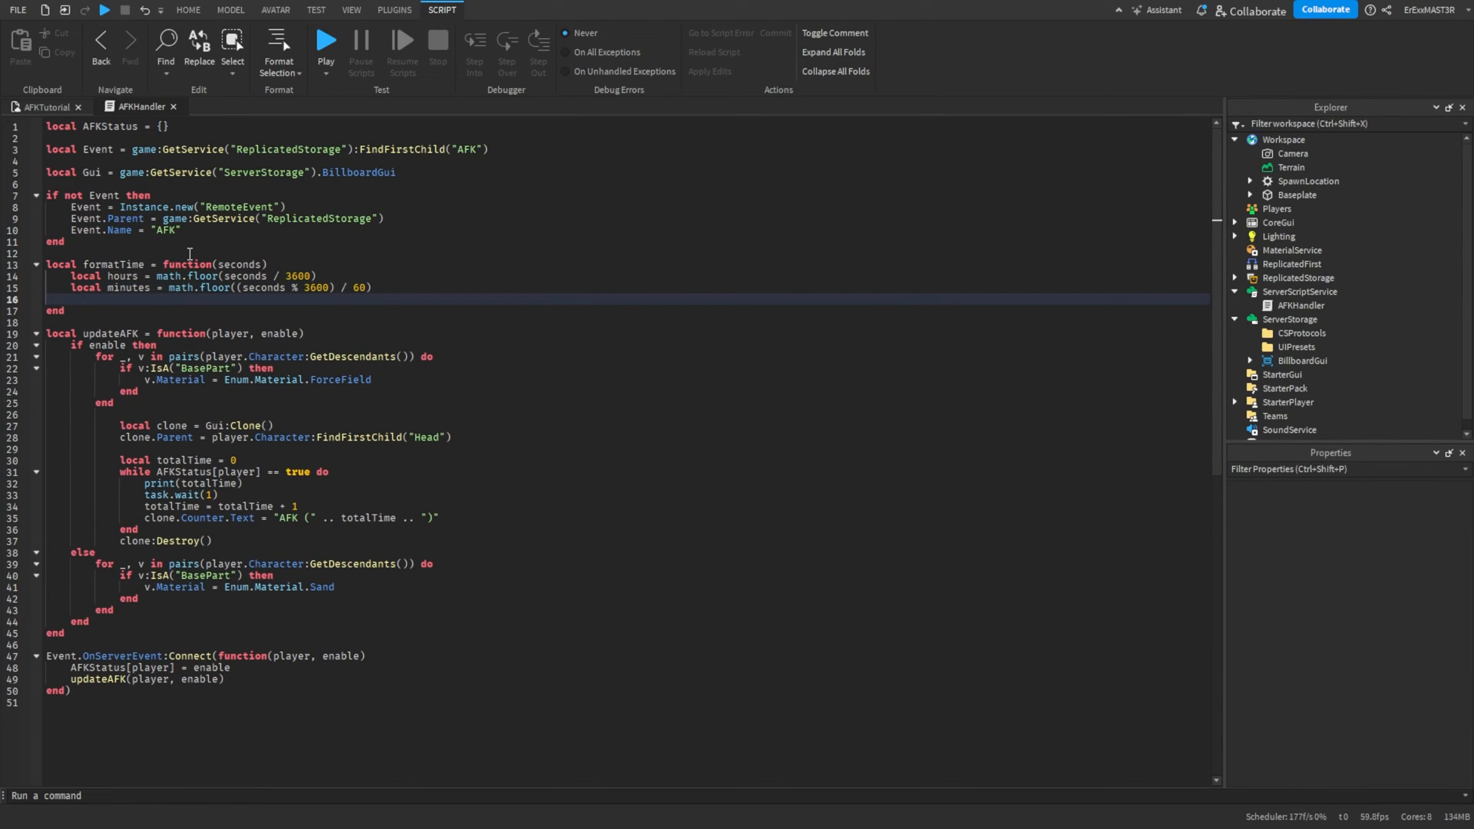
Add local remainingSeconds = seconds % 60 and begin the return line.
type("local remainingSeconds =")
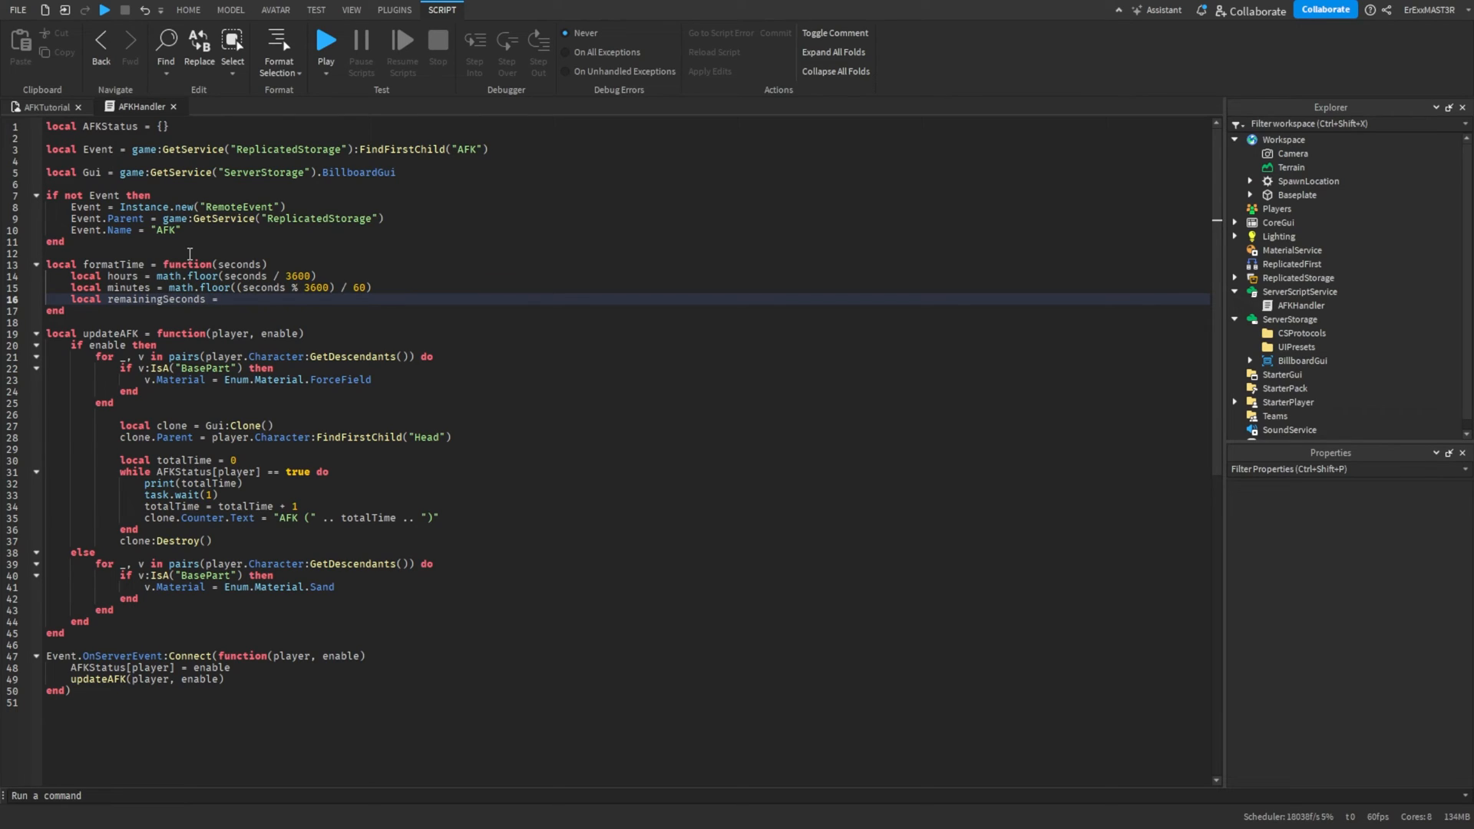
type("seconds")
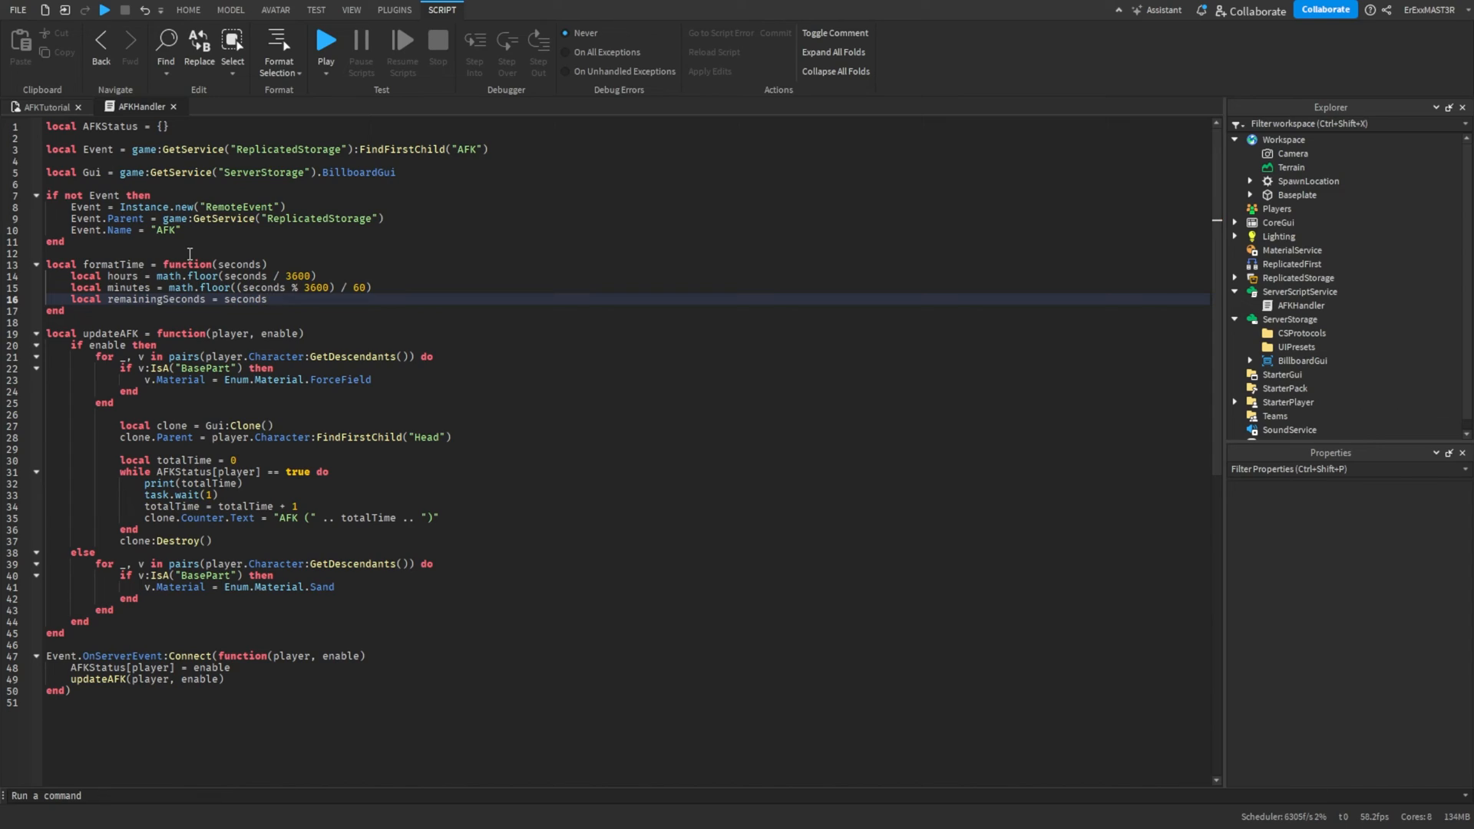
type("% 6")
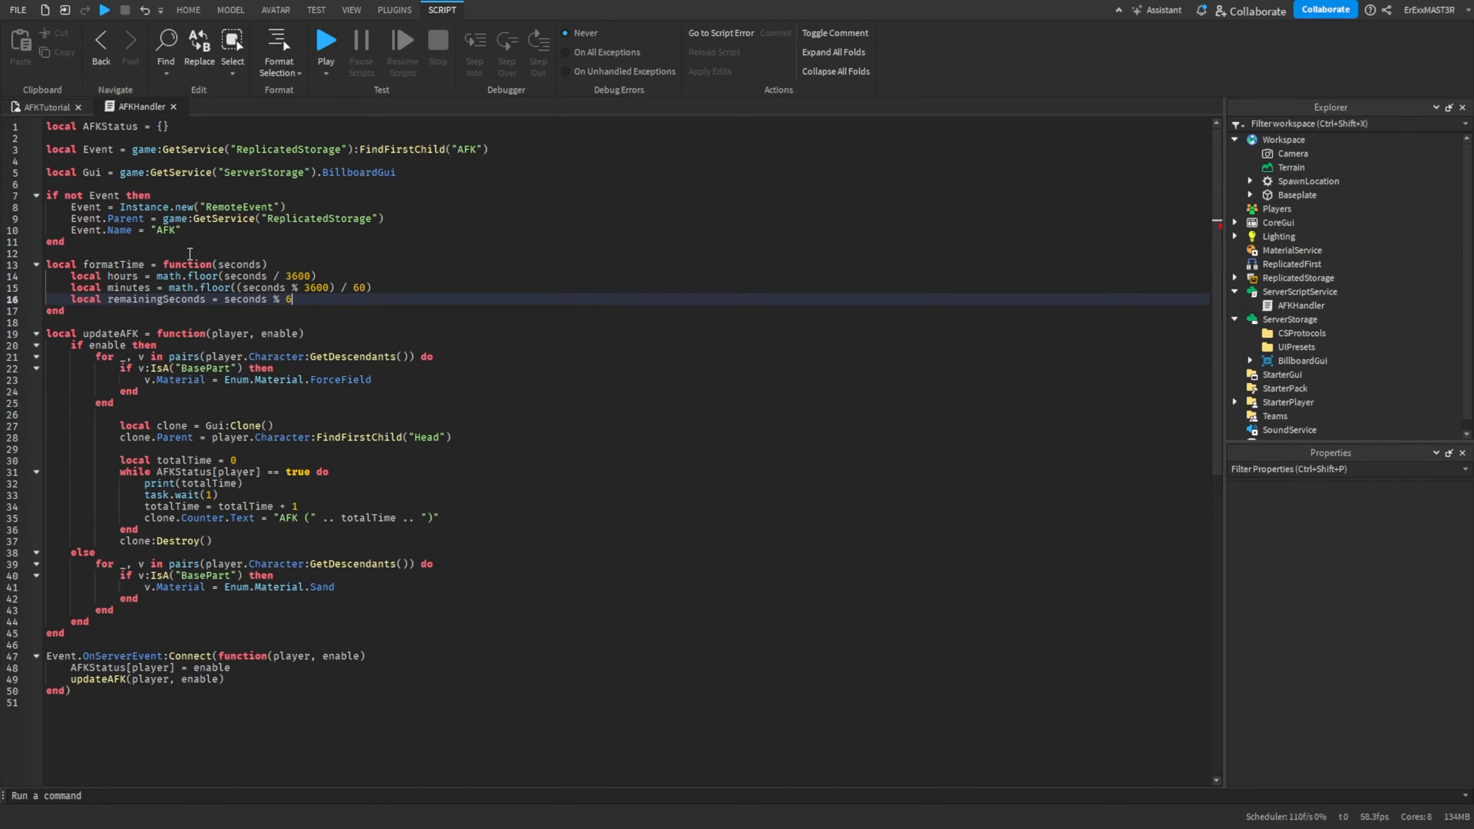
type("return string.format(\"%")
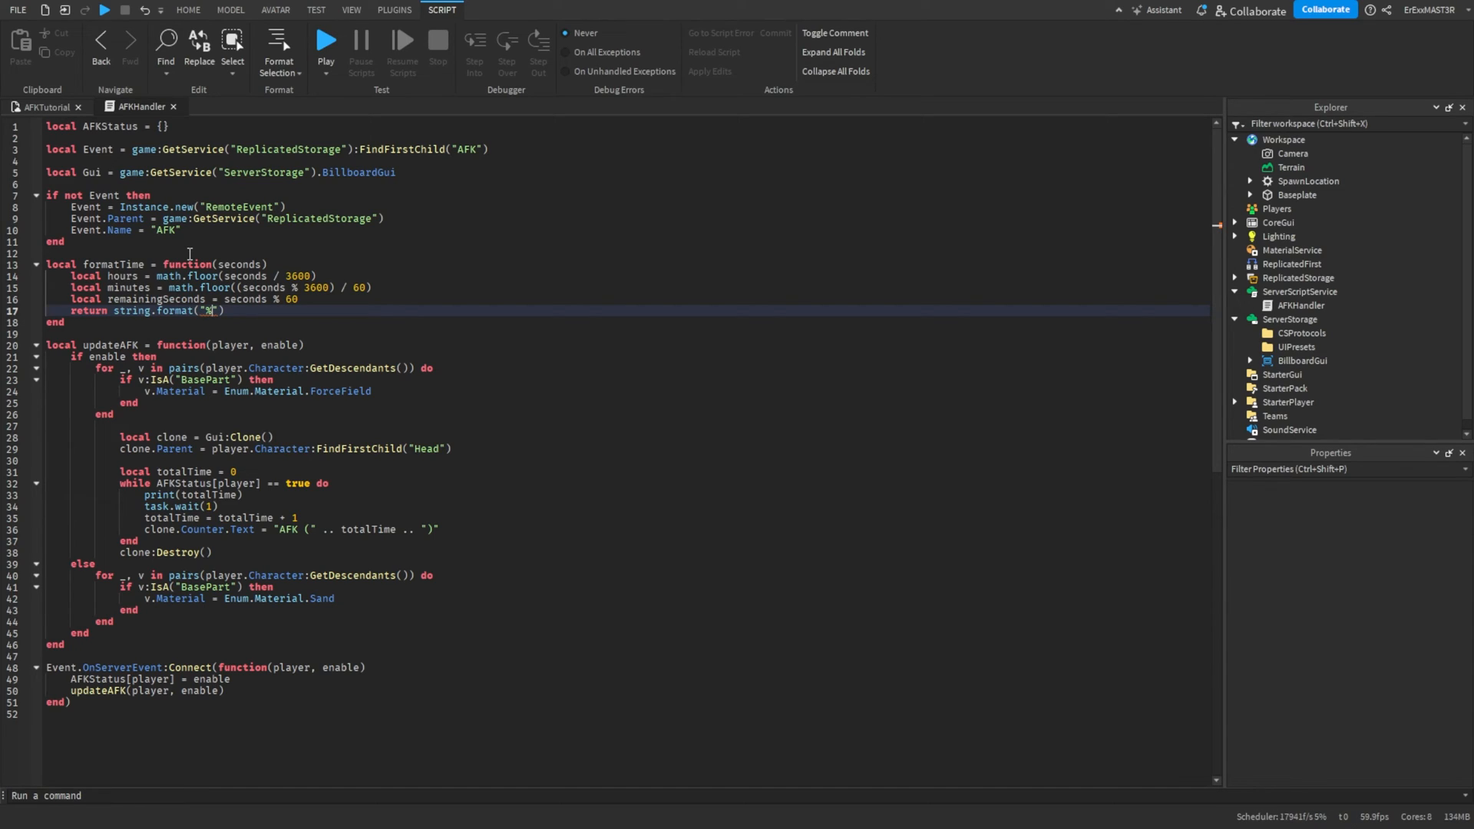
Complete the "%02d:%02d:%02d" string.format return with hours, then return to the place view.
type("02d")
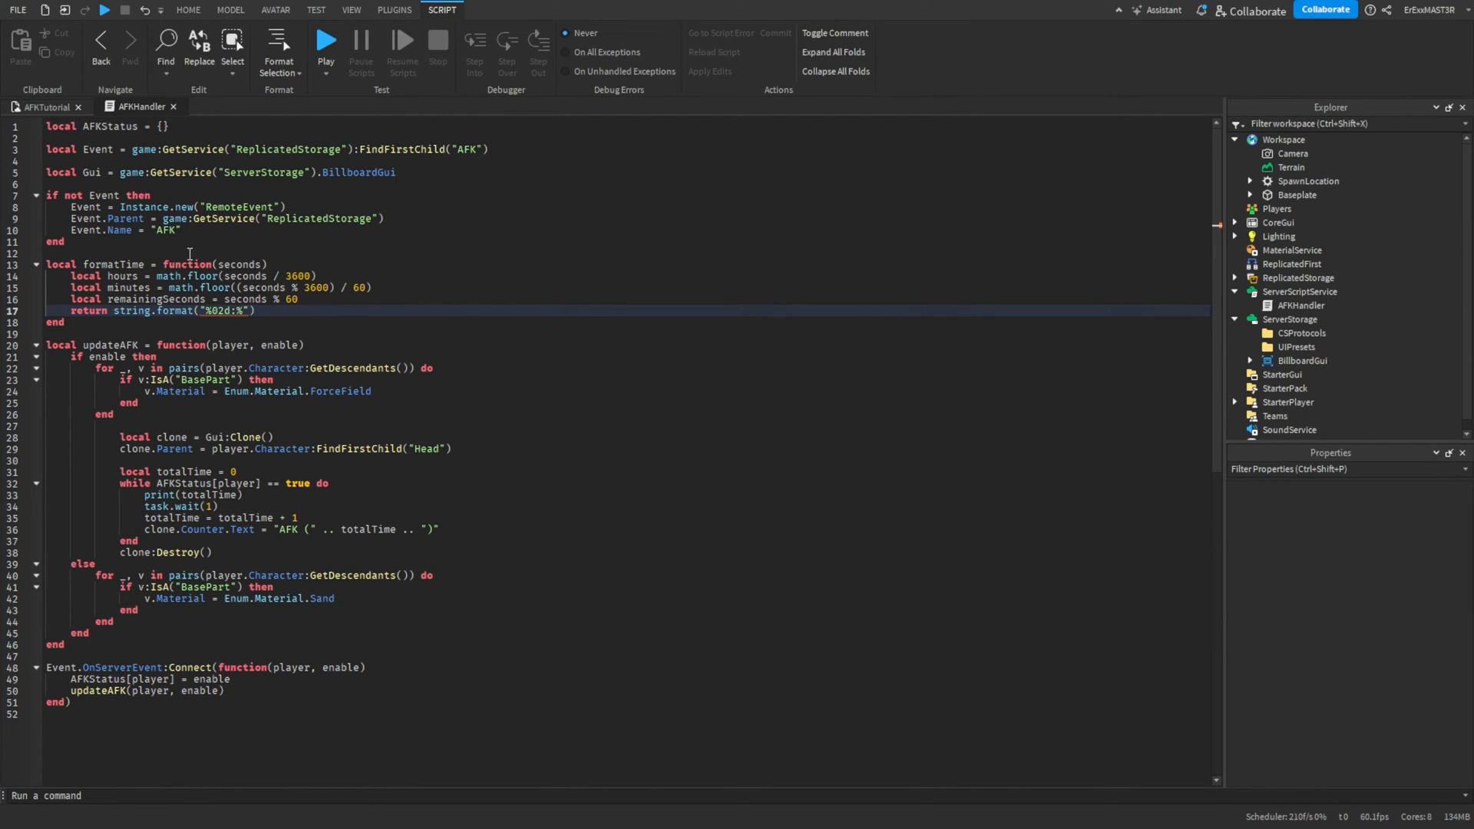
type(":%02d:%02")
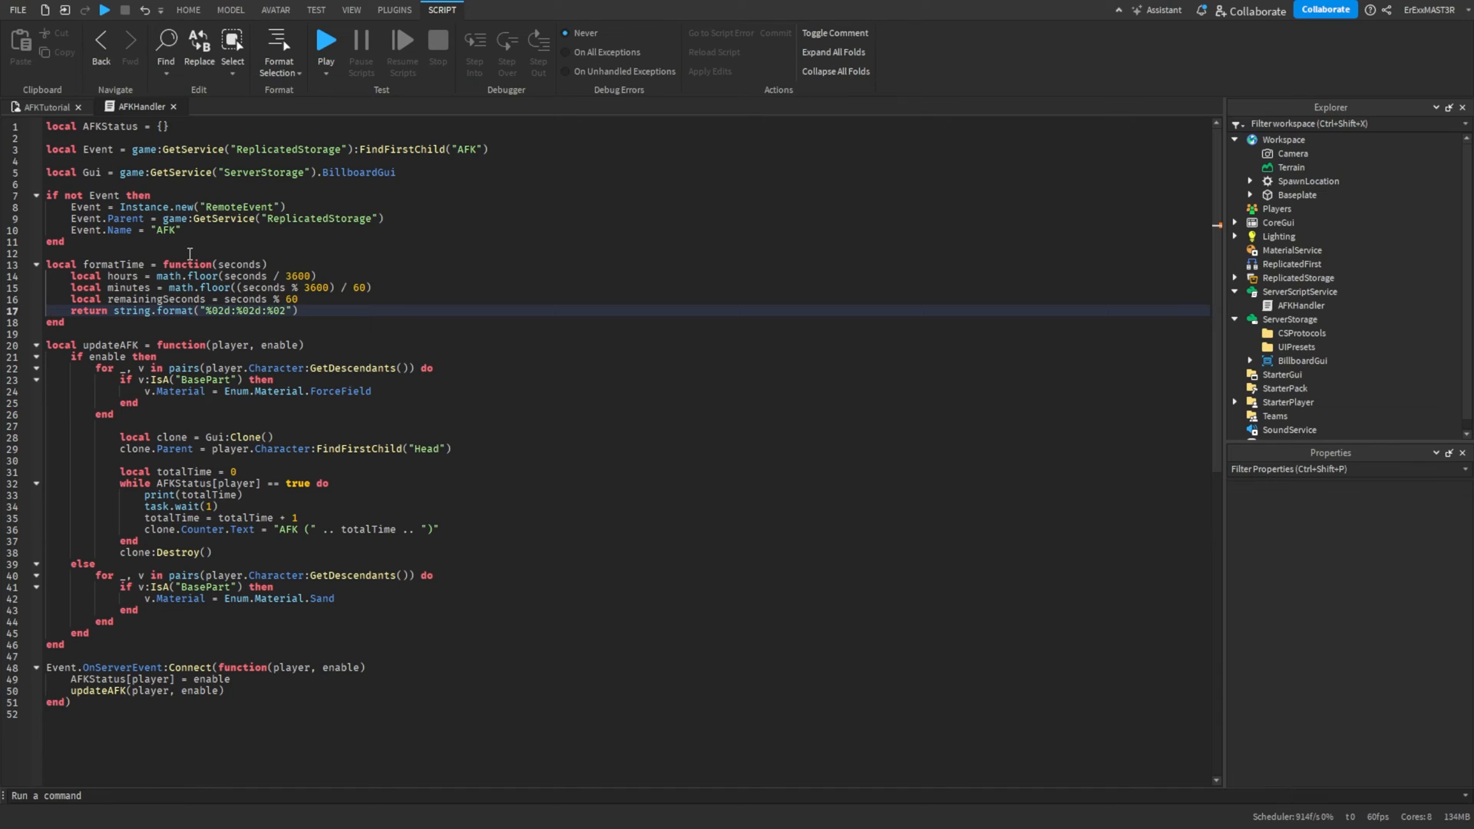
type("d")
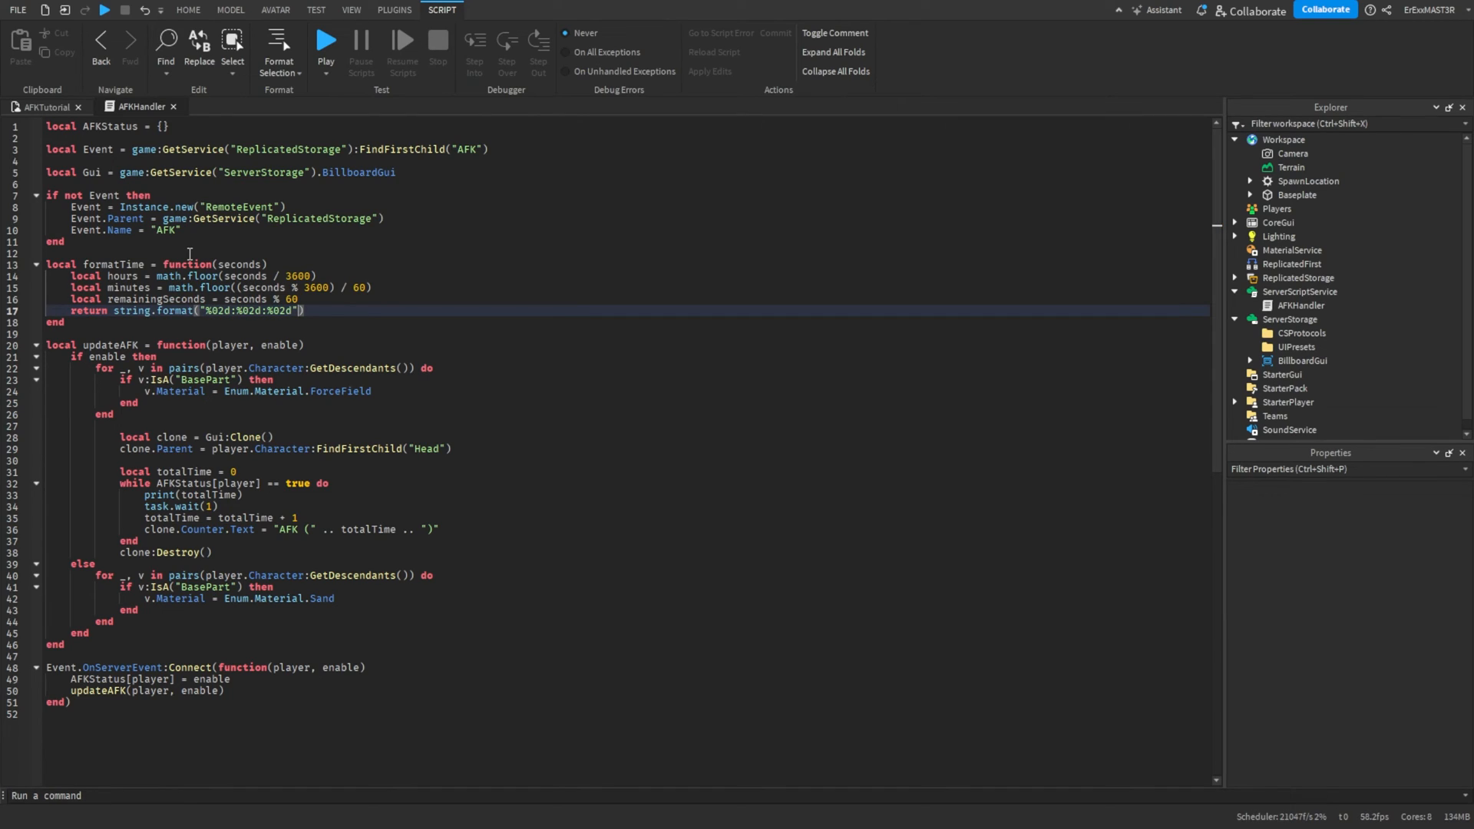
type(", hours, minutes, remainingSeconds")
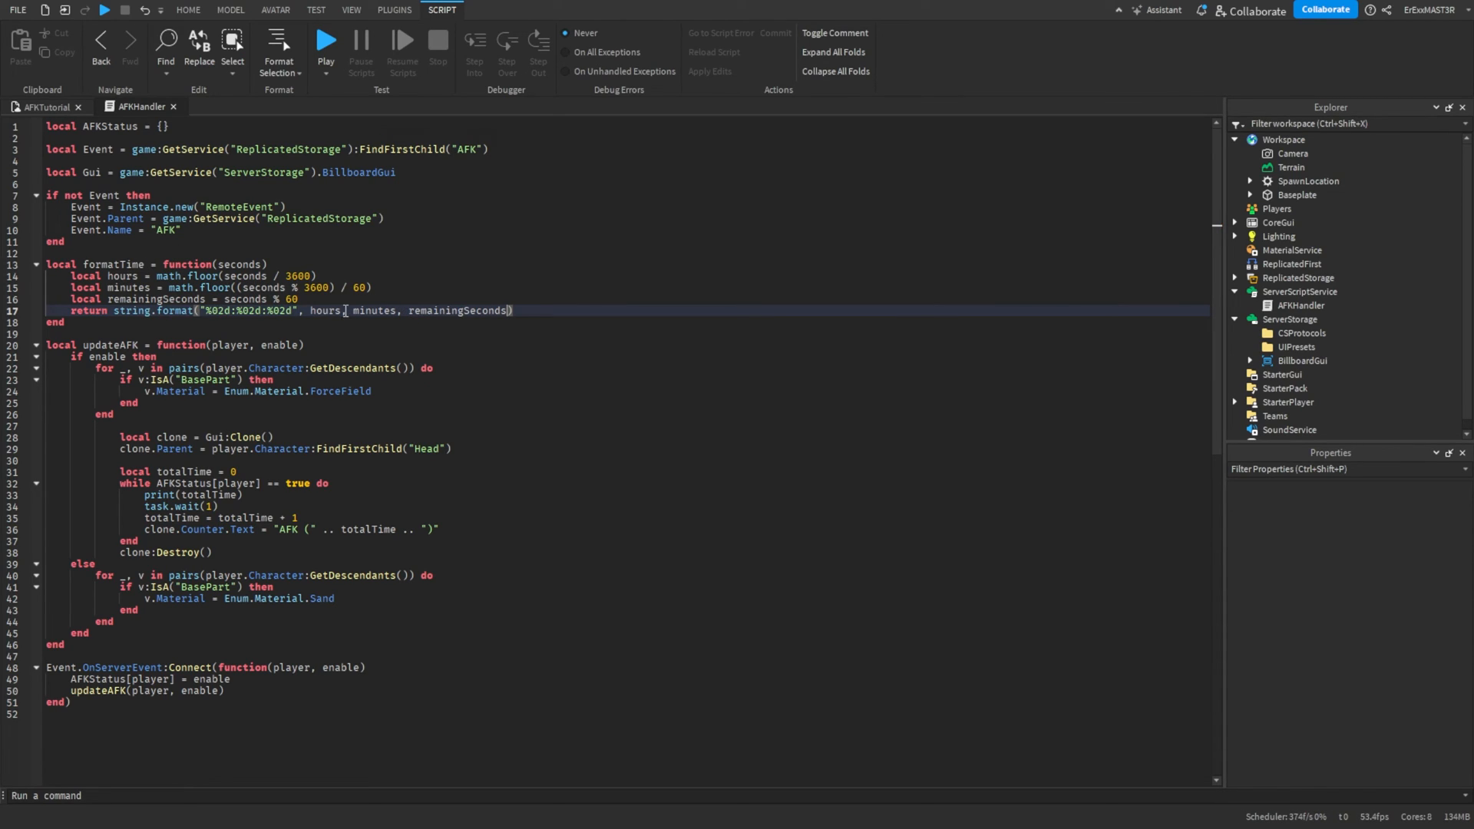
mouse_move(412, 335)
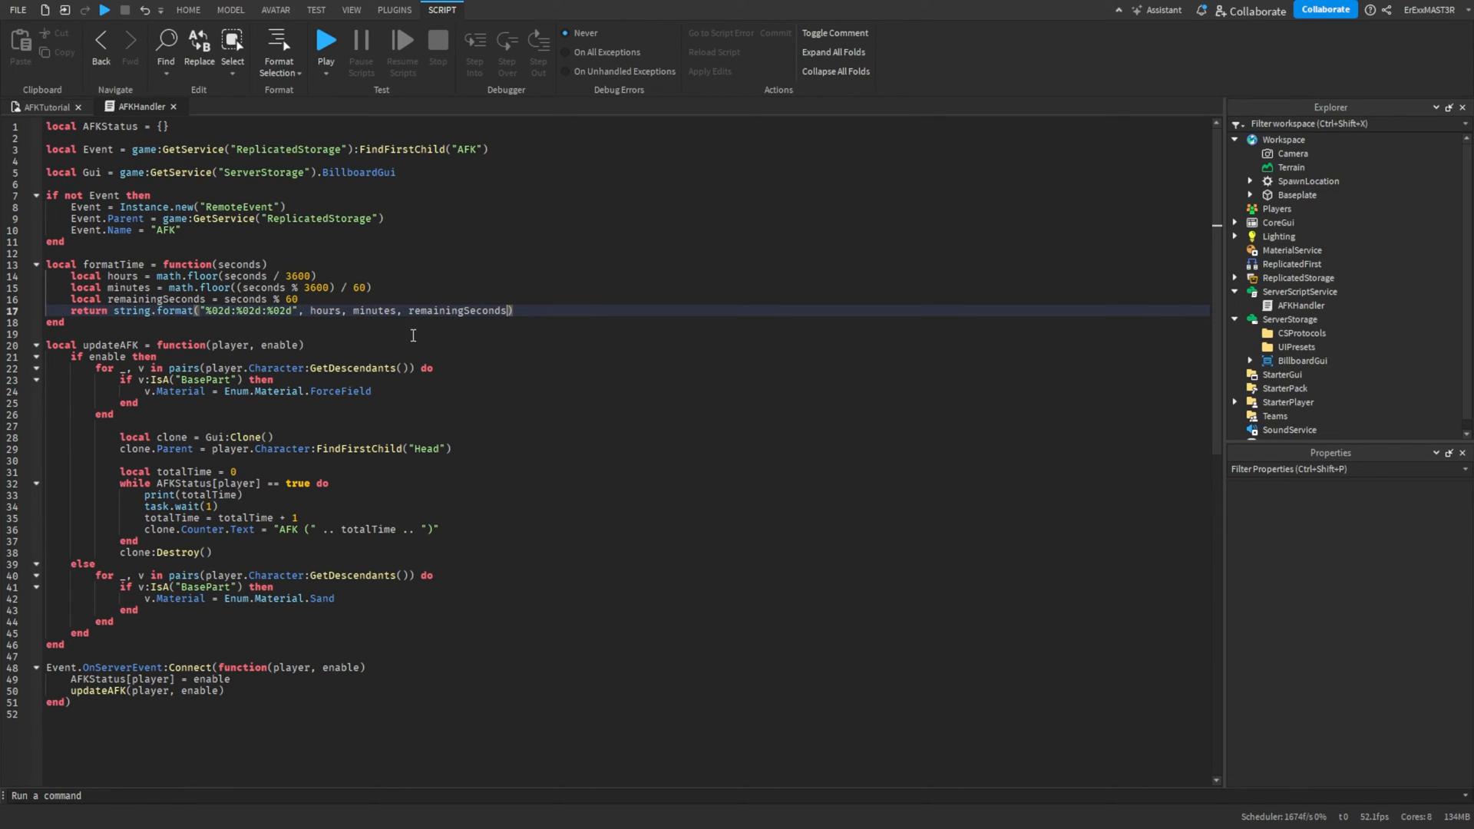
mouse_move(561, 328)
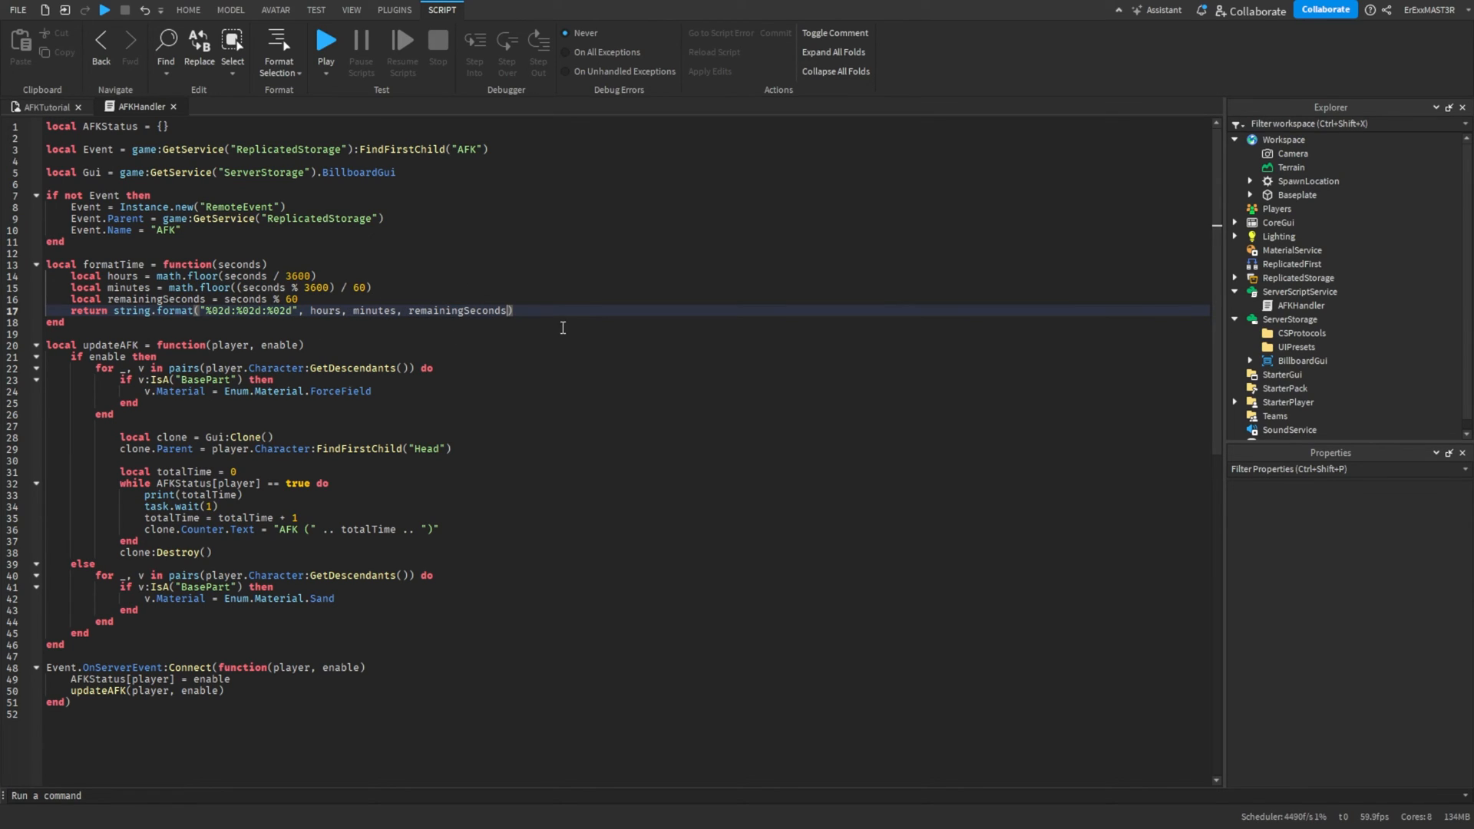
mouse_move(516, 335)
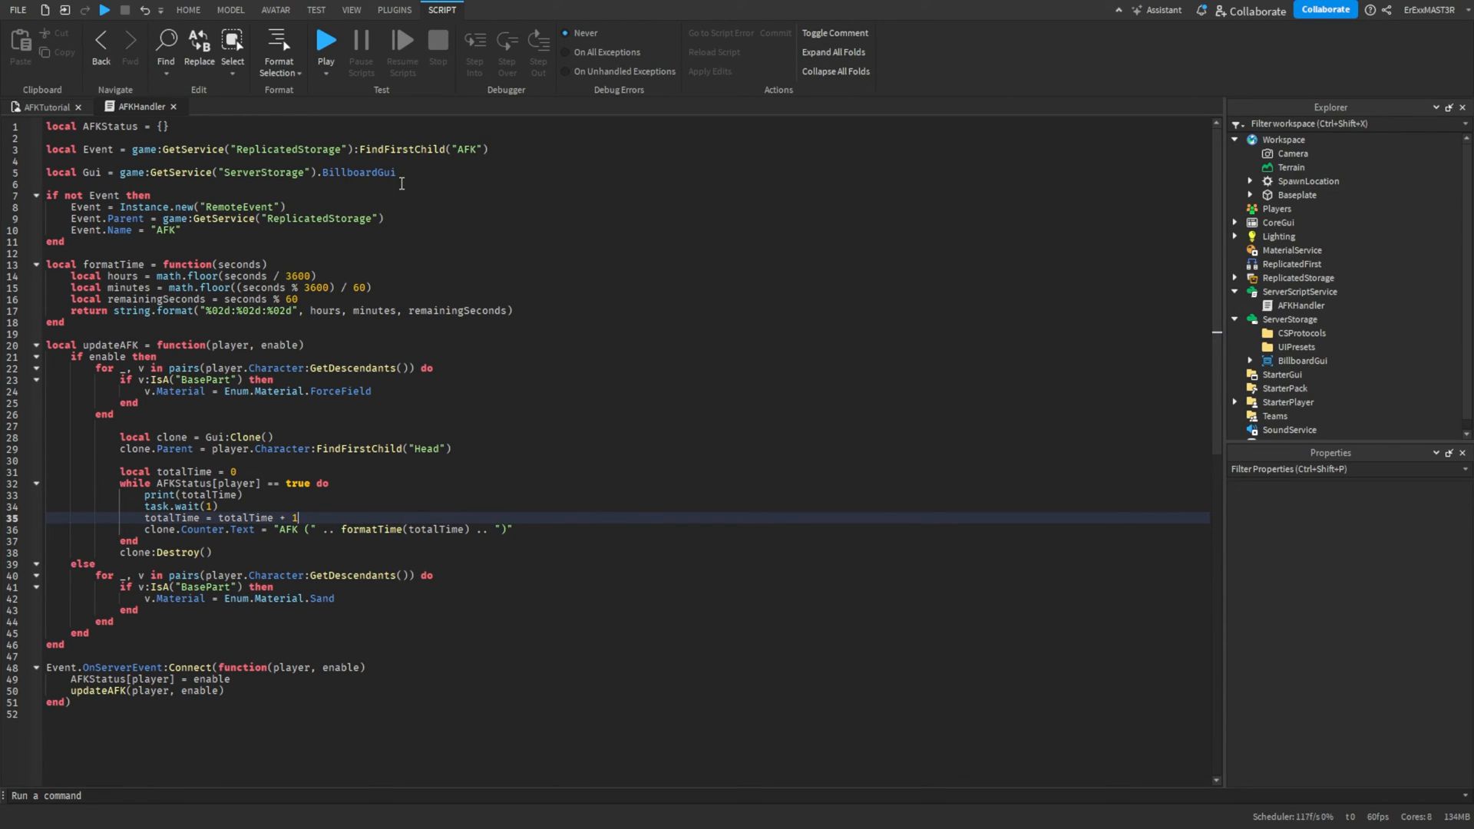
left_click(187, 10)
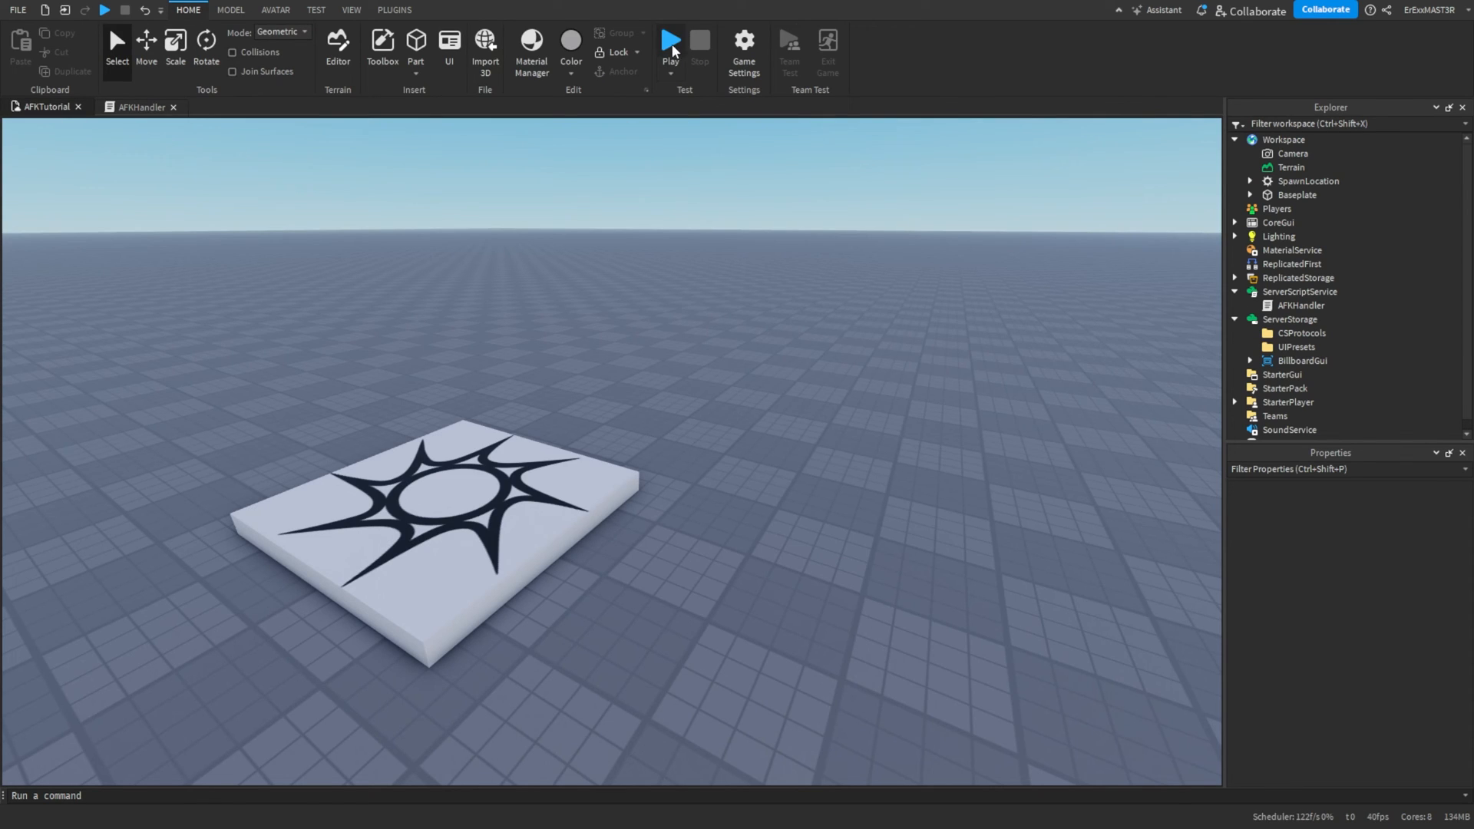
Run a quick playtest, stop it, and reopen AFKHandler.
left_click(670, 45)
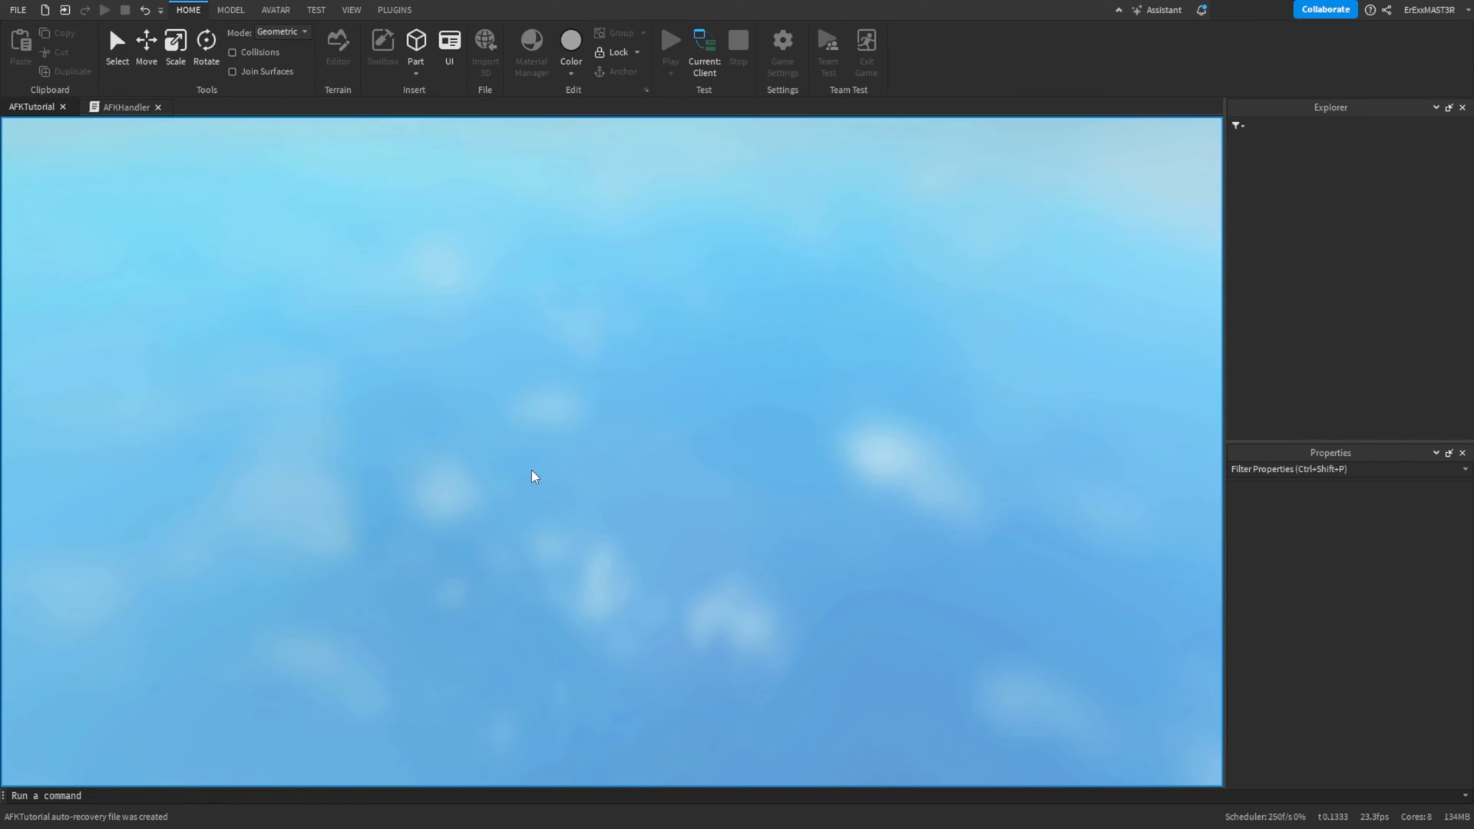
left_click(671, 42)
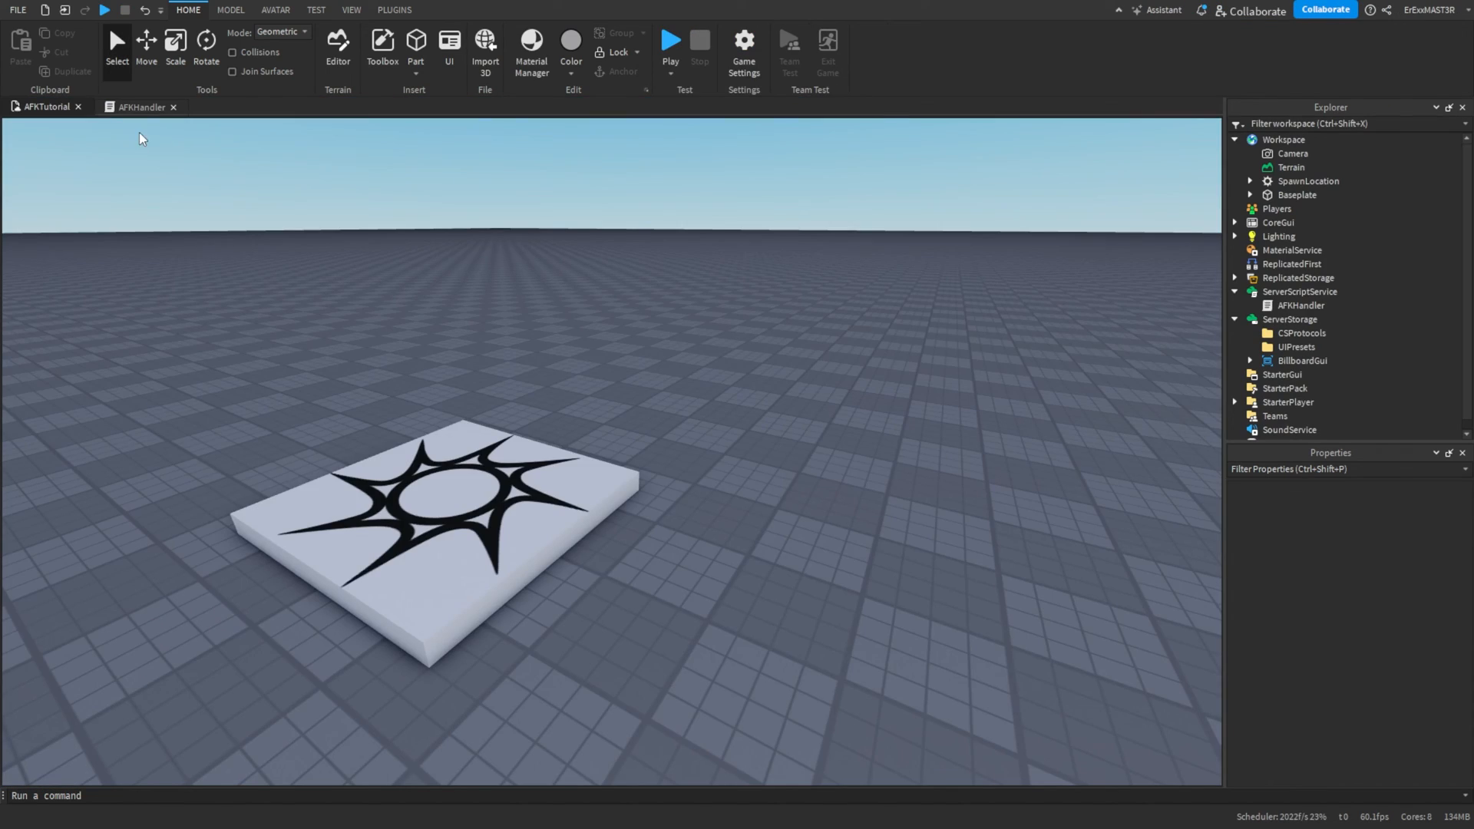
left_click(142, 105)
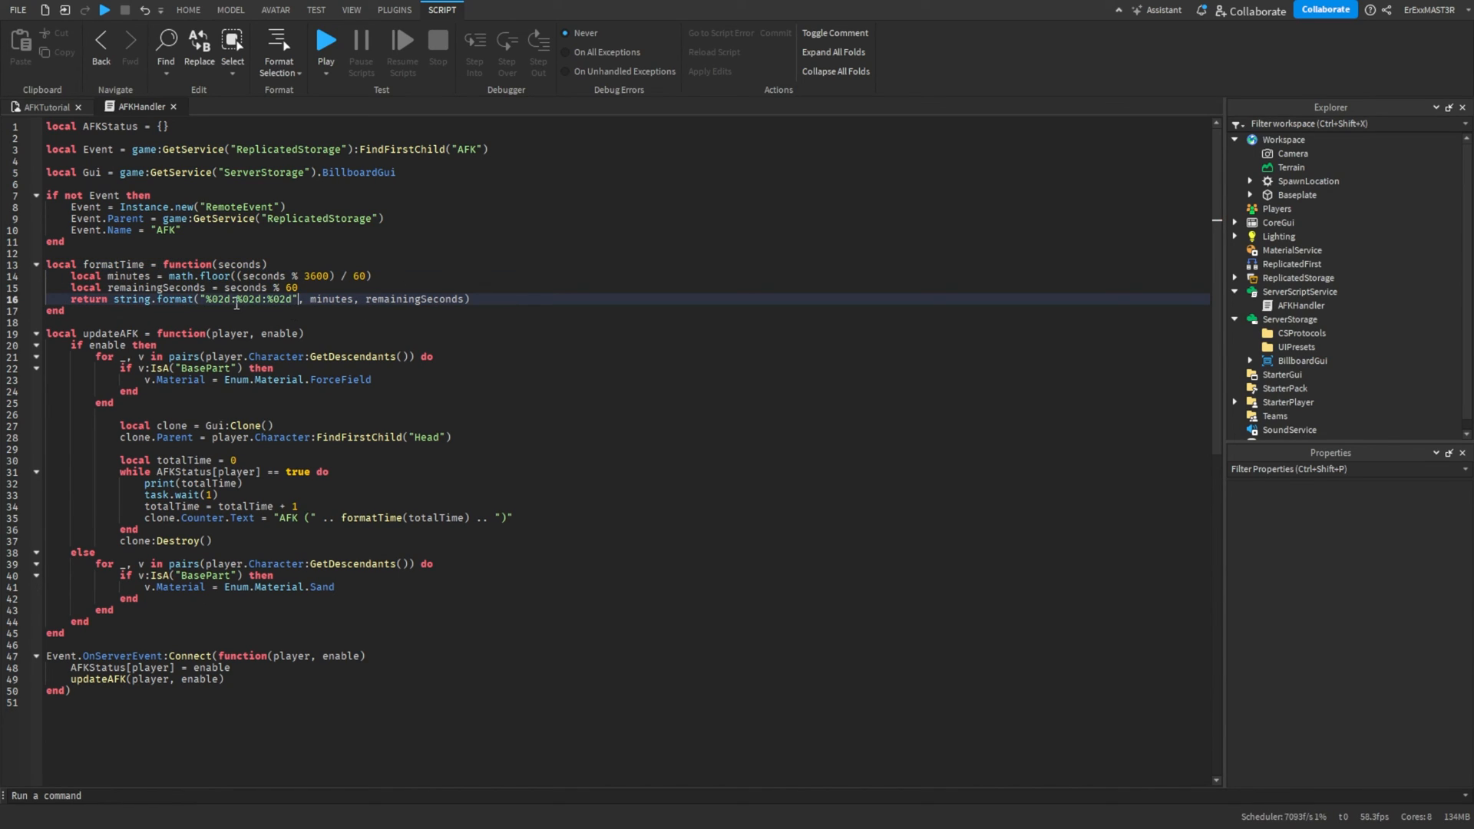
Select the leftover hours placeholder in the string.format pattern.
double_click(277, 299)
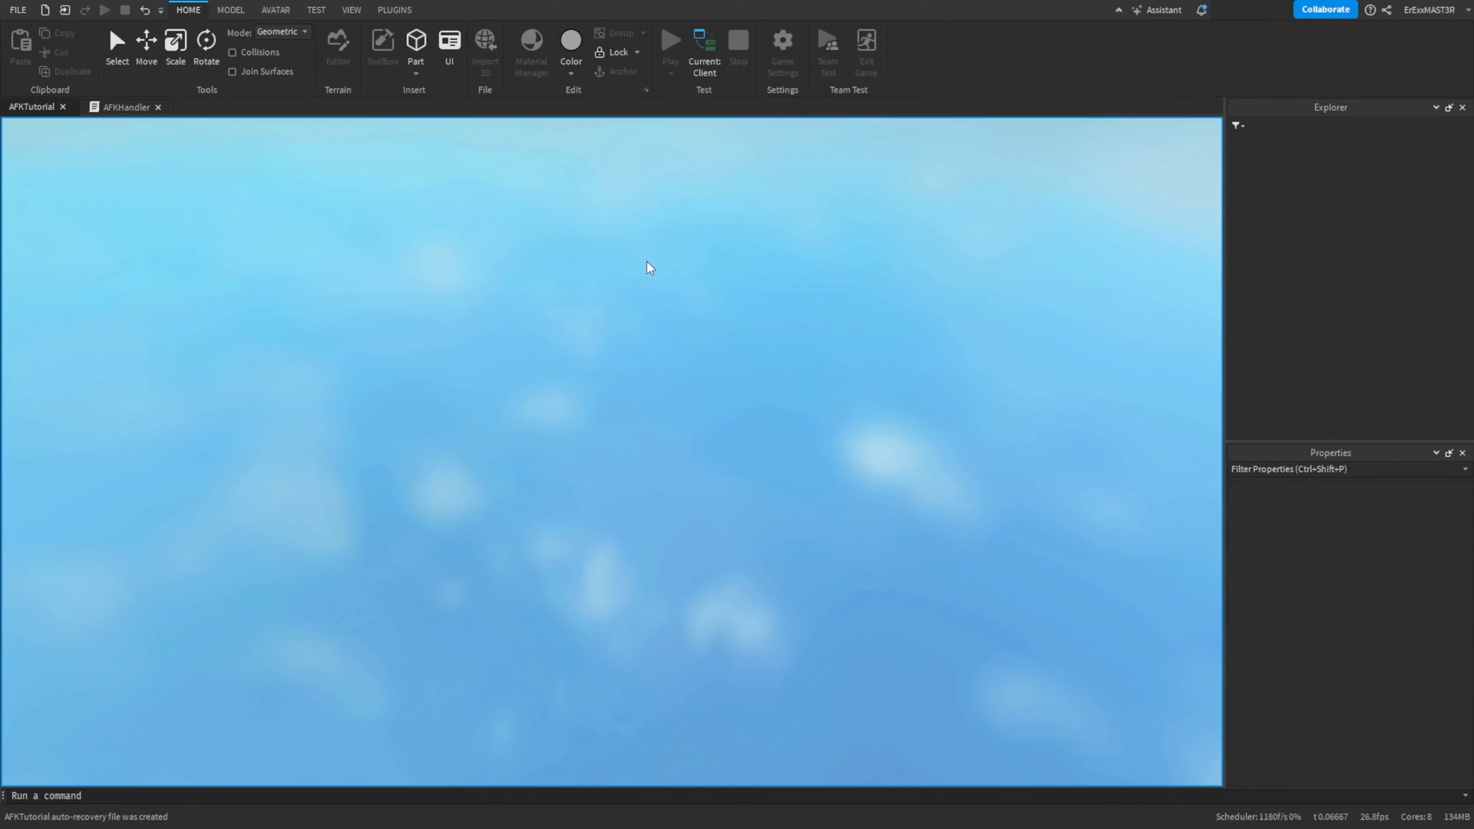
Playtest the MM:SS AFK counter, then stop and expand StarterPlayer's scripts.
left_click(670, 41)
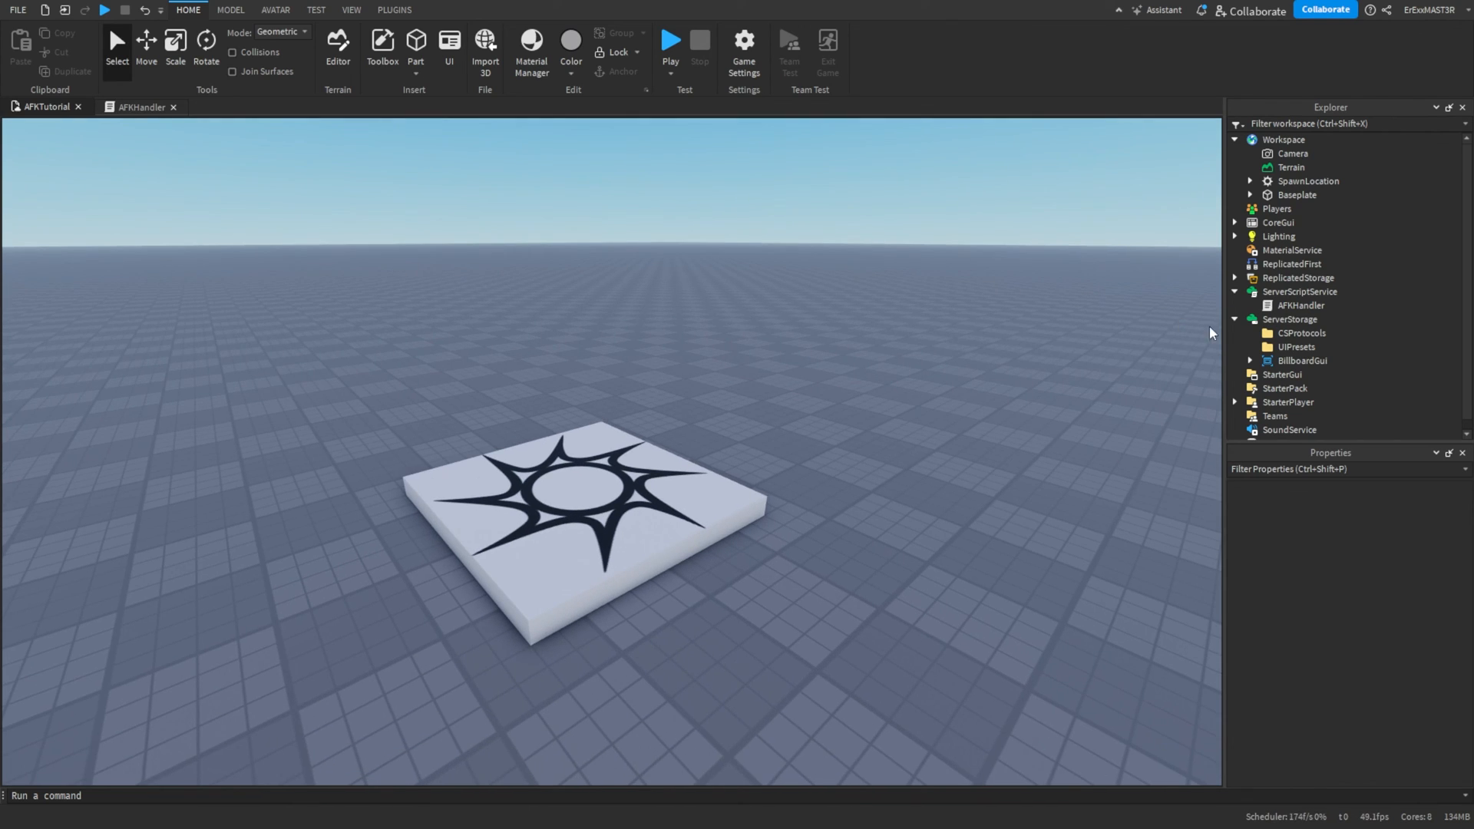
left_click(1302, 361)
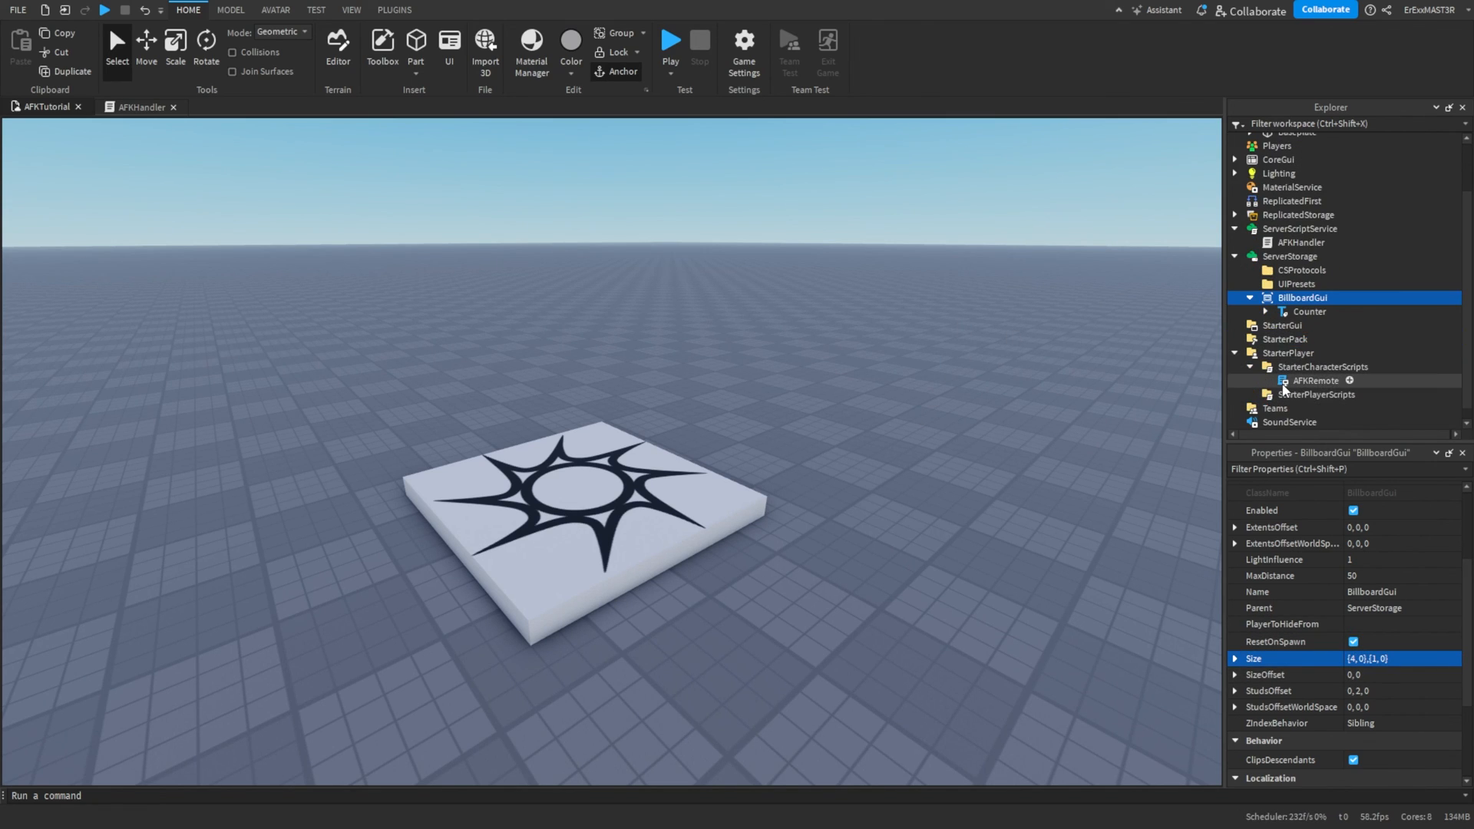
Insert task.wait(5) into AFKRemote's WindowFocusReleased handler and return to the place view.
double_click(1316, 380)
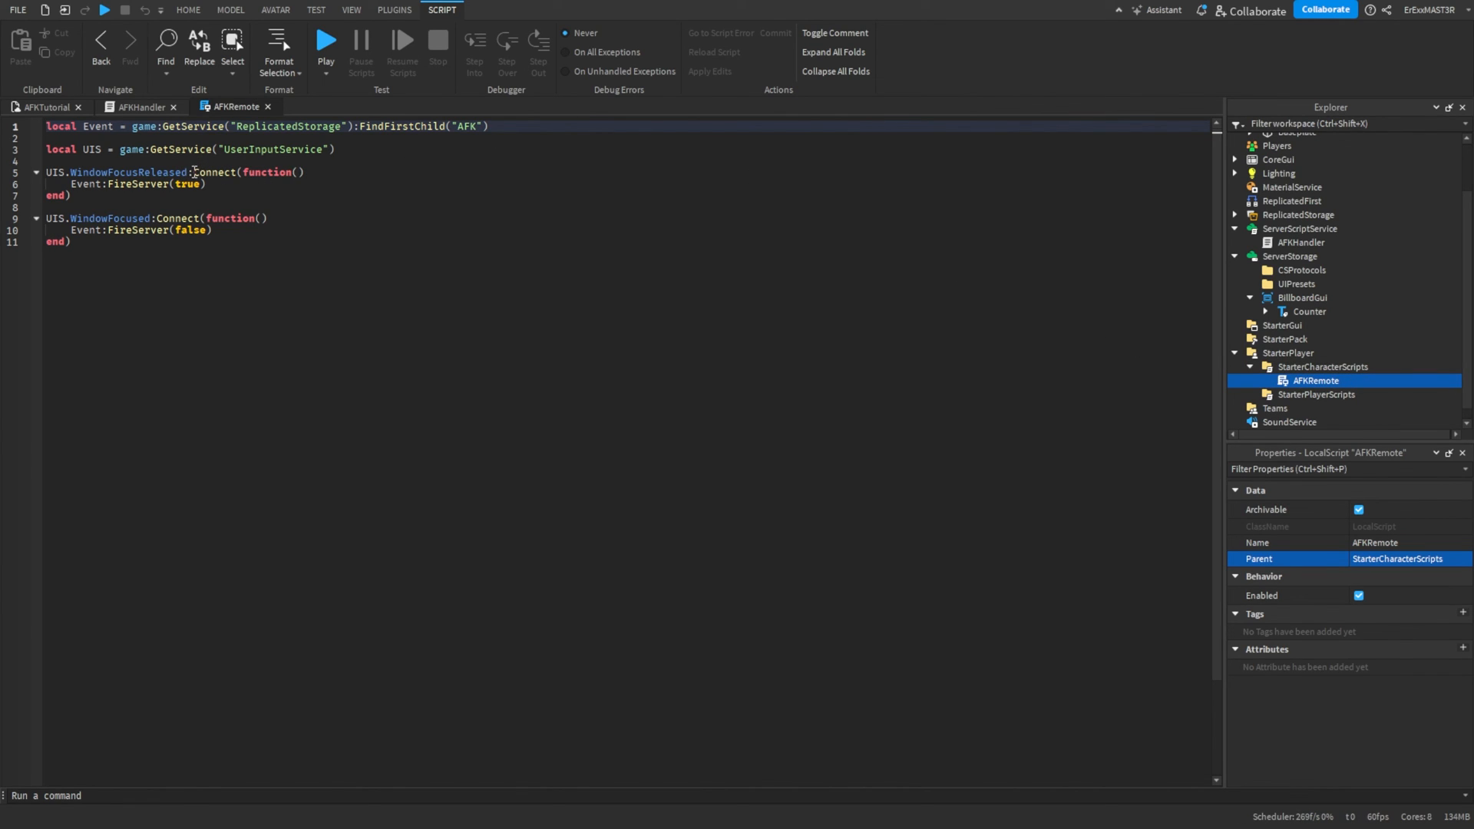
left_click(309, 172)
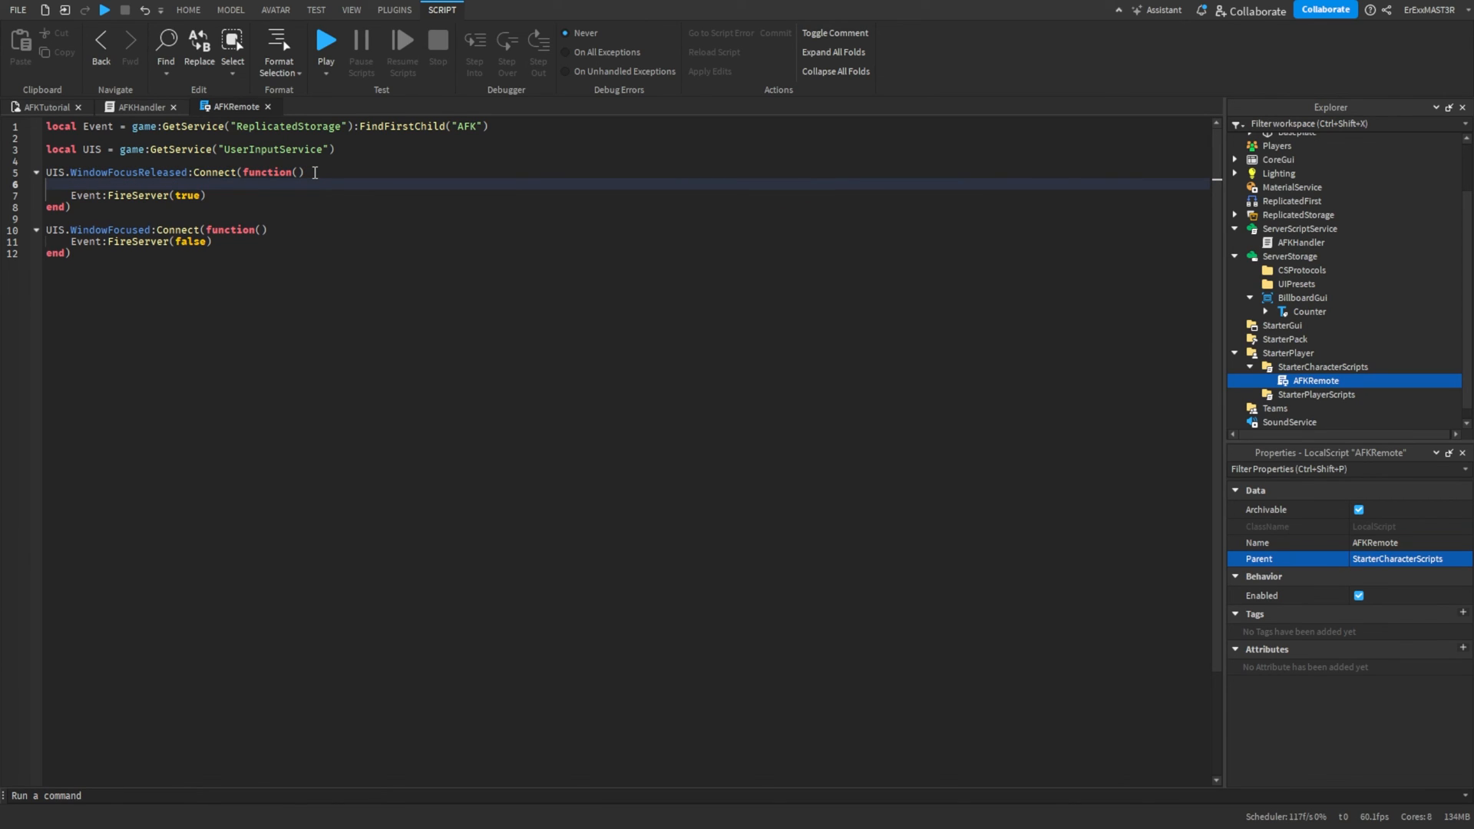
type("task.wait()")
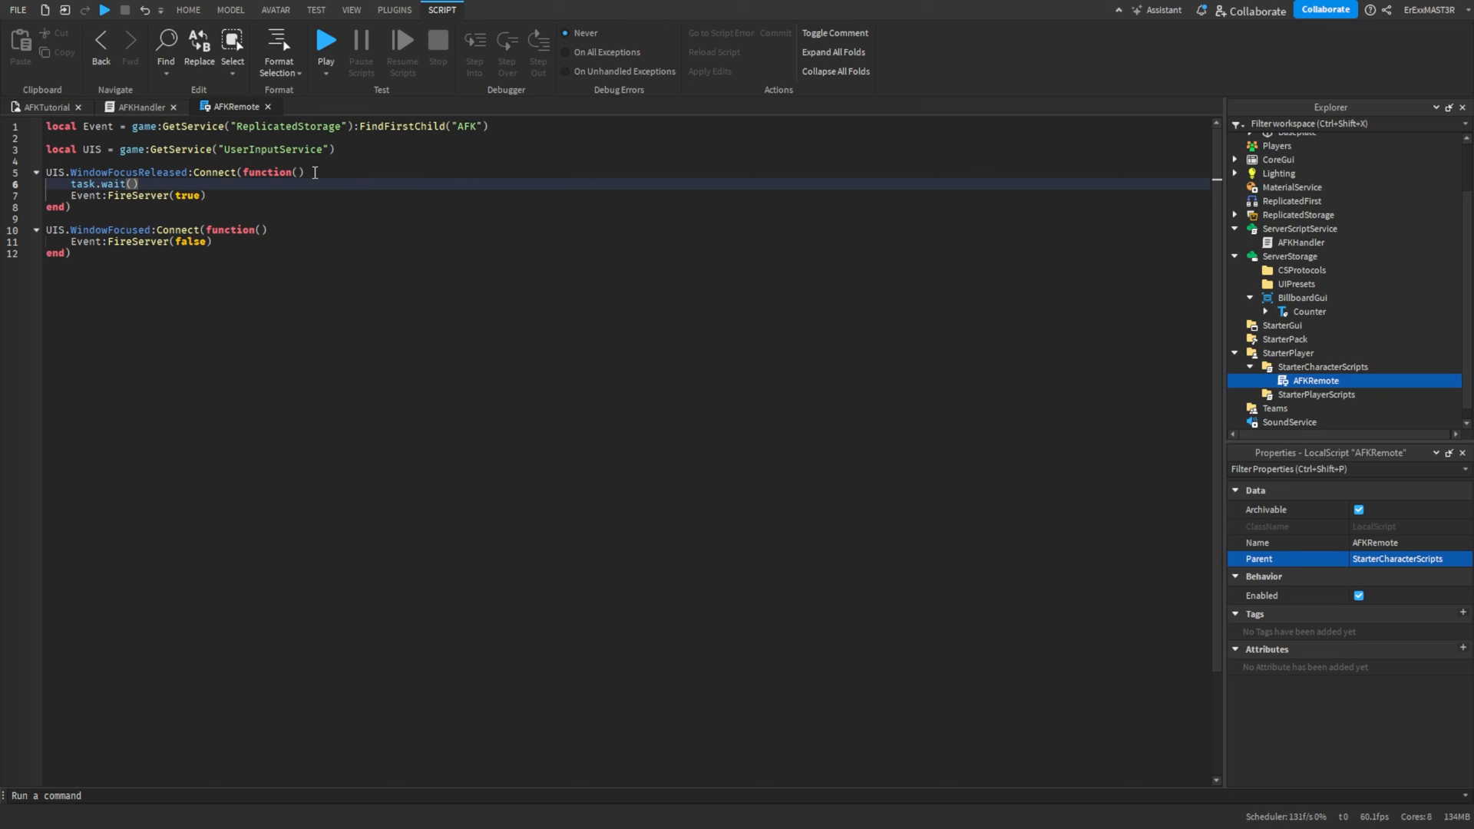
type("5")
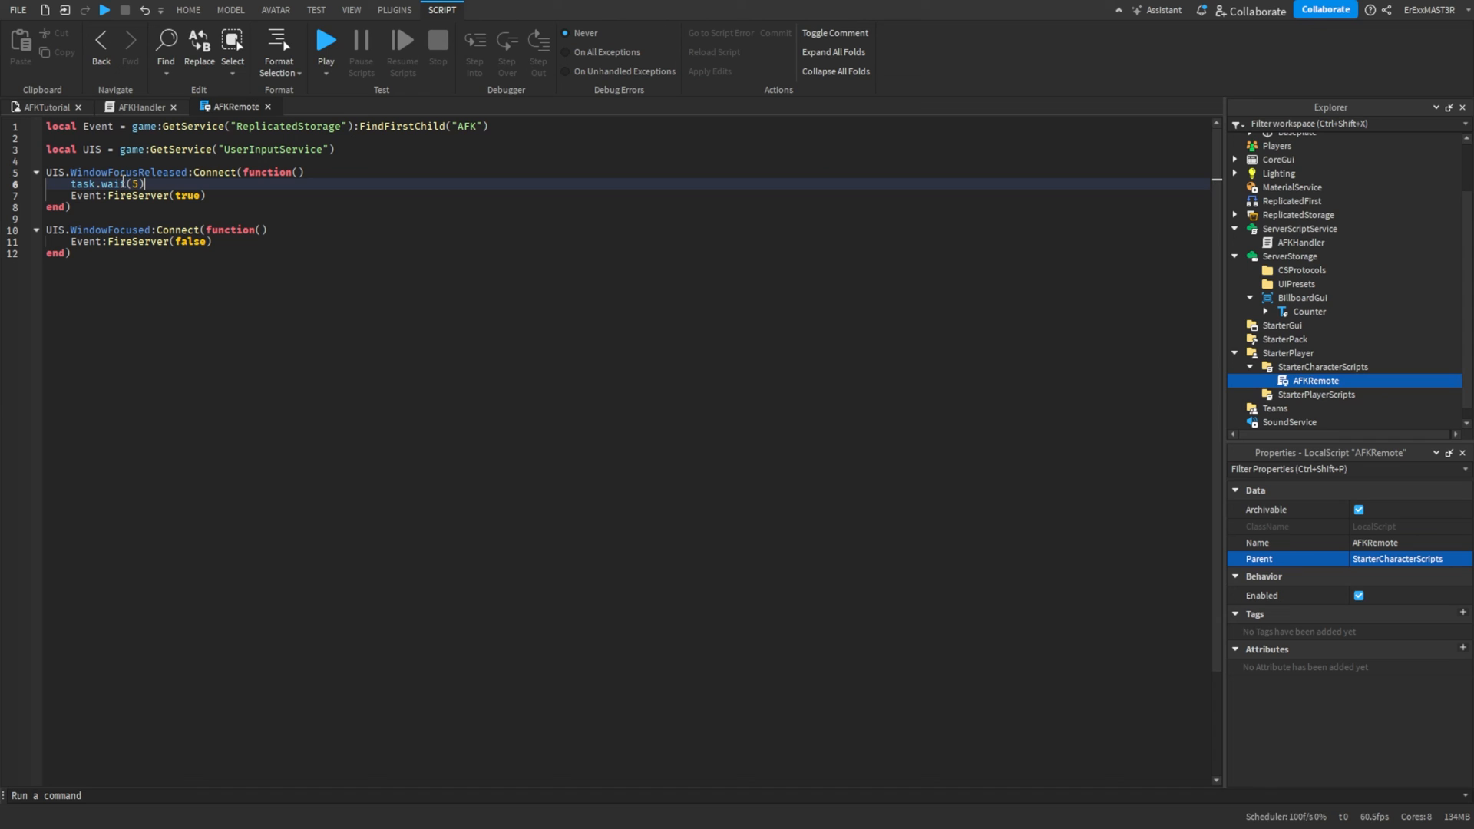
left_click(187, 9)
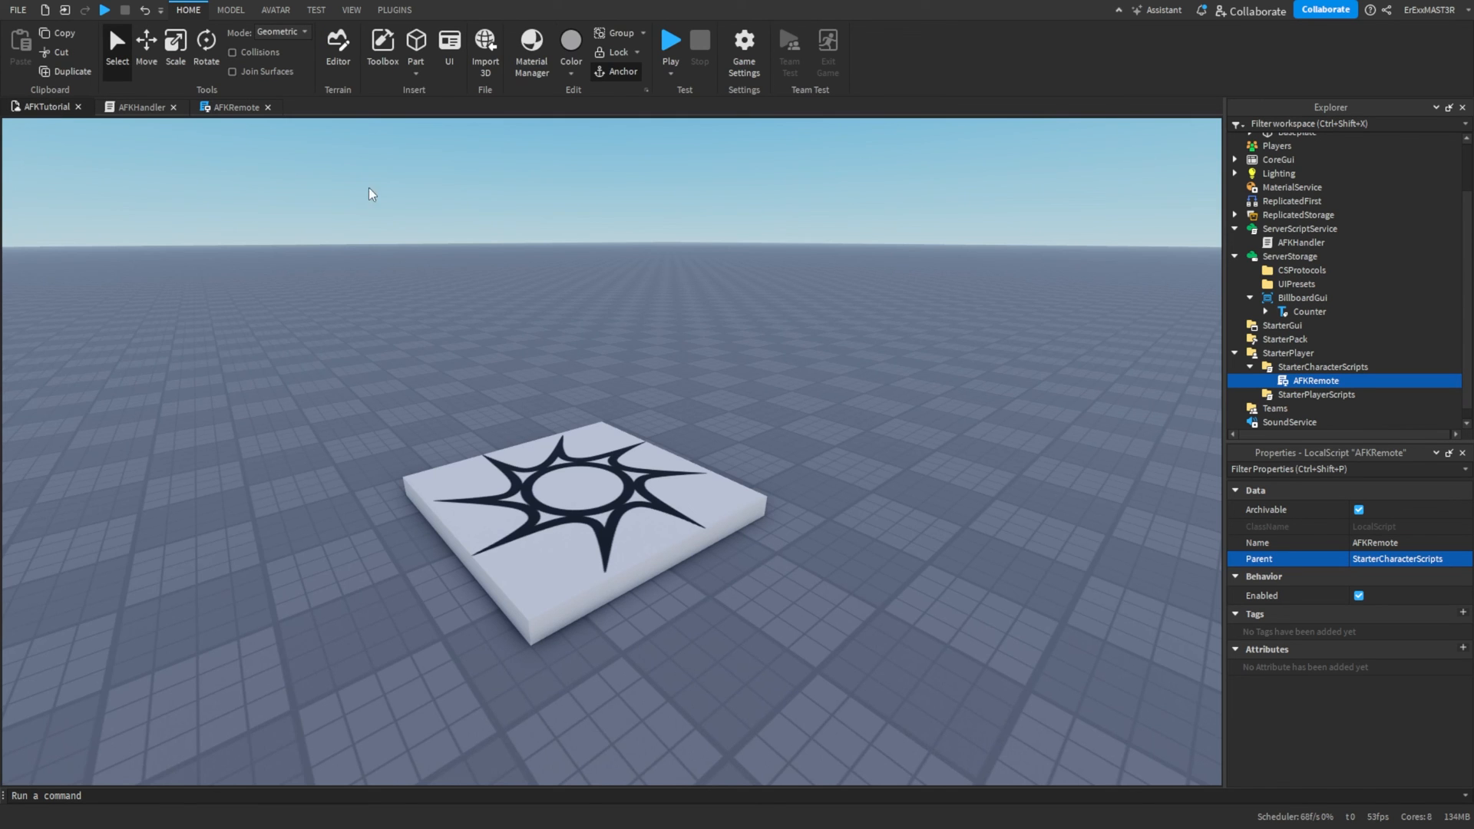
Launch a Play test and let the character spawn on the pad.
left_click(670, 42)
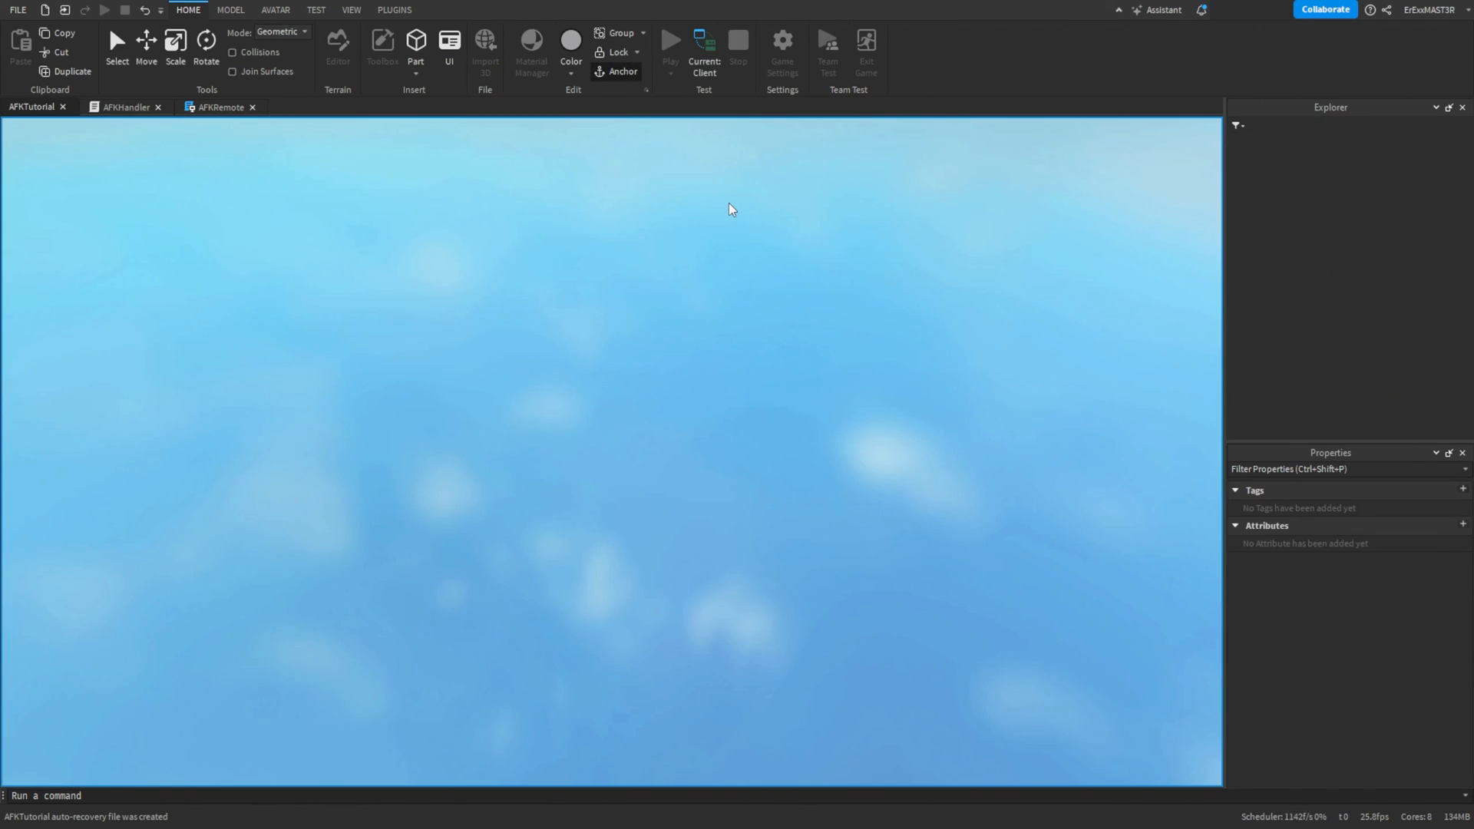
left_click(670, 41)
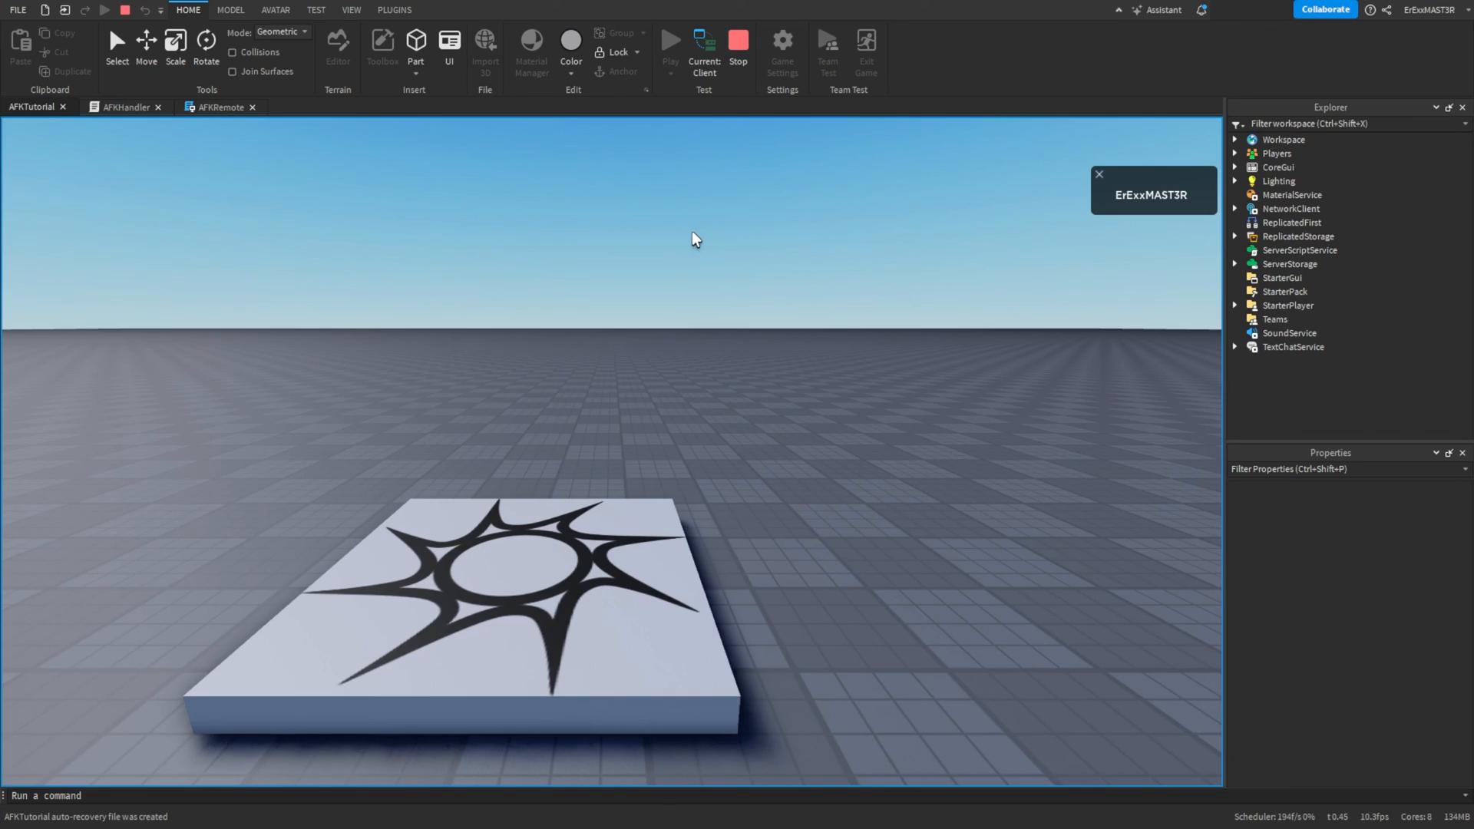
left_click(670, 46)
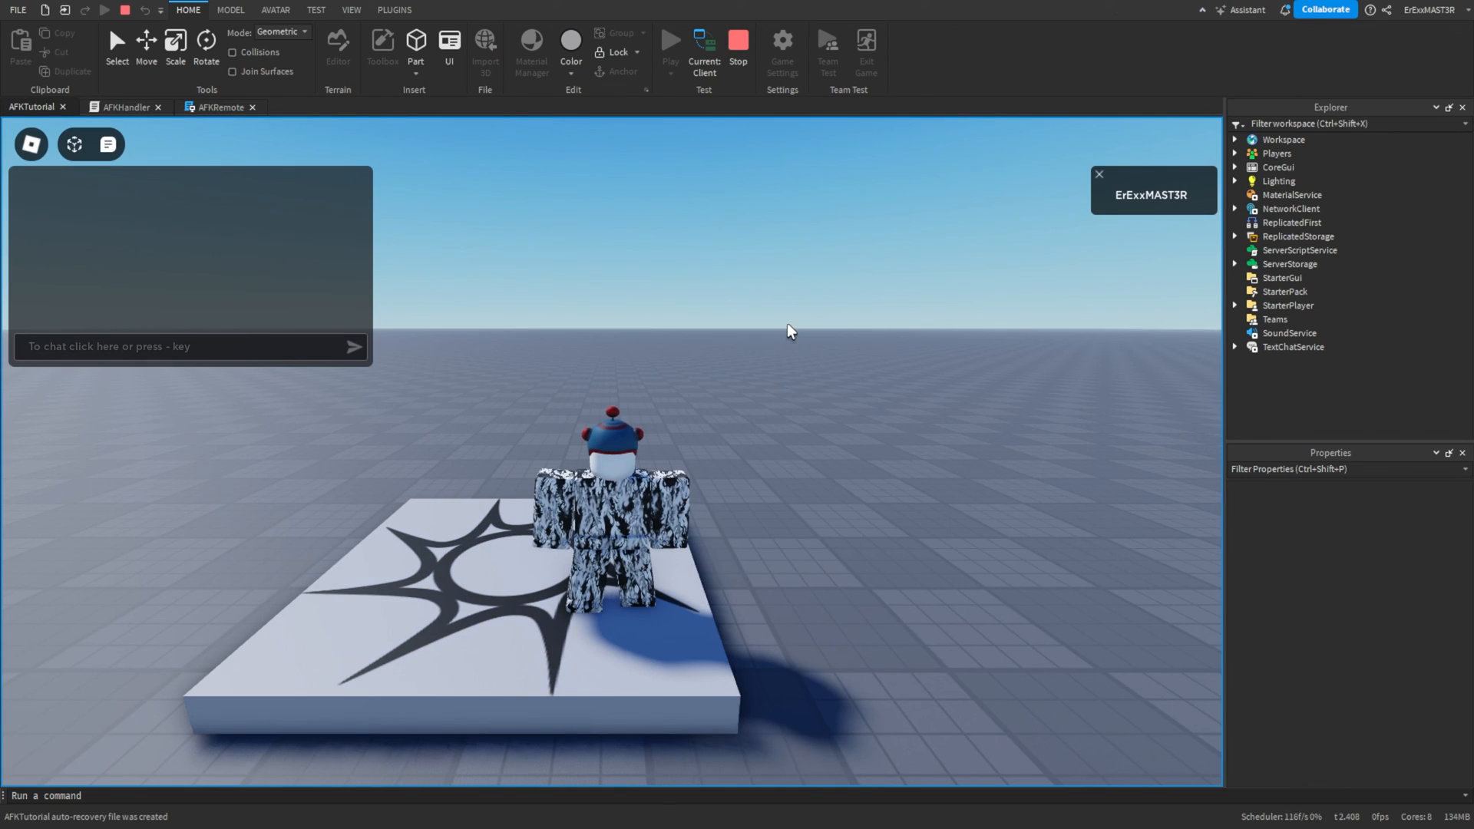